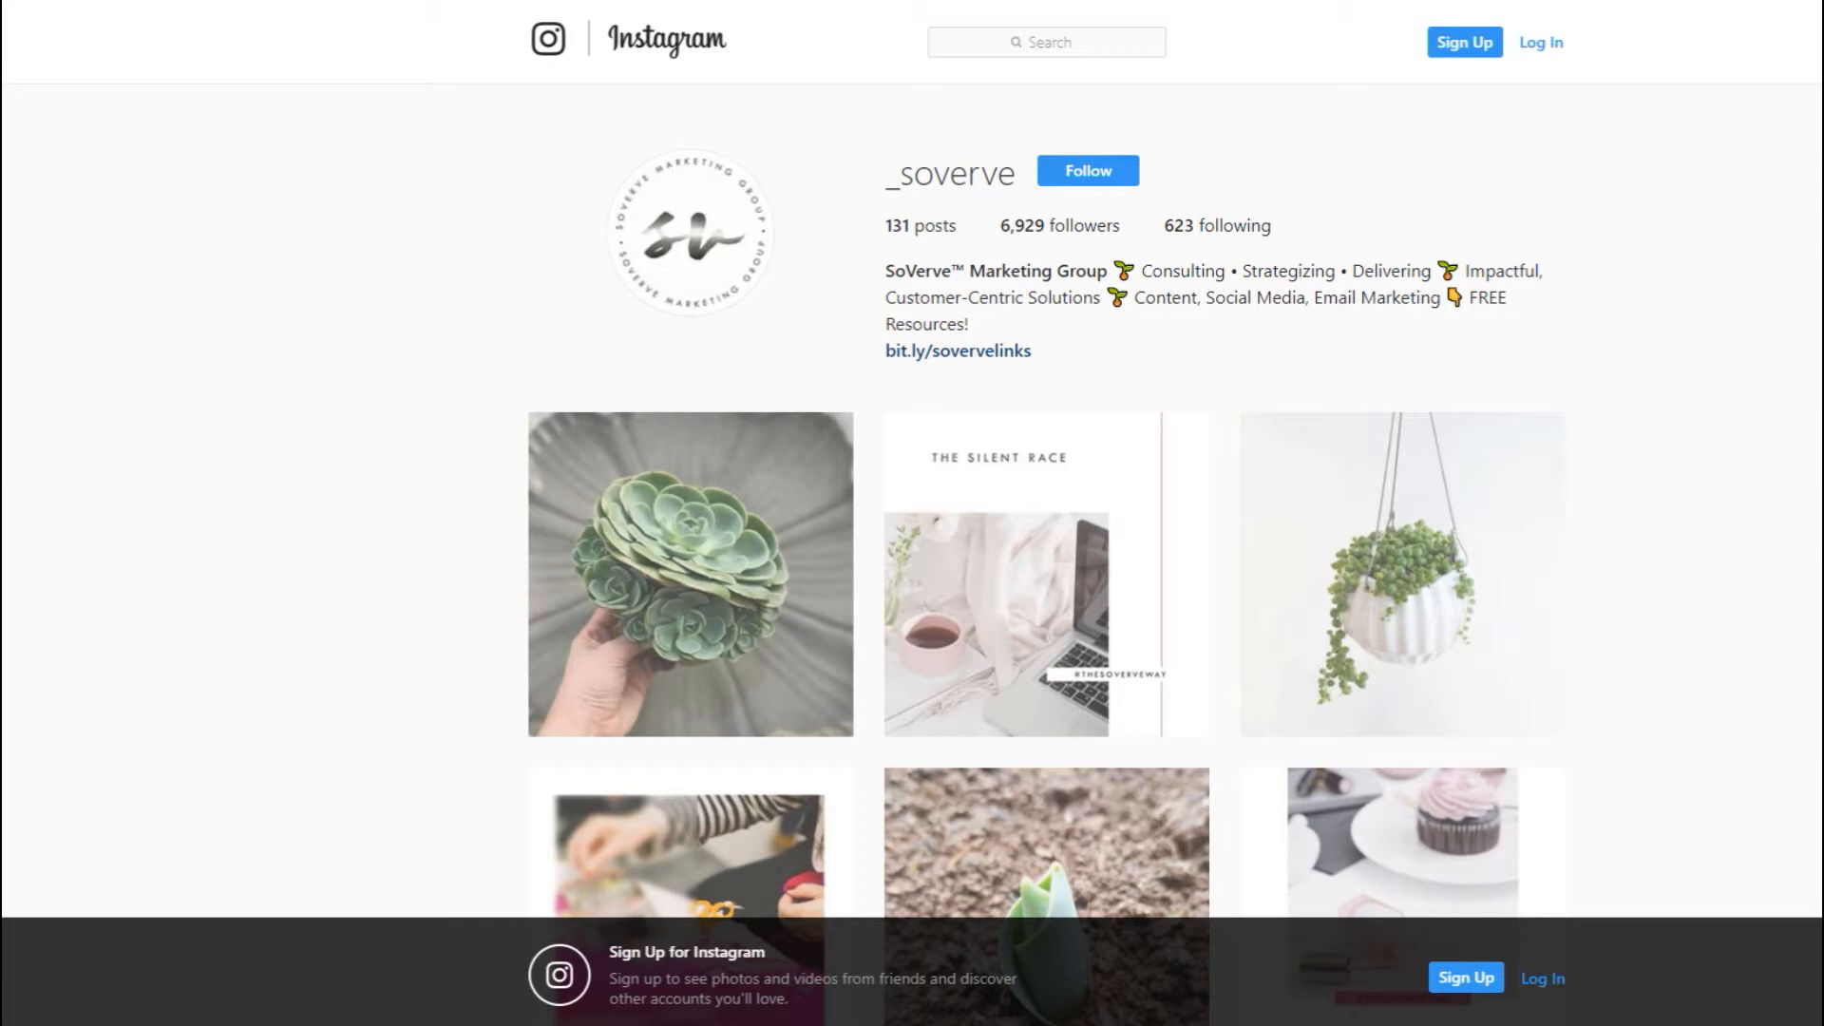
mouse_move(1811, 602)
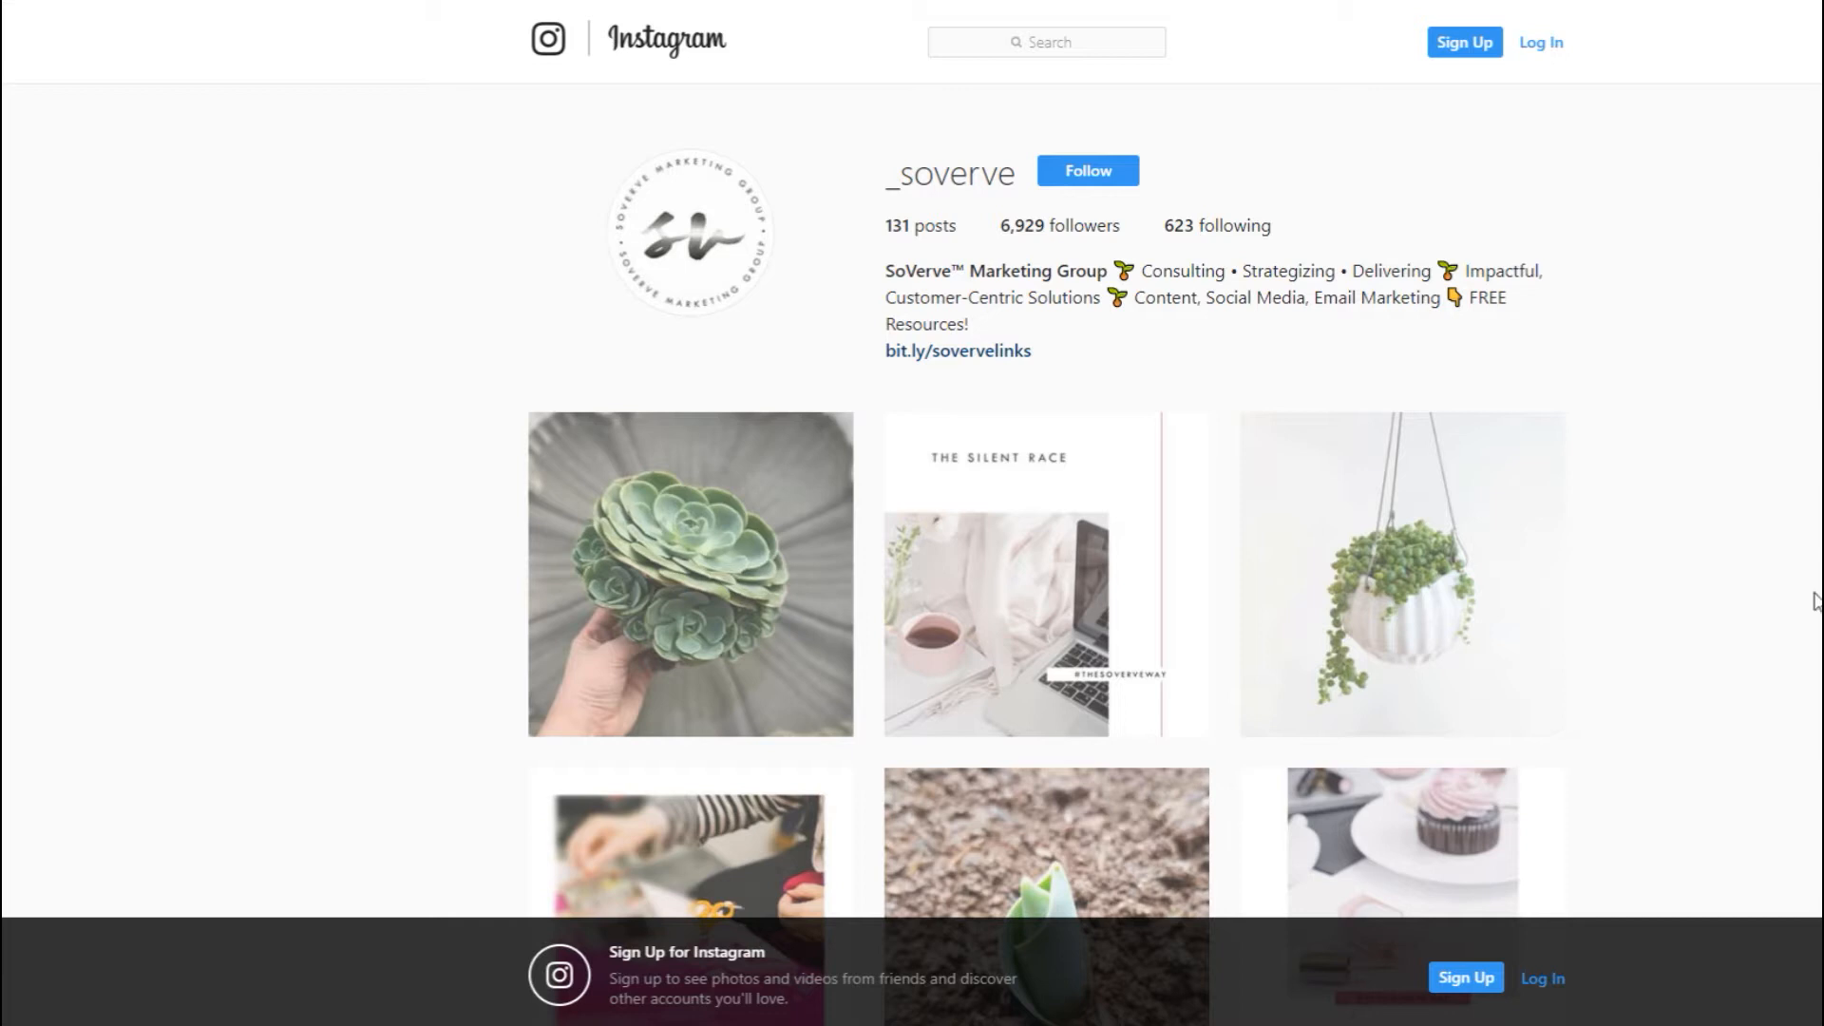
scroll("down", 3)
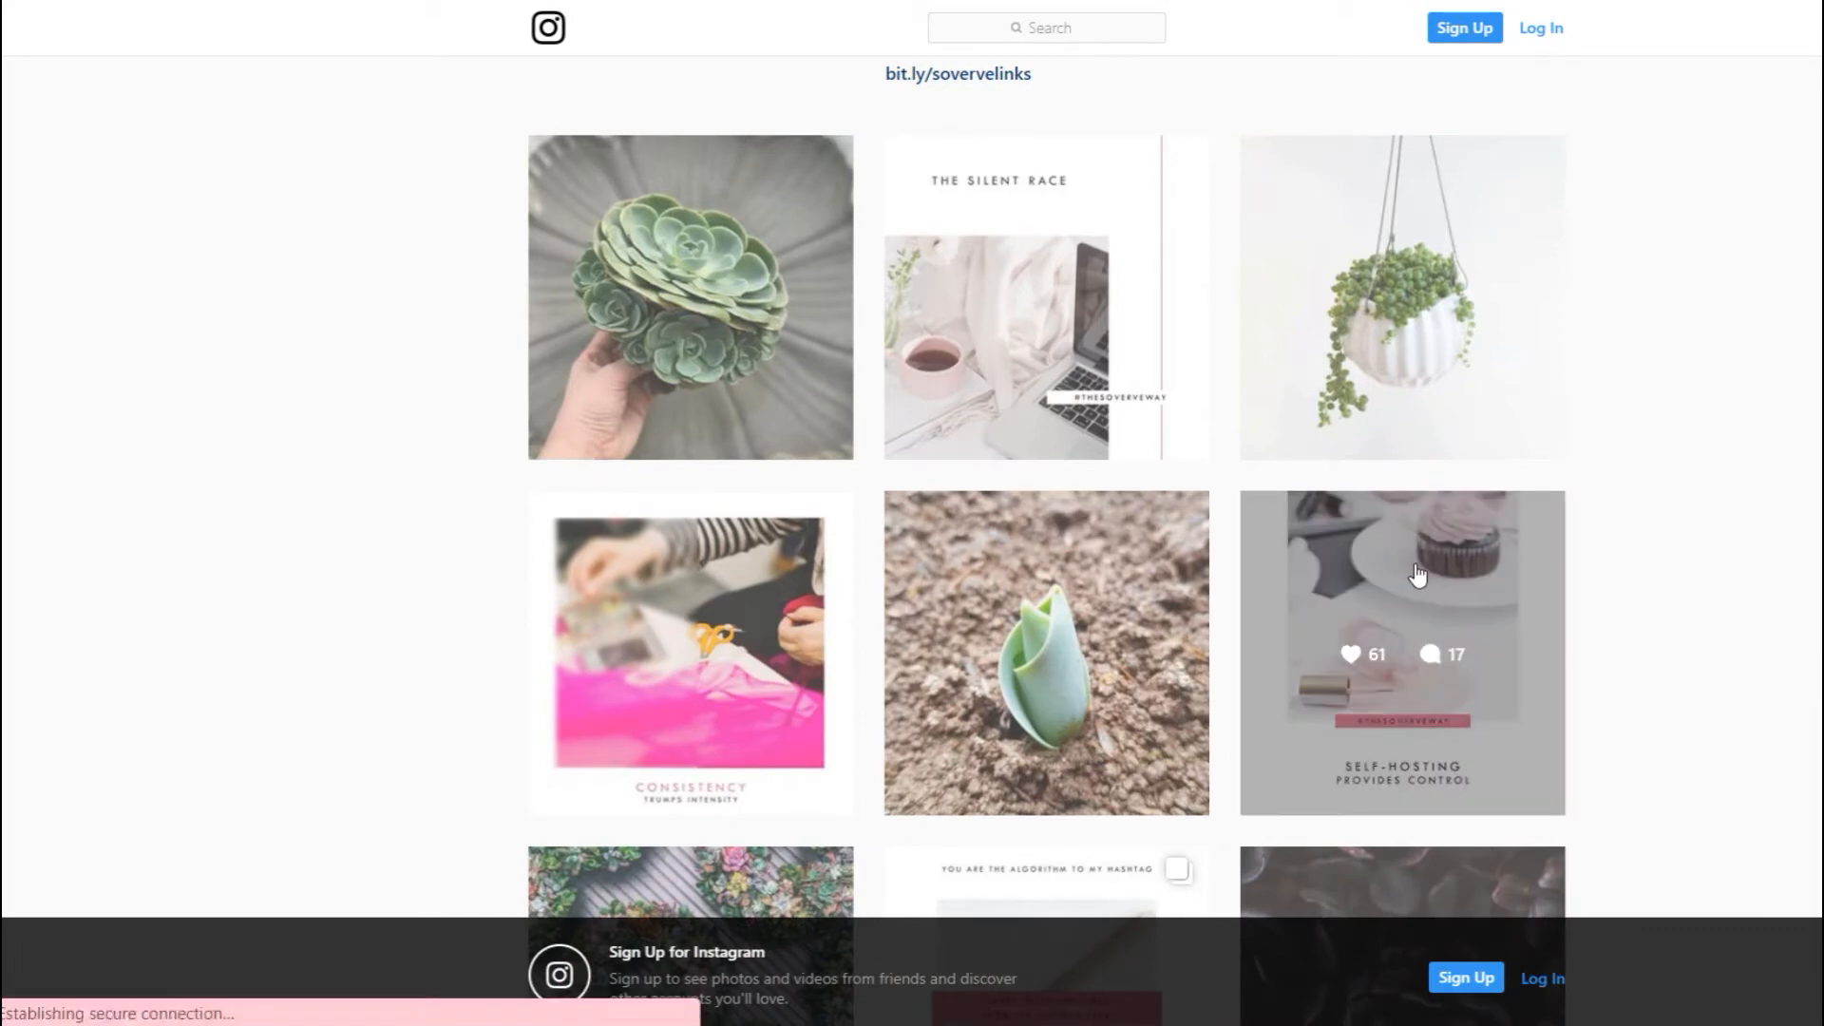
left_click(1400, 652)
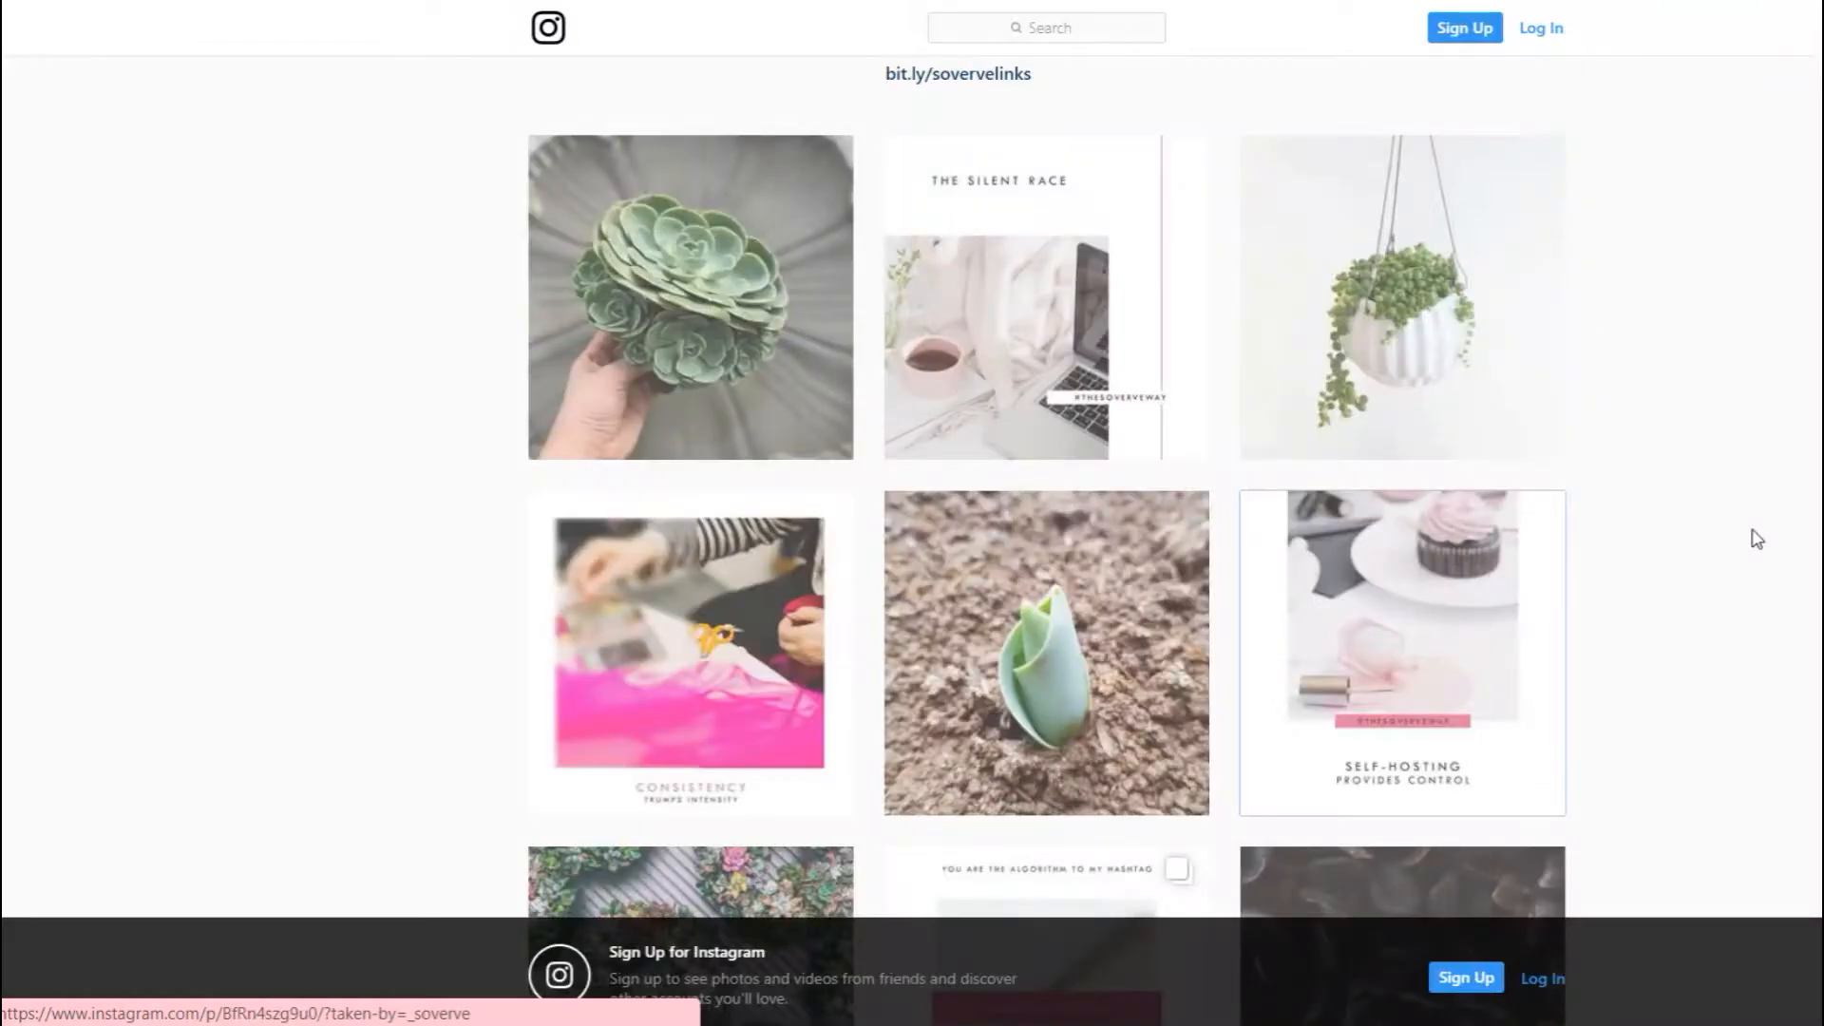
mouse_move(1526, 566)
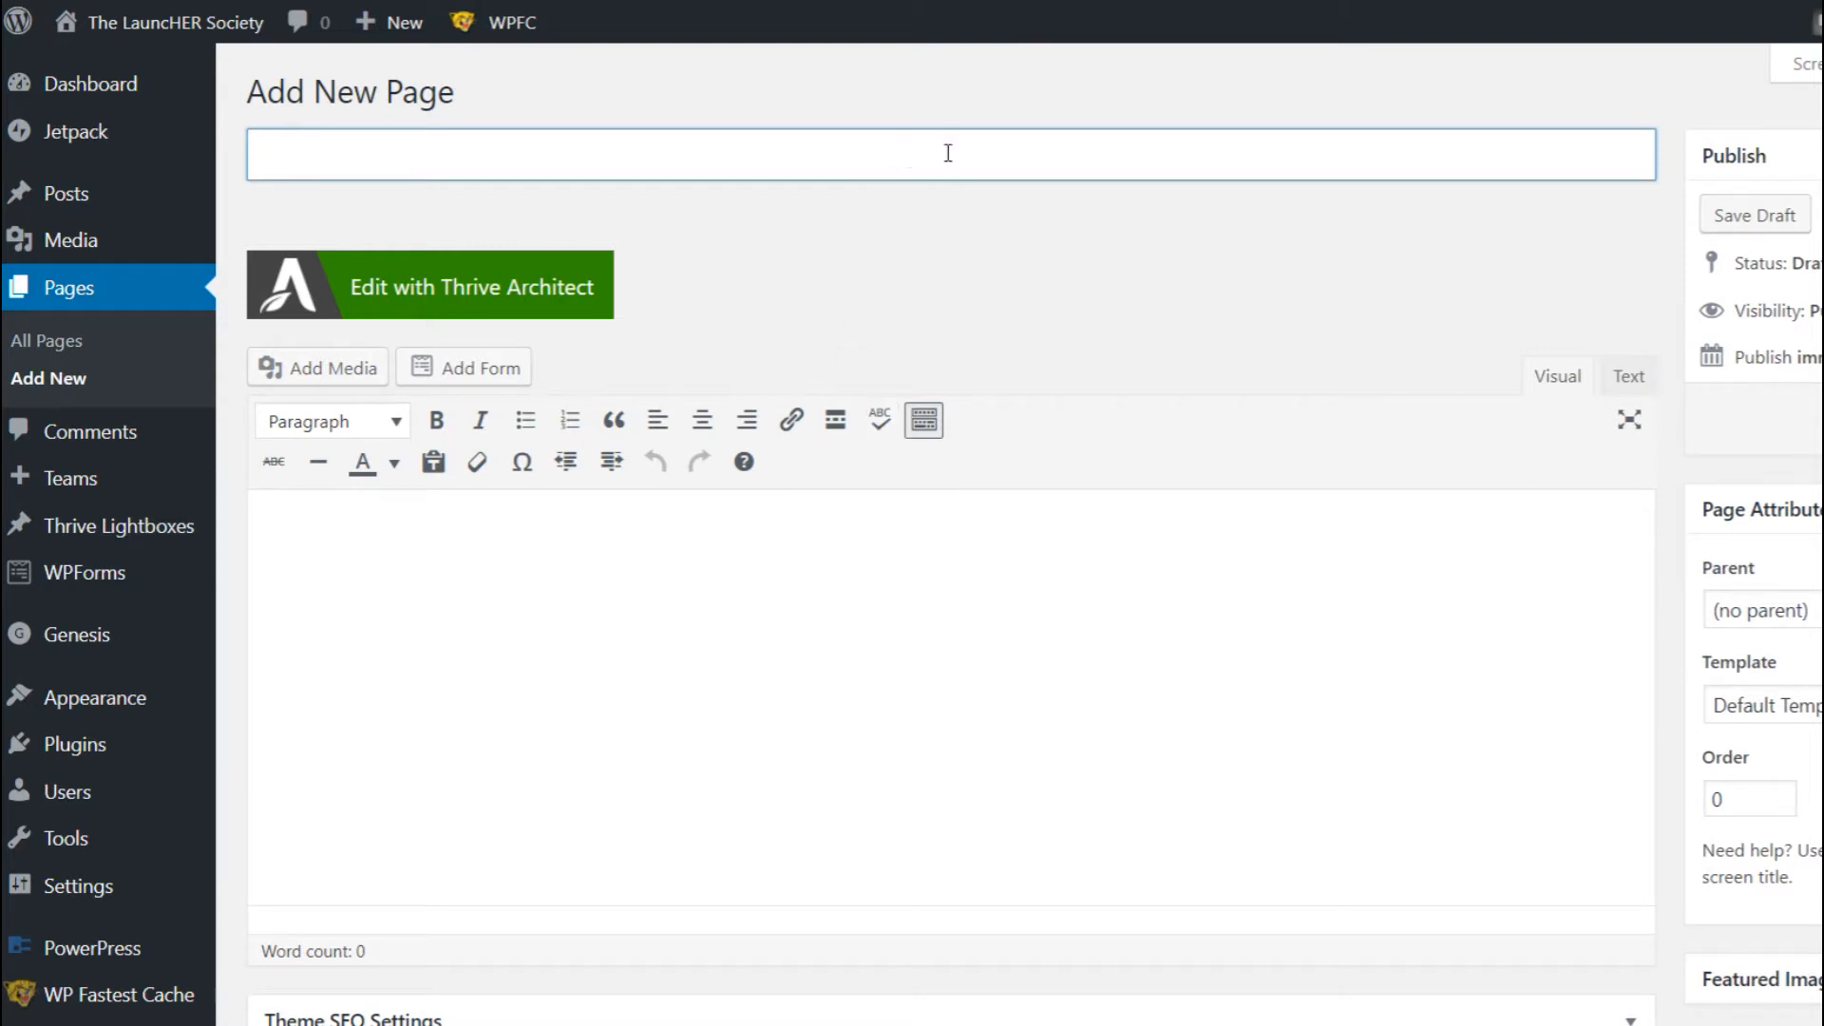
mouse_move(881, 152)
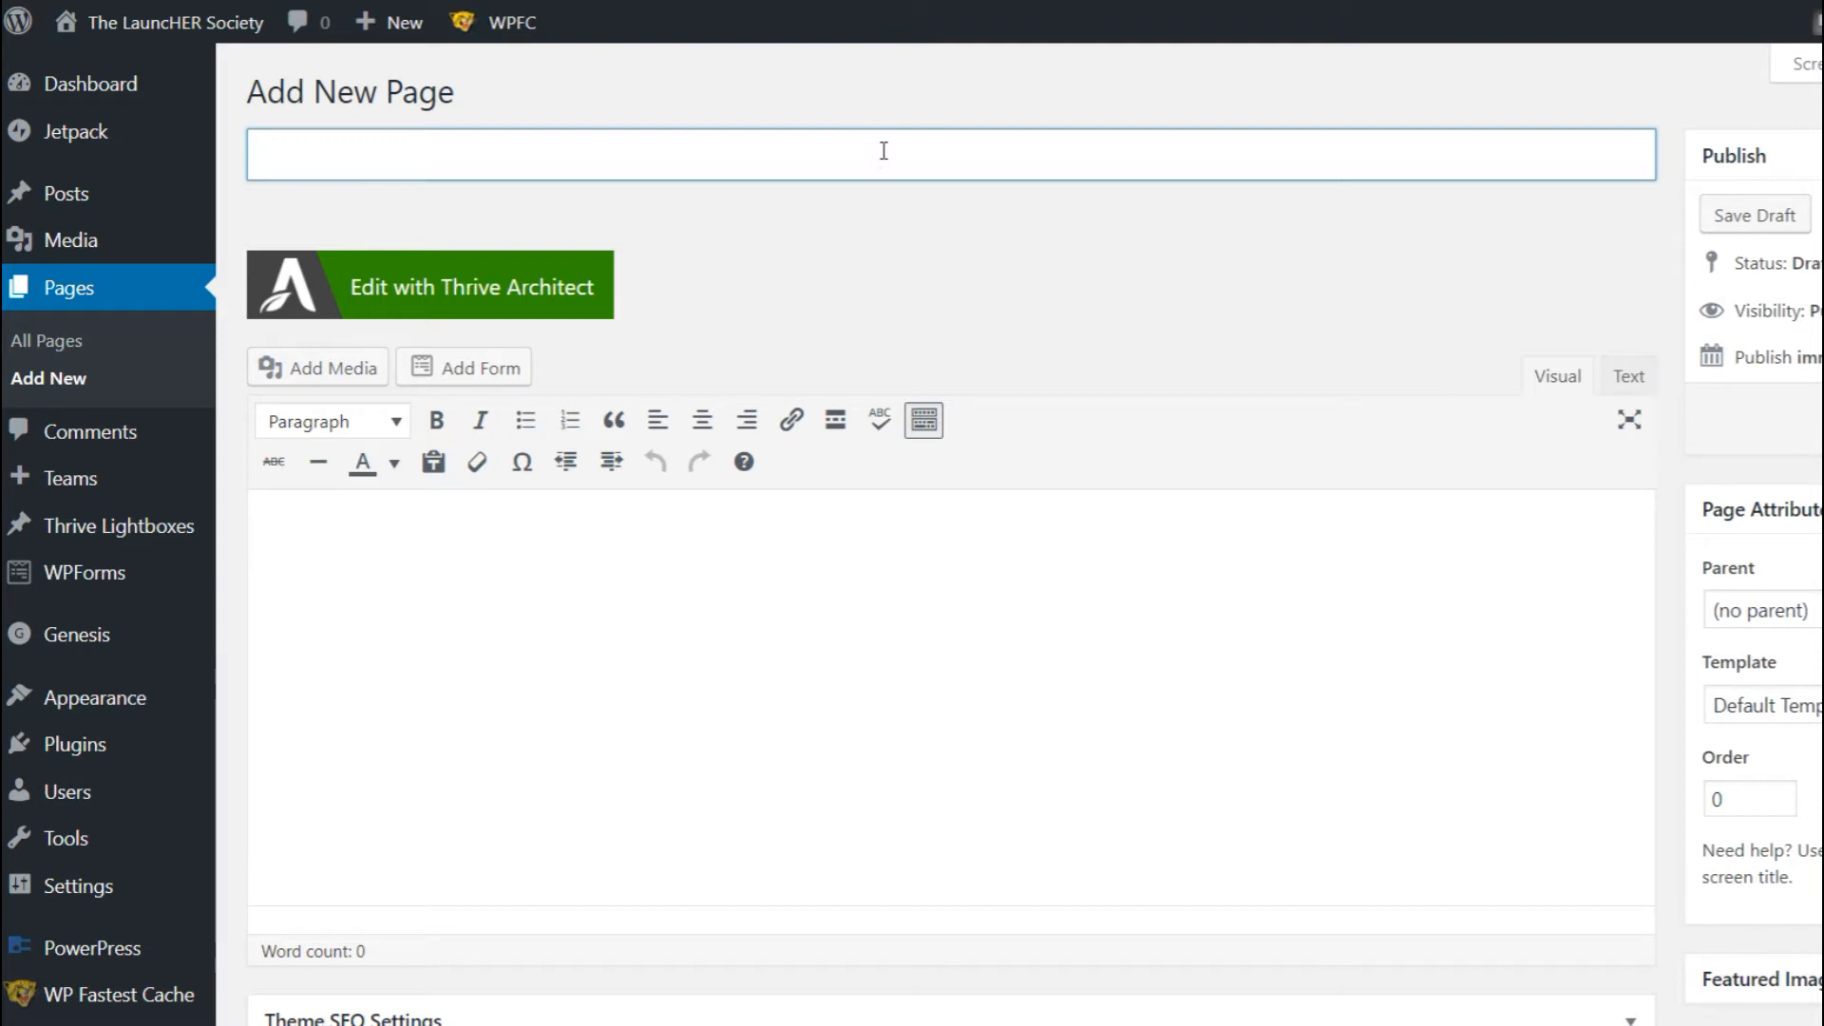
type("@thelauncher")
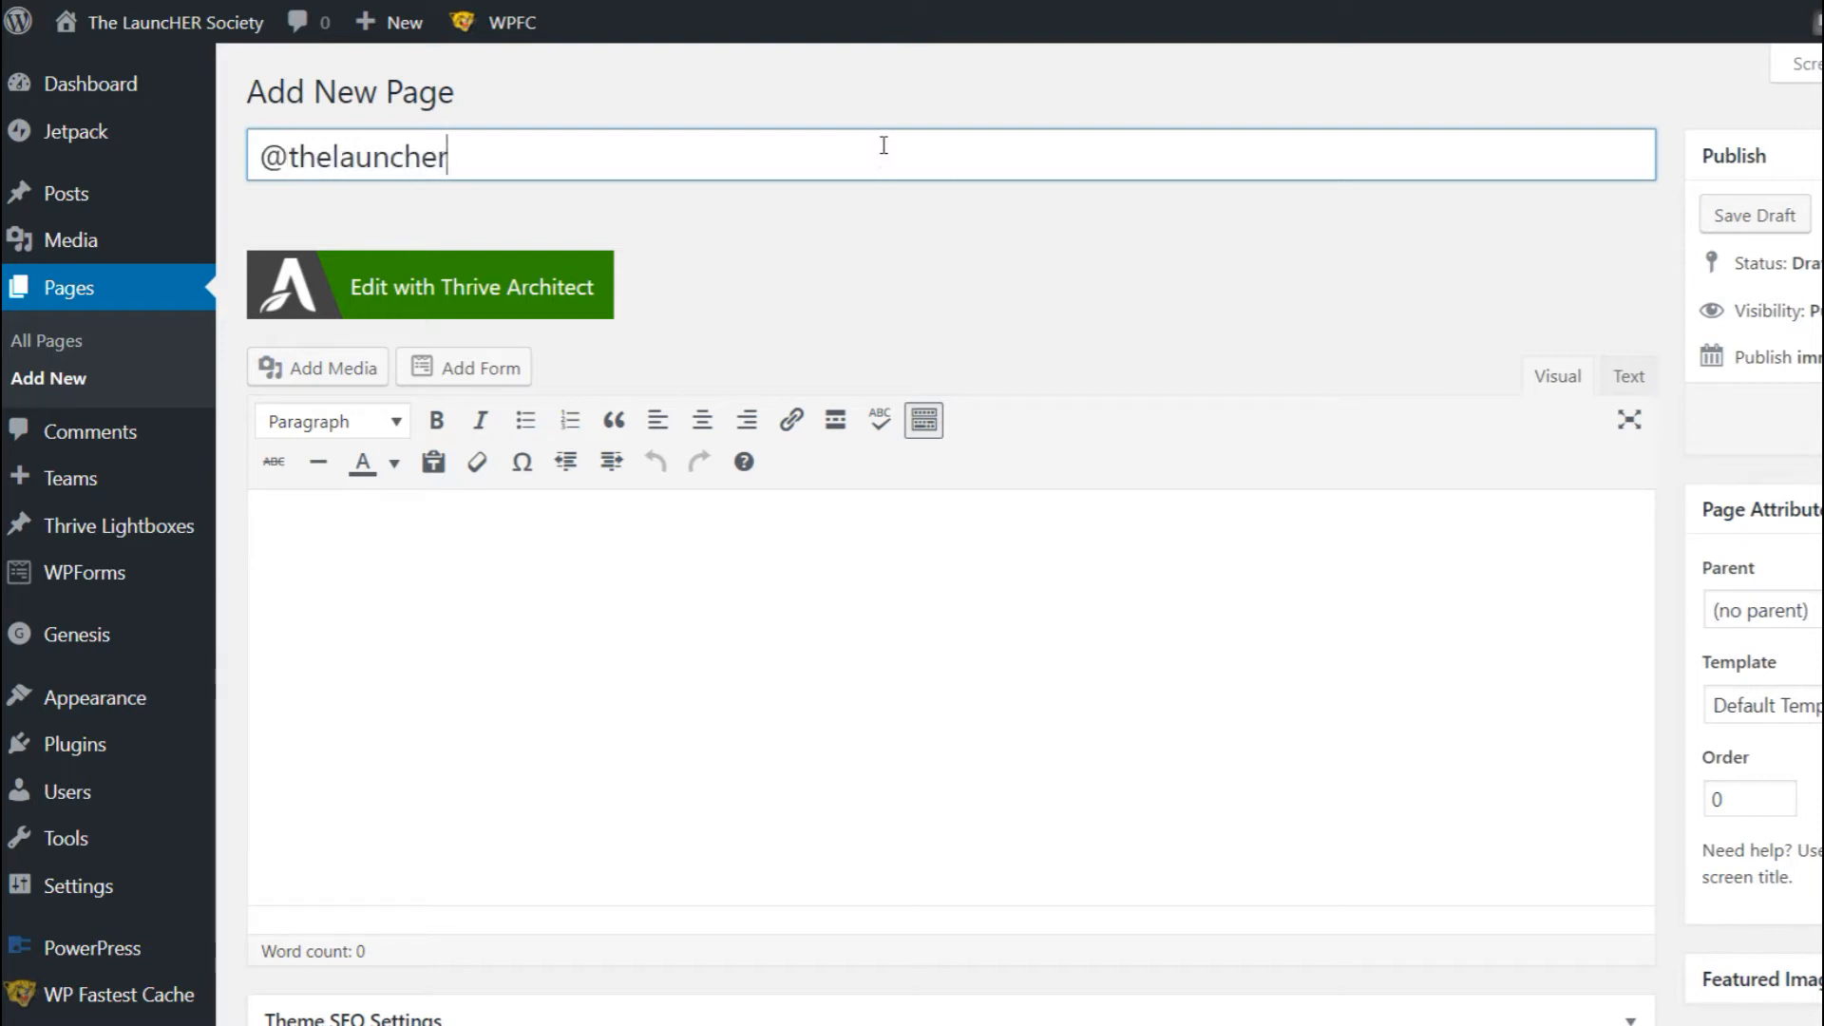
type("society")
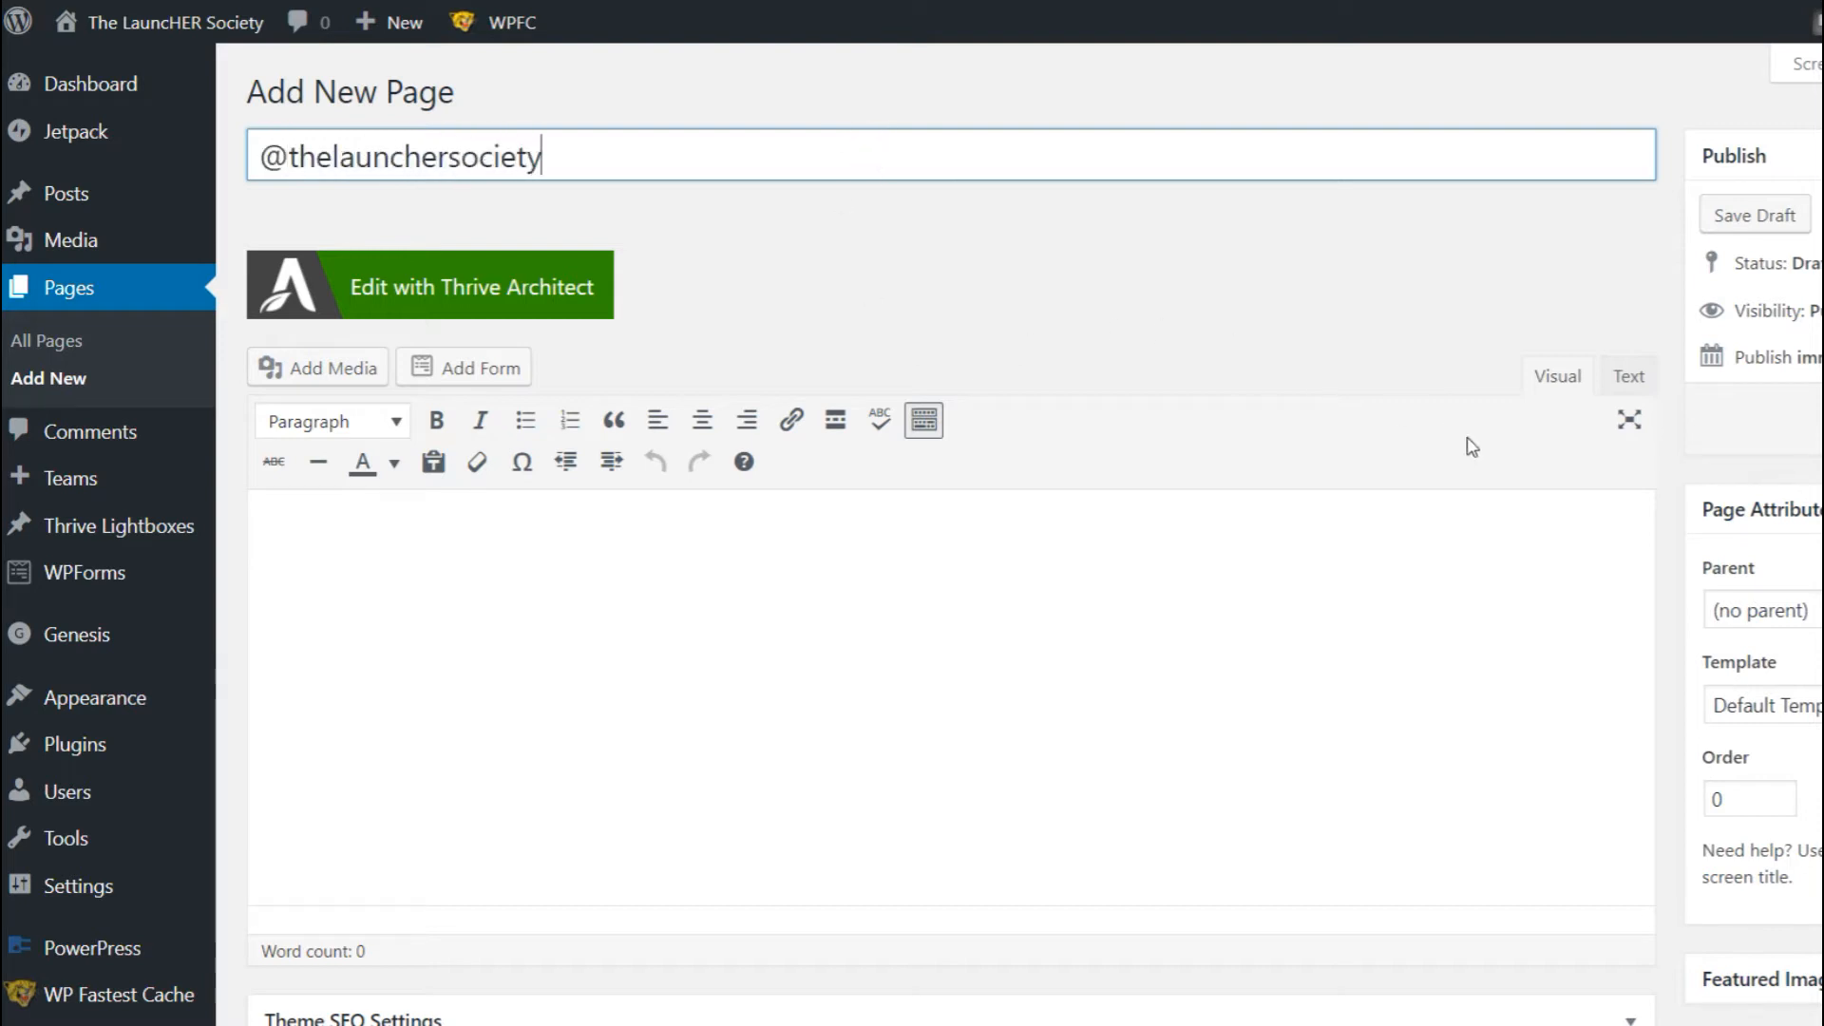
Step: Change the page's permalink slug to 'links' and confirm it
scroll("down", 3)
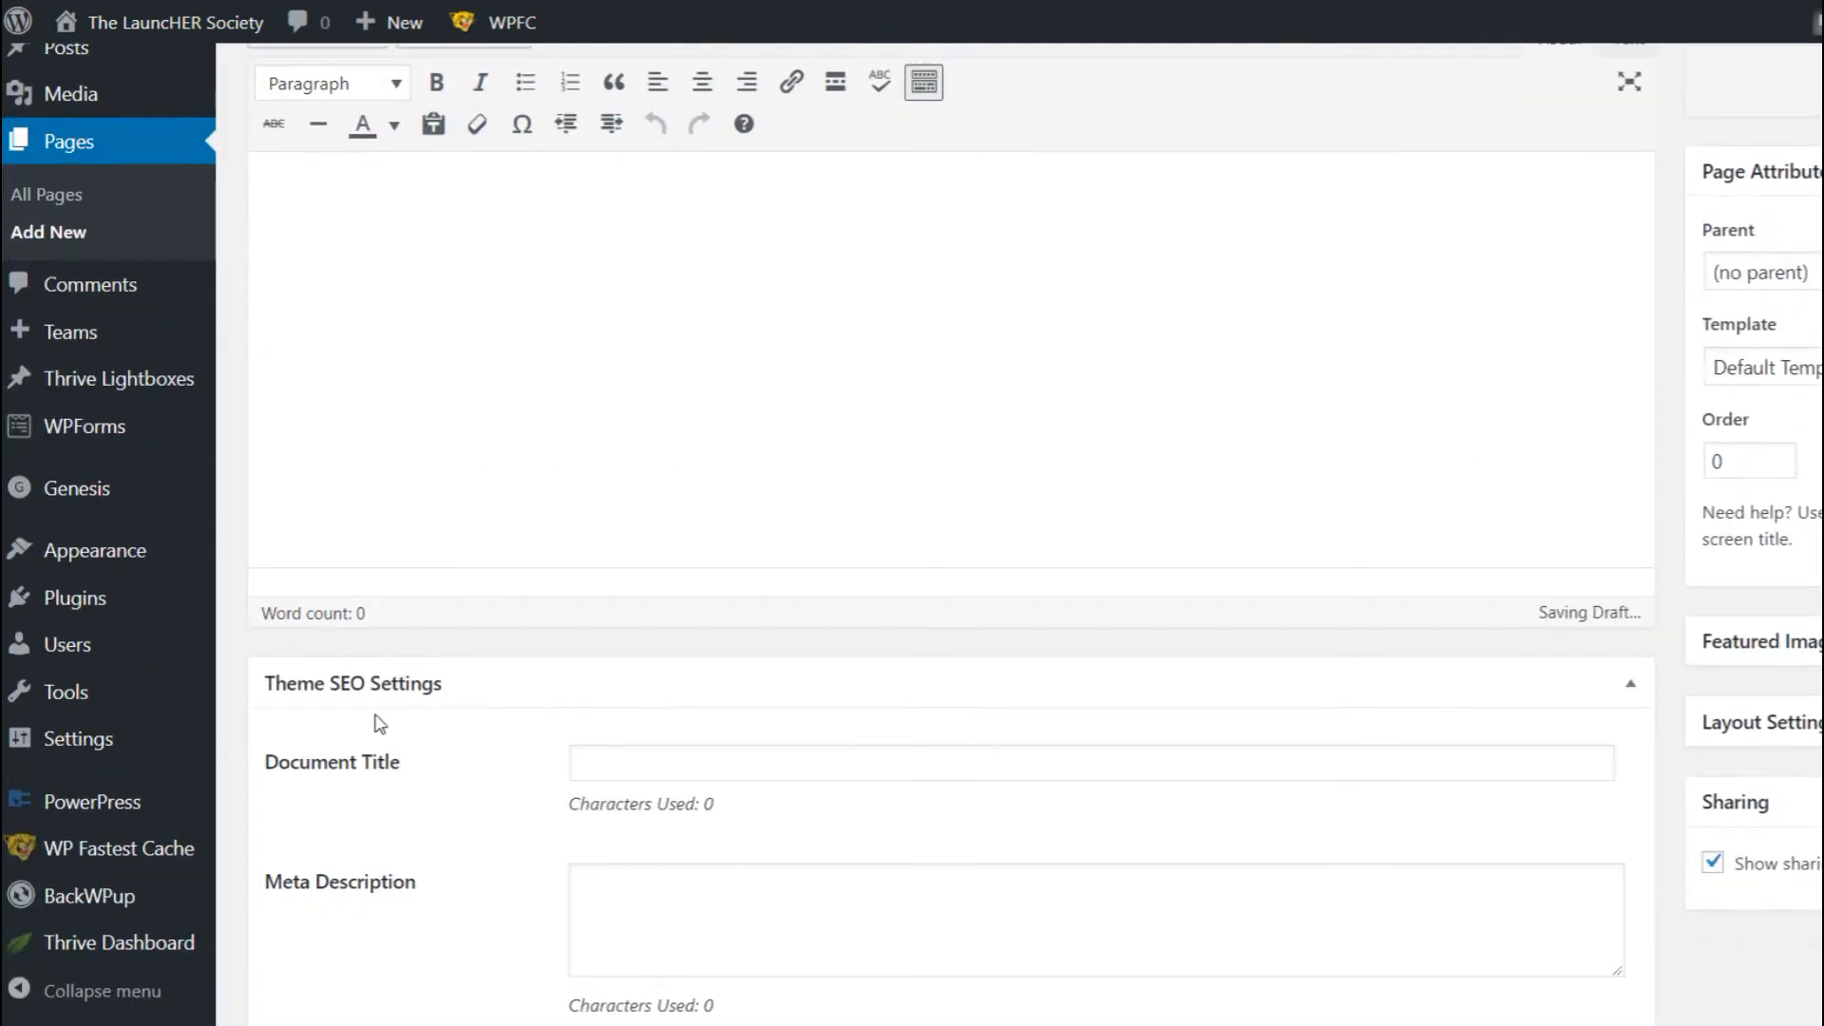
scroll("down", 3)
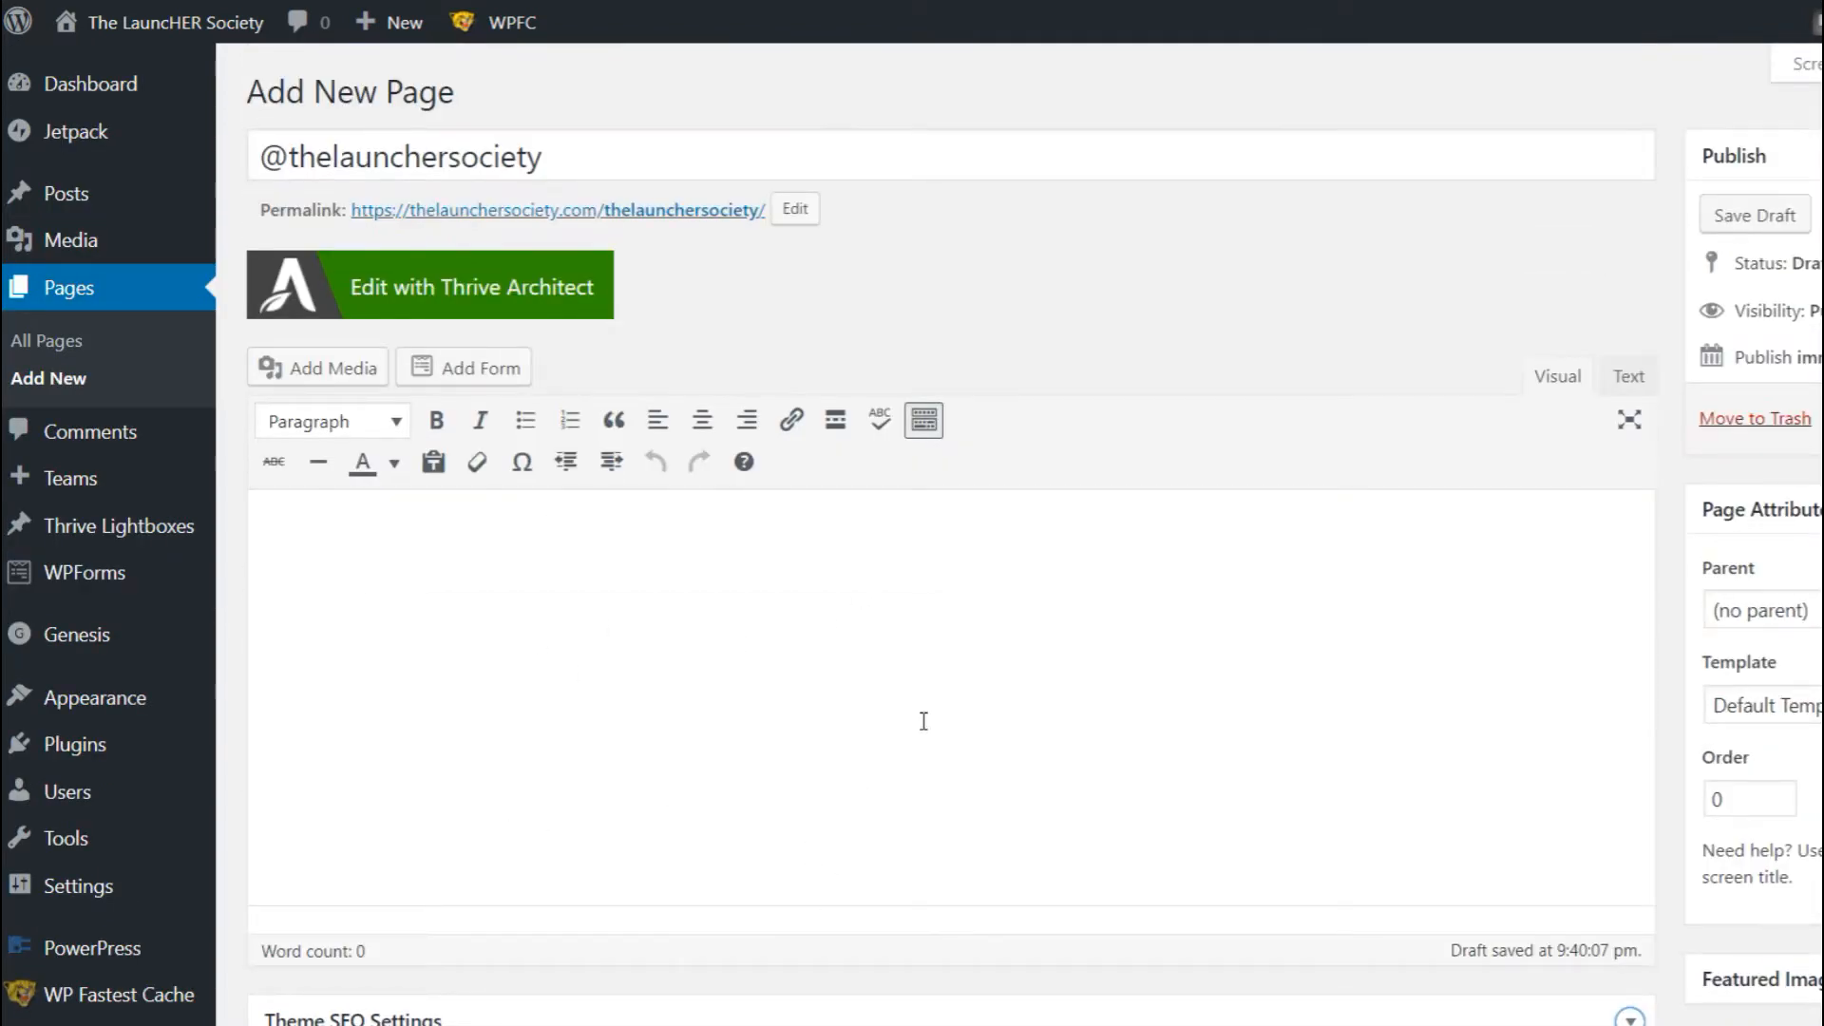
left_click(795, 209)
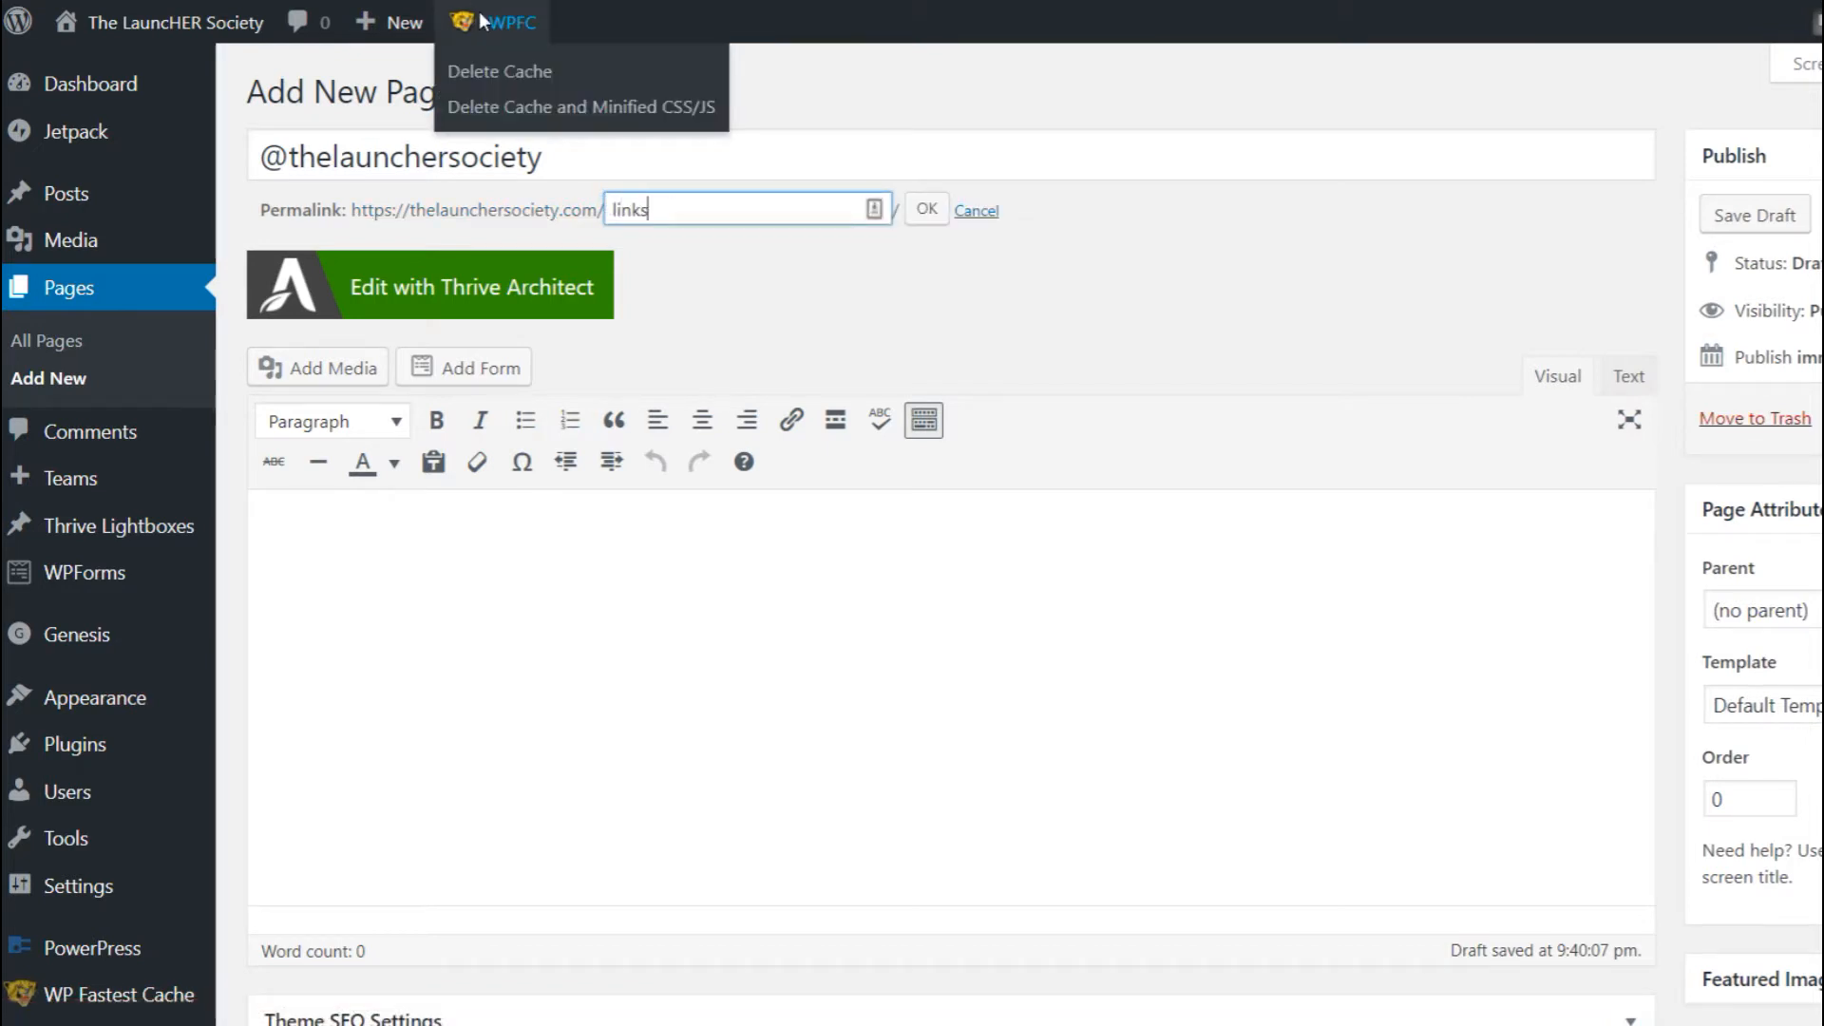
left_click(674, 236)
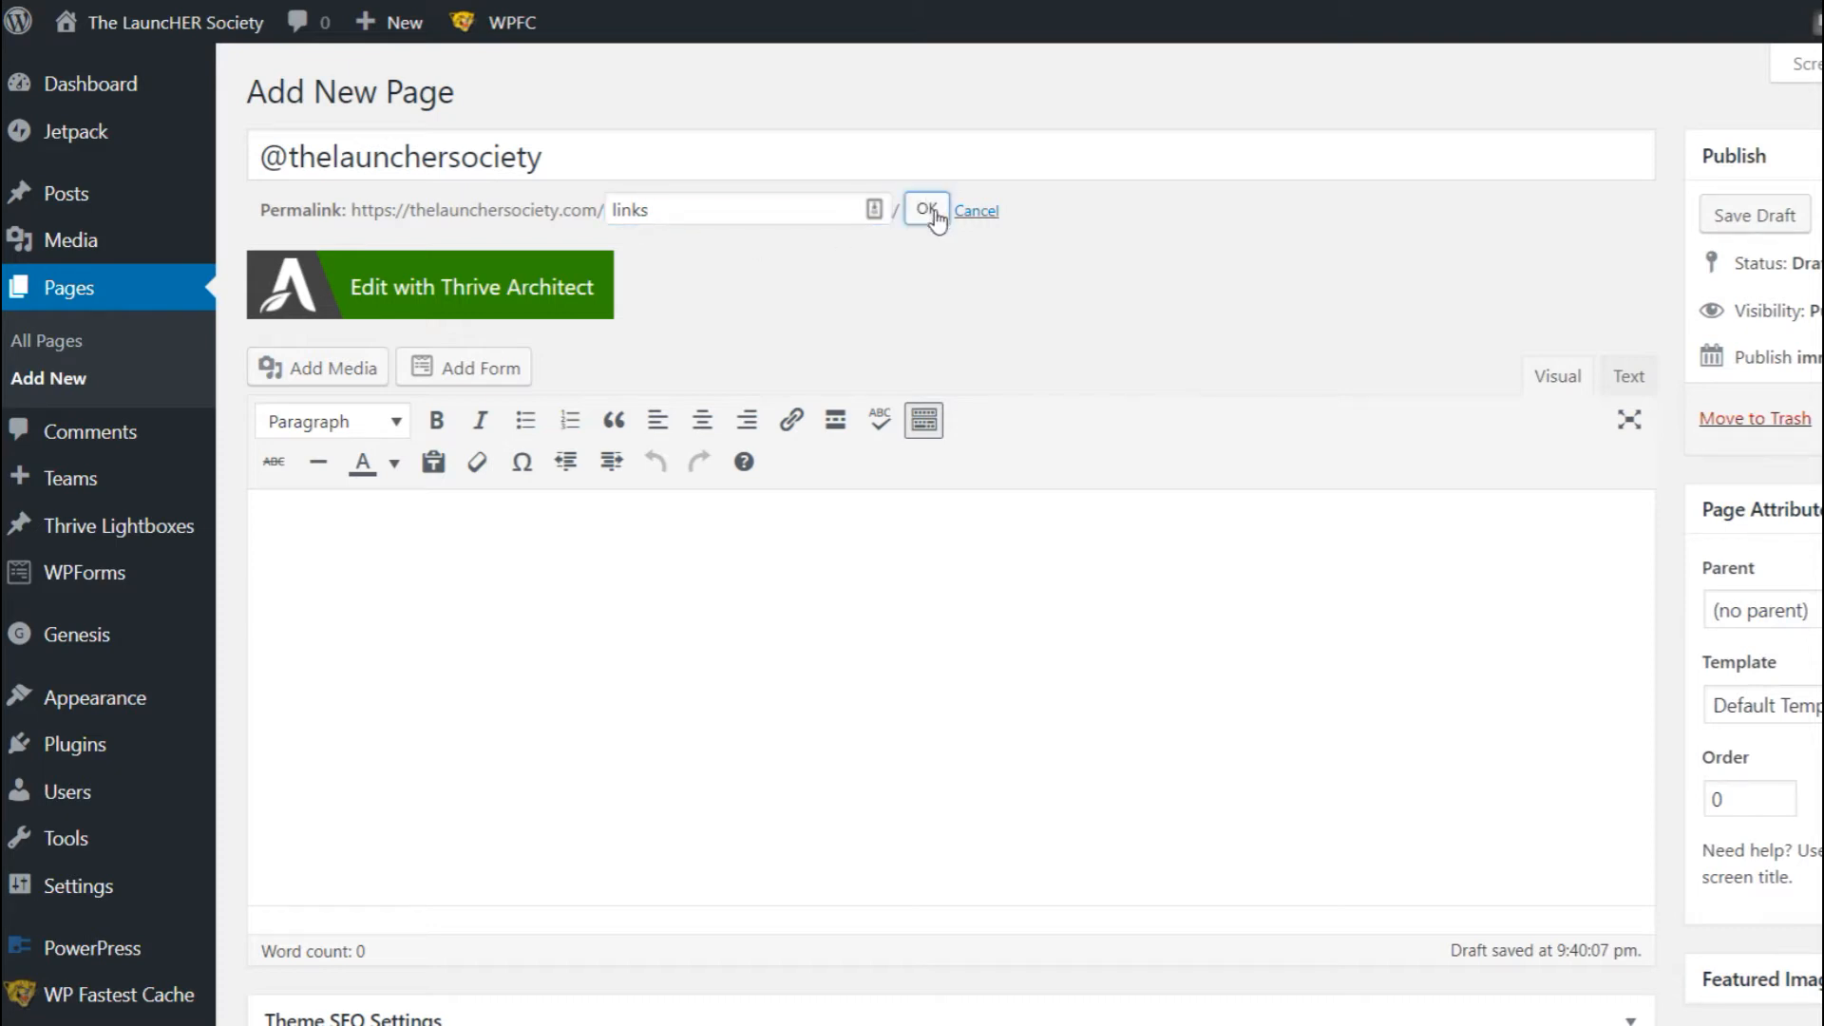
left_click(926, 209)
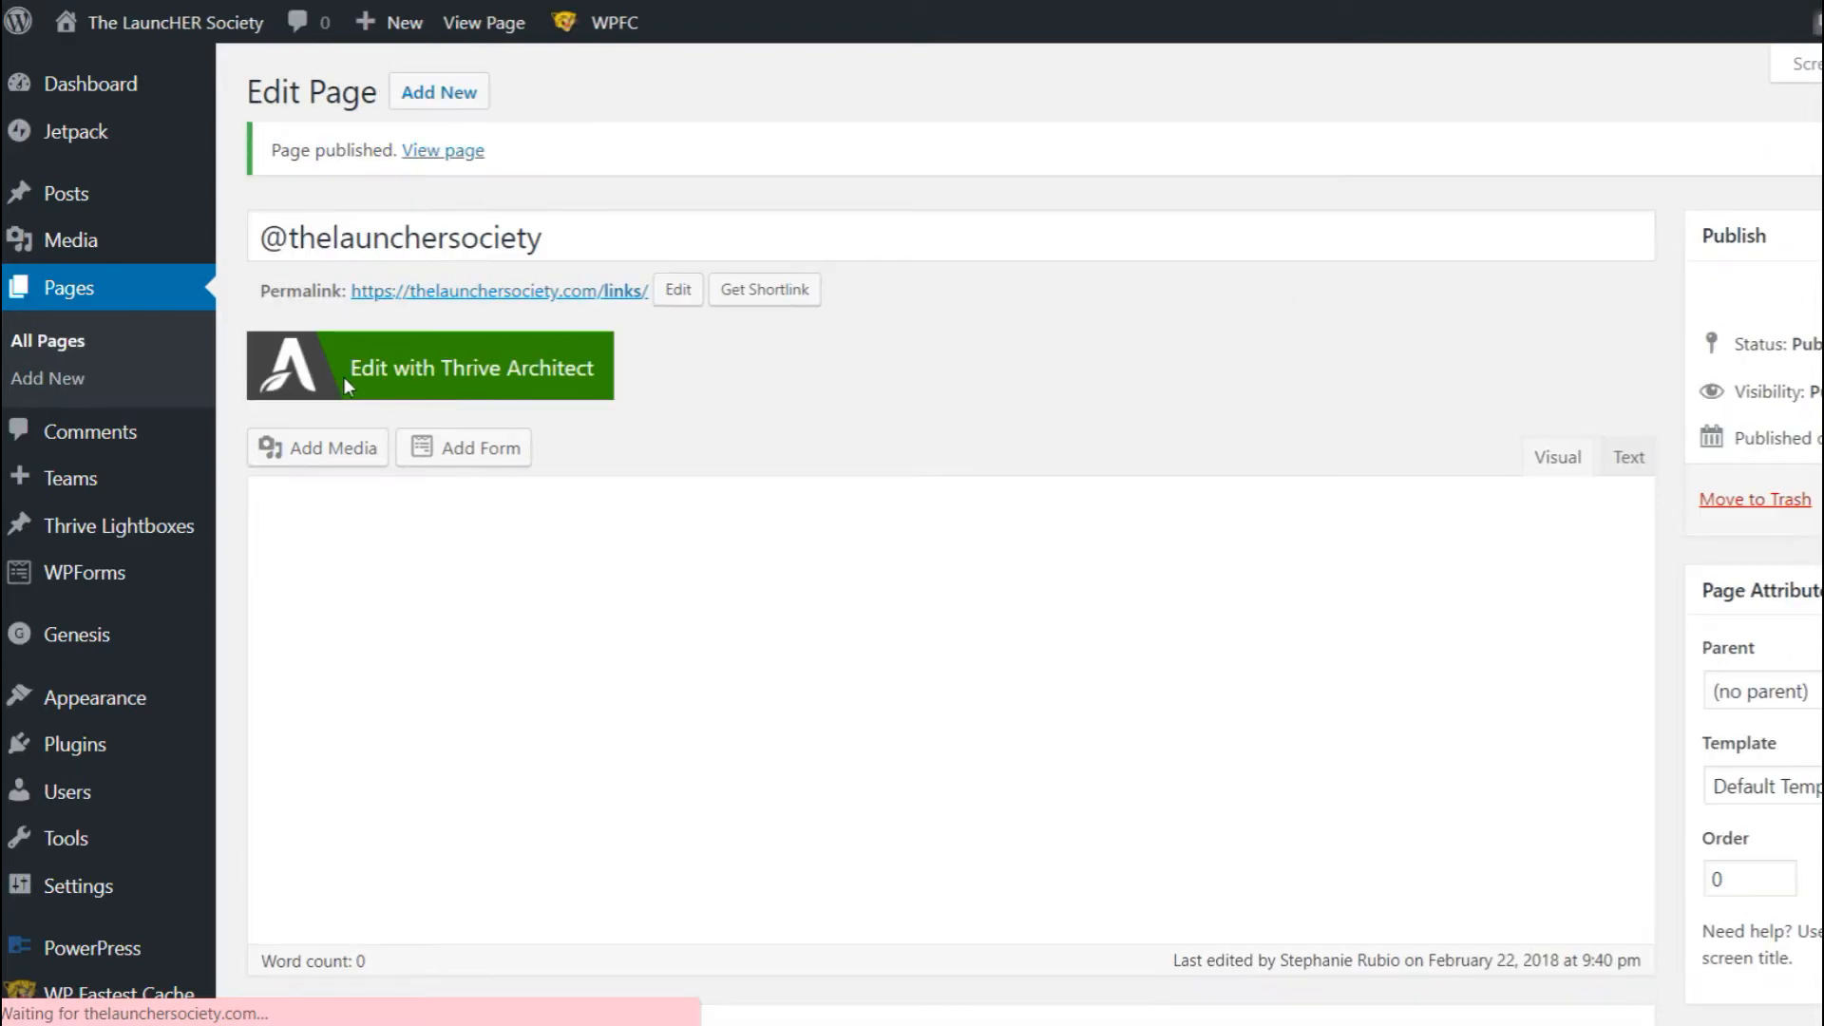
Step: Launch the page in Thrive Architect and show its Template Setup options
left_click(427, 365)
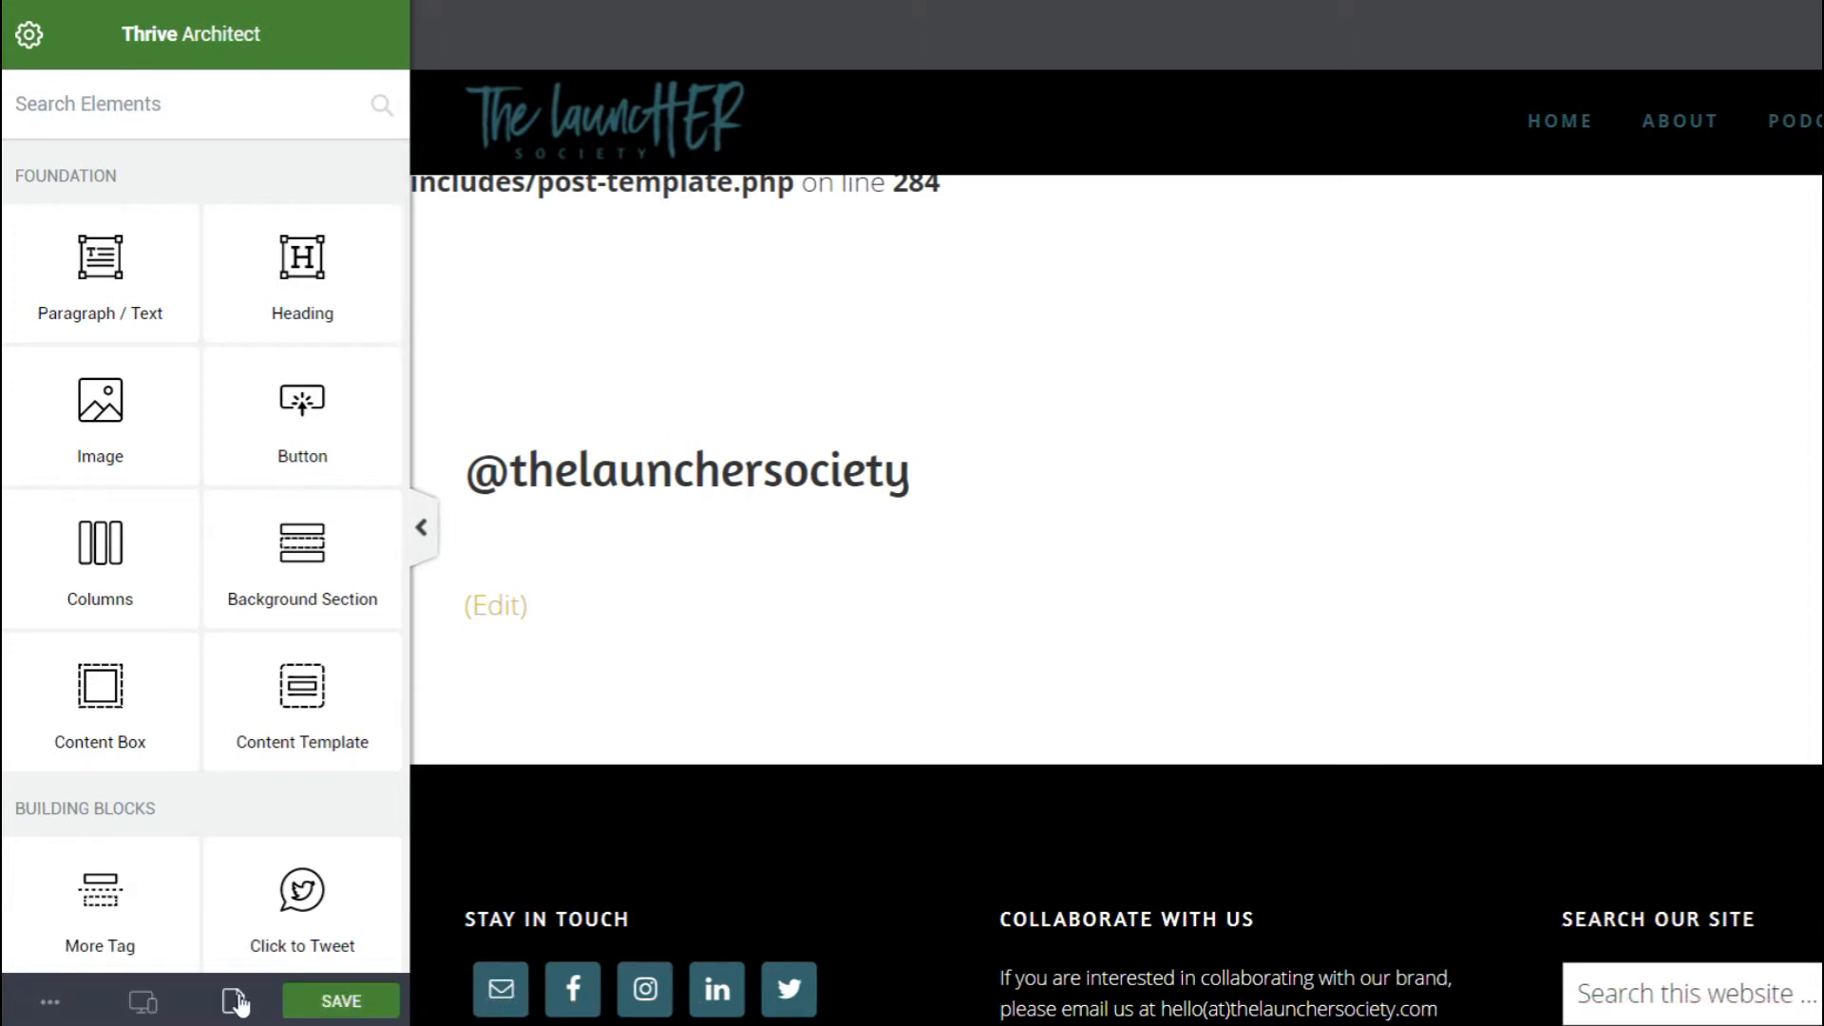
mouse_move(235, 1001)
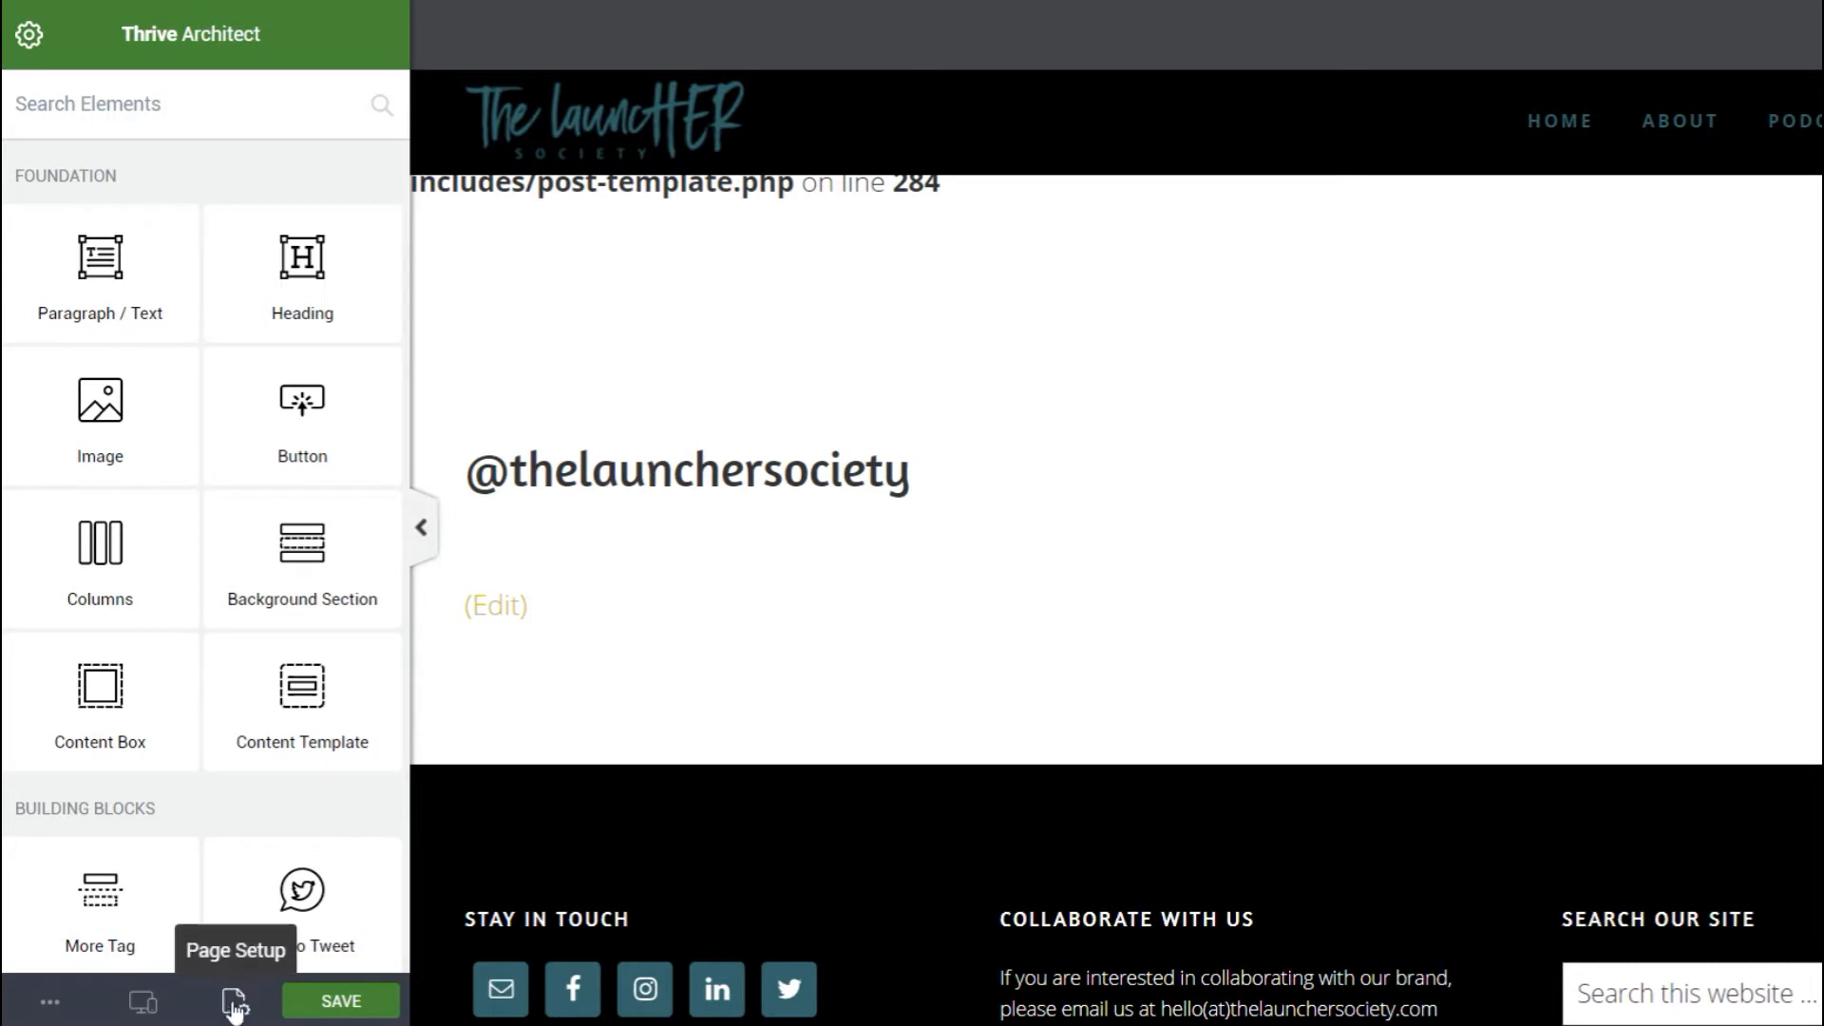
left_click(231, 1002)
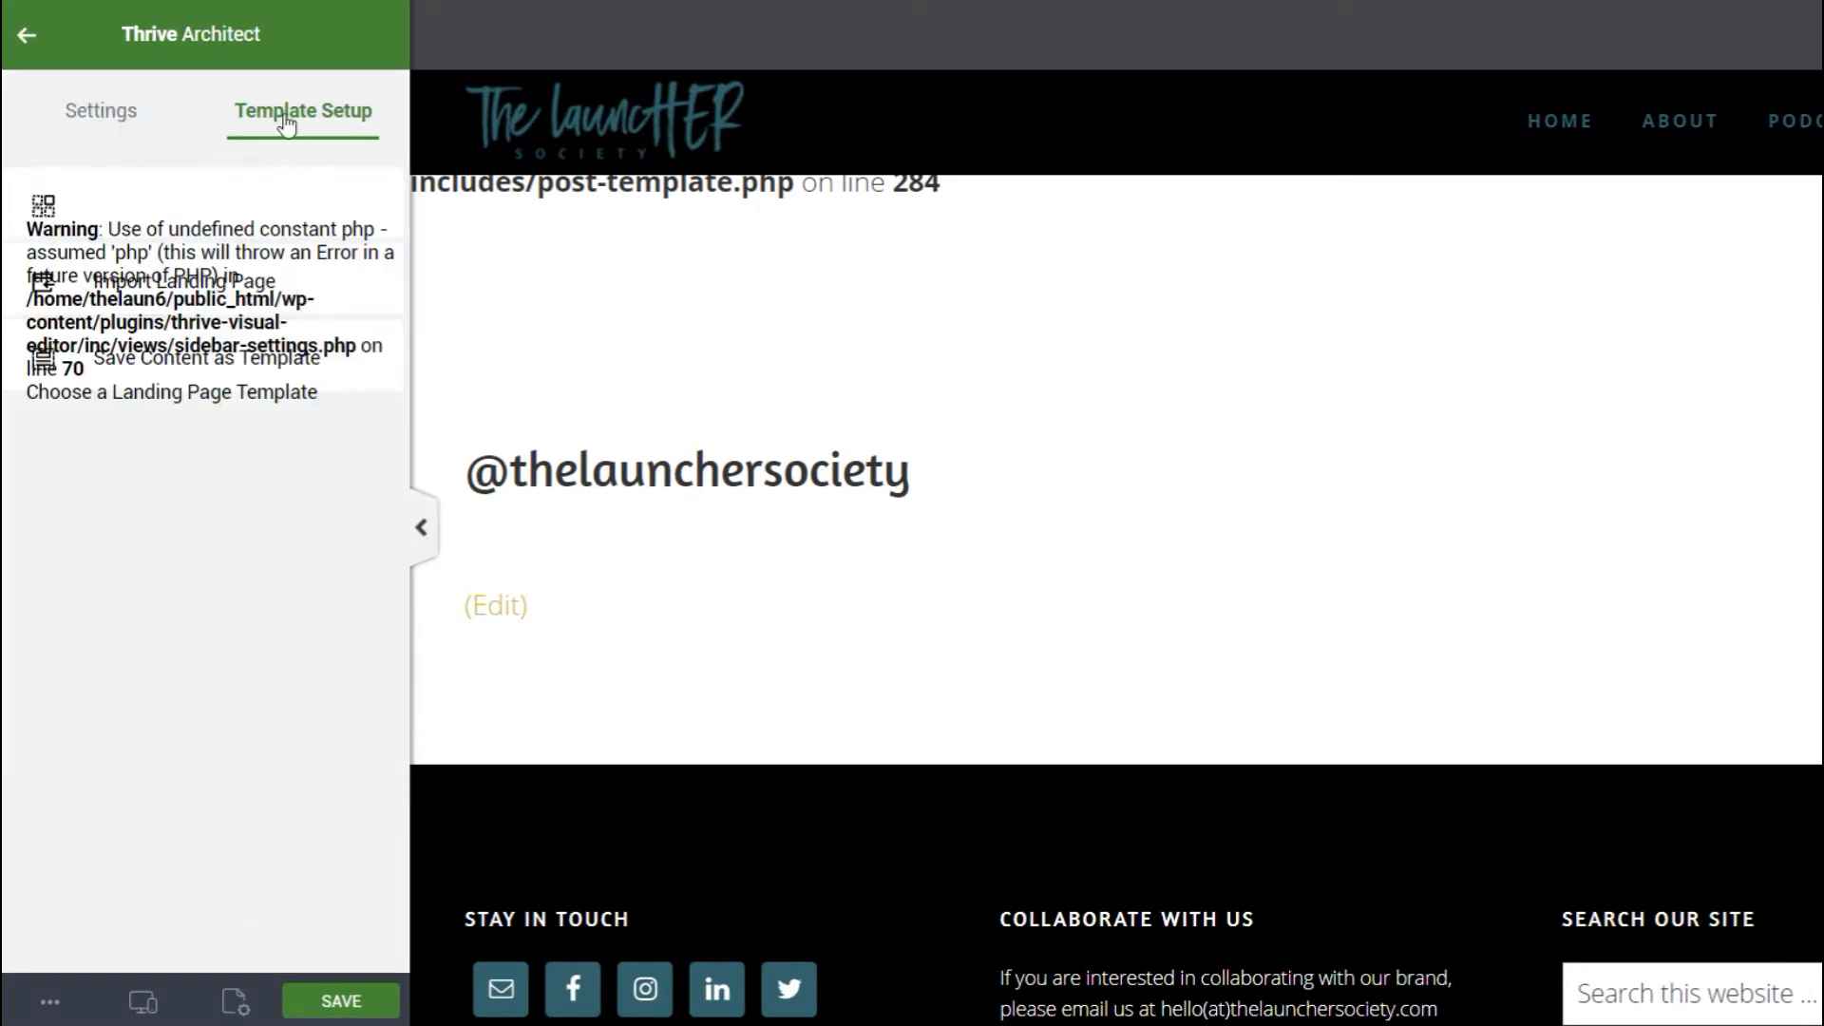
mouse_move(240, 202)
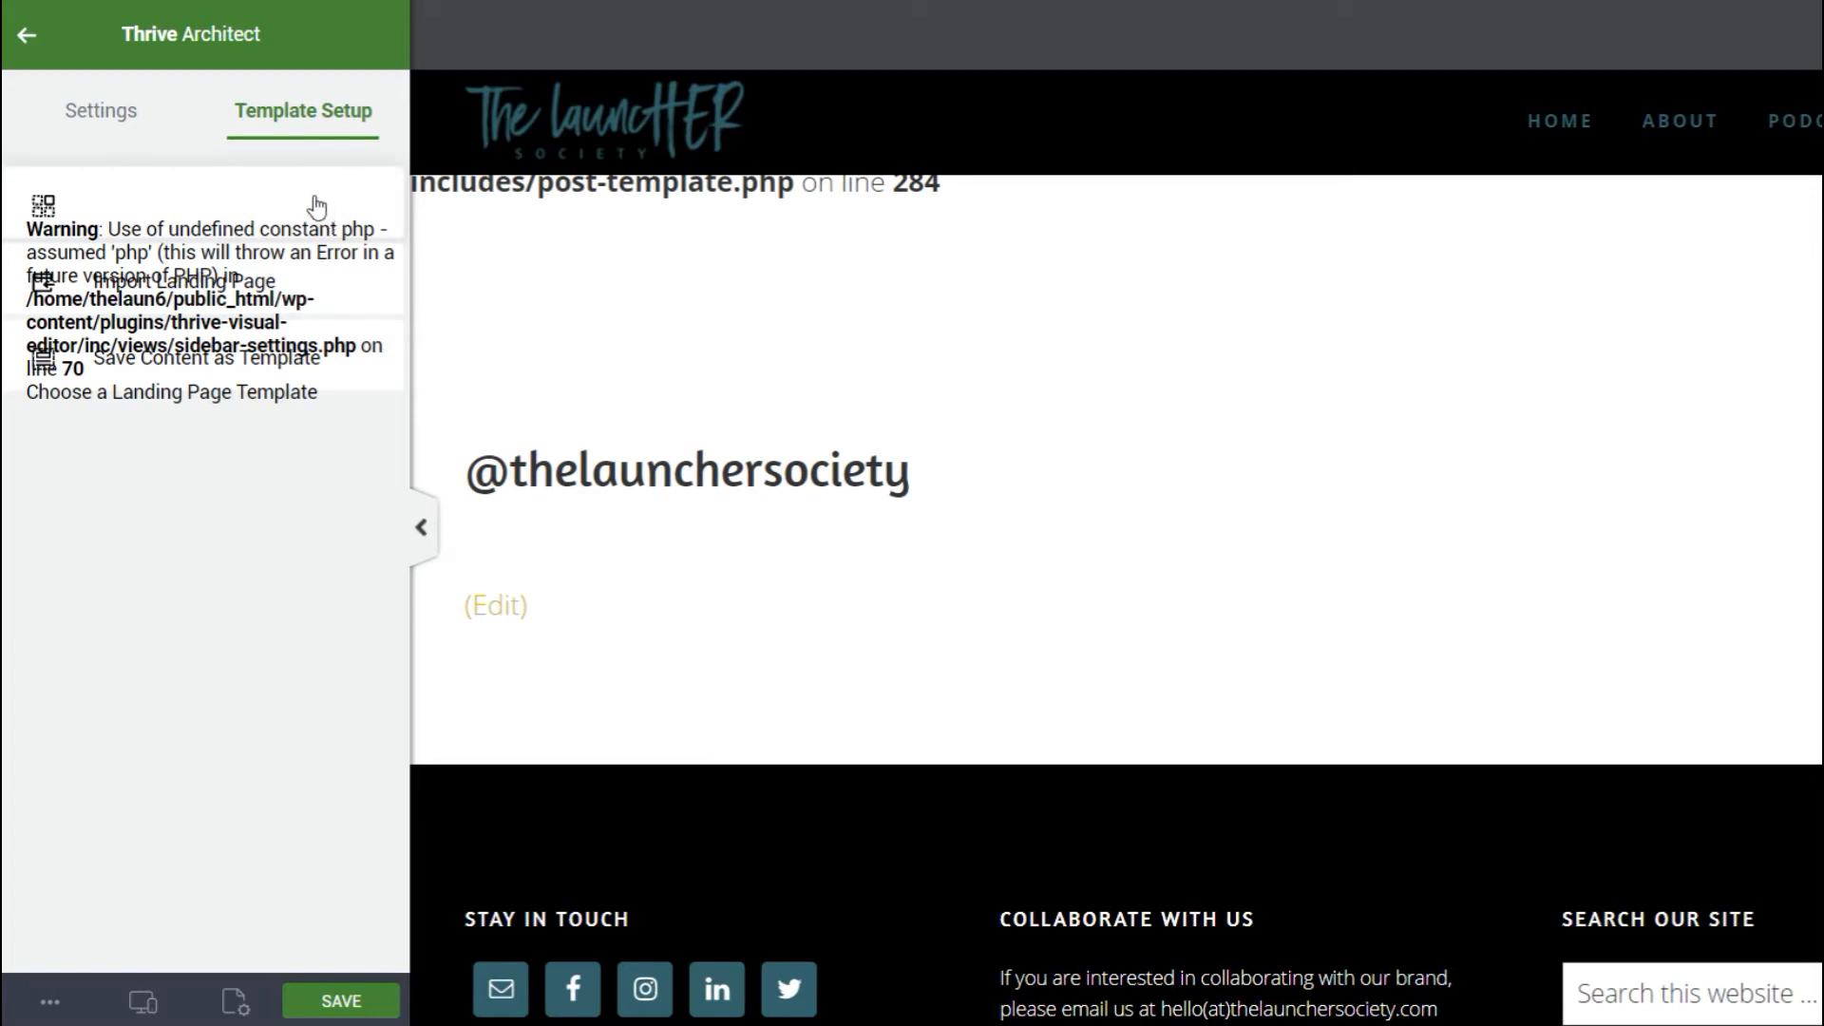
Step: In the landing page template chooser, expand the Blank set and select Blank Page v2
left_click(171, 392)
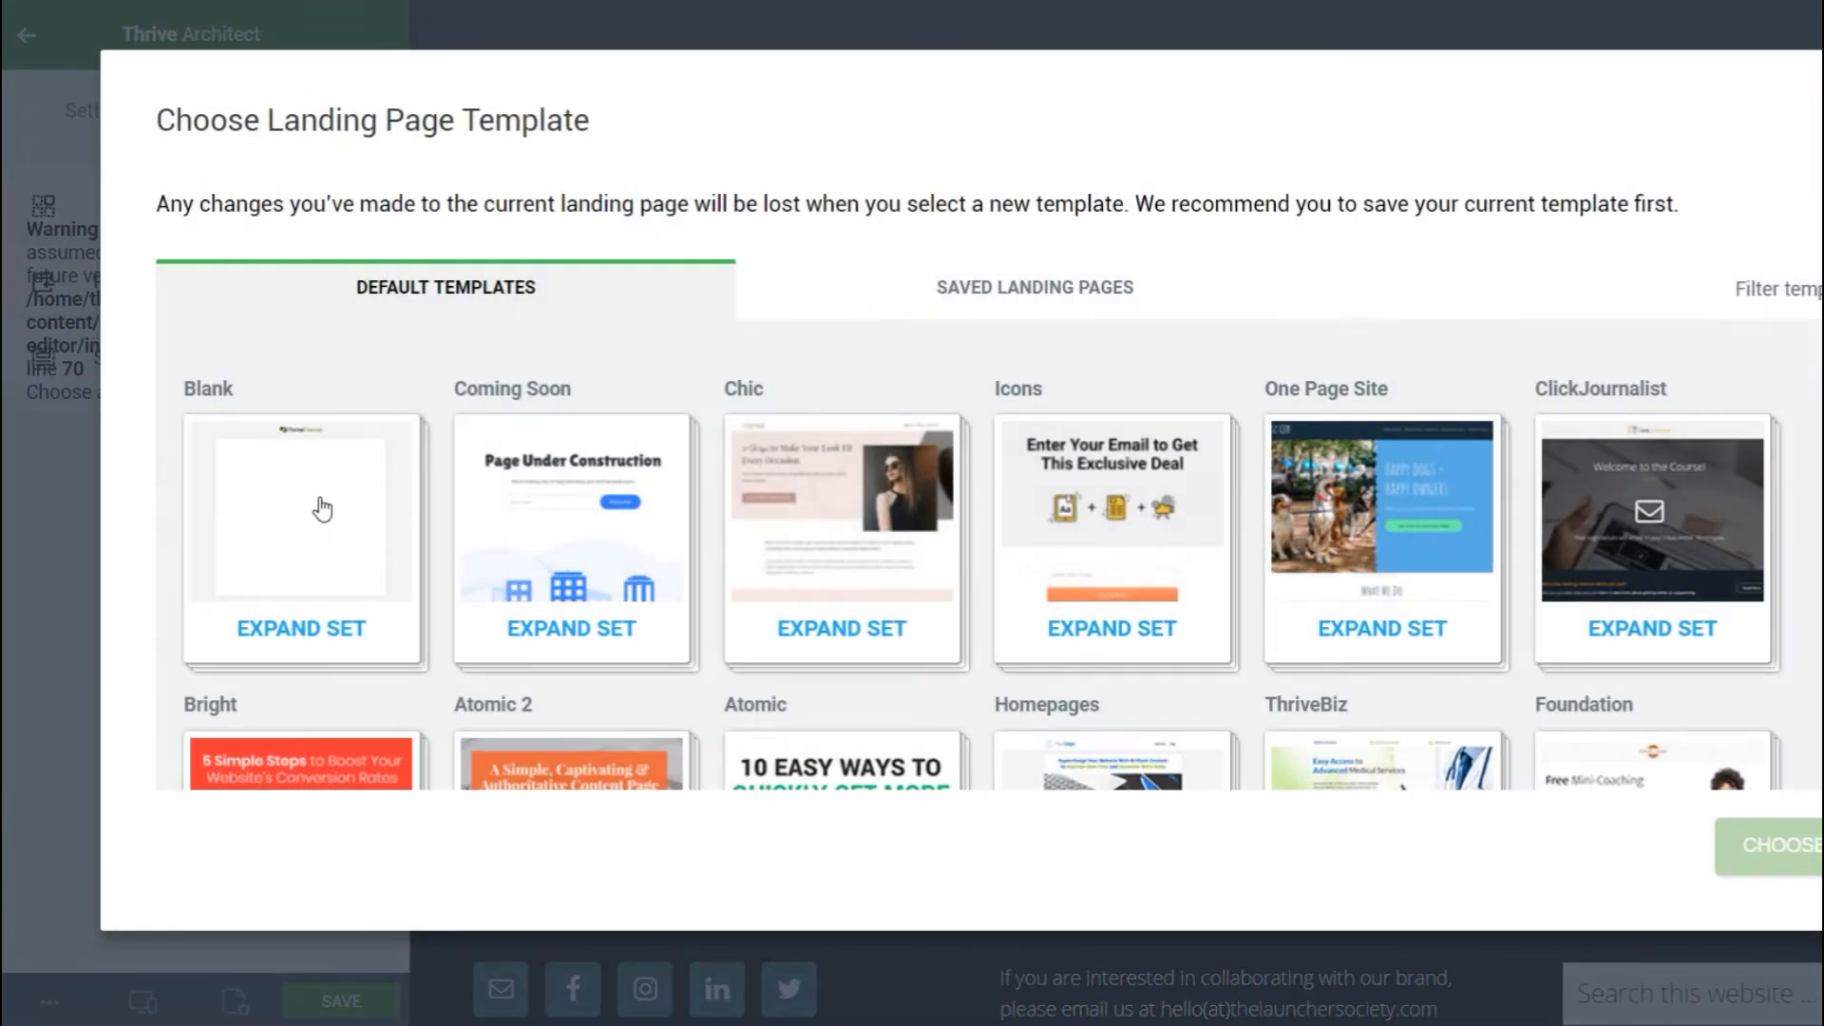
left_click(300, 629)
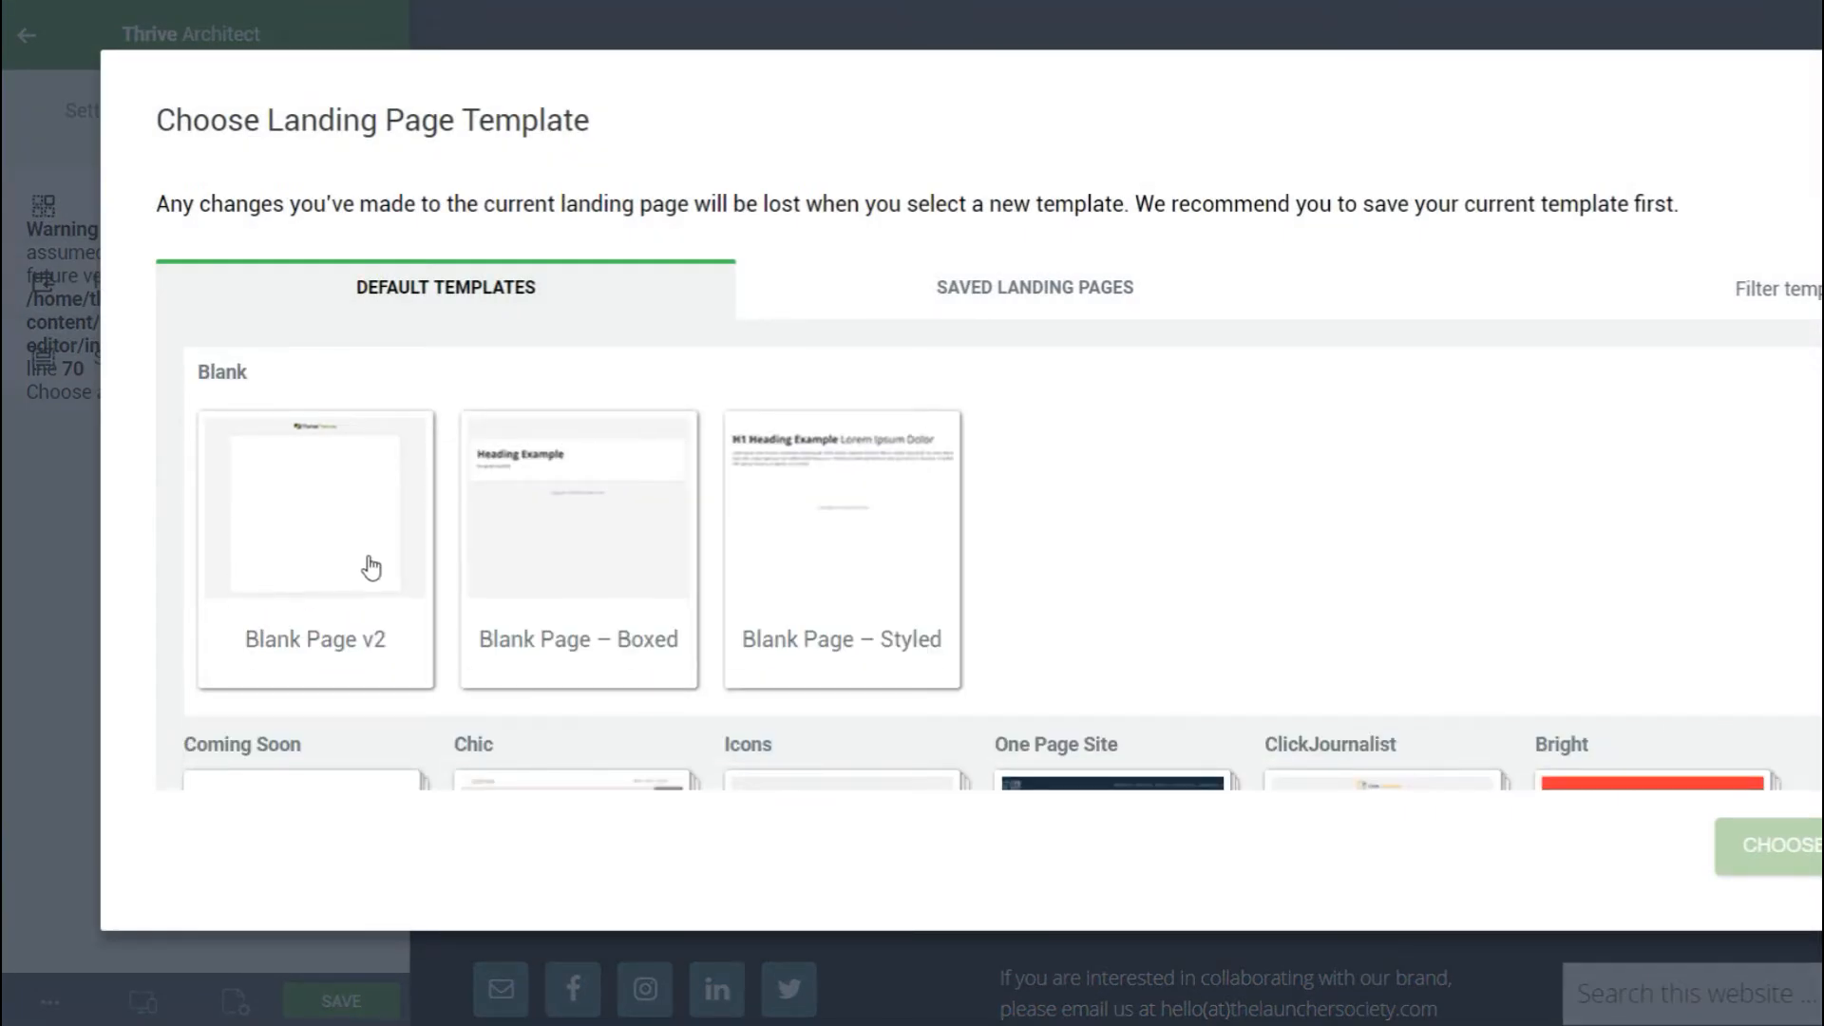
mouse_move(375, 614)
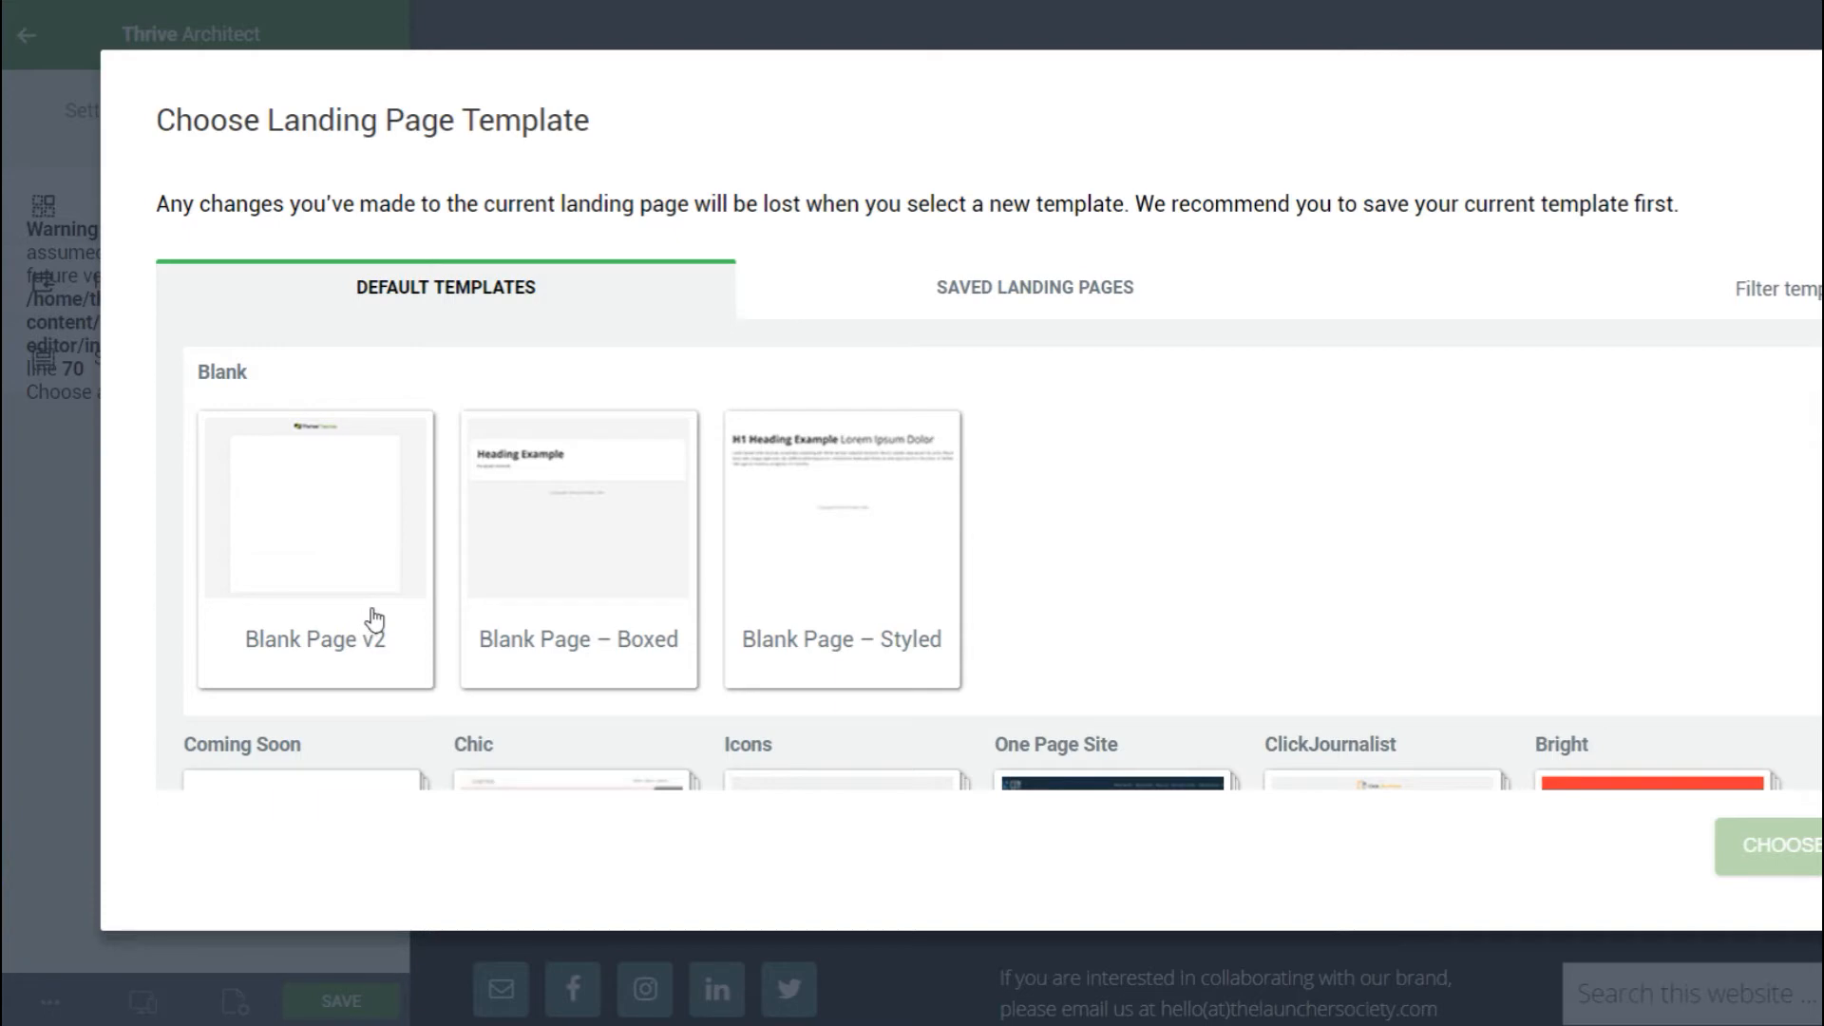
mouse_move(304, 563)
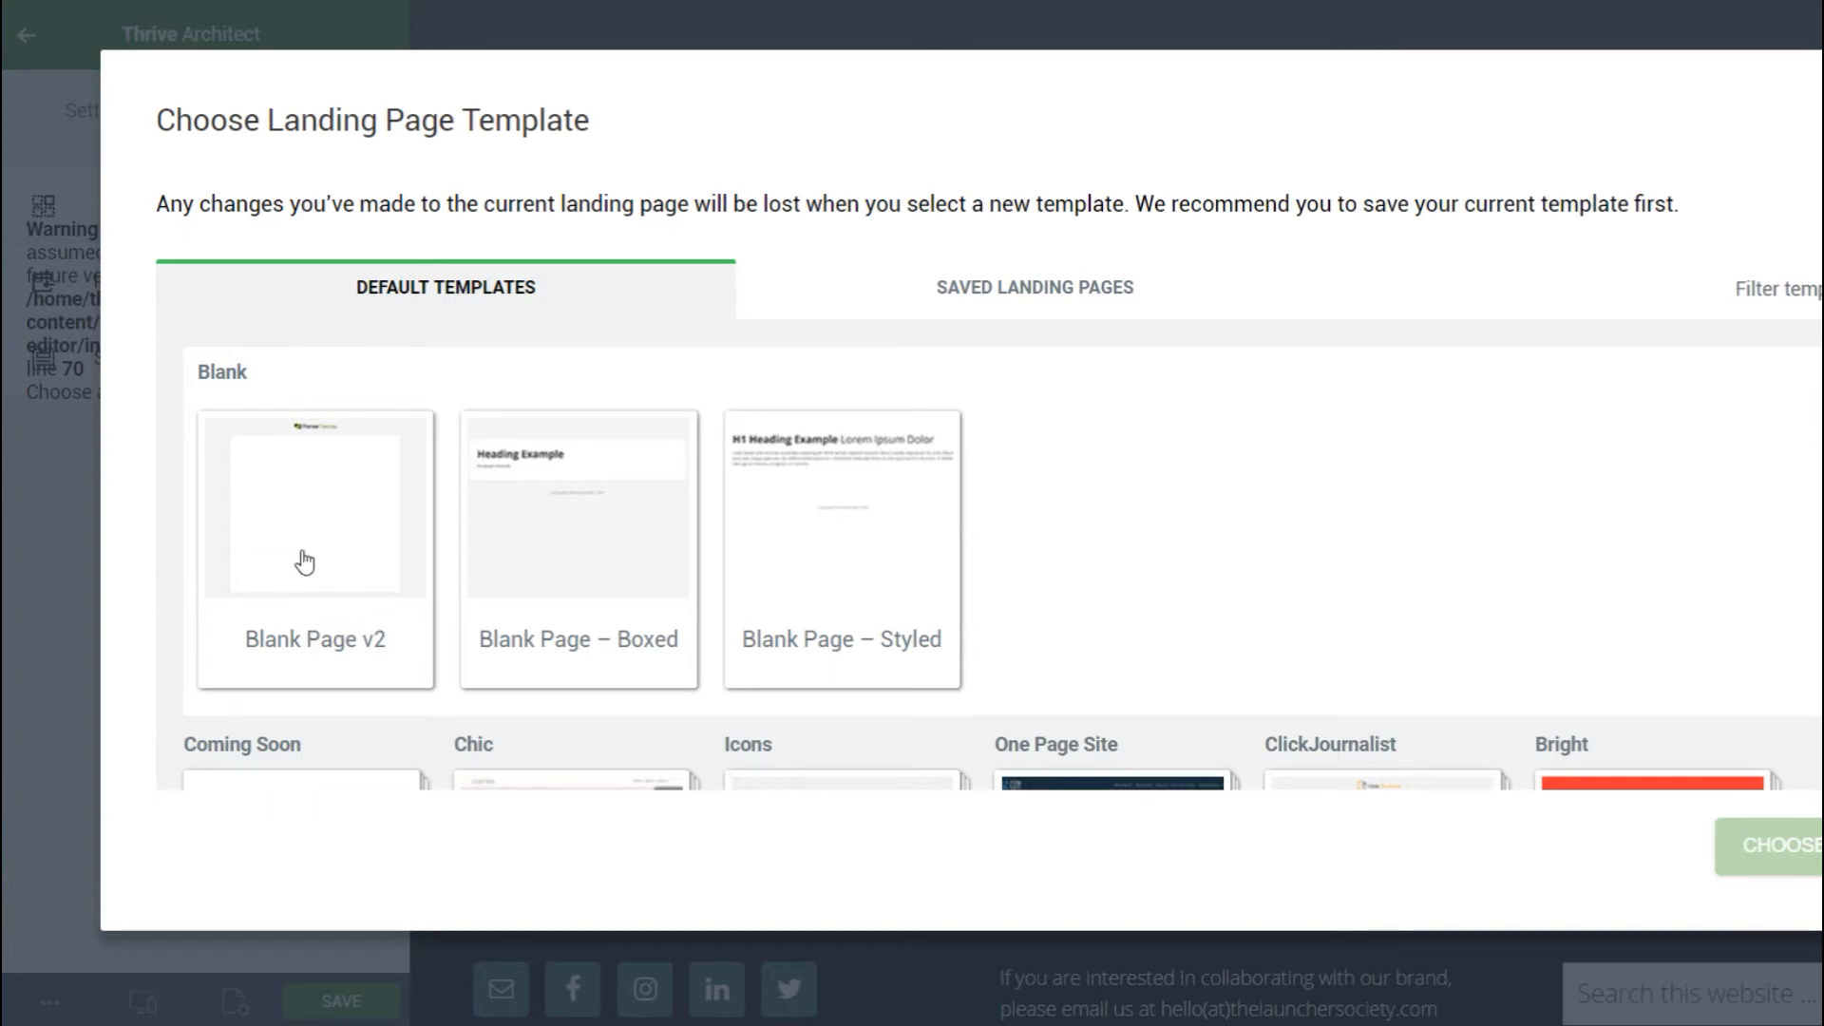
left_click(314, 509)
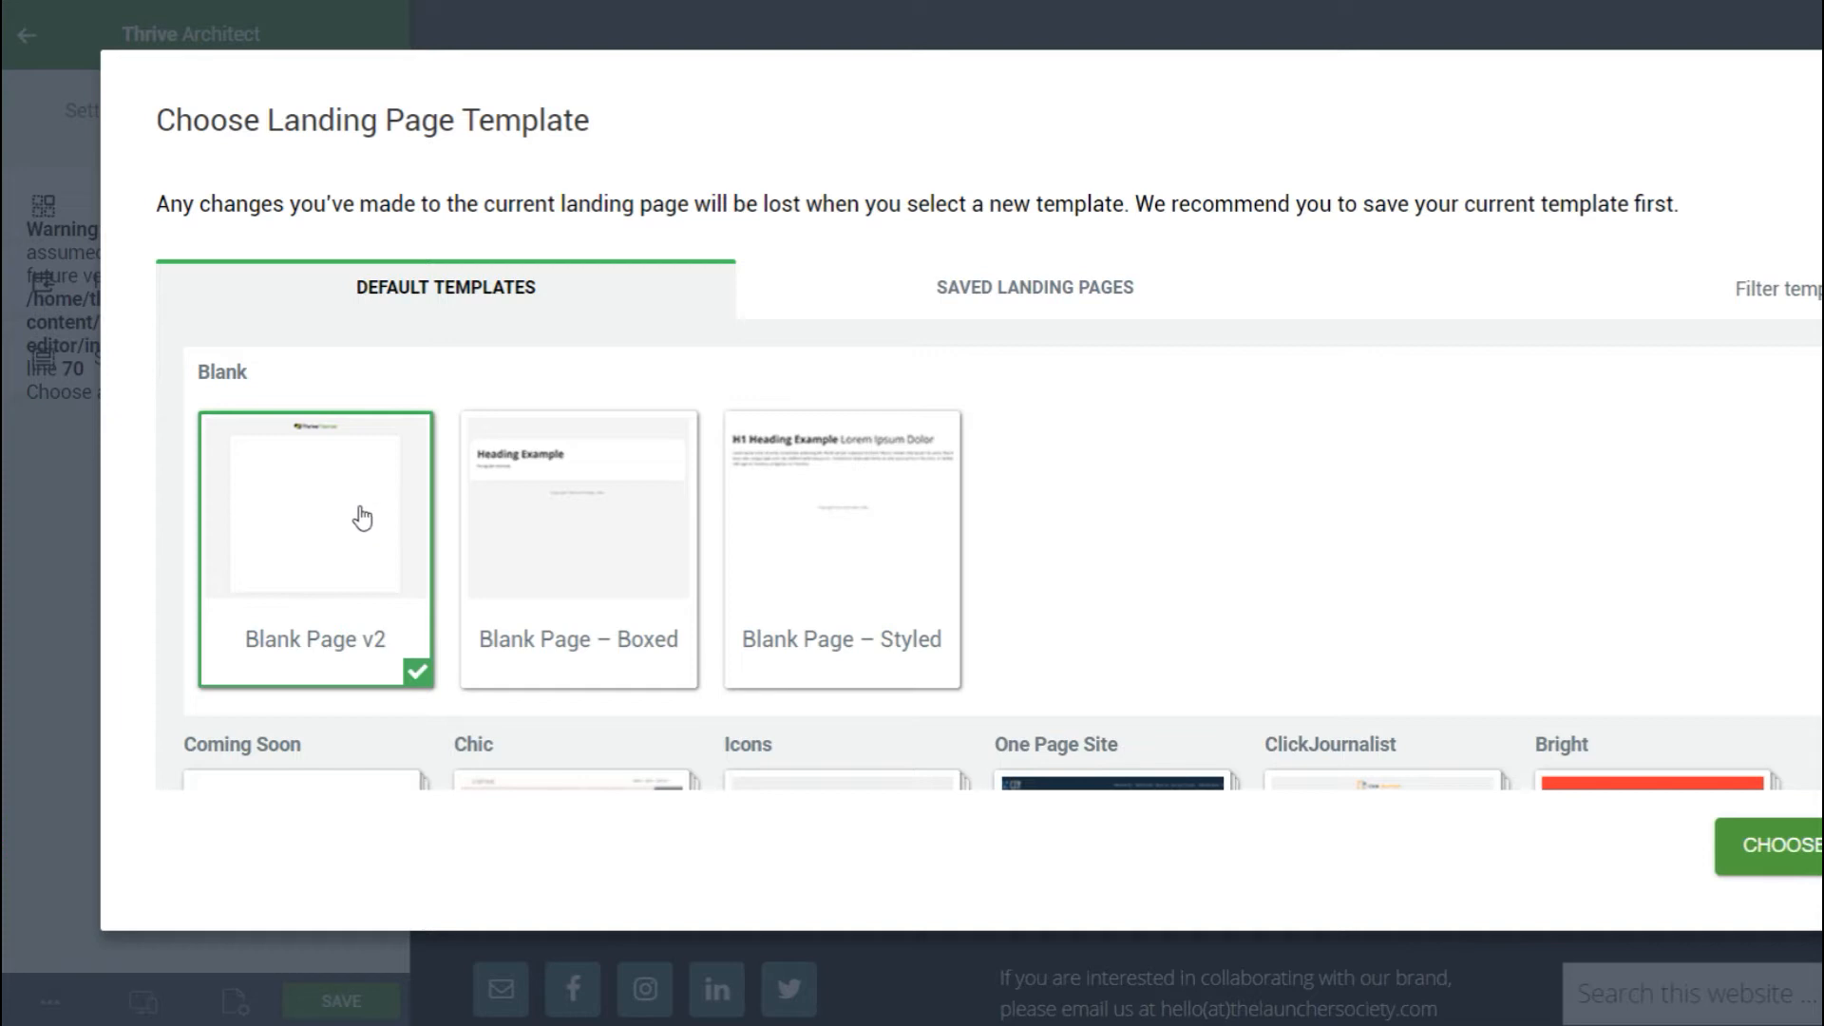
mouse_move(329, 473)
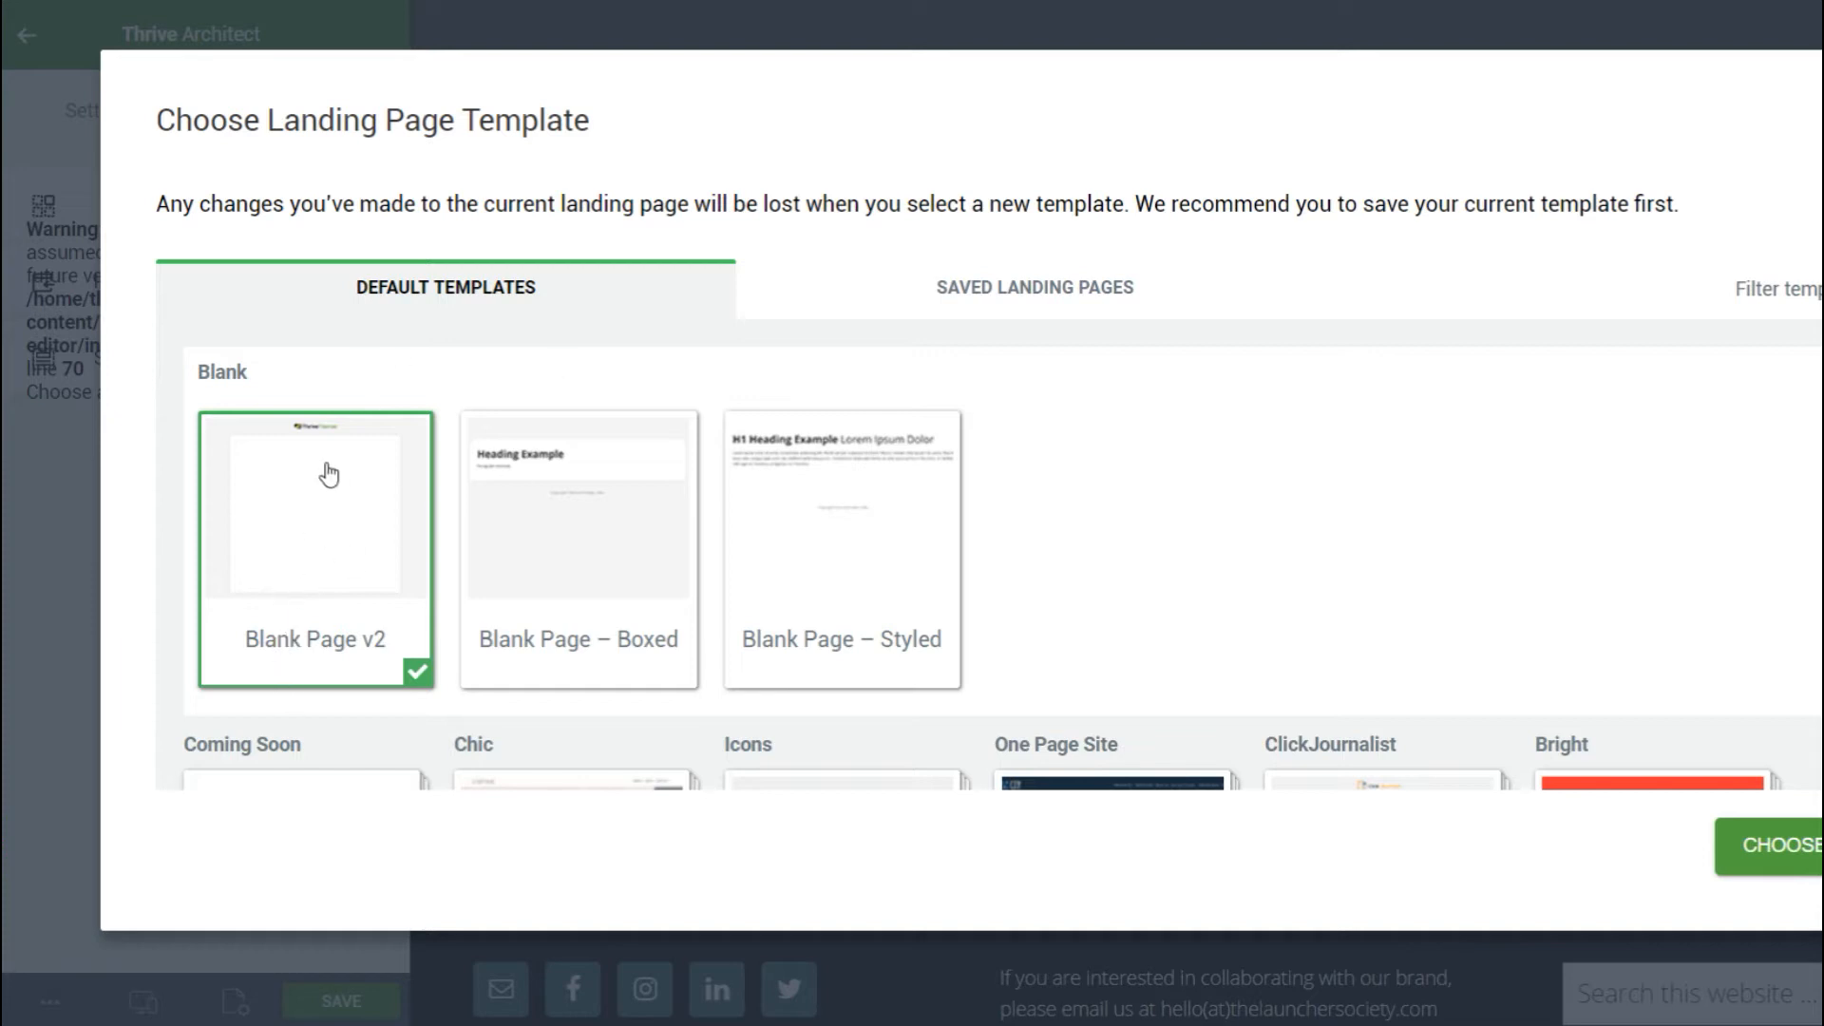
mouse_move(340, 511)
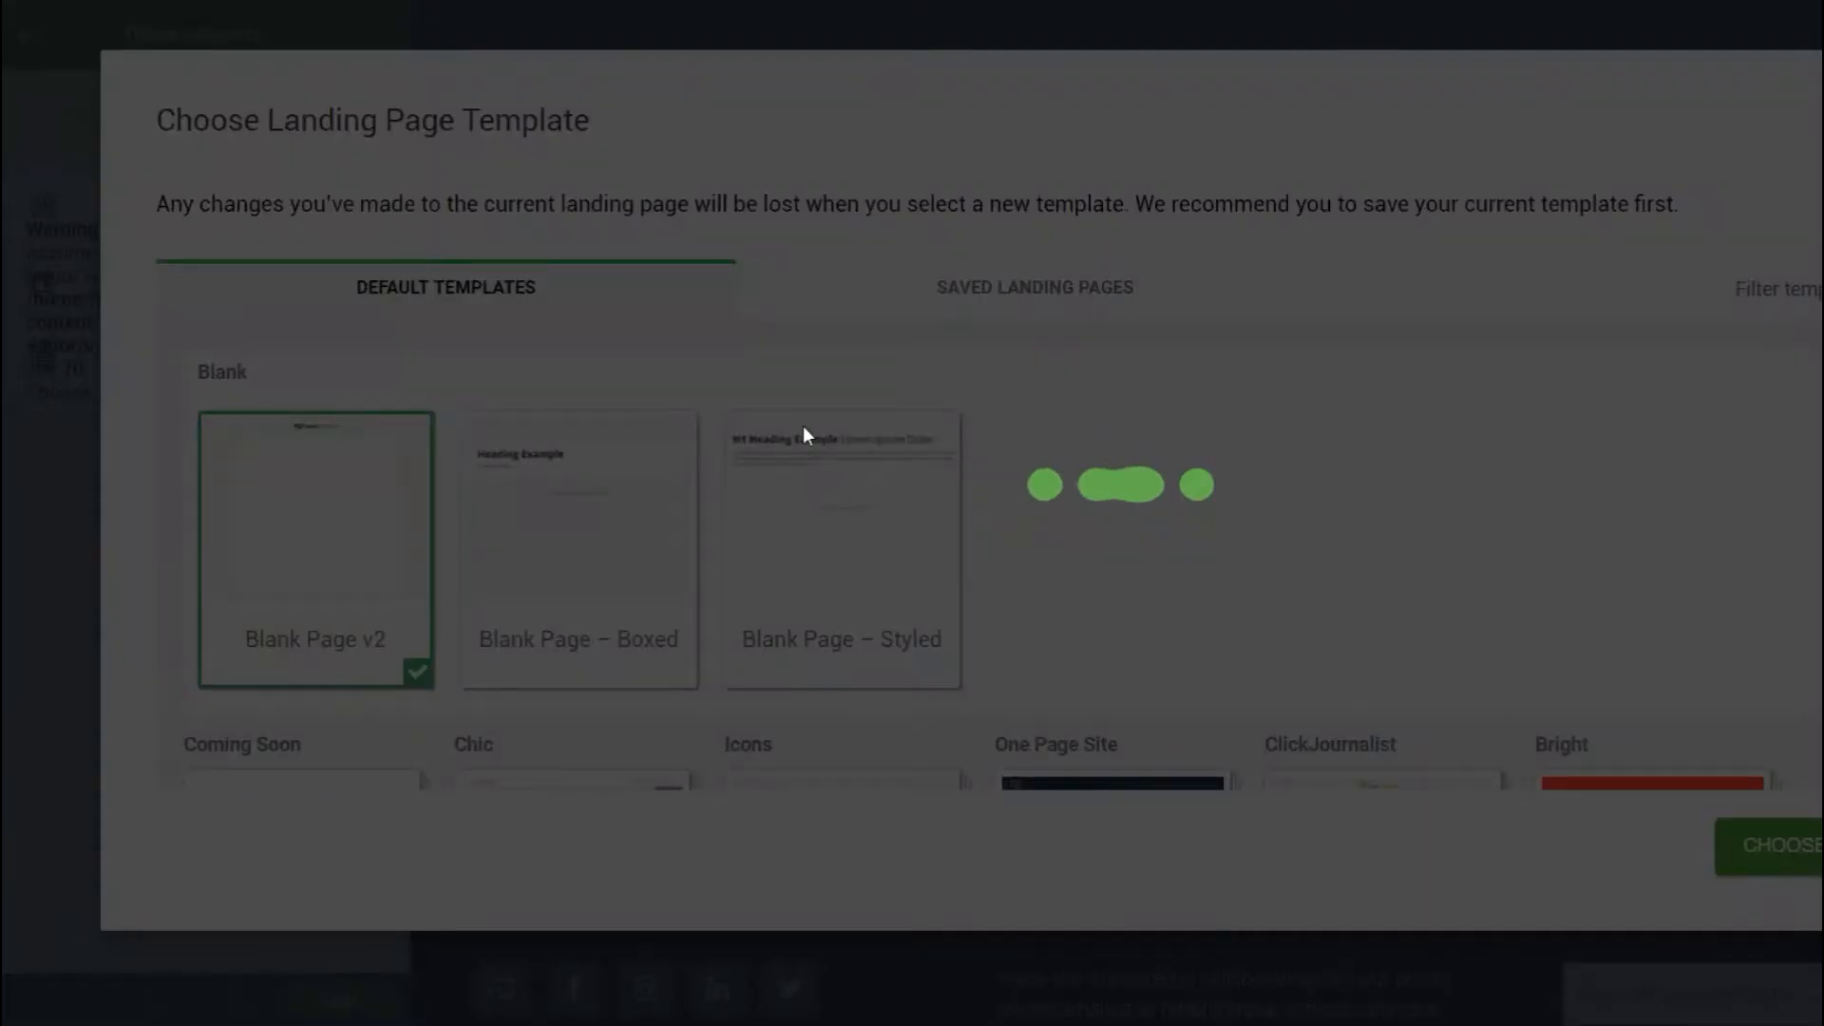
Step: Apply Blank Page v2 and delete its 'My first H1 Heading' placeholder
left_click(1780, 846)
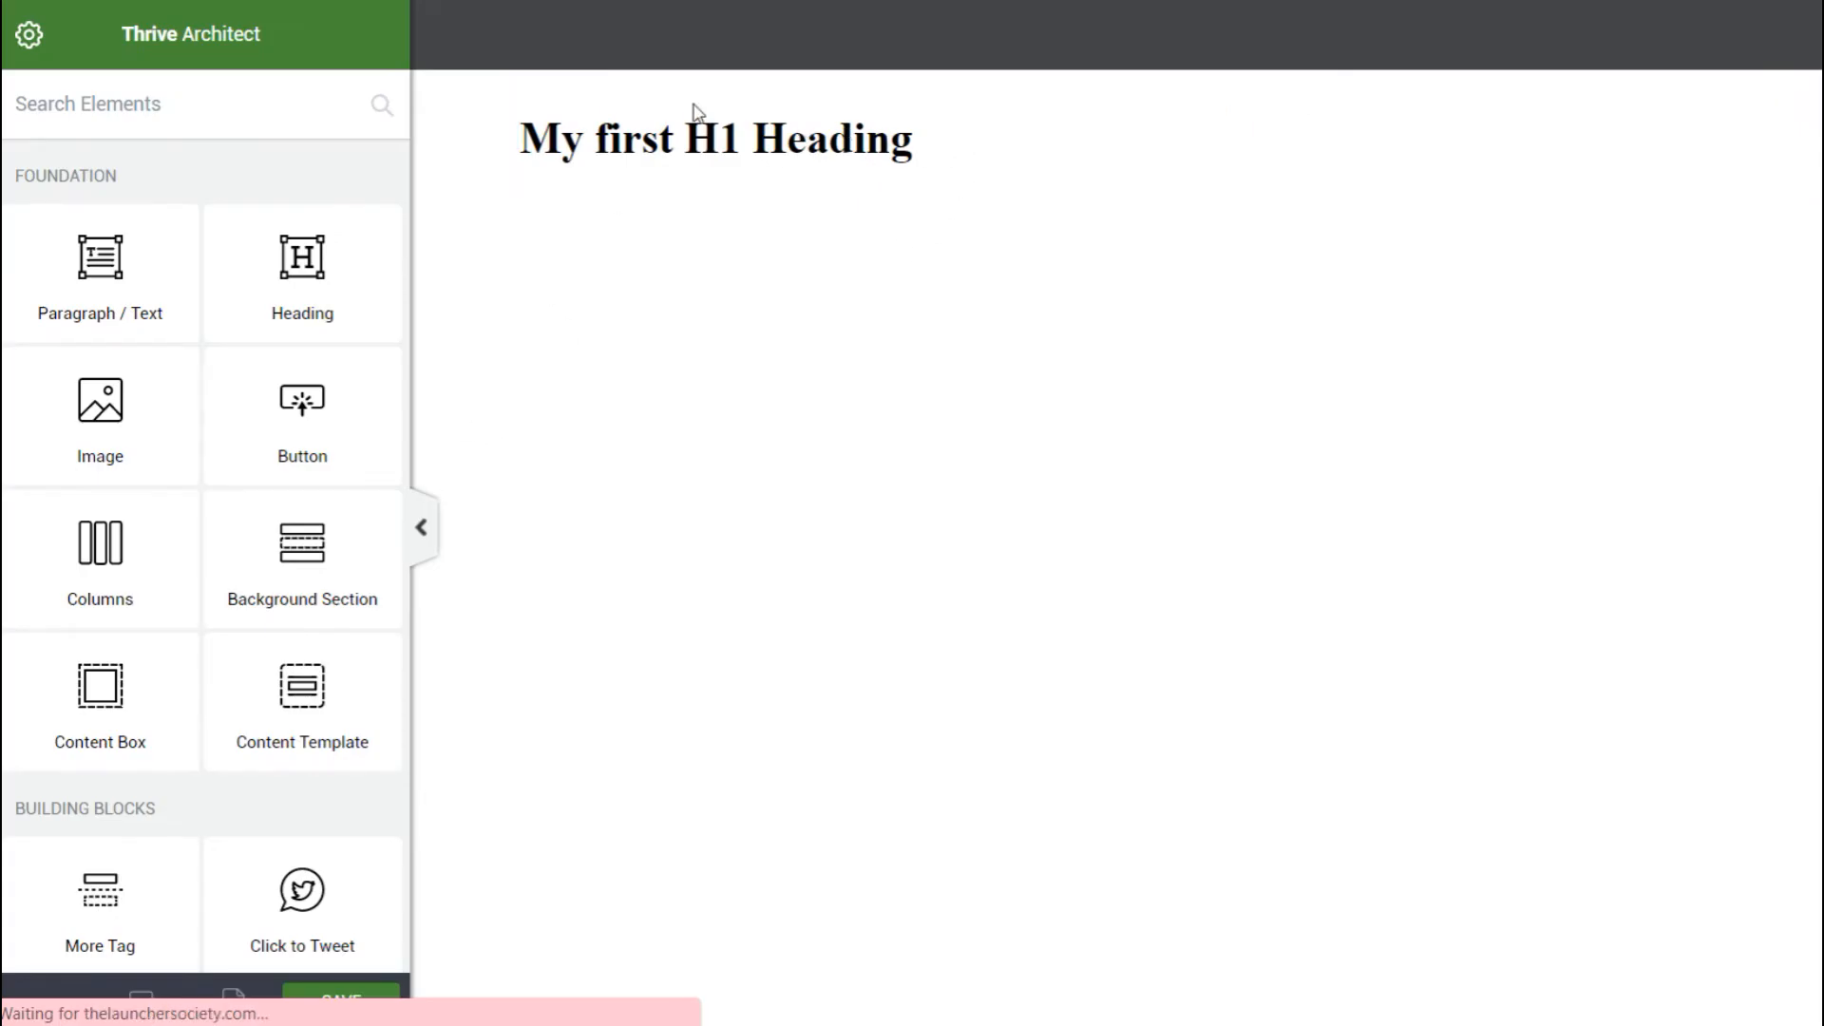
left_click(716, 139)
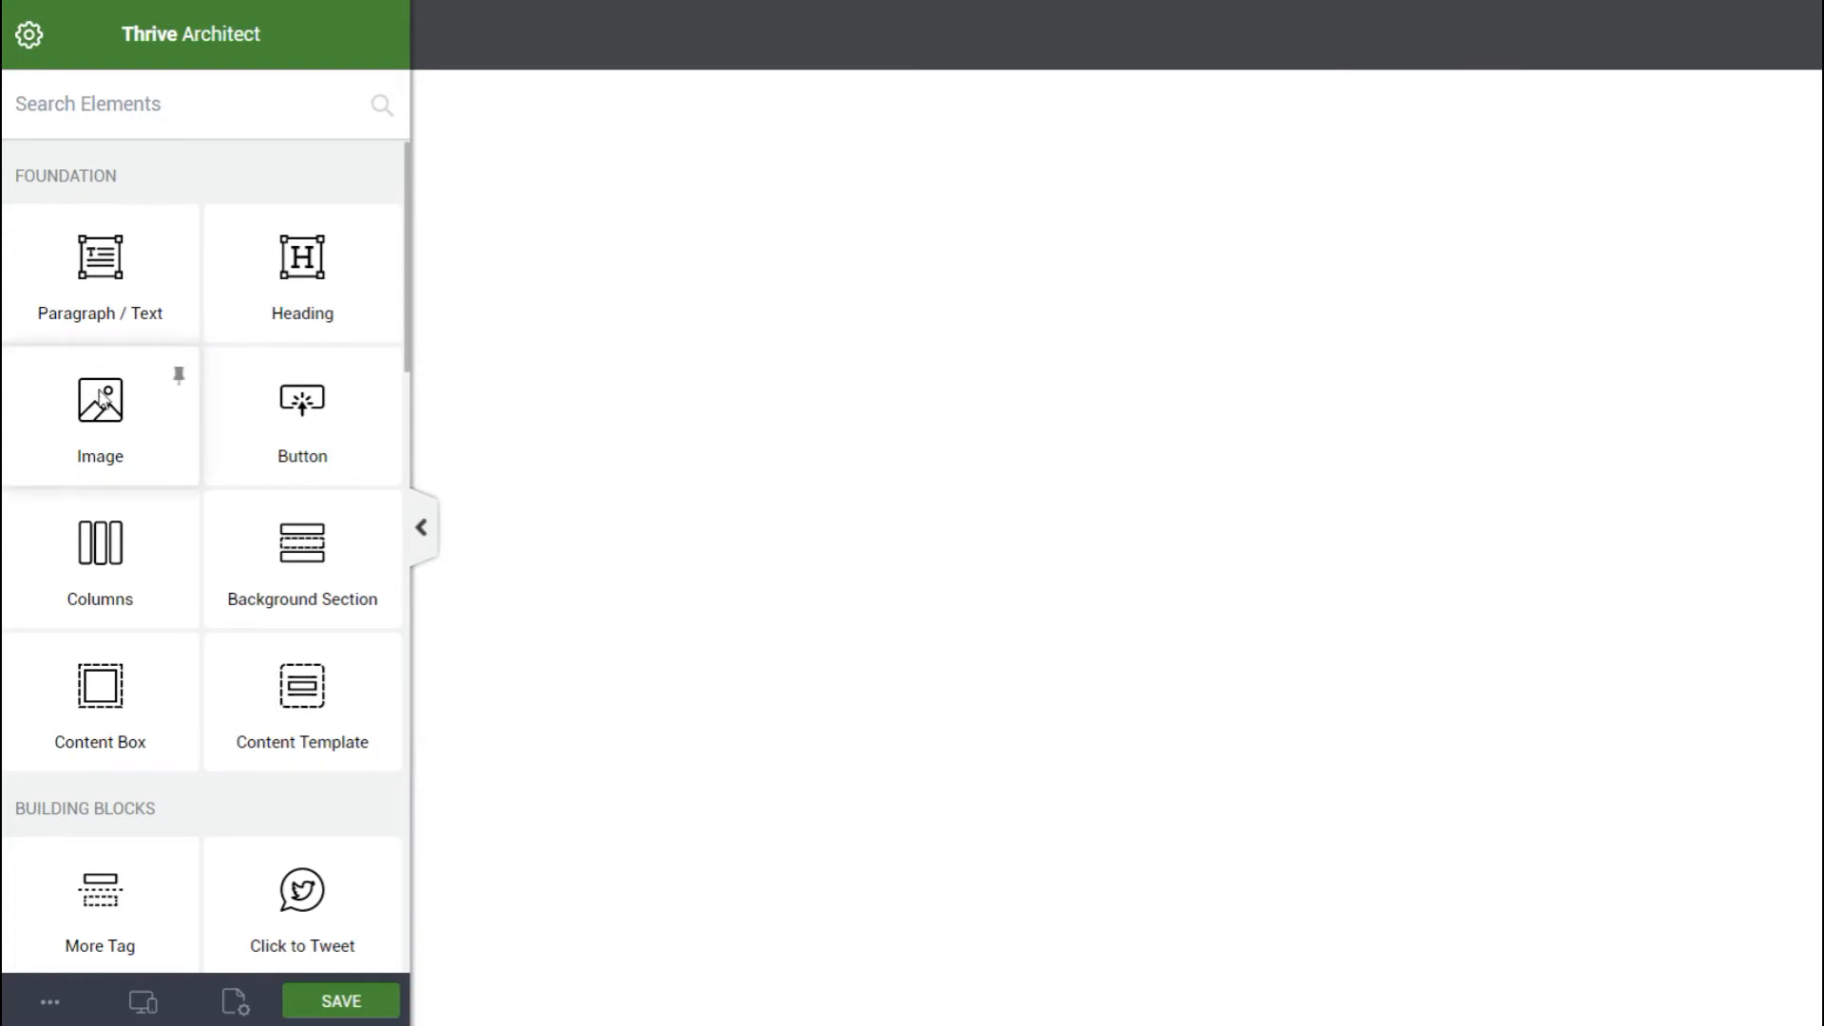
Step: Add an image element at the top of the page using the teal Launcher Society logo
left_click_drag(100, 399, 1319, 116)
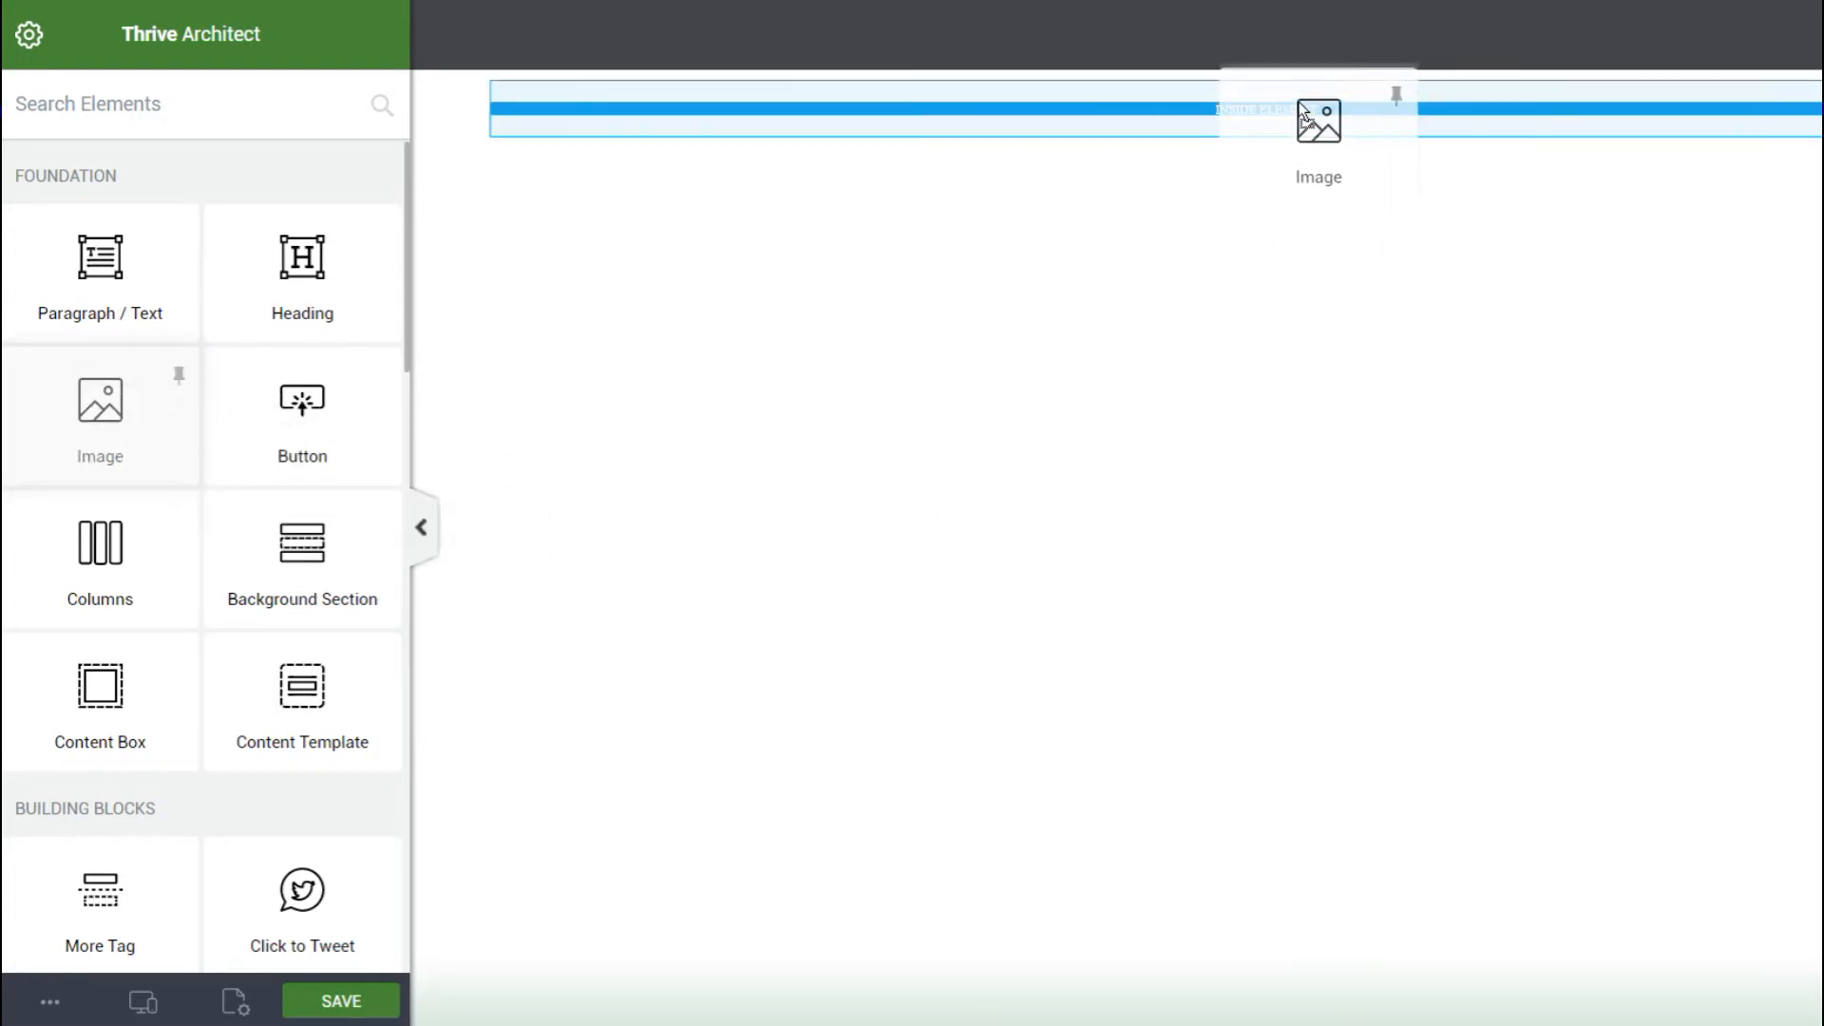
left_click(1319, 120)
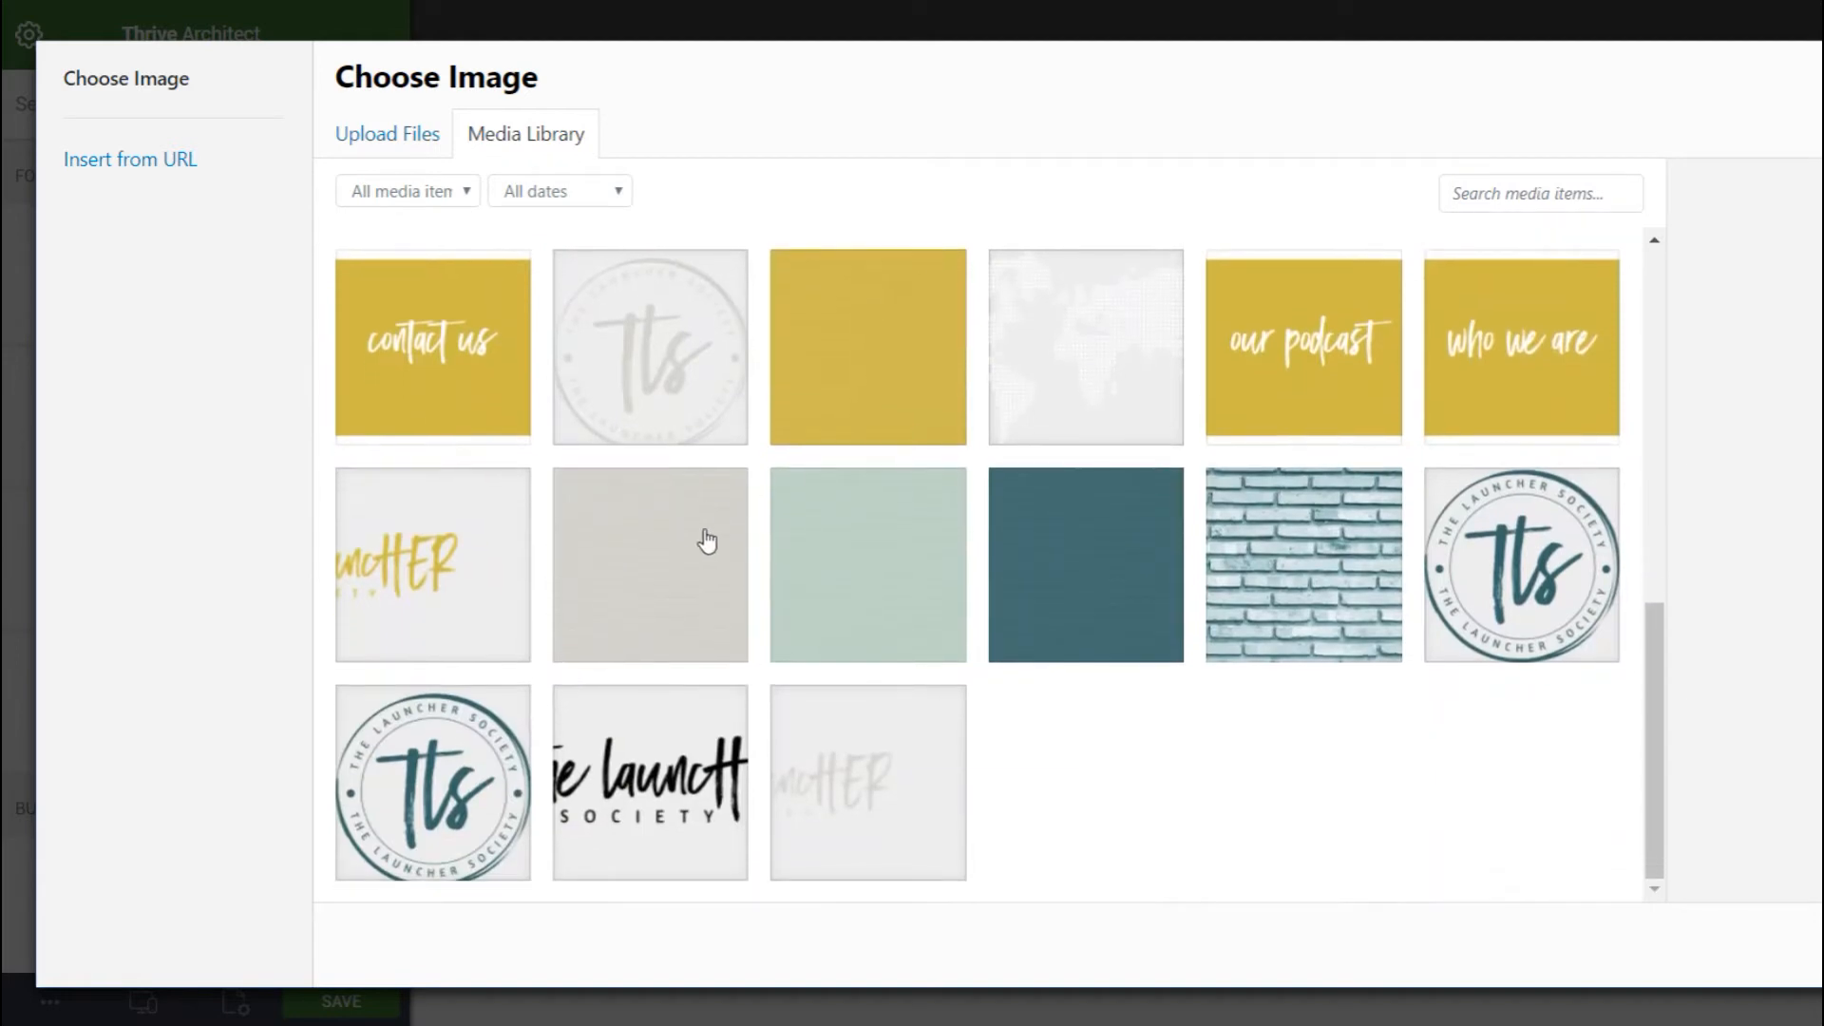
left_click(432, 783)
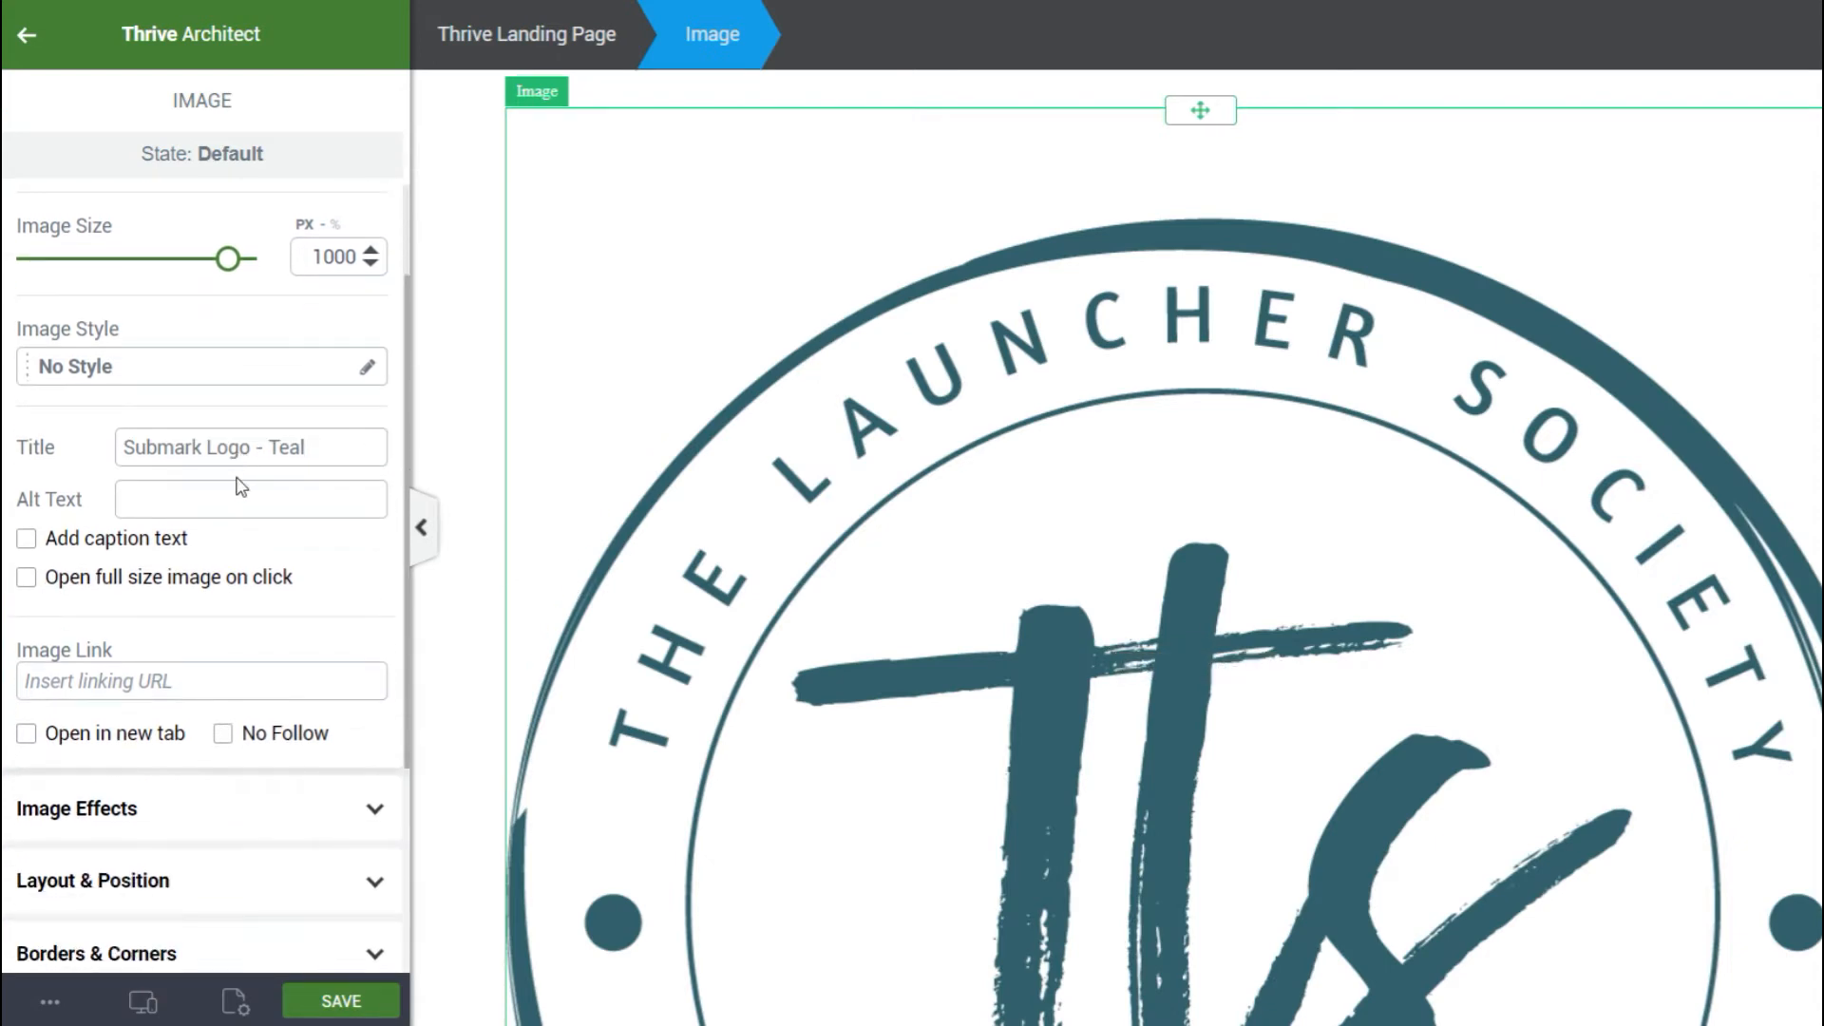
Step: Center the logo horizontally and shrink it to a small badge of about 180–240 px
scroll("down", 3)
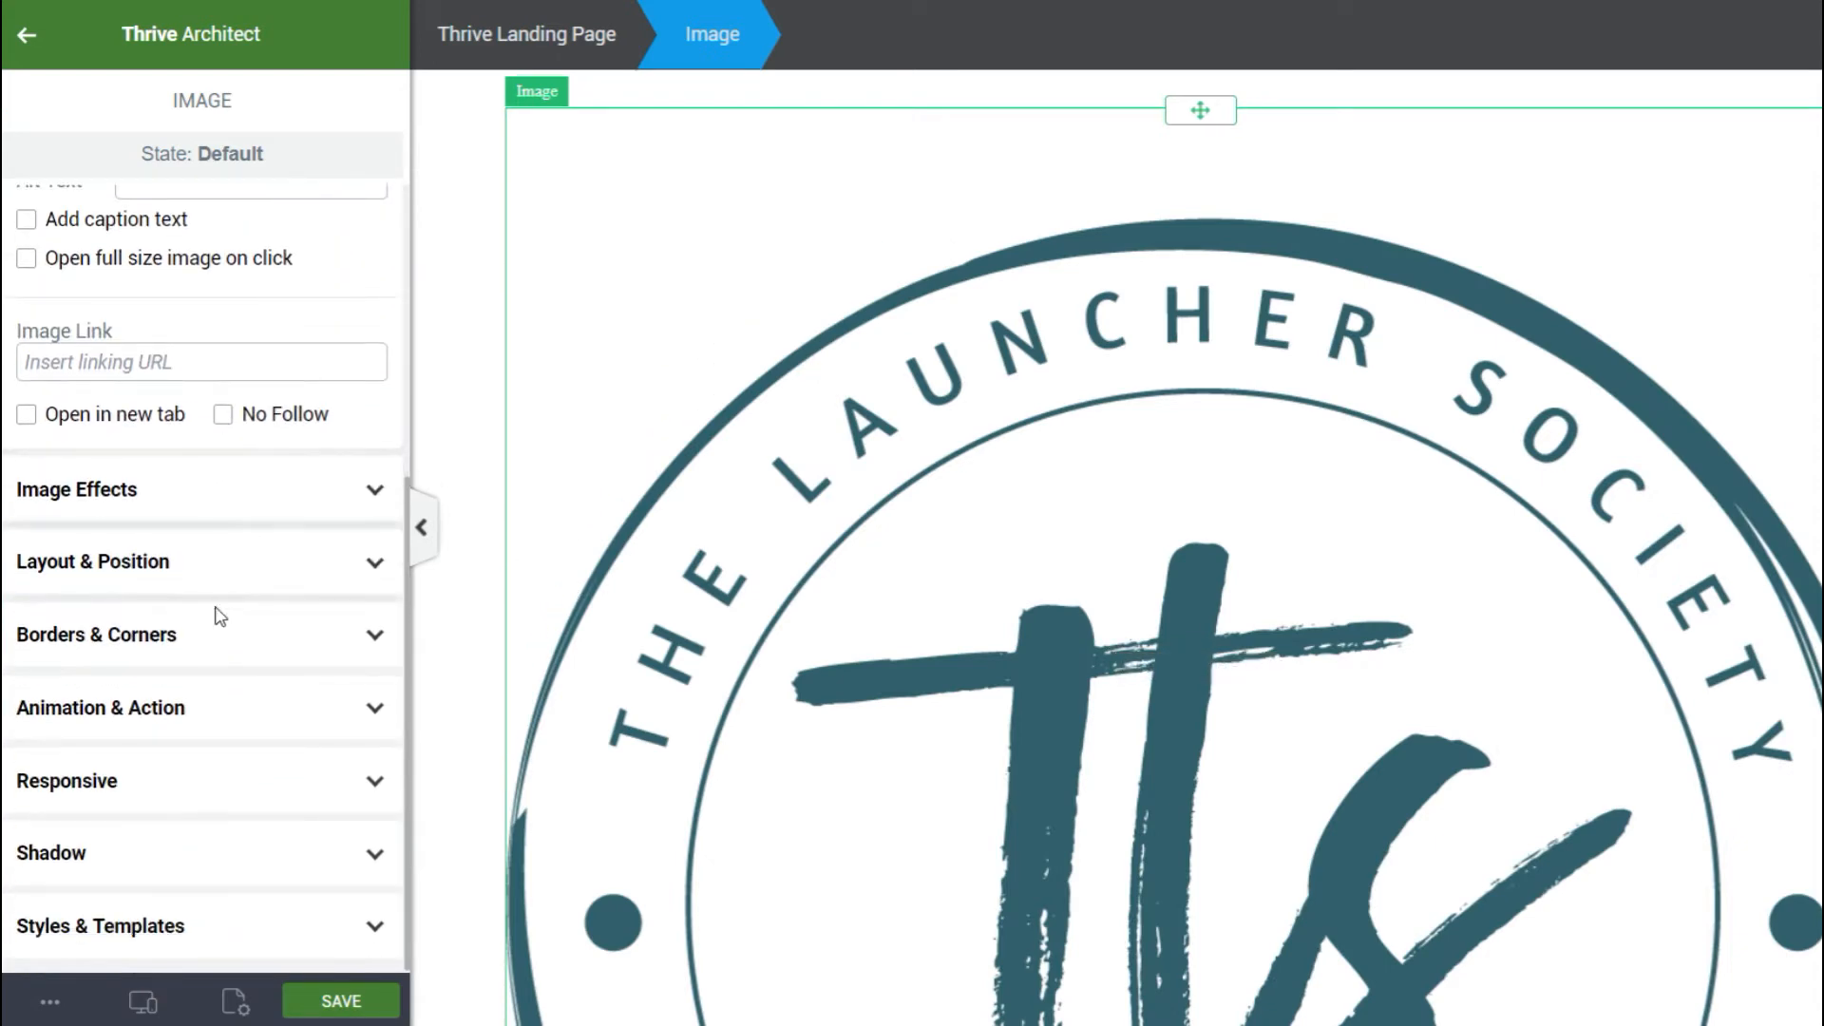
left_click(93, 561)
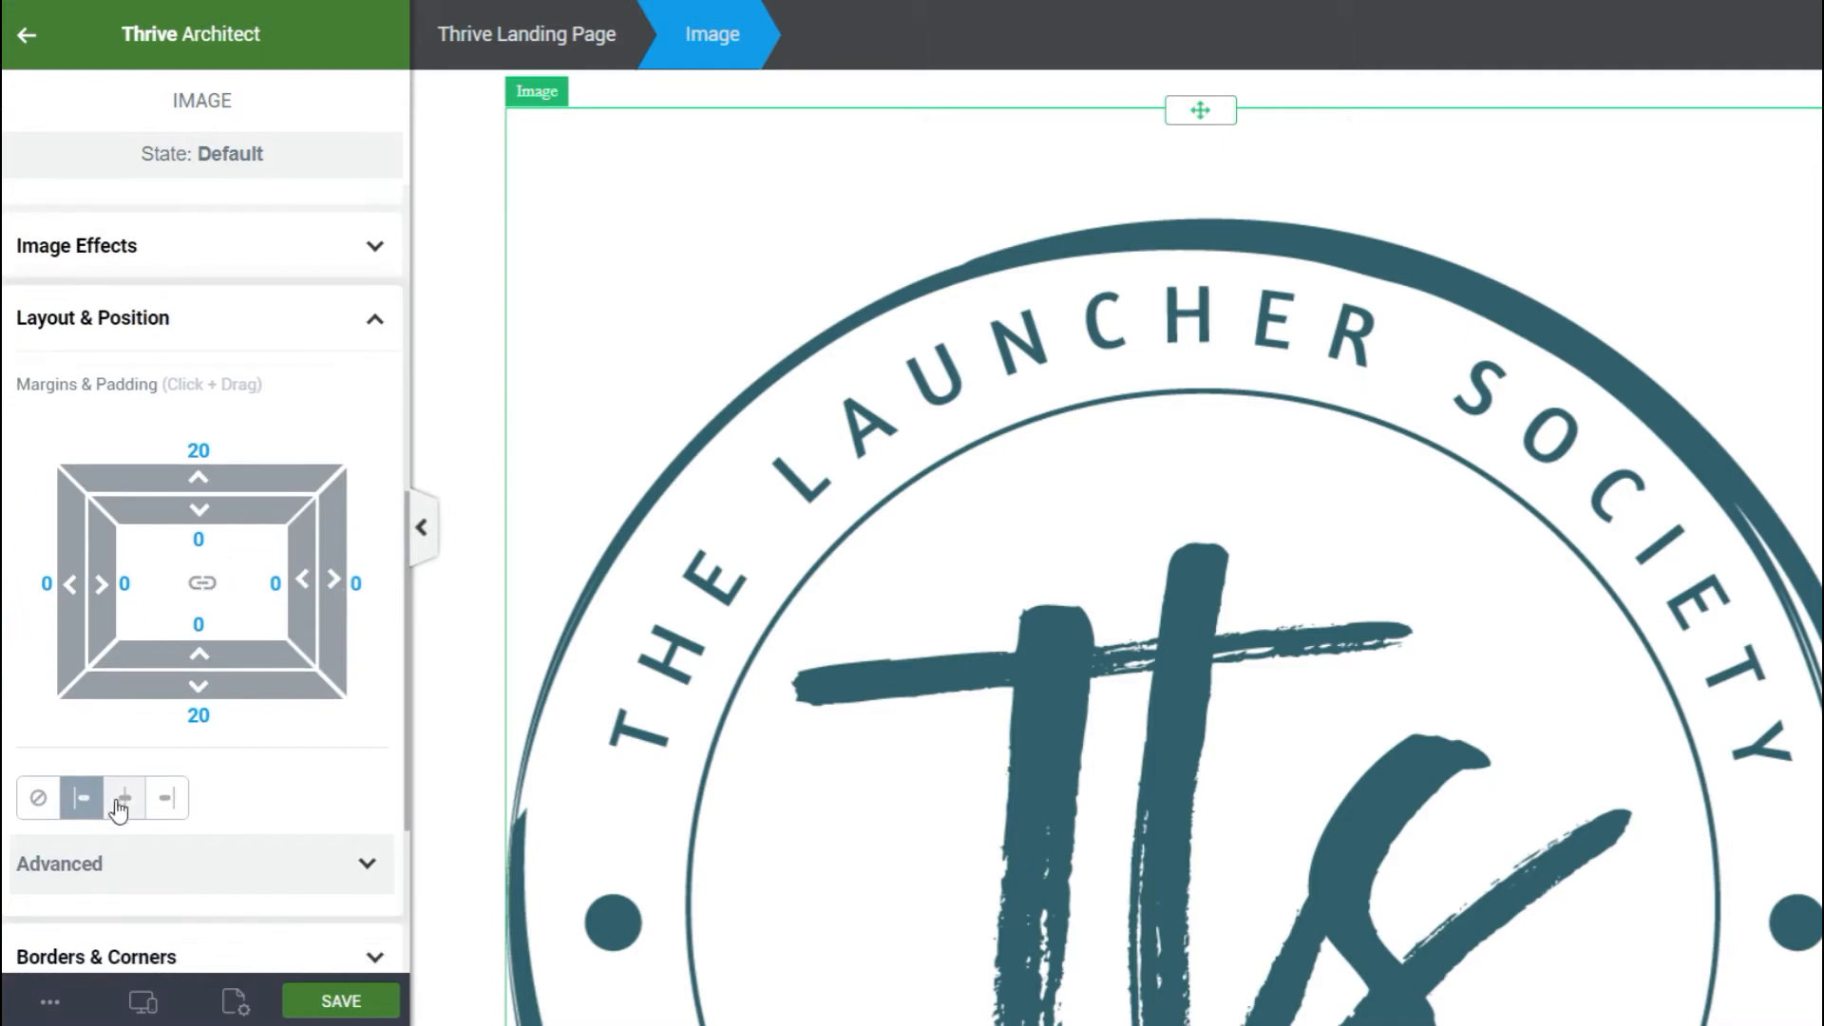
left_click(122, 797)
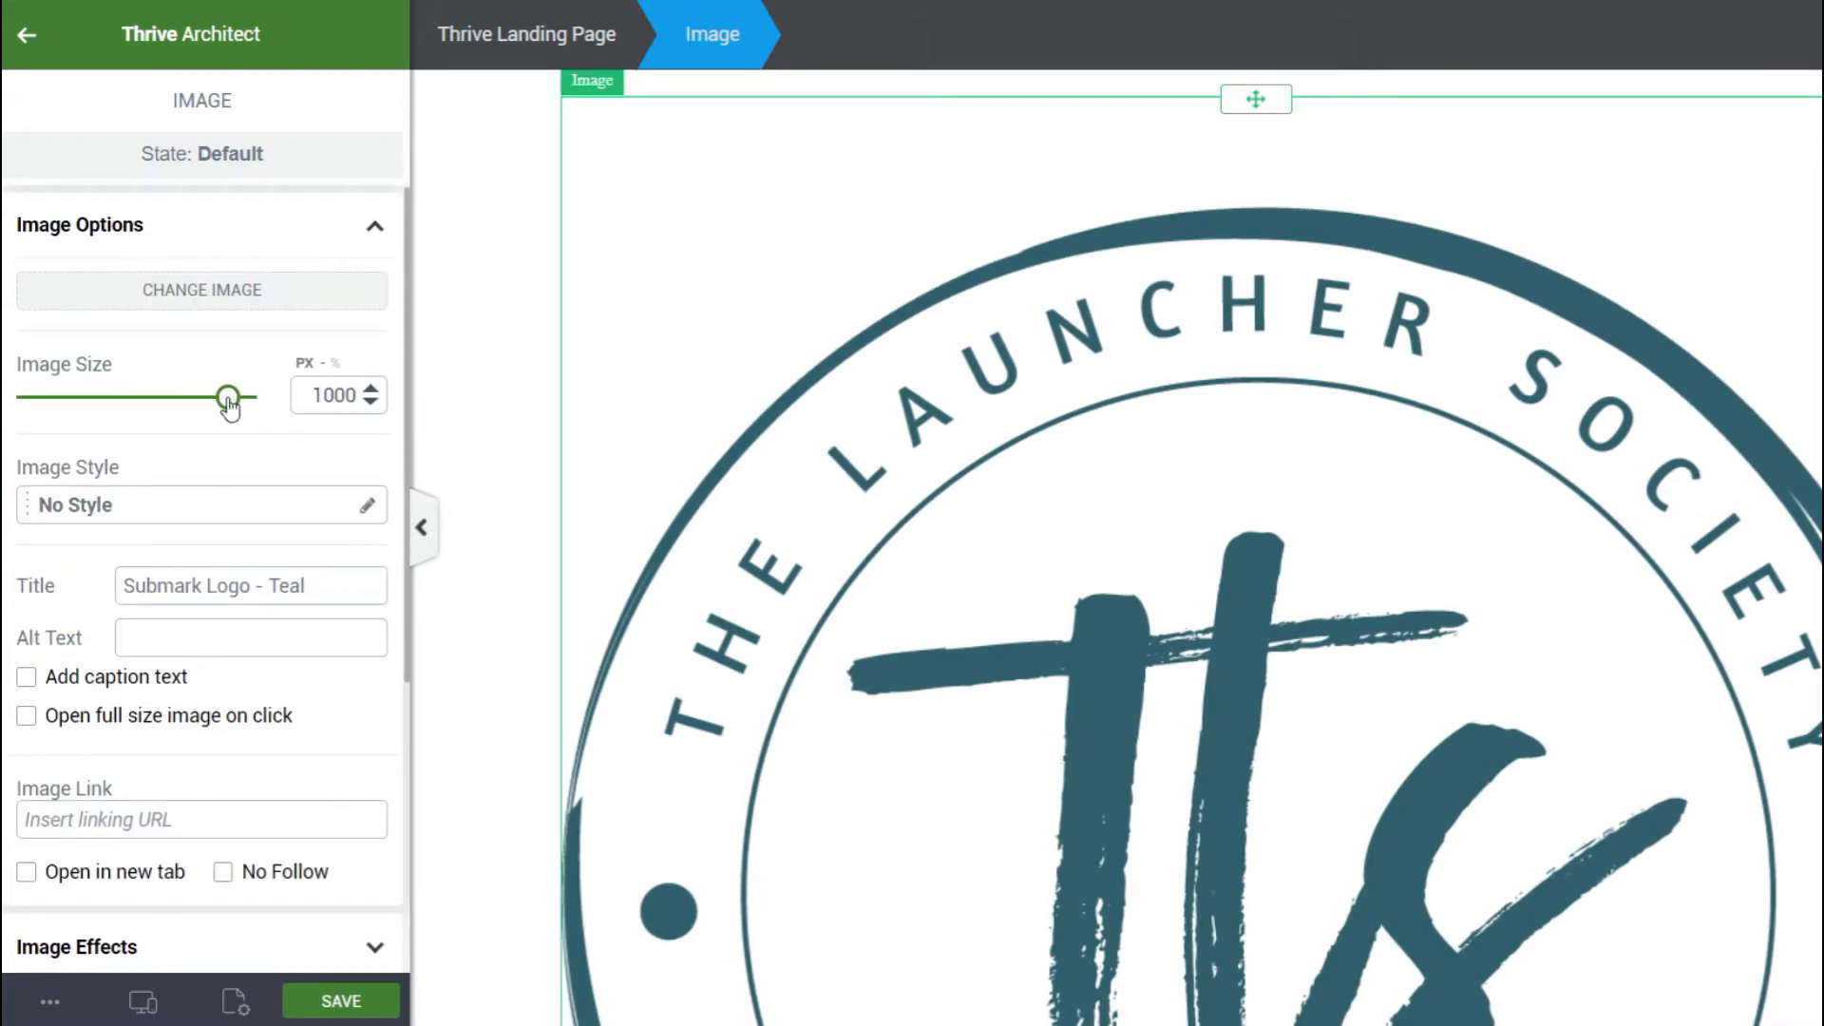
left_click_drag(228, 395, 149, 395)
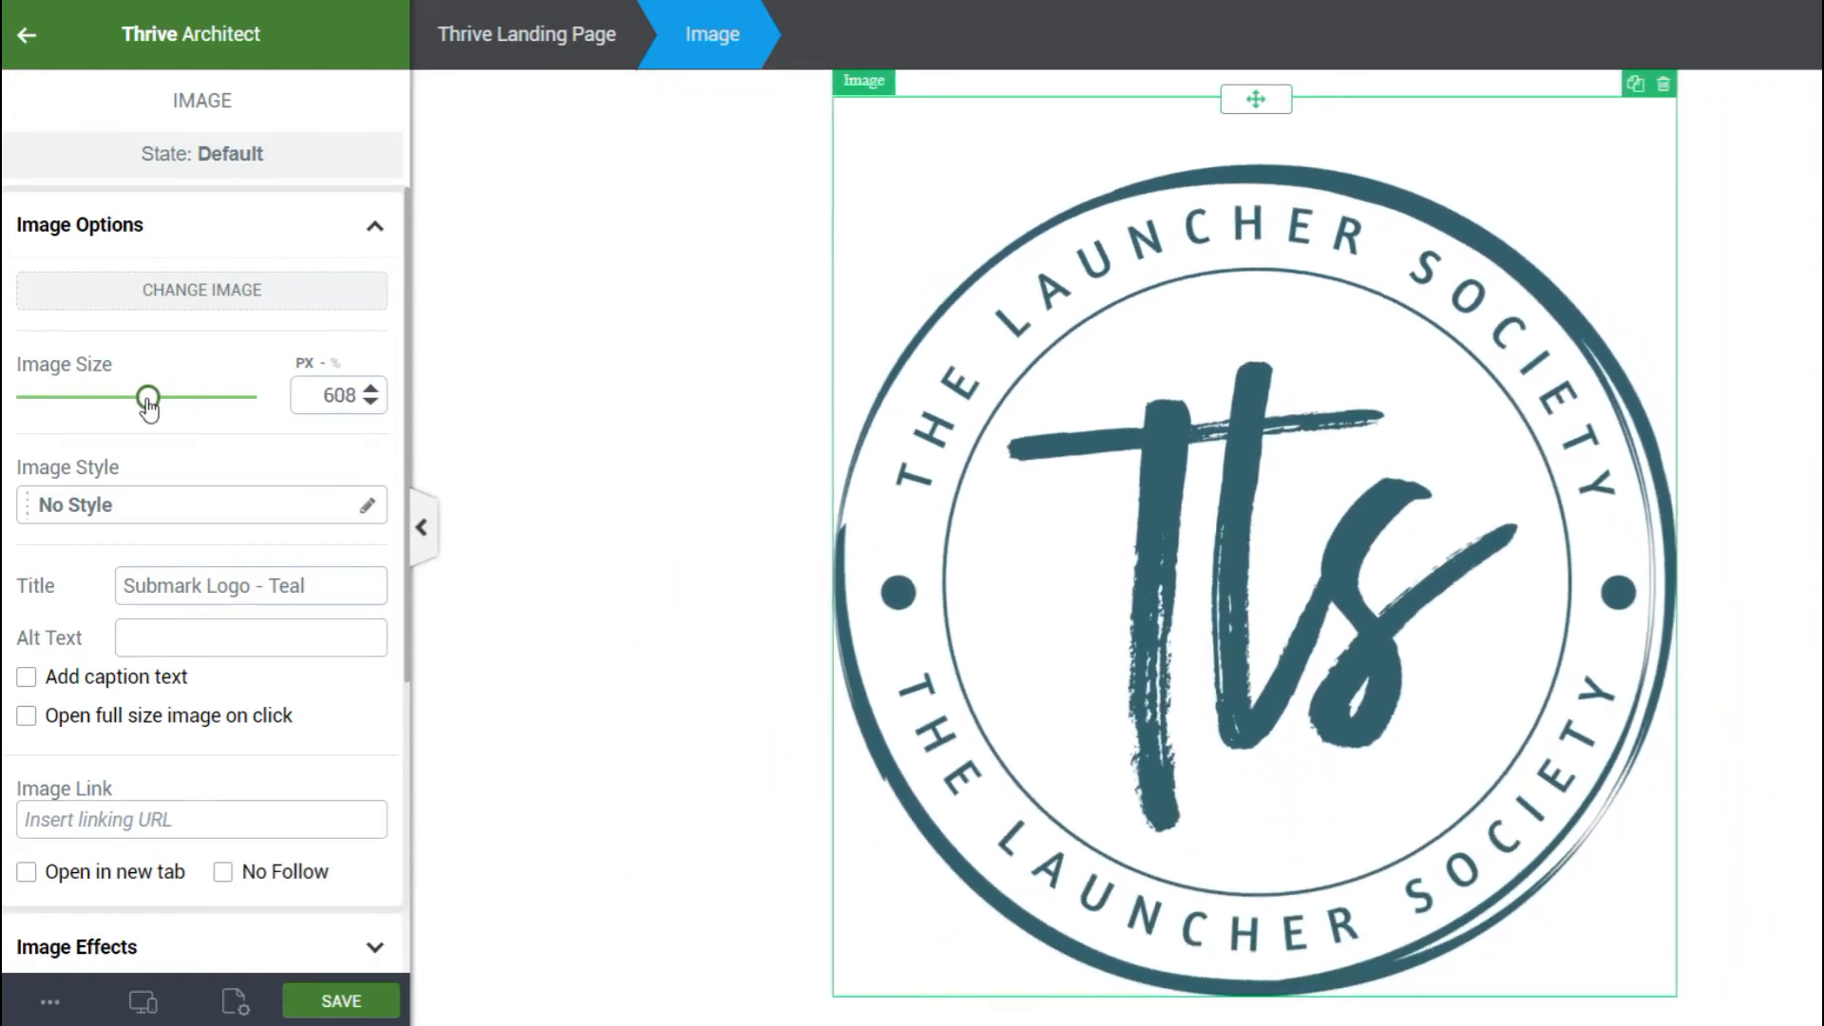
left_click_drag(148, 395, 82, 395)
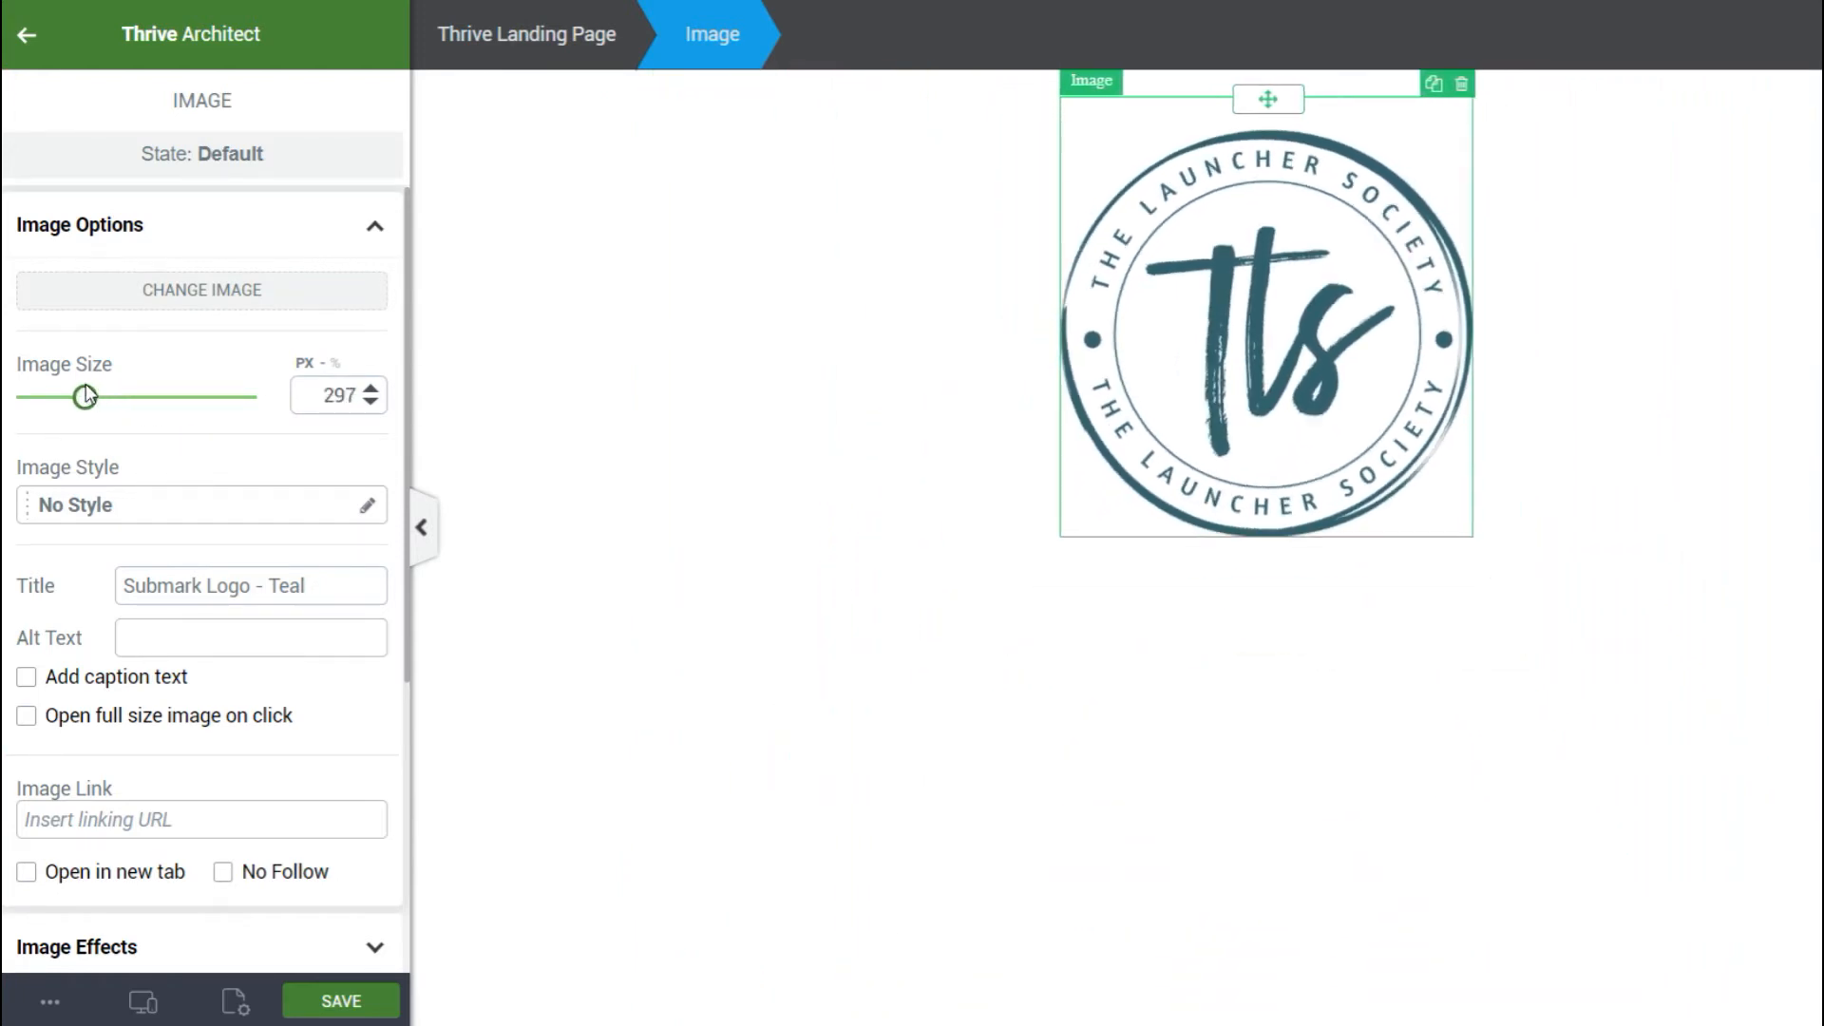
left_click_drag(91, 395, 80, 395)
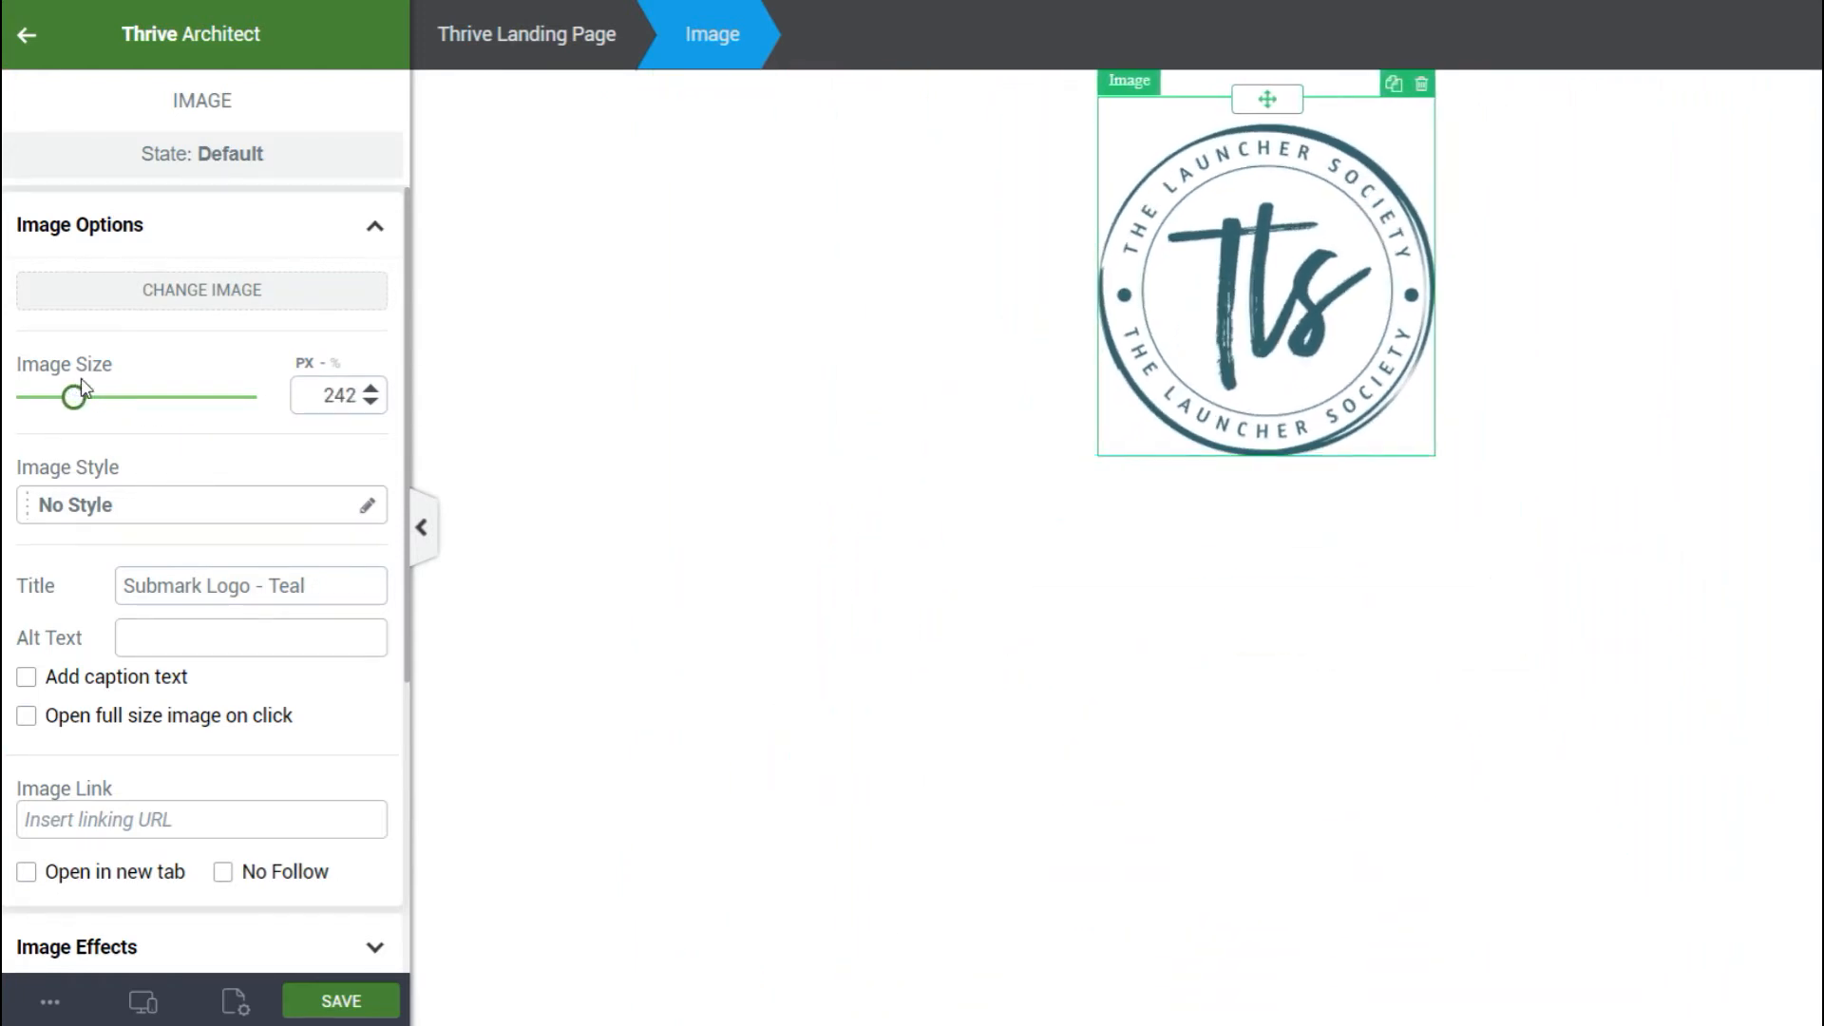
left_click_drag(76, 396, 29, 395)
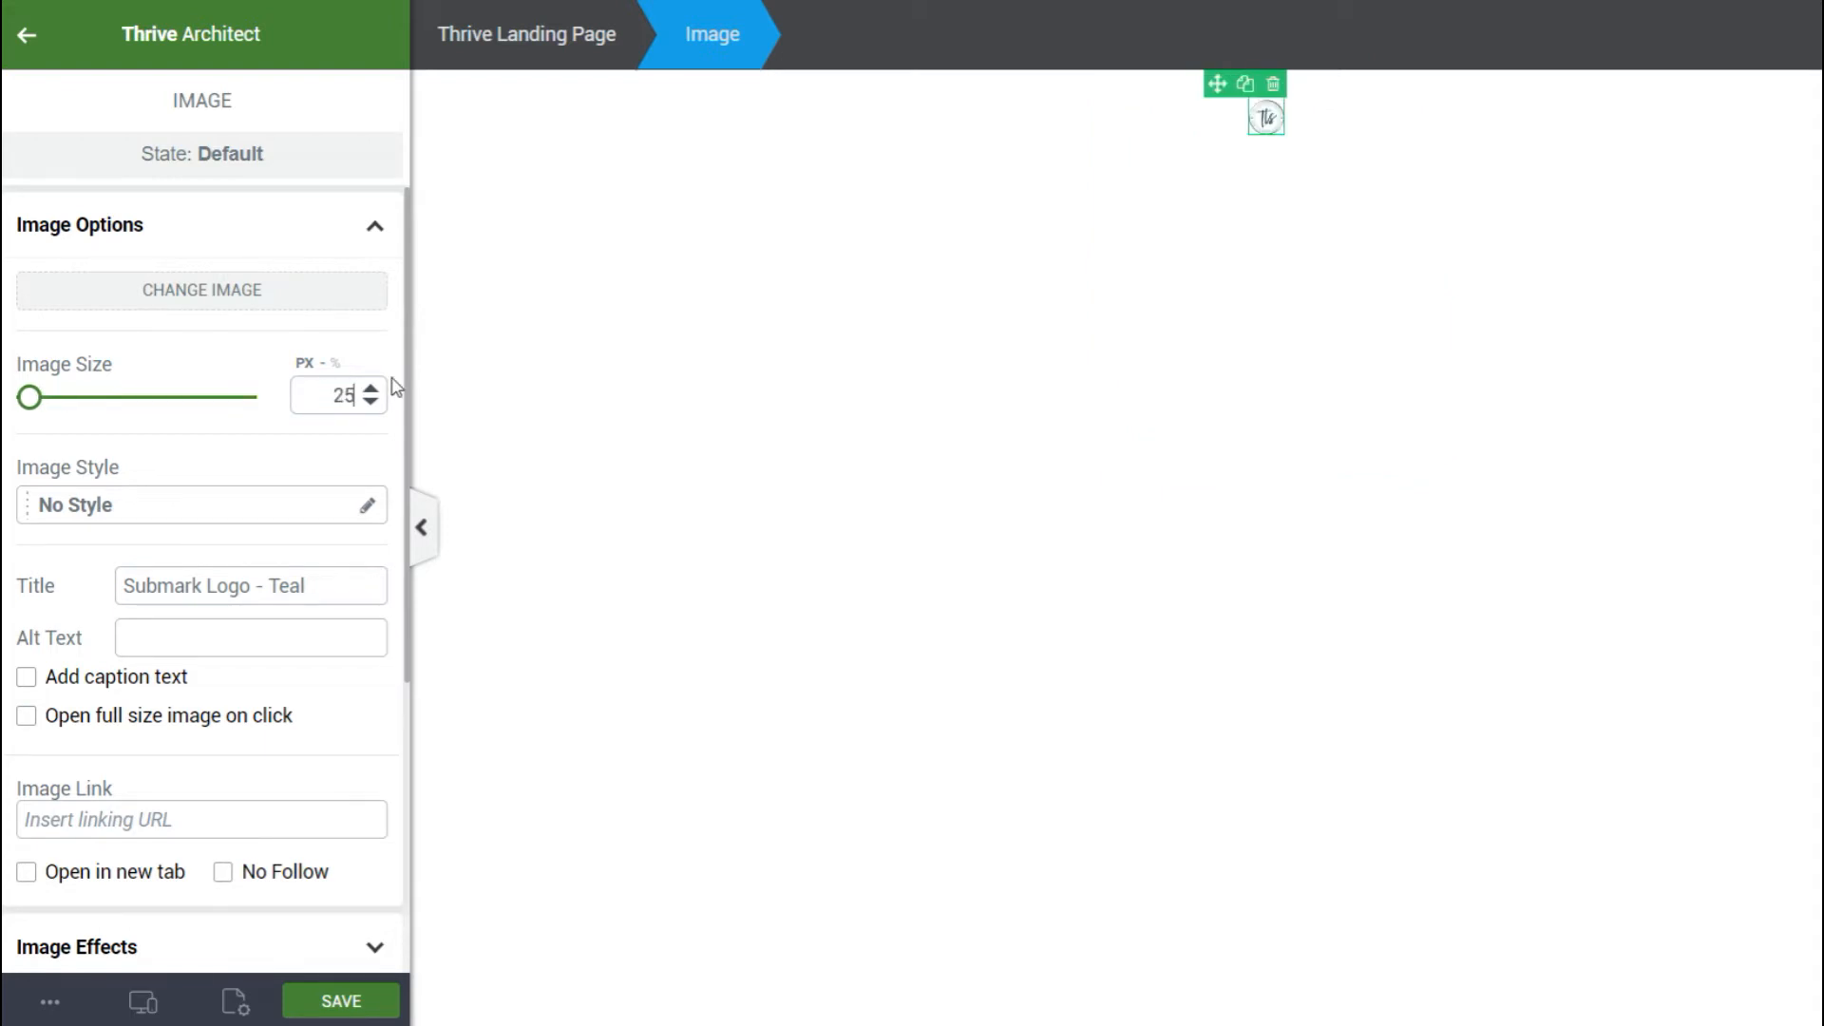
left_click(26, 35)
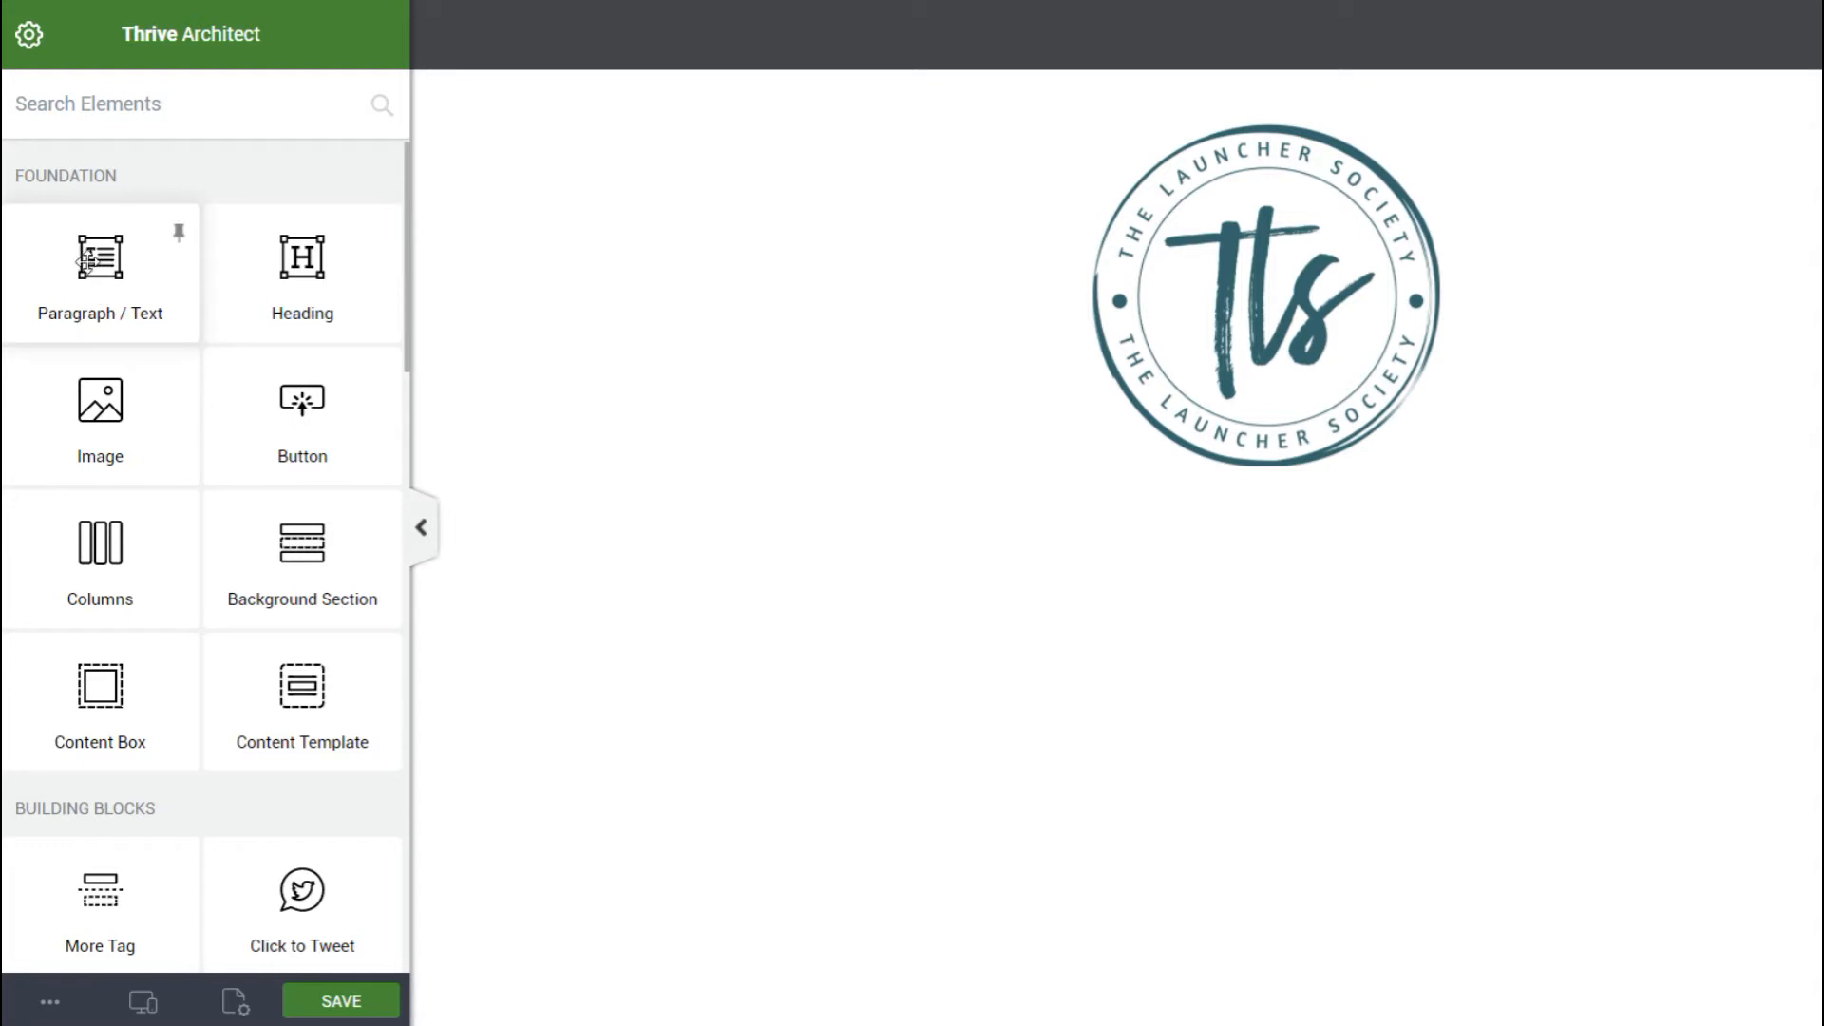
left_click_drag(101, 258, 1271, 470)
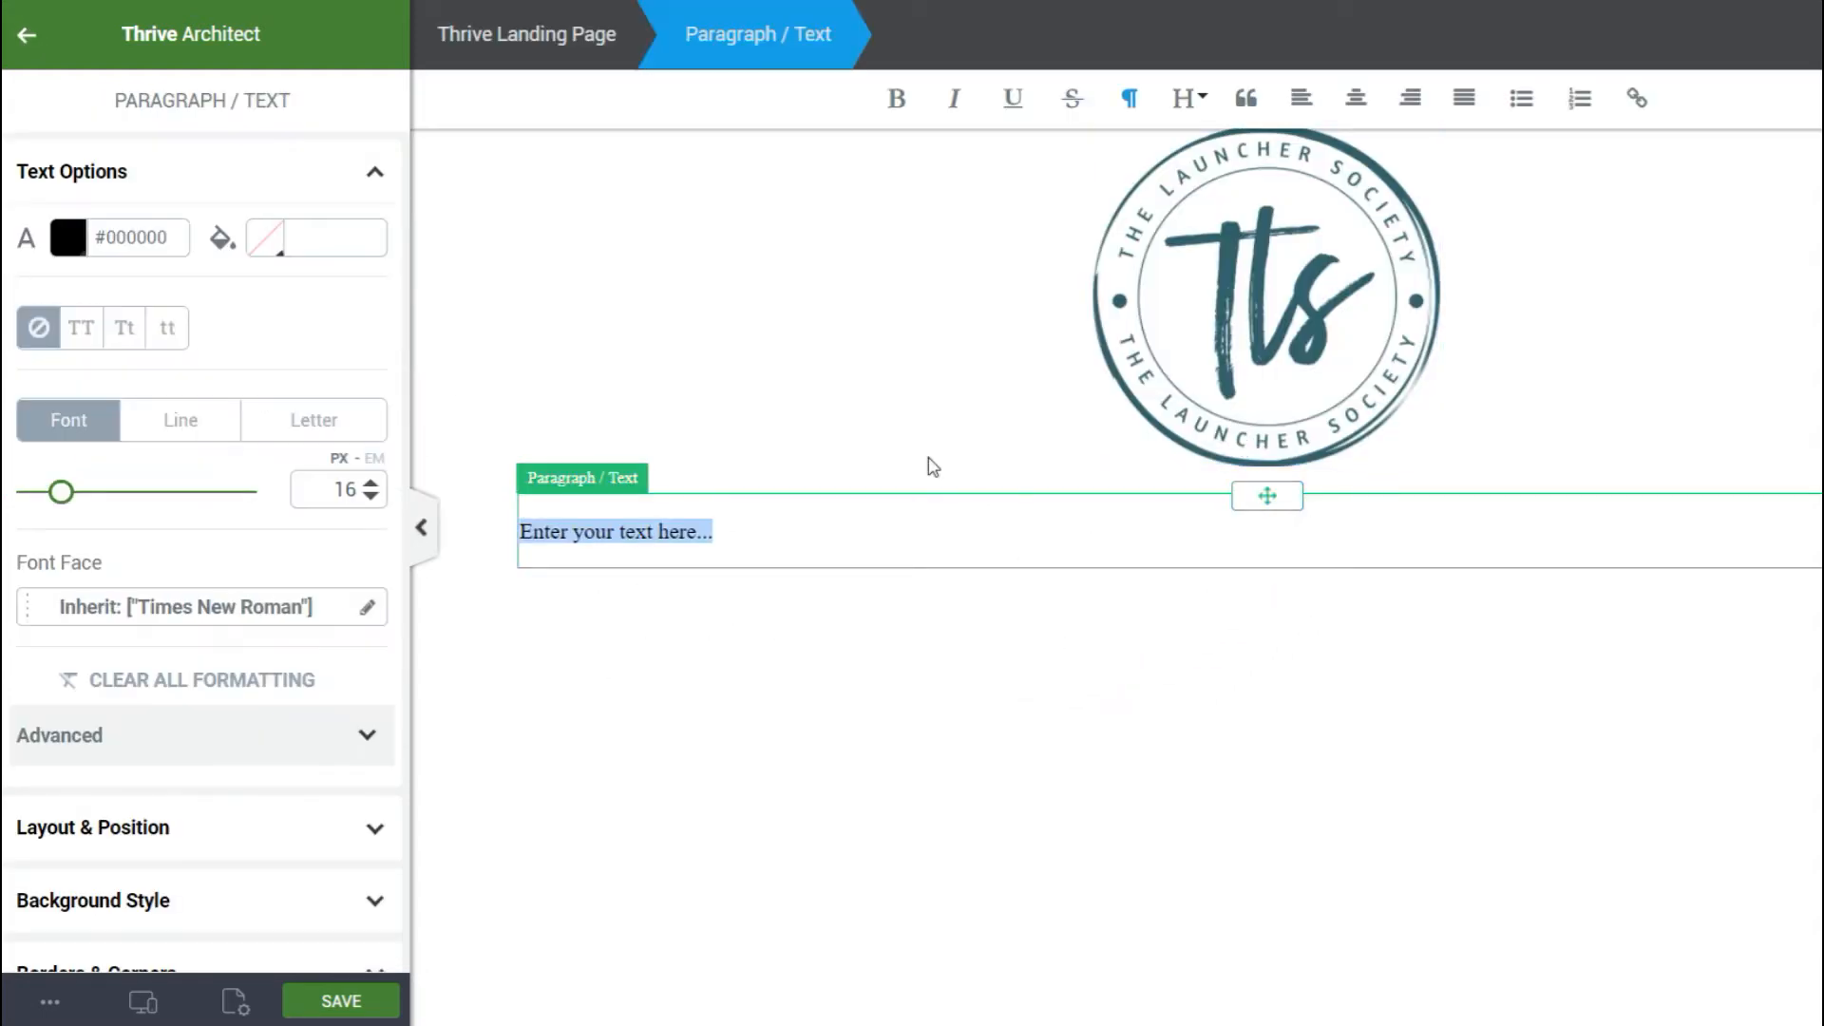
mouse_move(1521, 96)
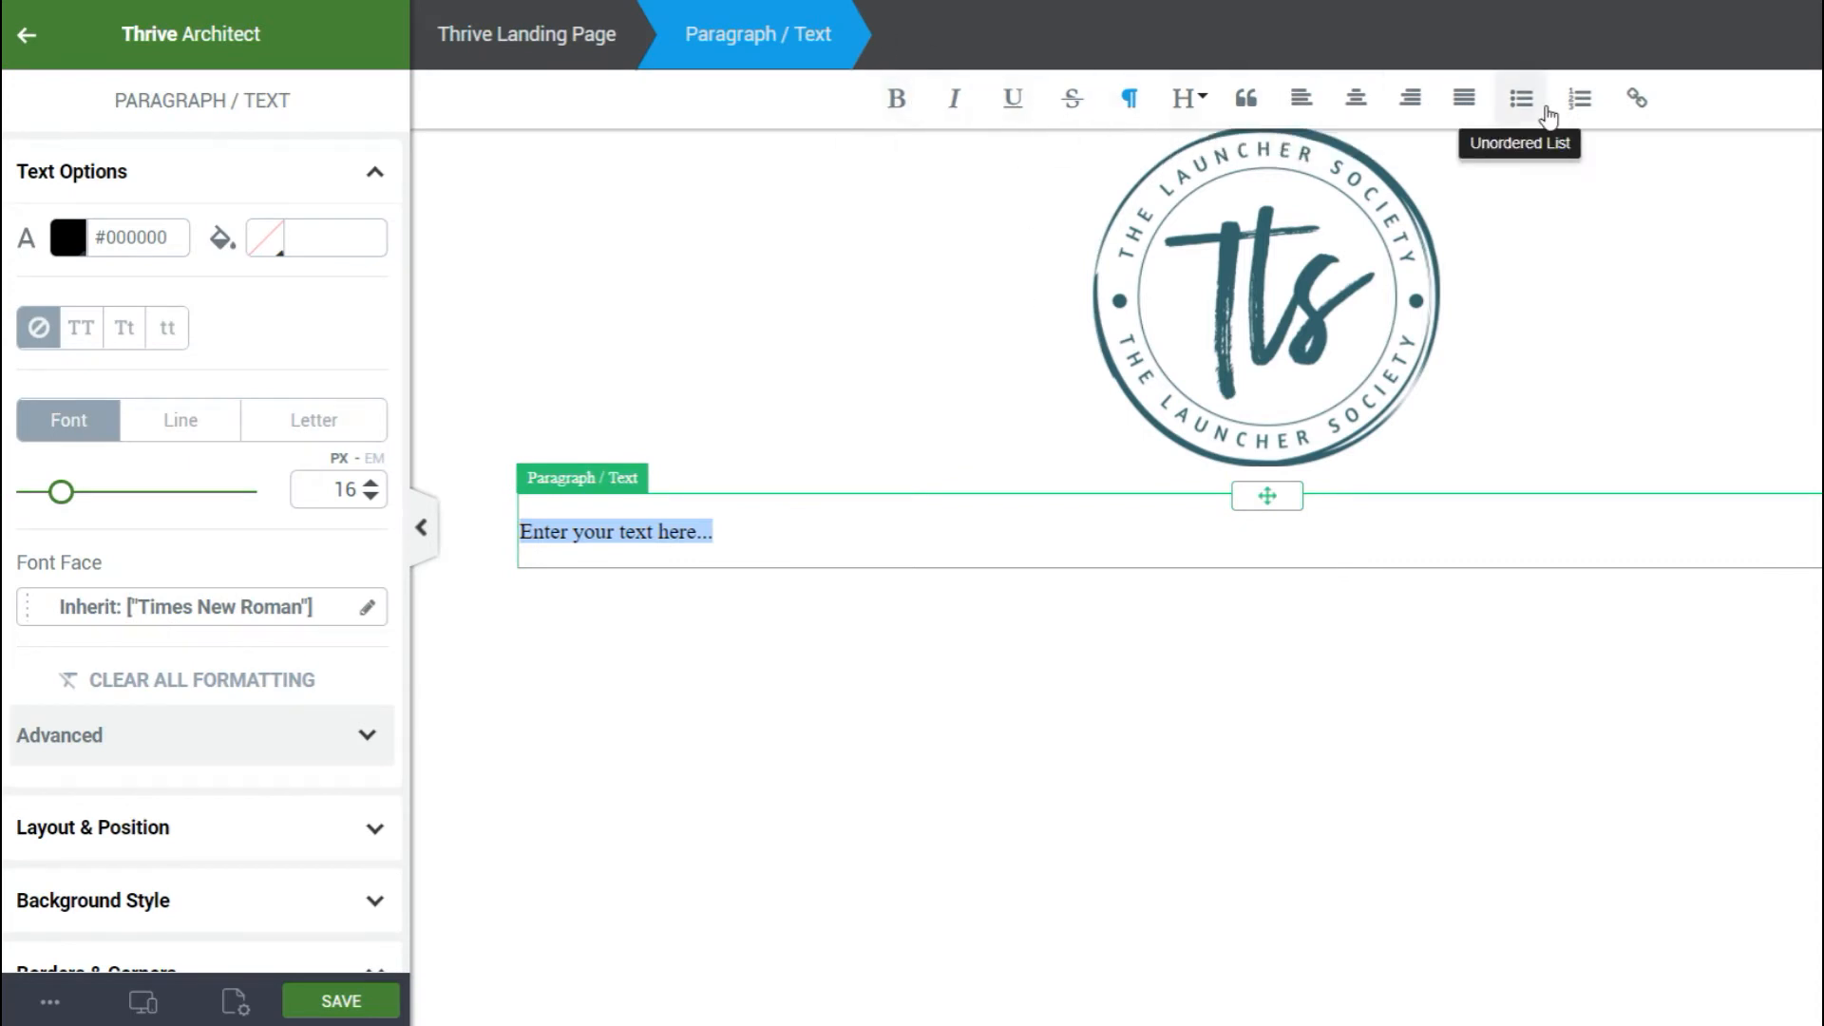
mouse_move(1300, 97)
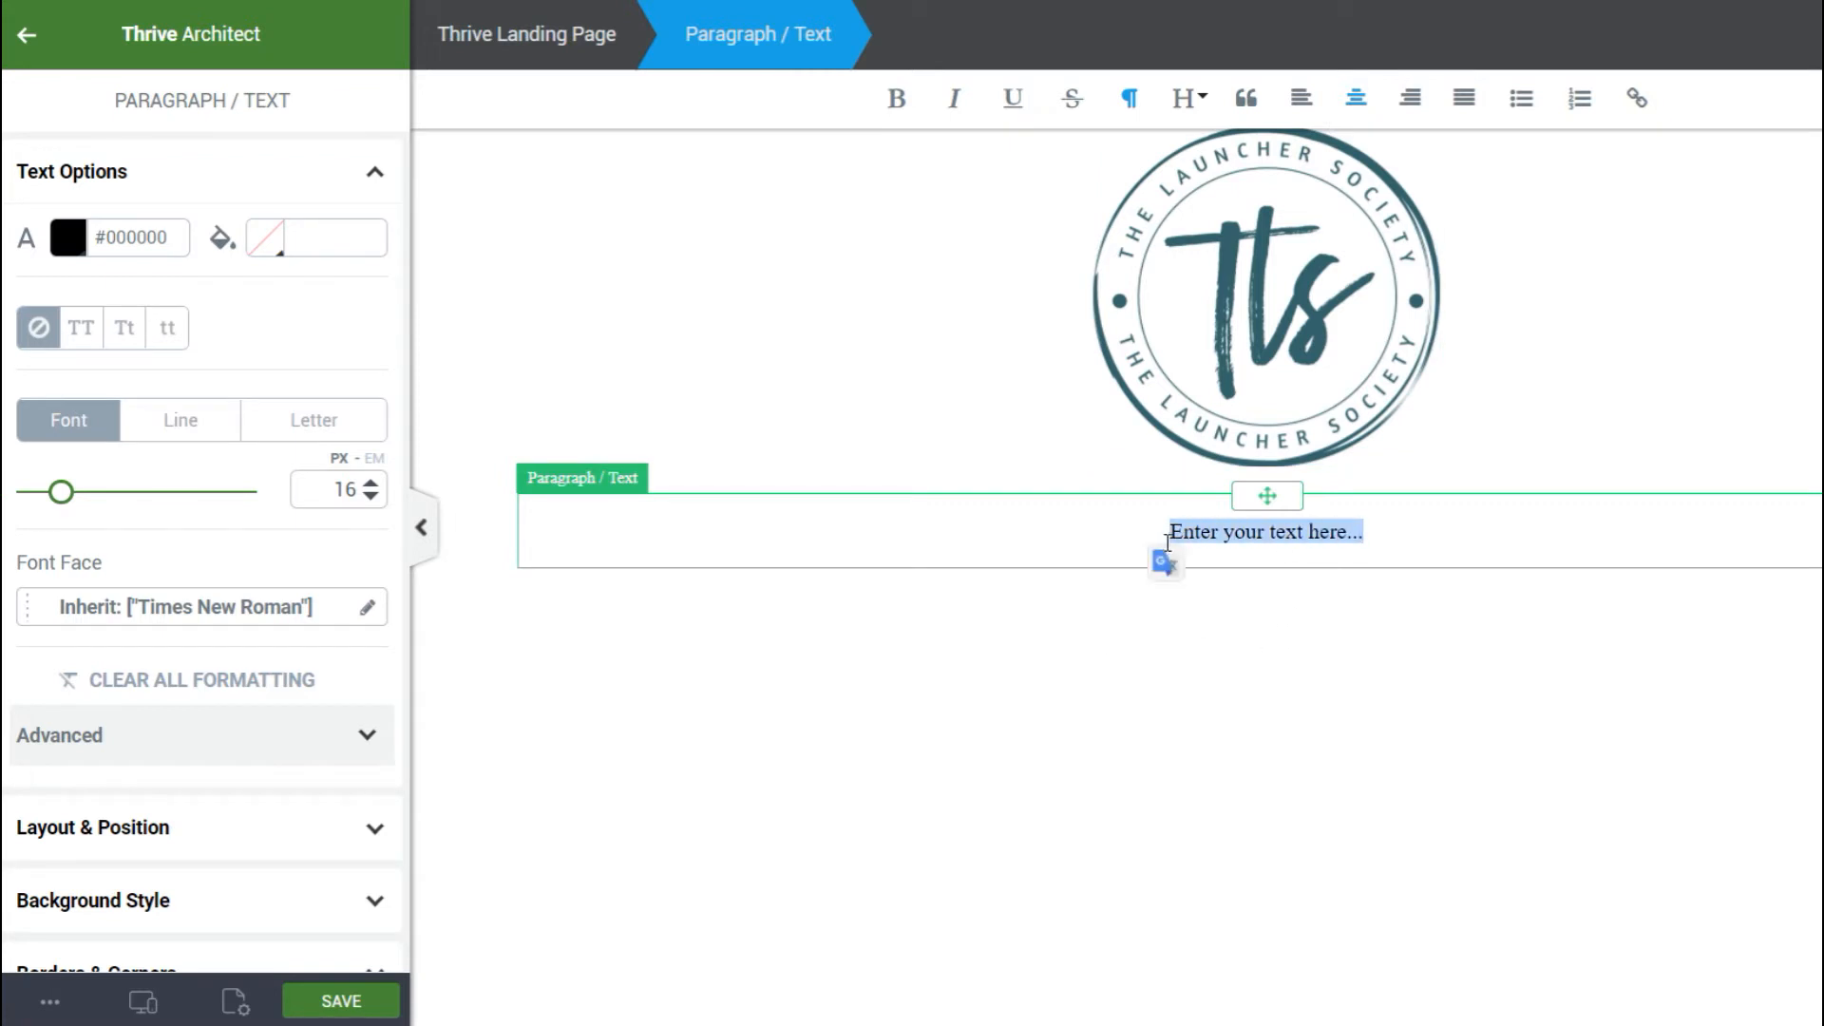
type("@")
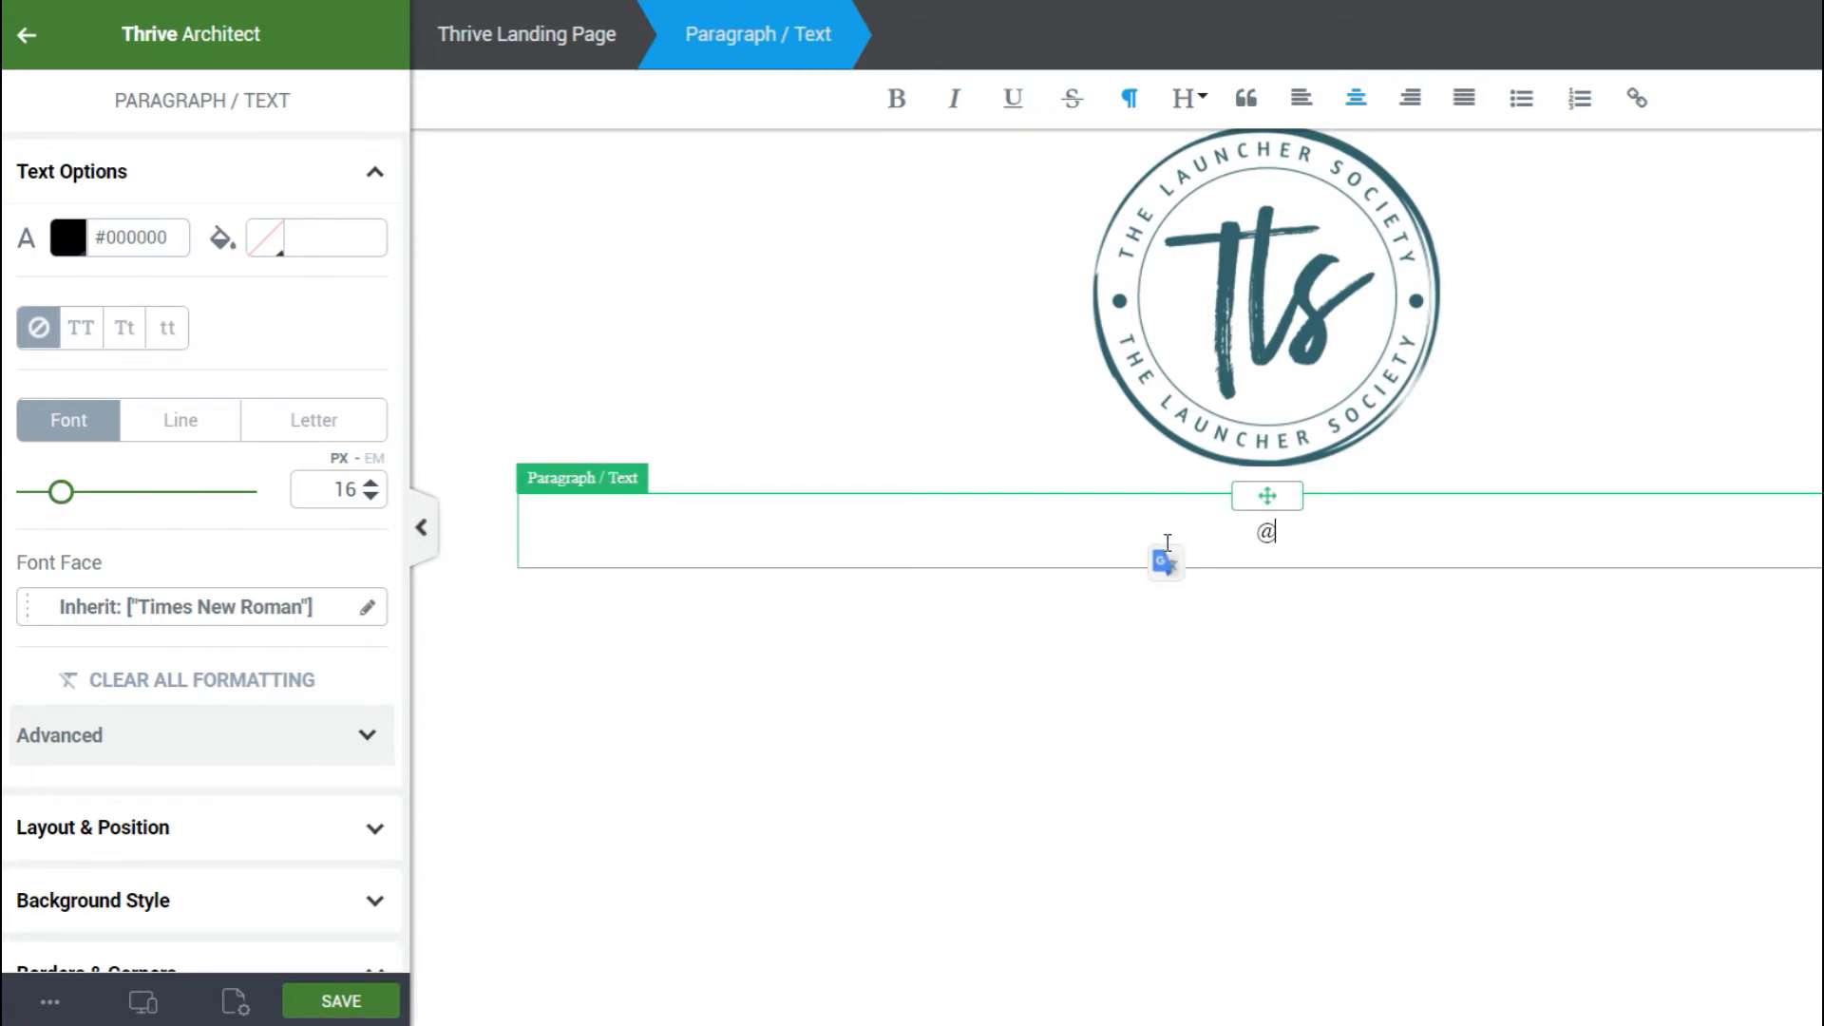
type("thelaunchersociety")
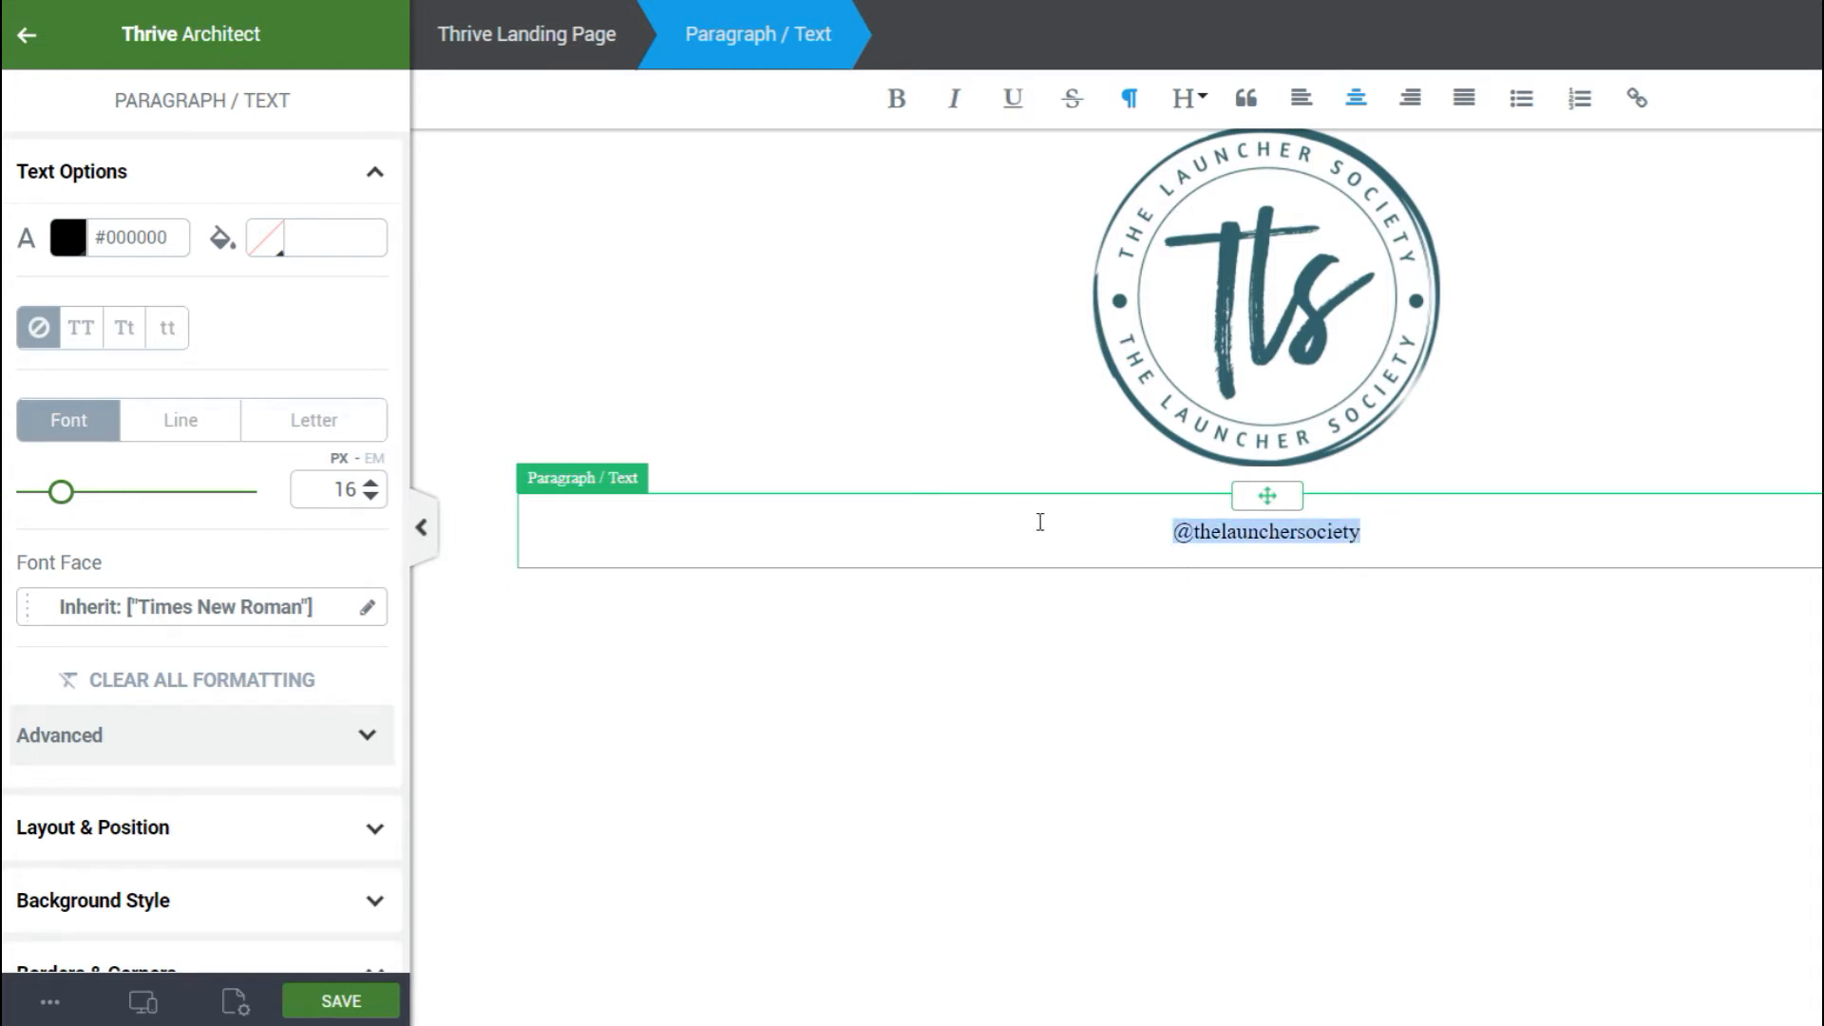
Step: Set the handle text's font face to Raleway from Google Fonts
left_click(367, 606)
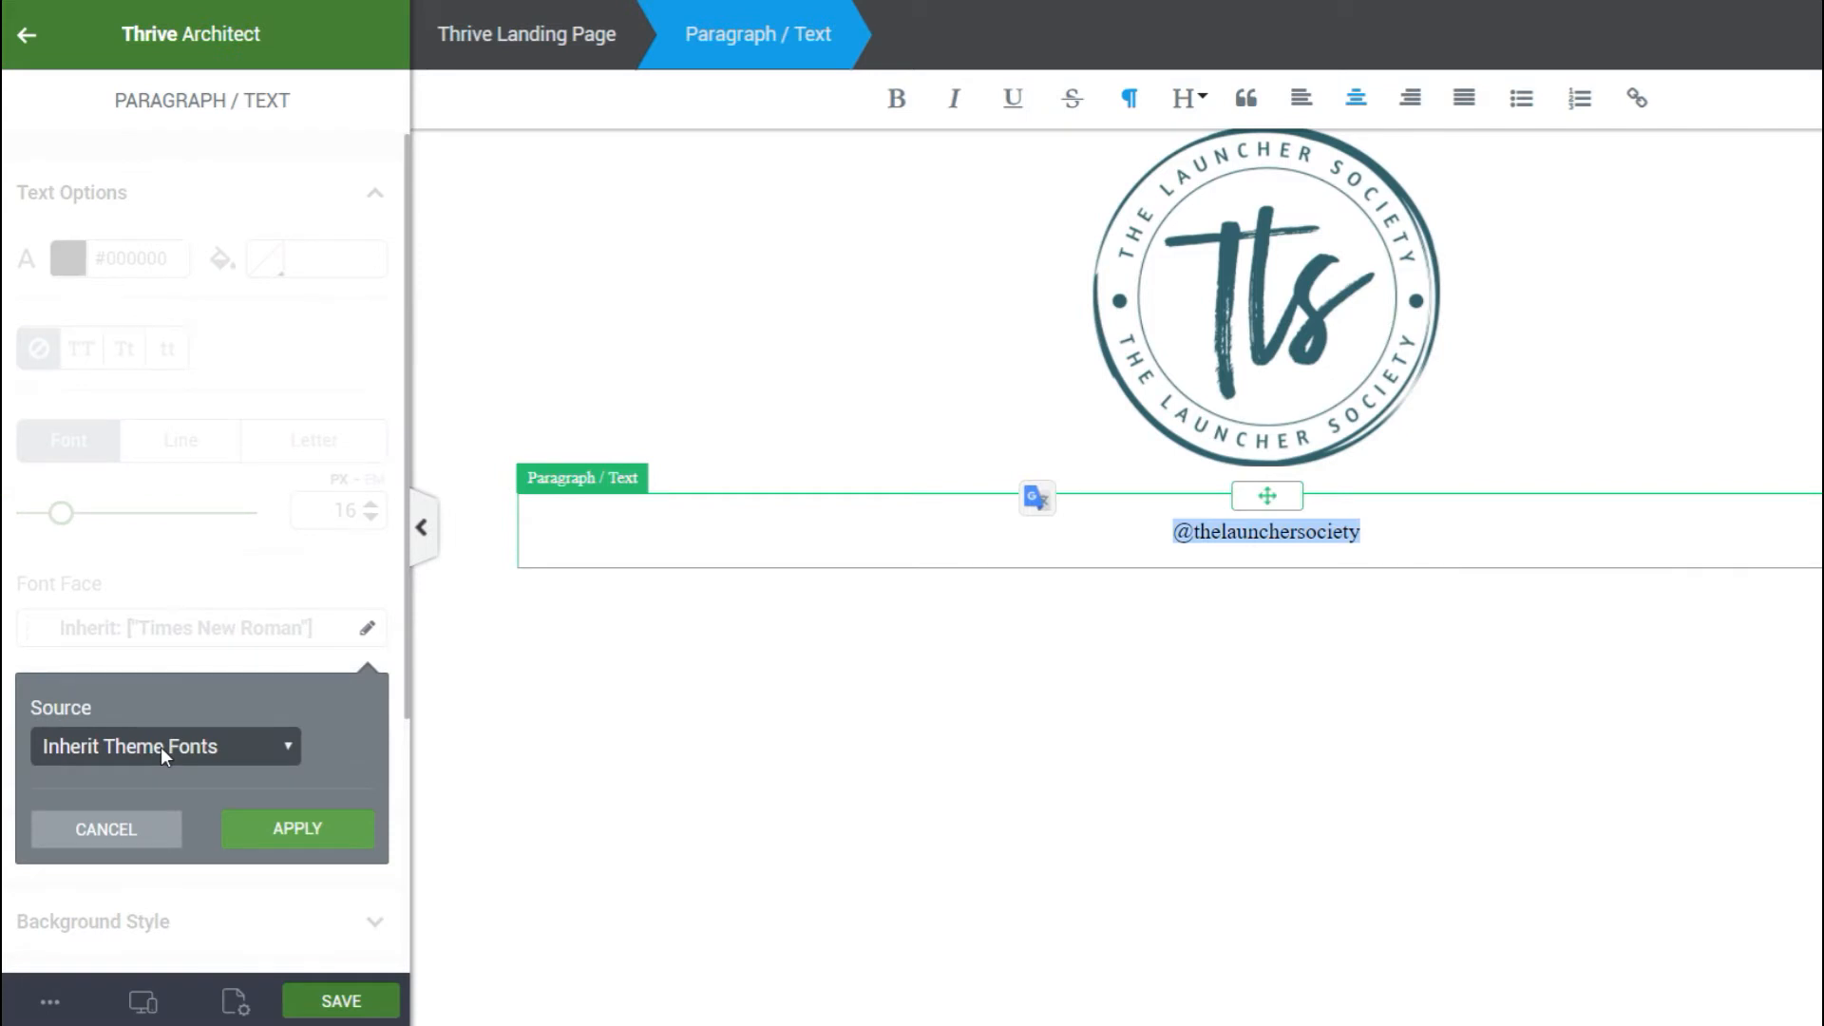
left_click(163, 745)
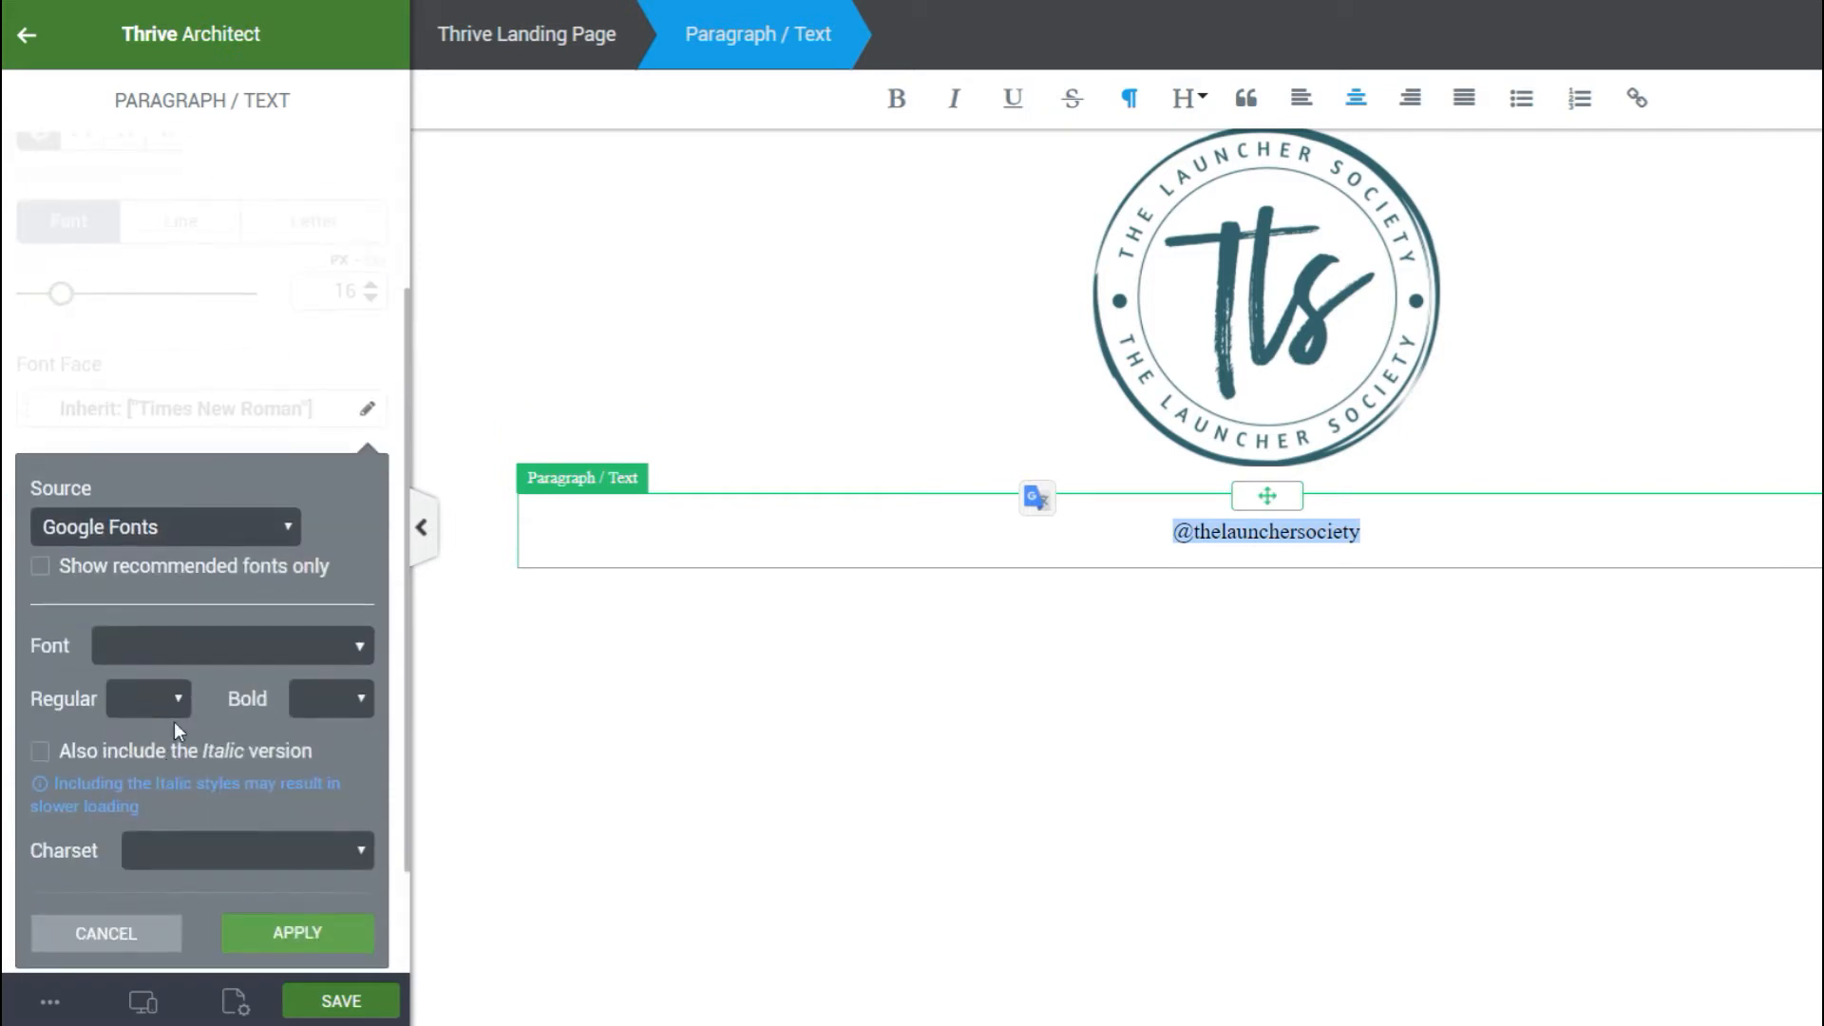
type("rale")
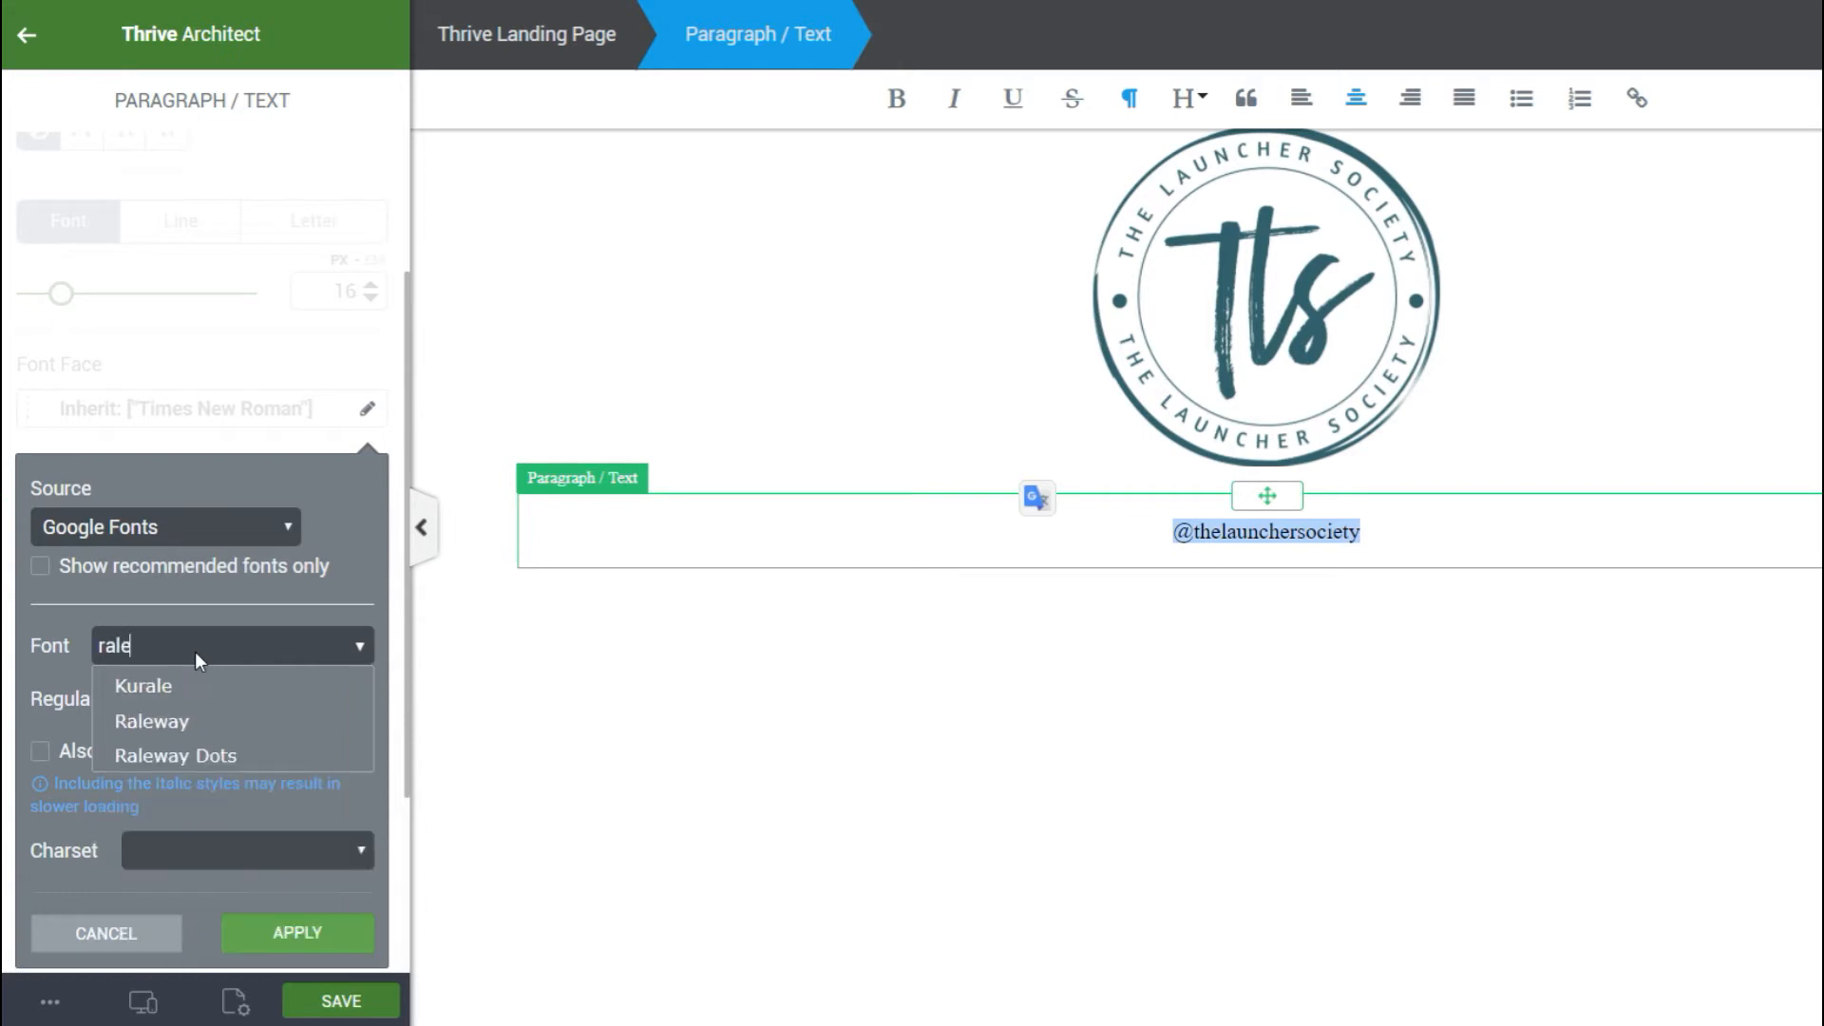
left_click(152, 722)
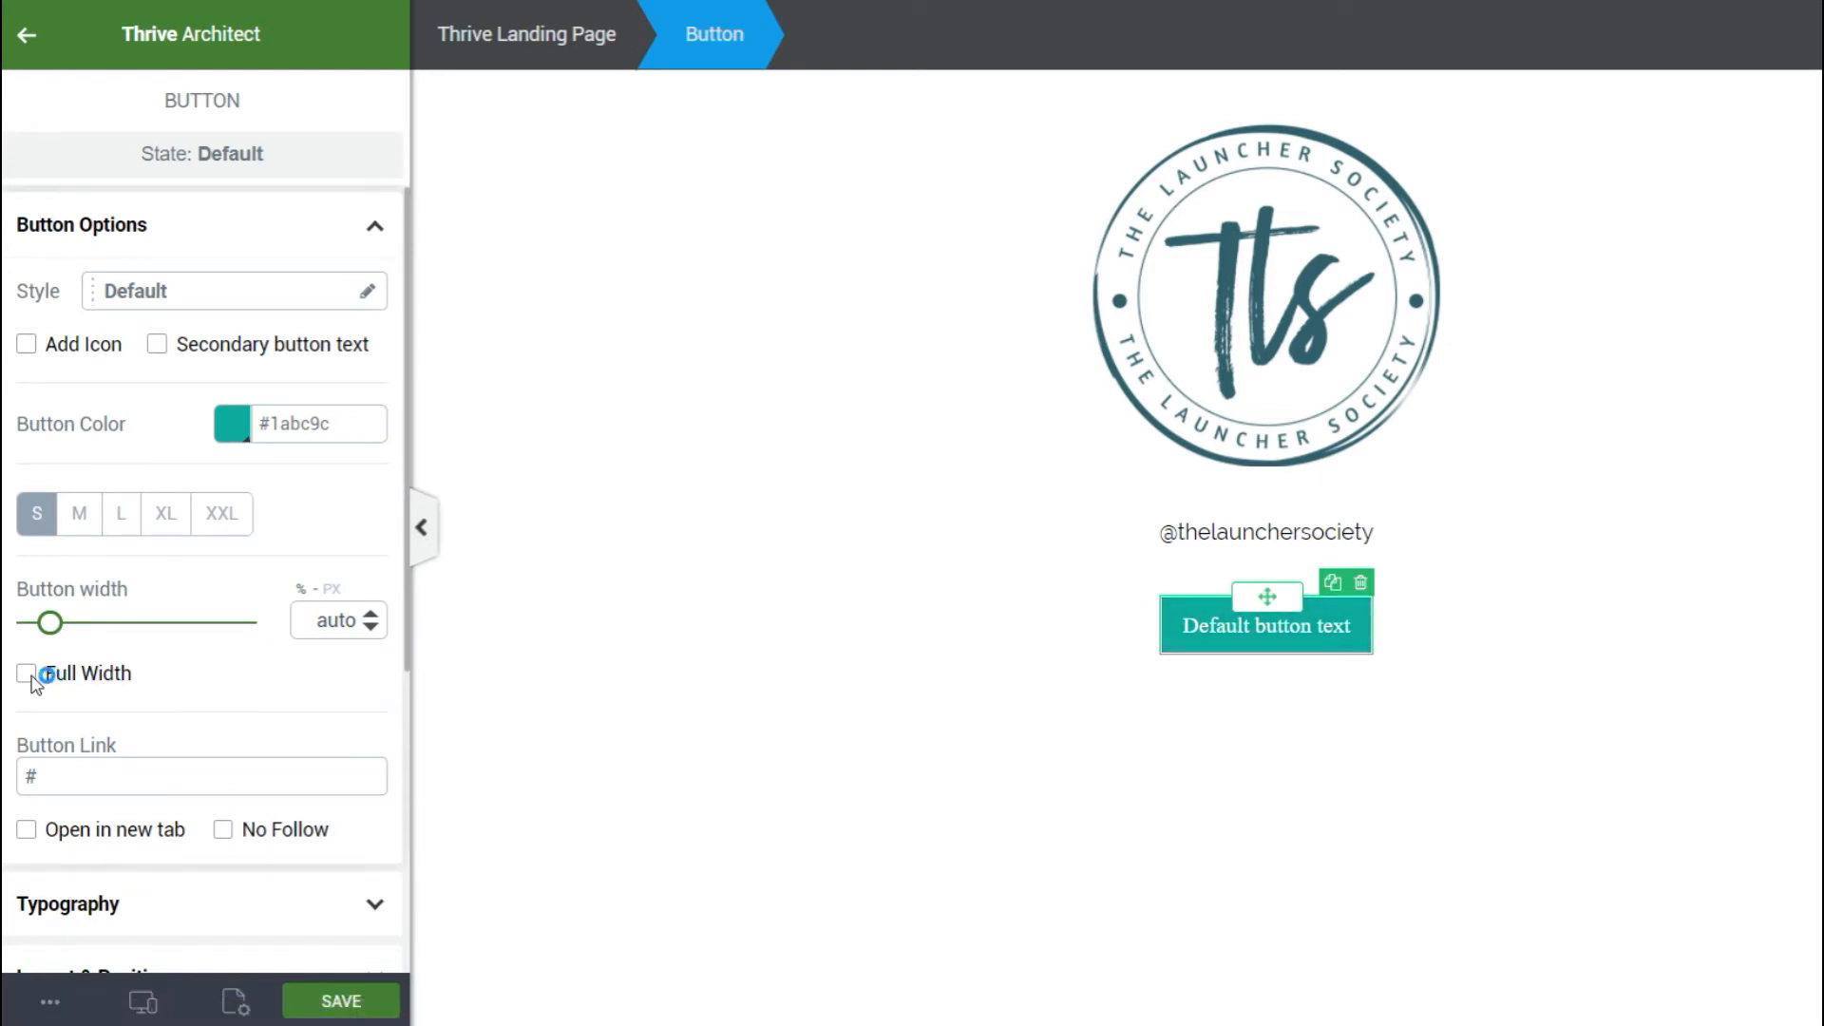
Step: Make the button full width with charcoal colour #404040
left_click(25, 672)
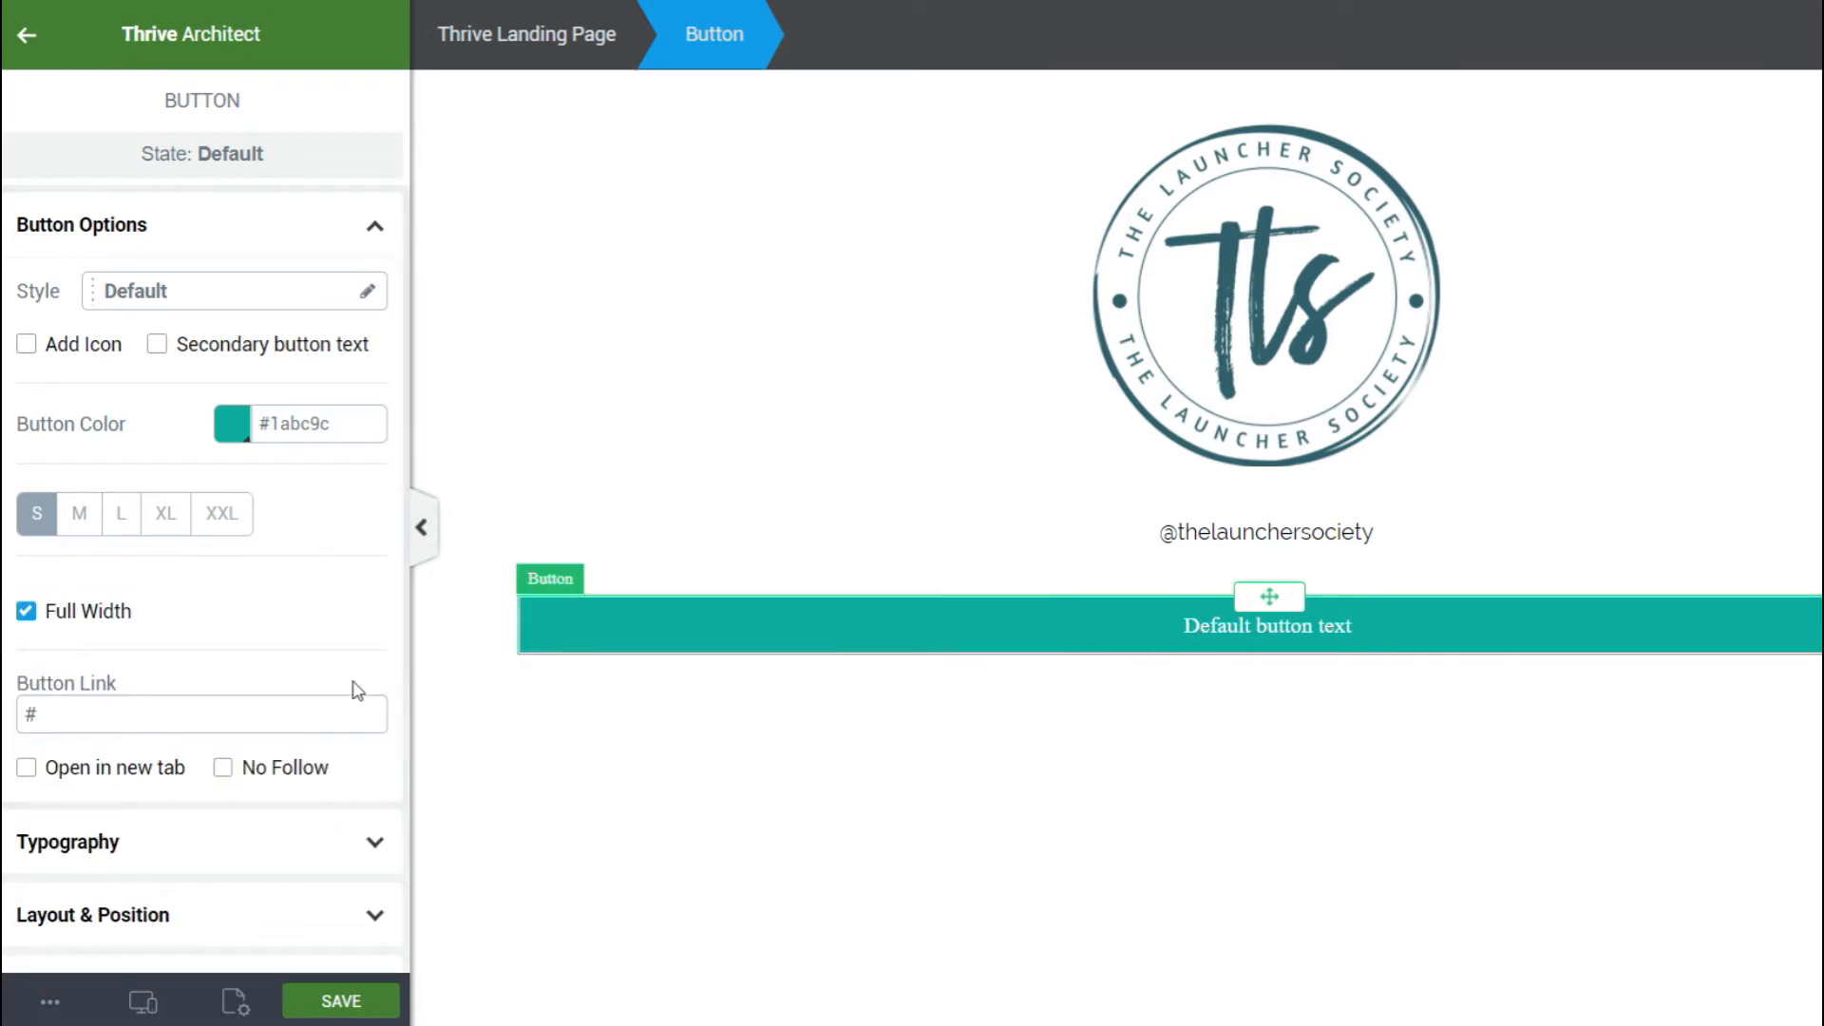
left_click(230, 424)
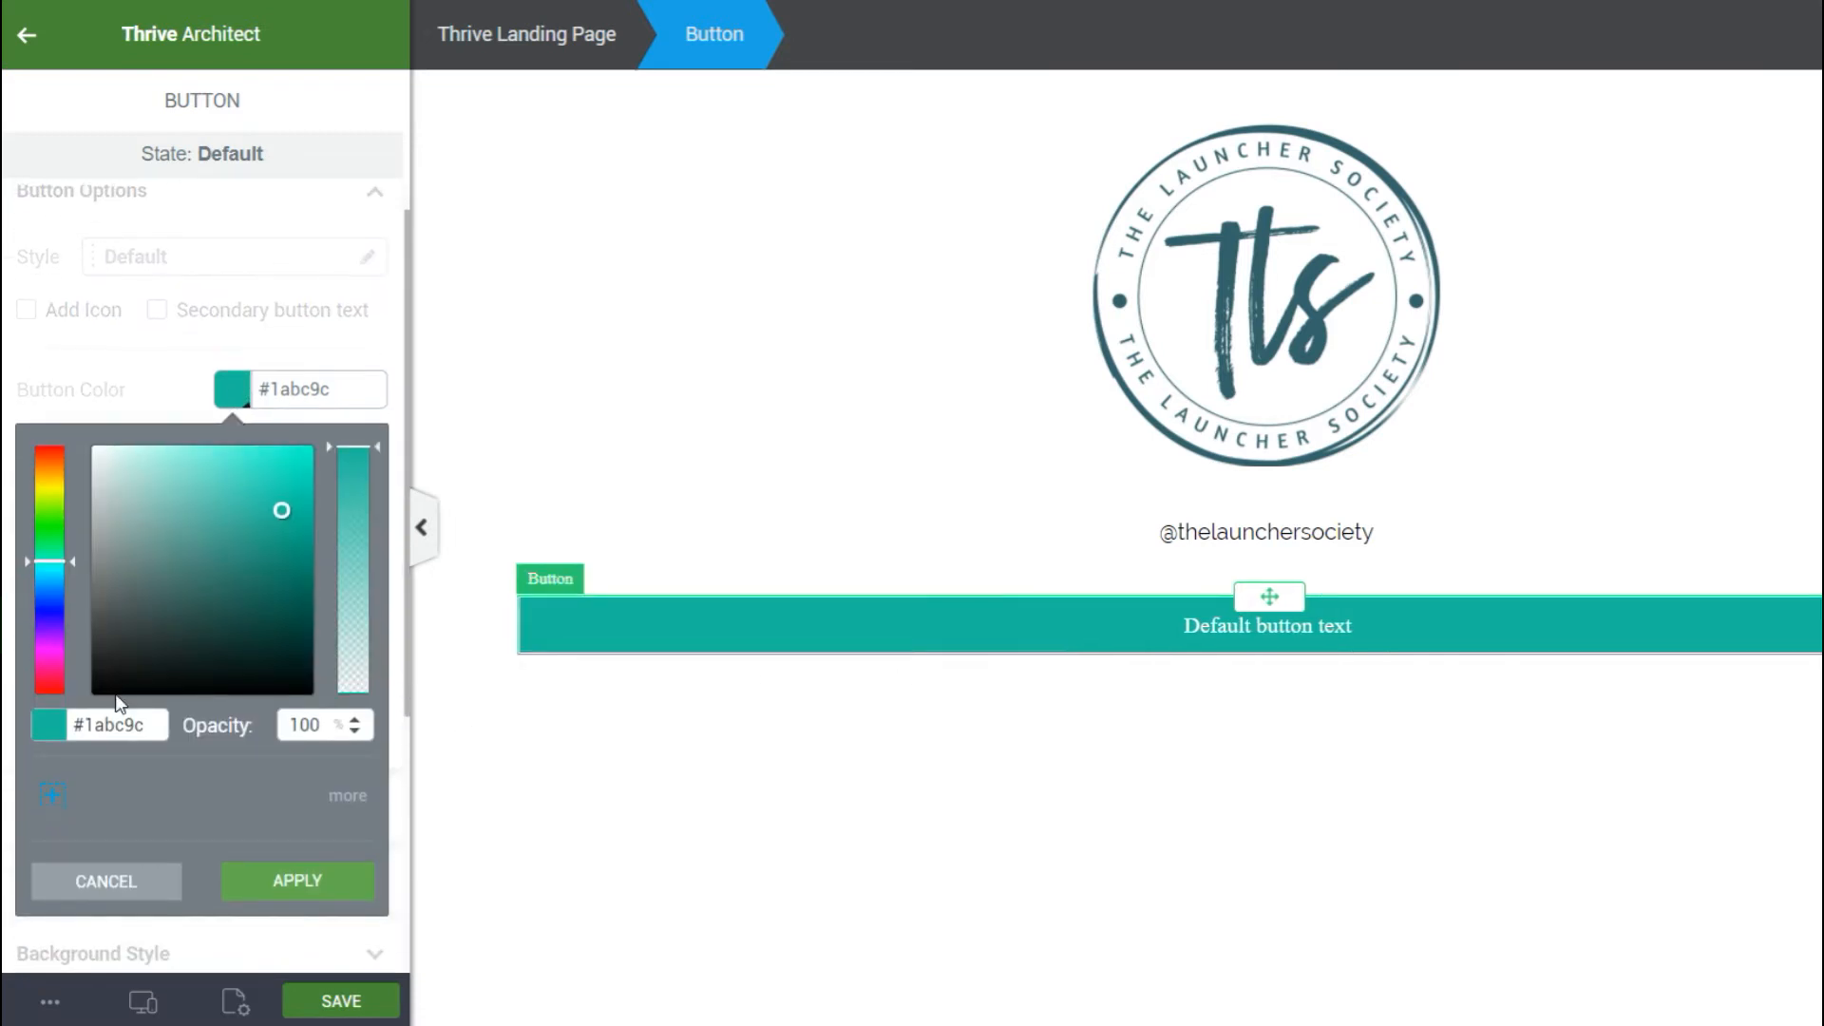
type("#40")
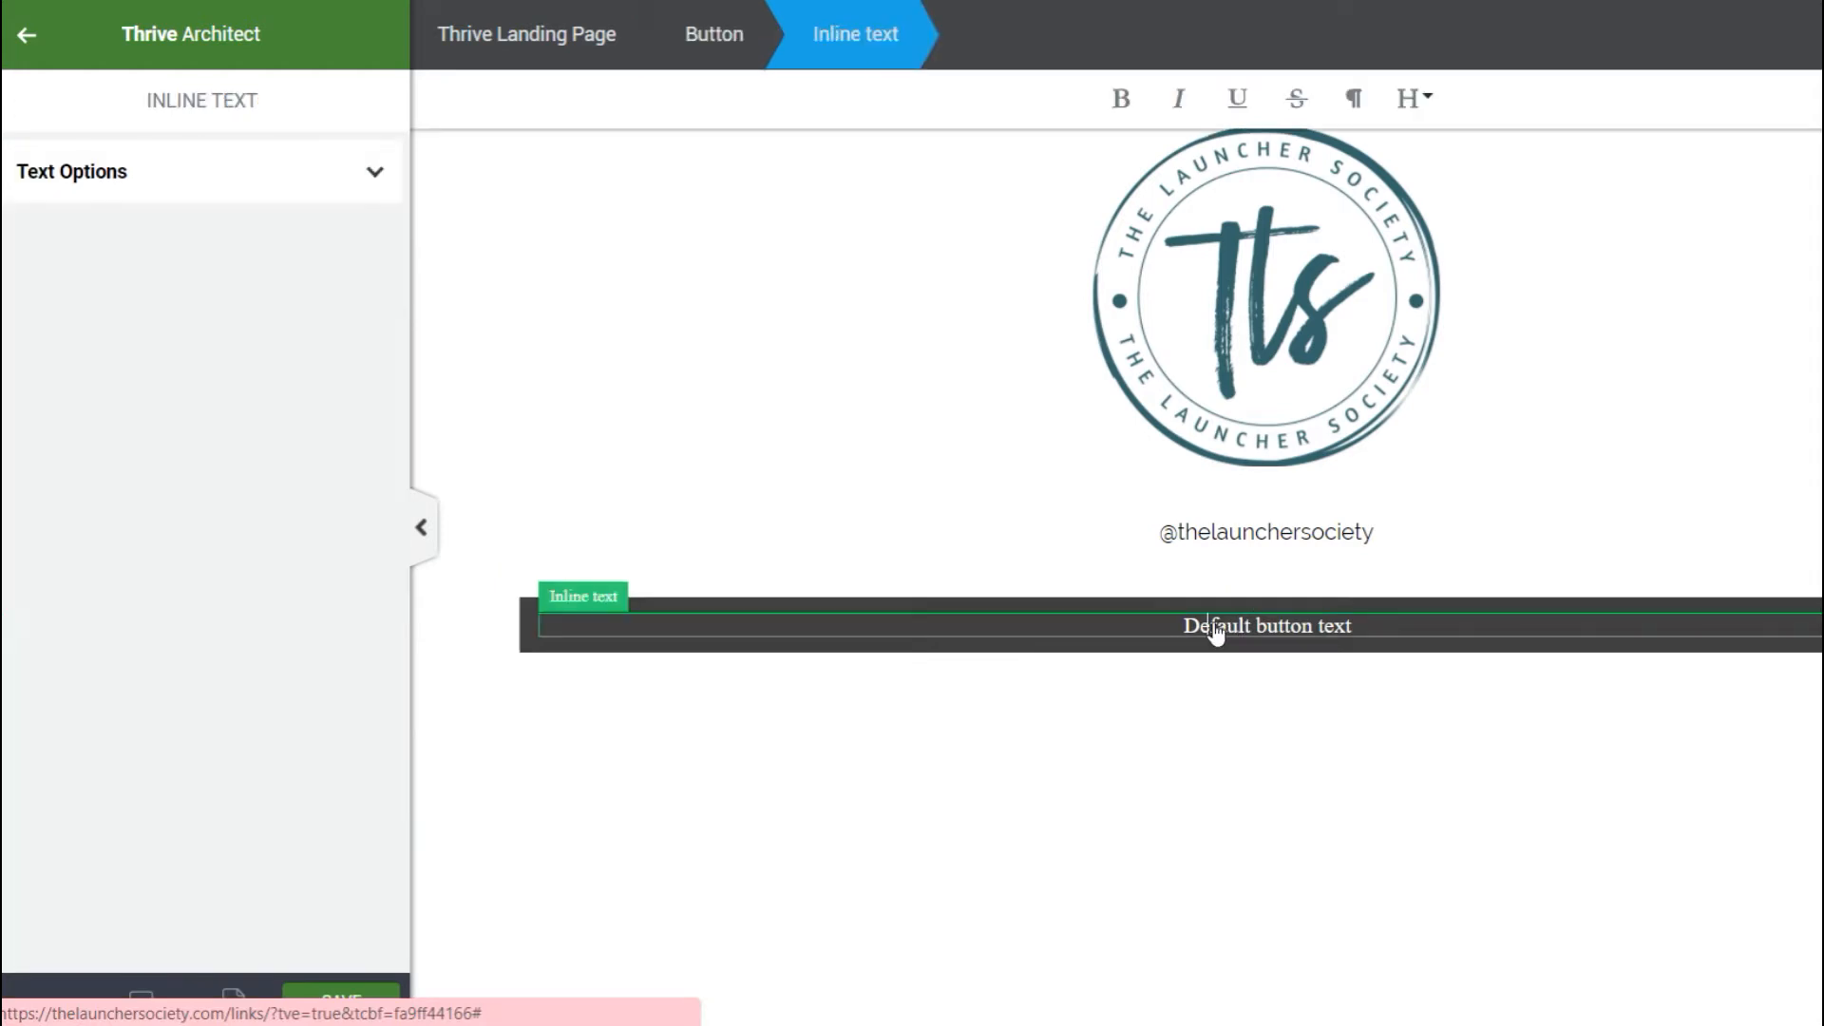
Step: Relabel the button 'Subscribe to #TheLauncHERTalk Podcast on iTunes'
double_click(1265, 625)
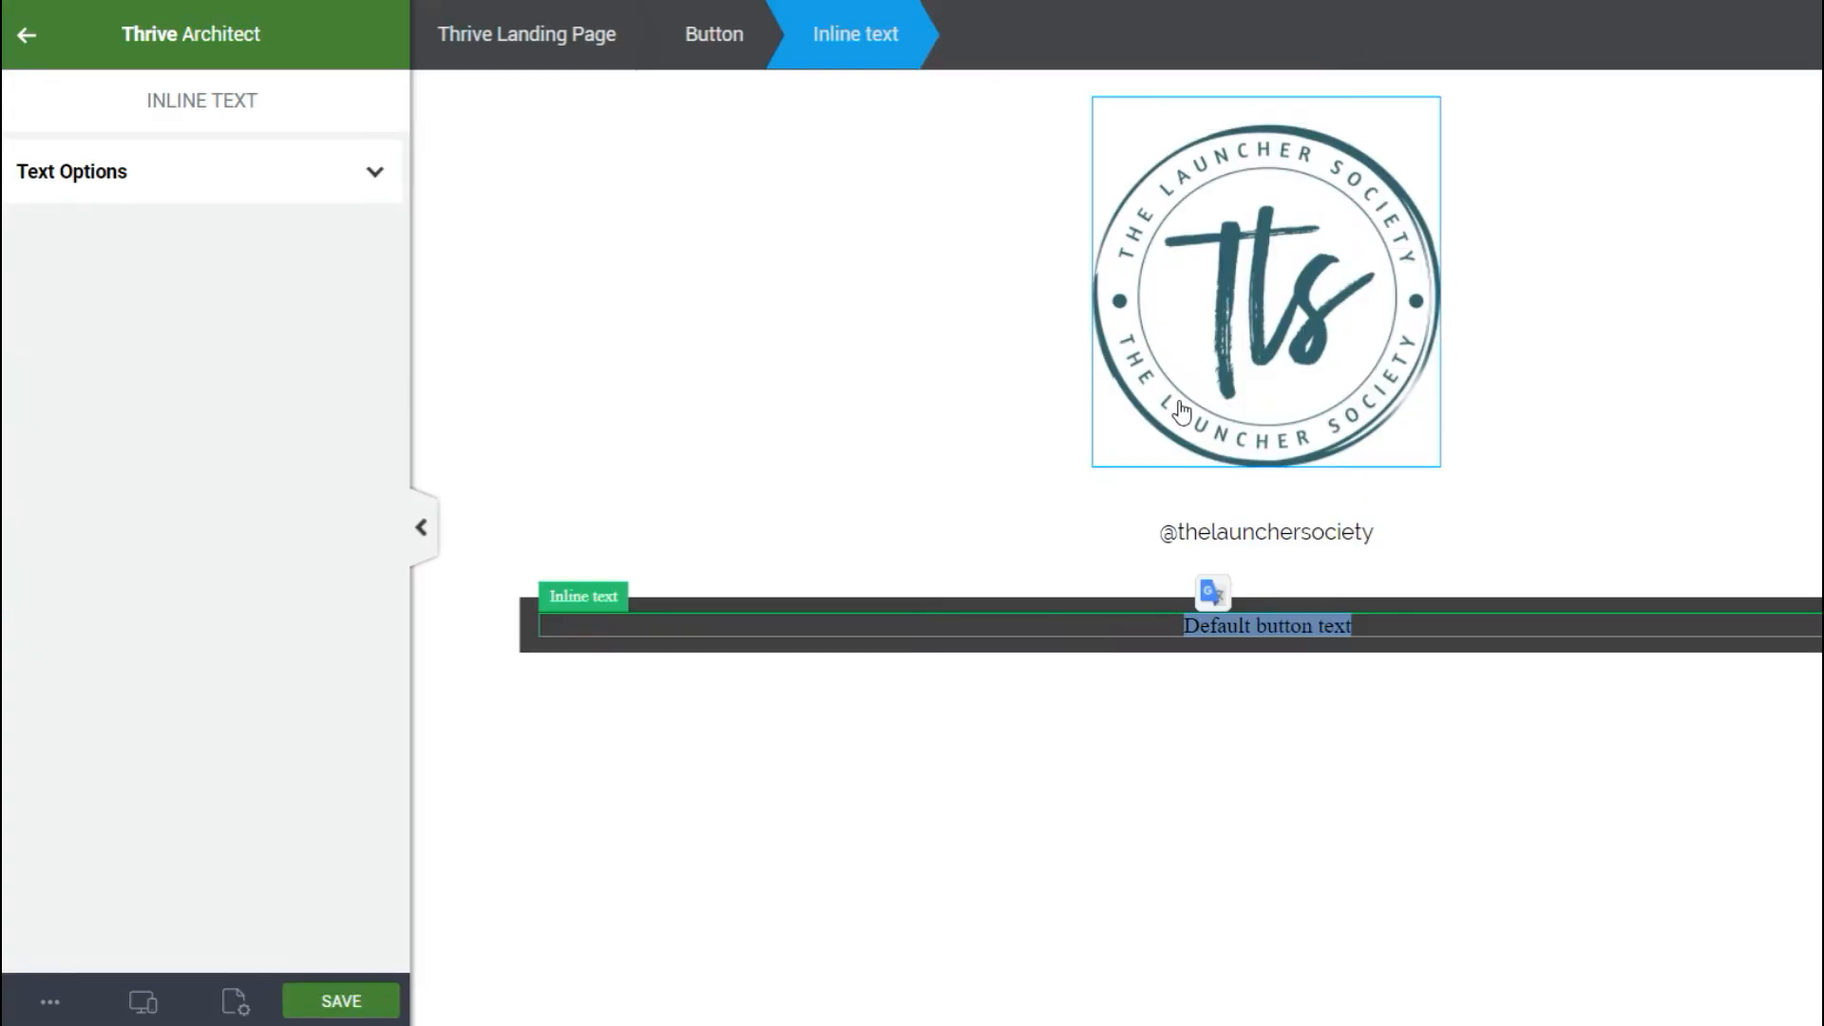
type("Subscribe to")
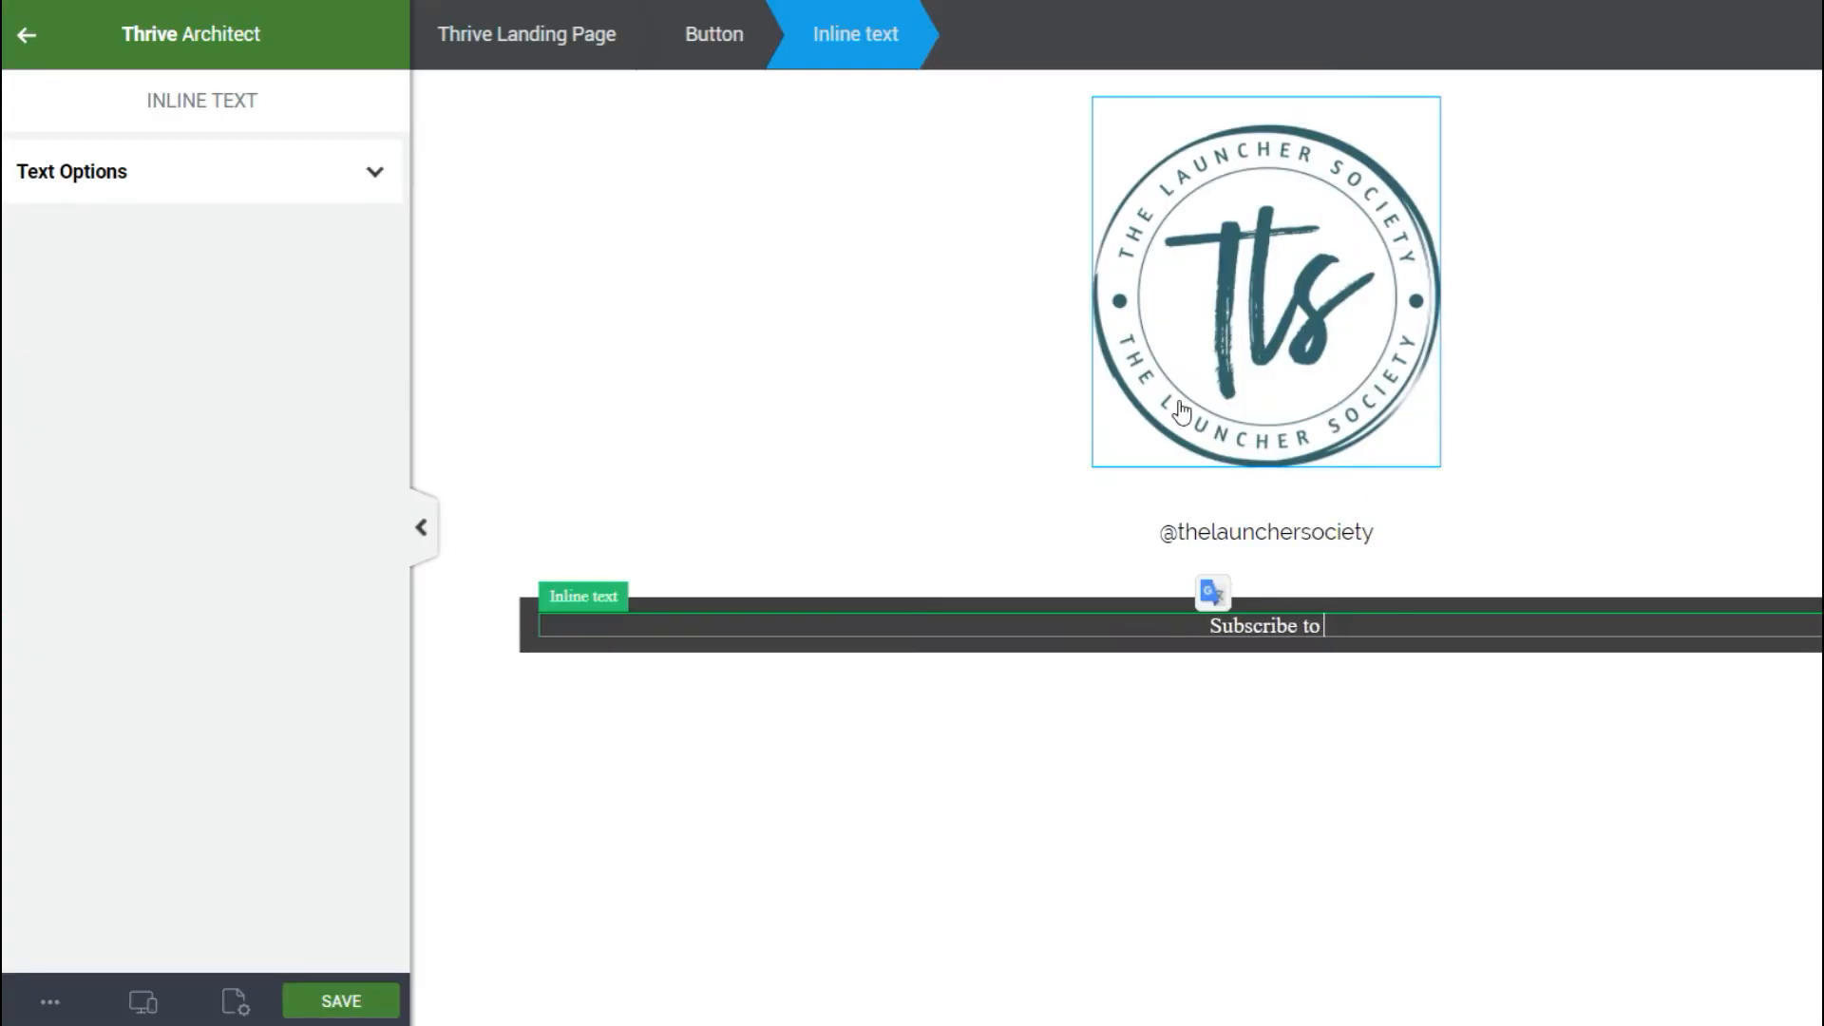
type("#")
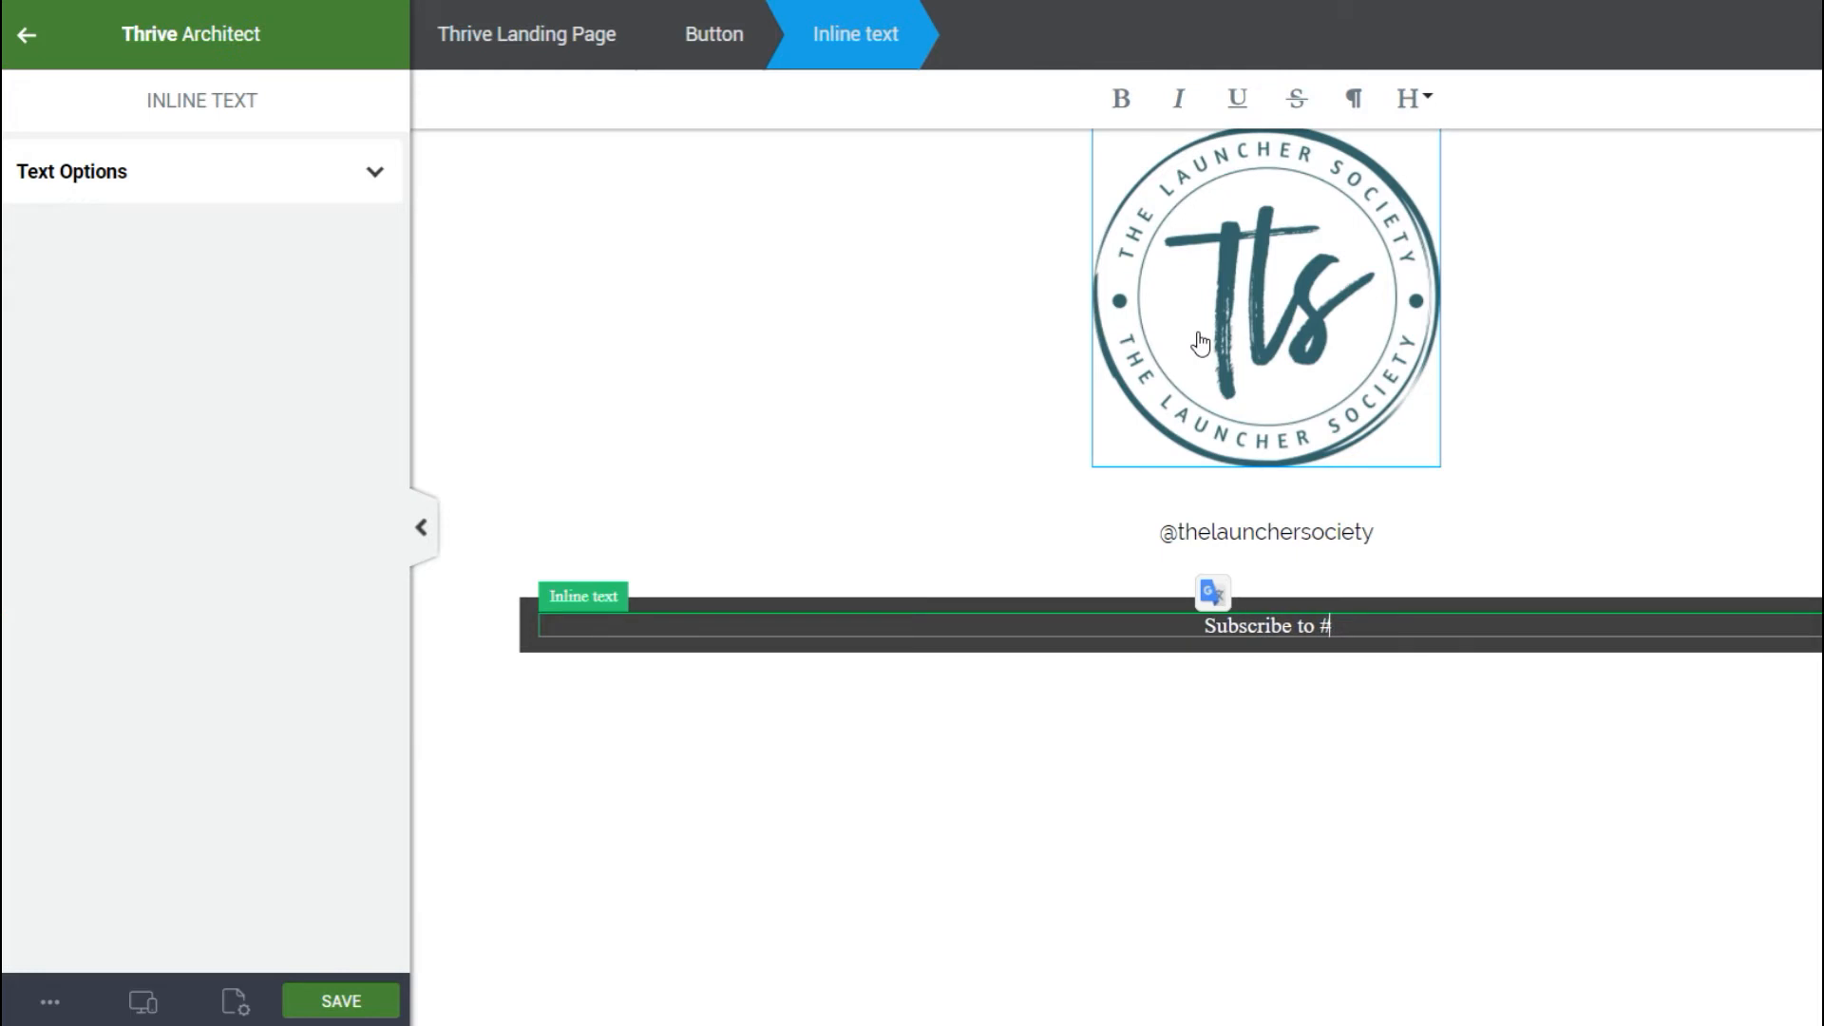
type("TheLaunc")
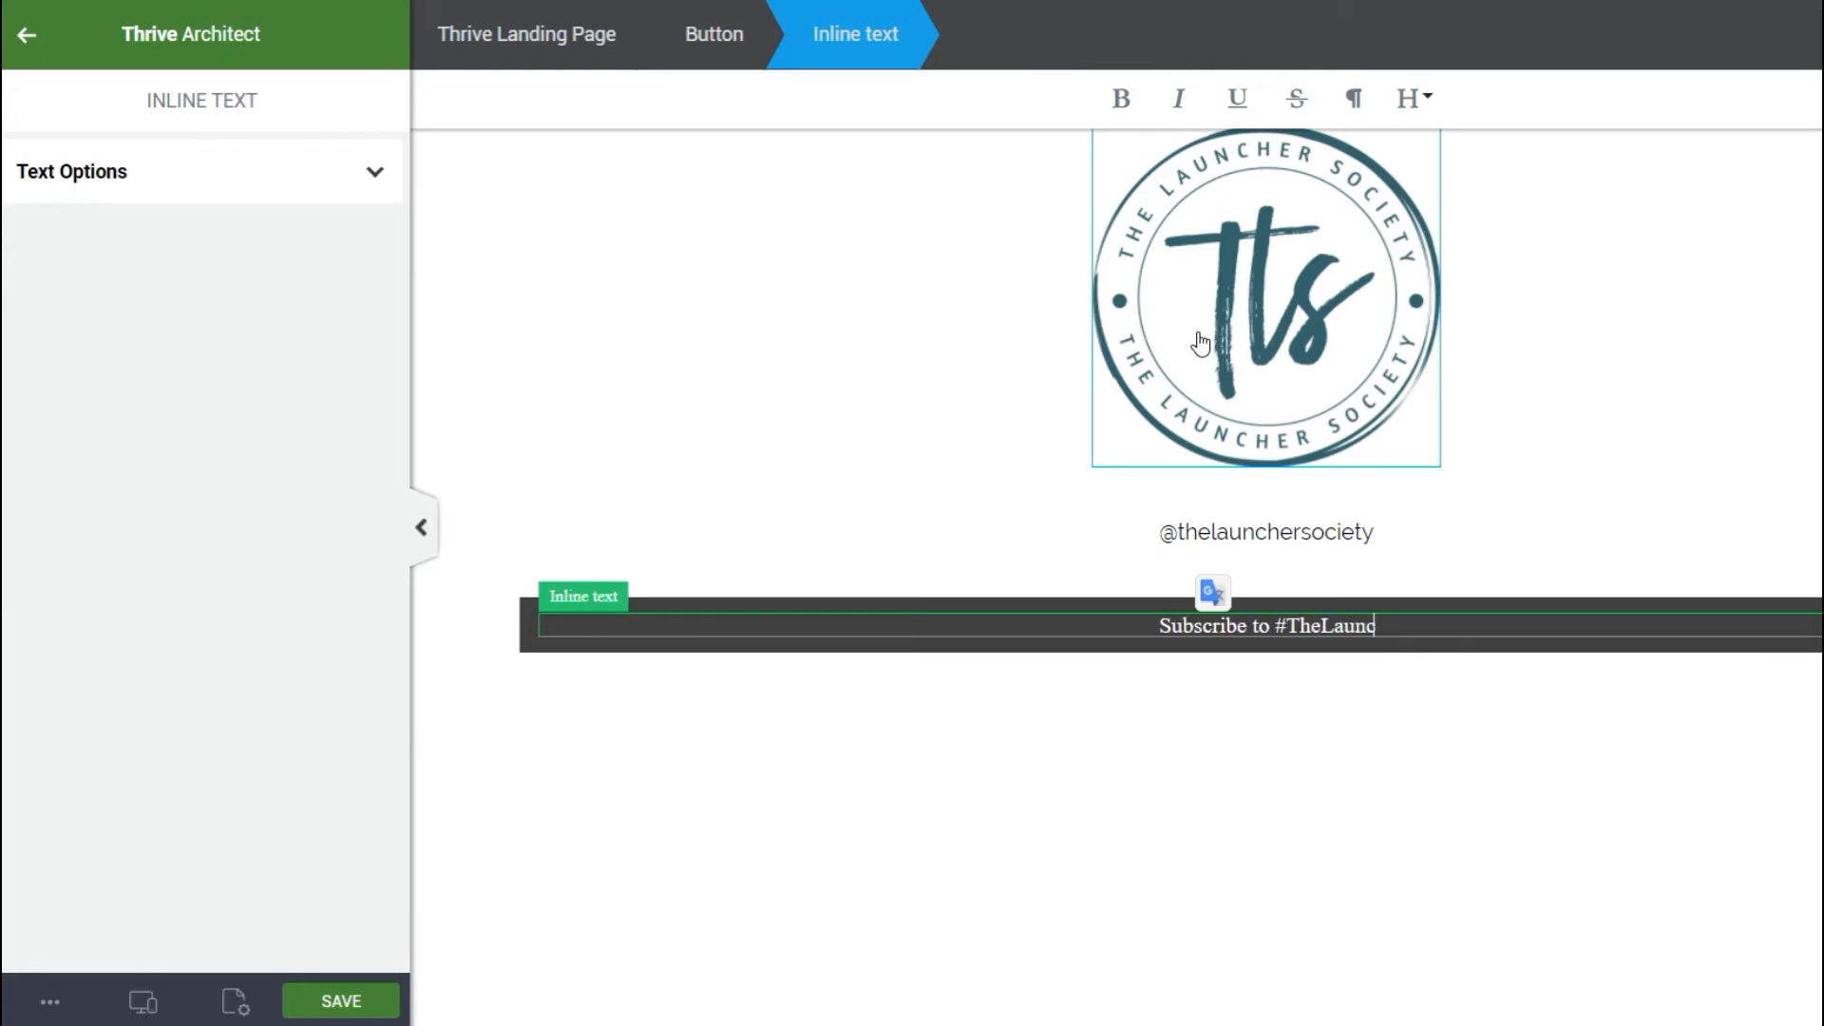
type("HERTalk")
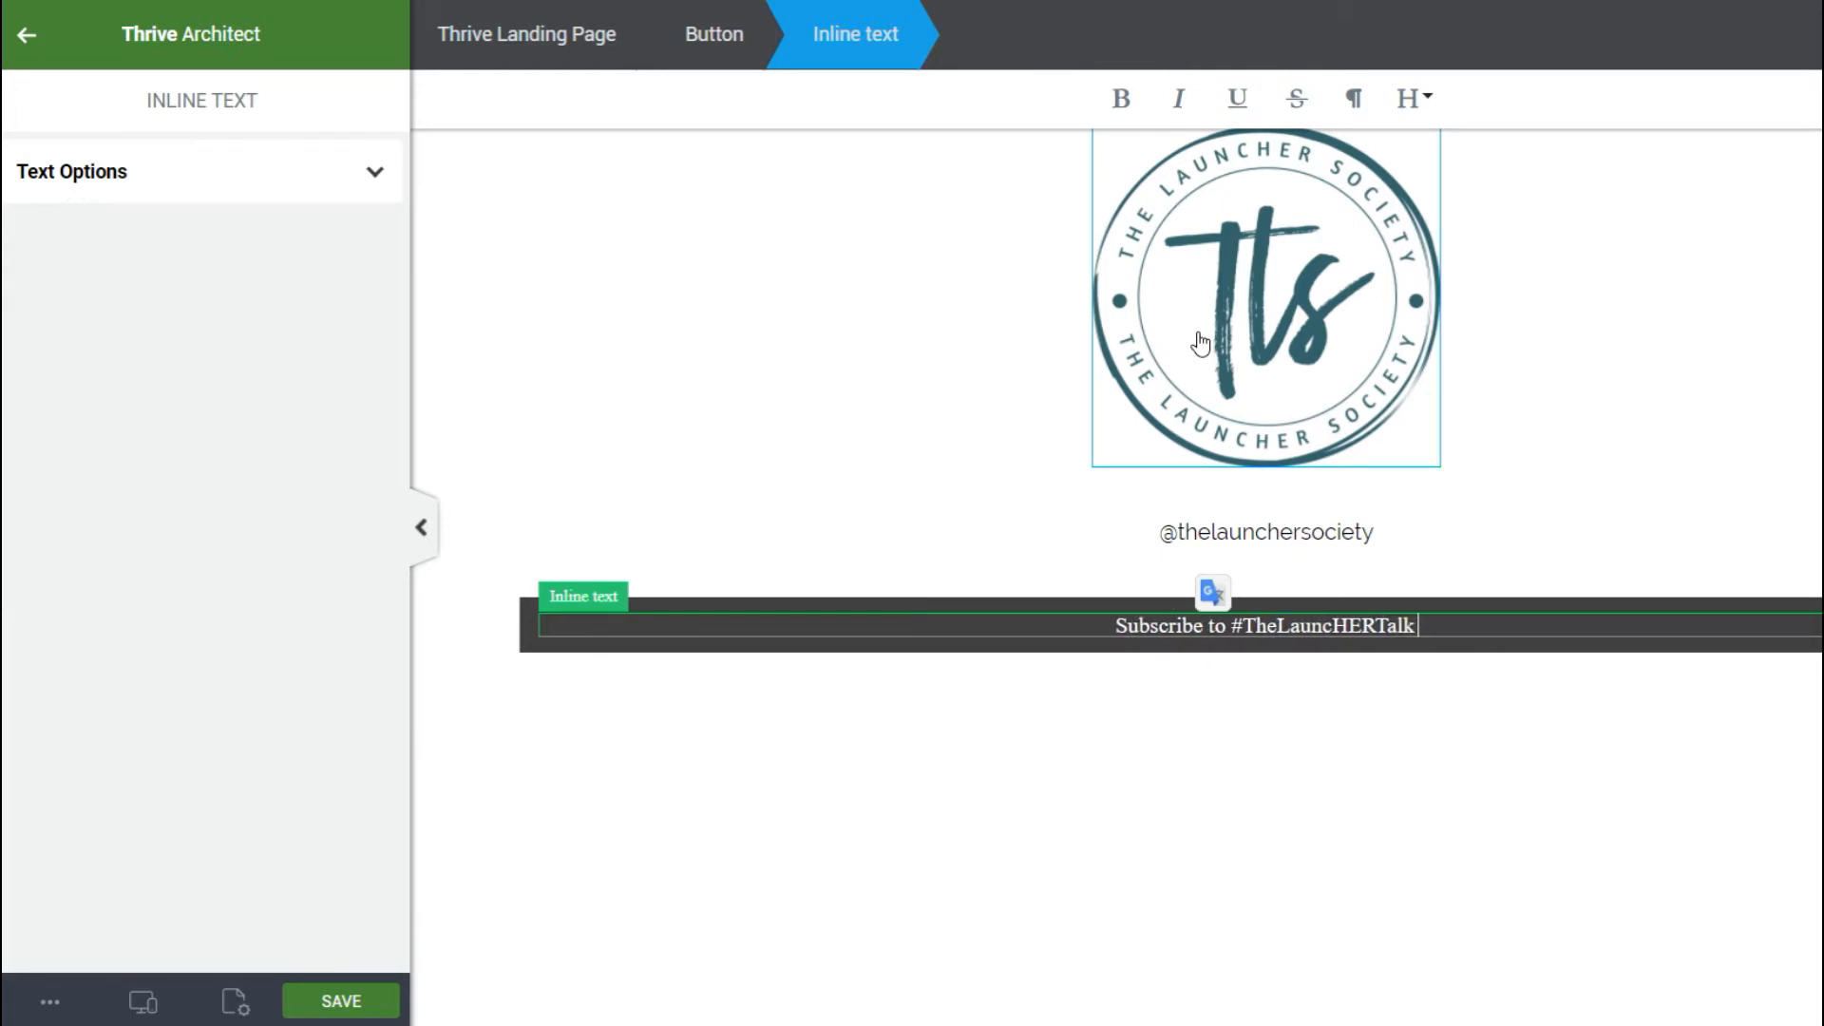
type("Podcast")
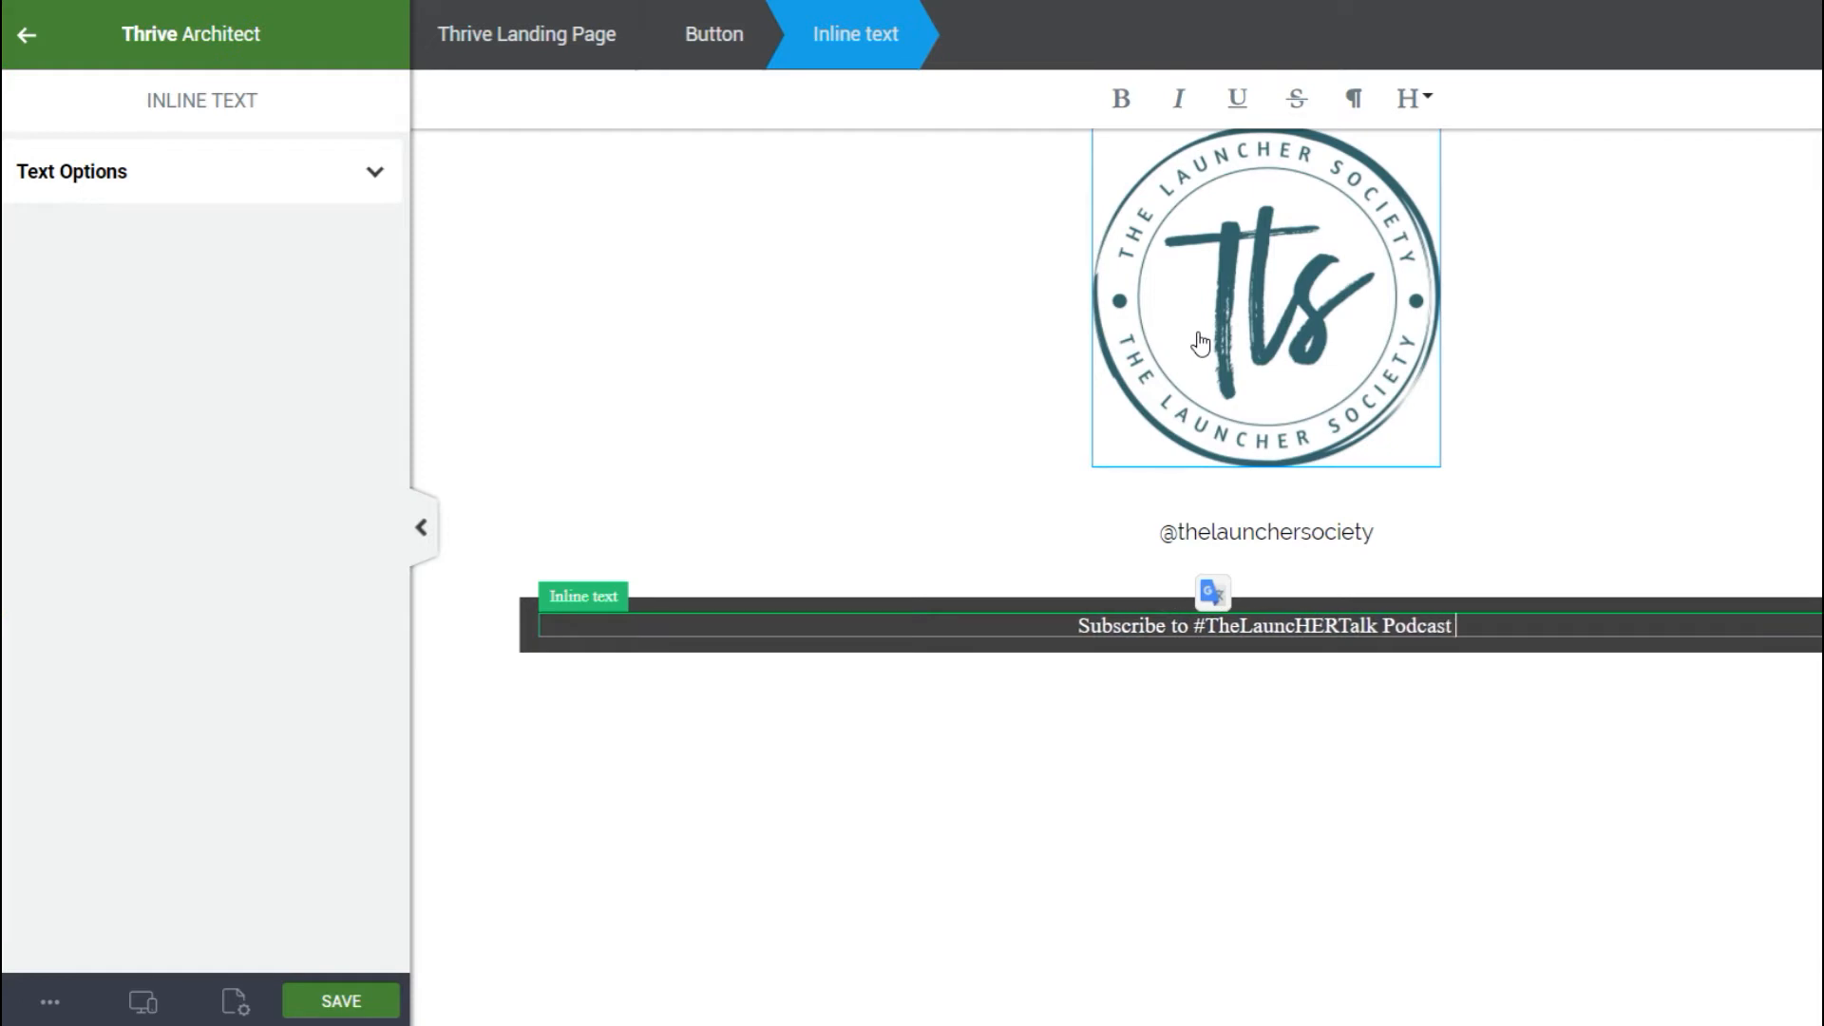
type("on iTunes")
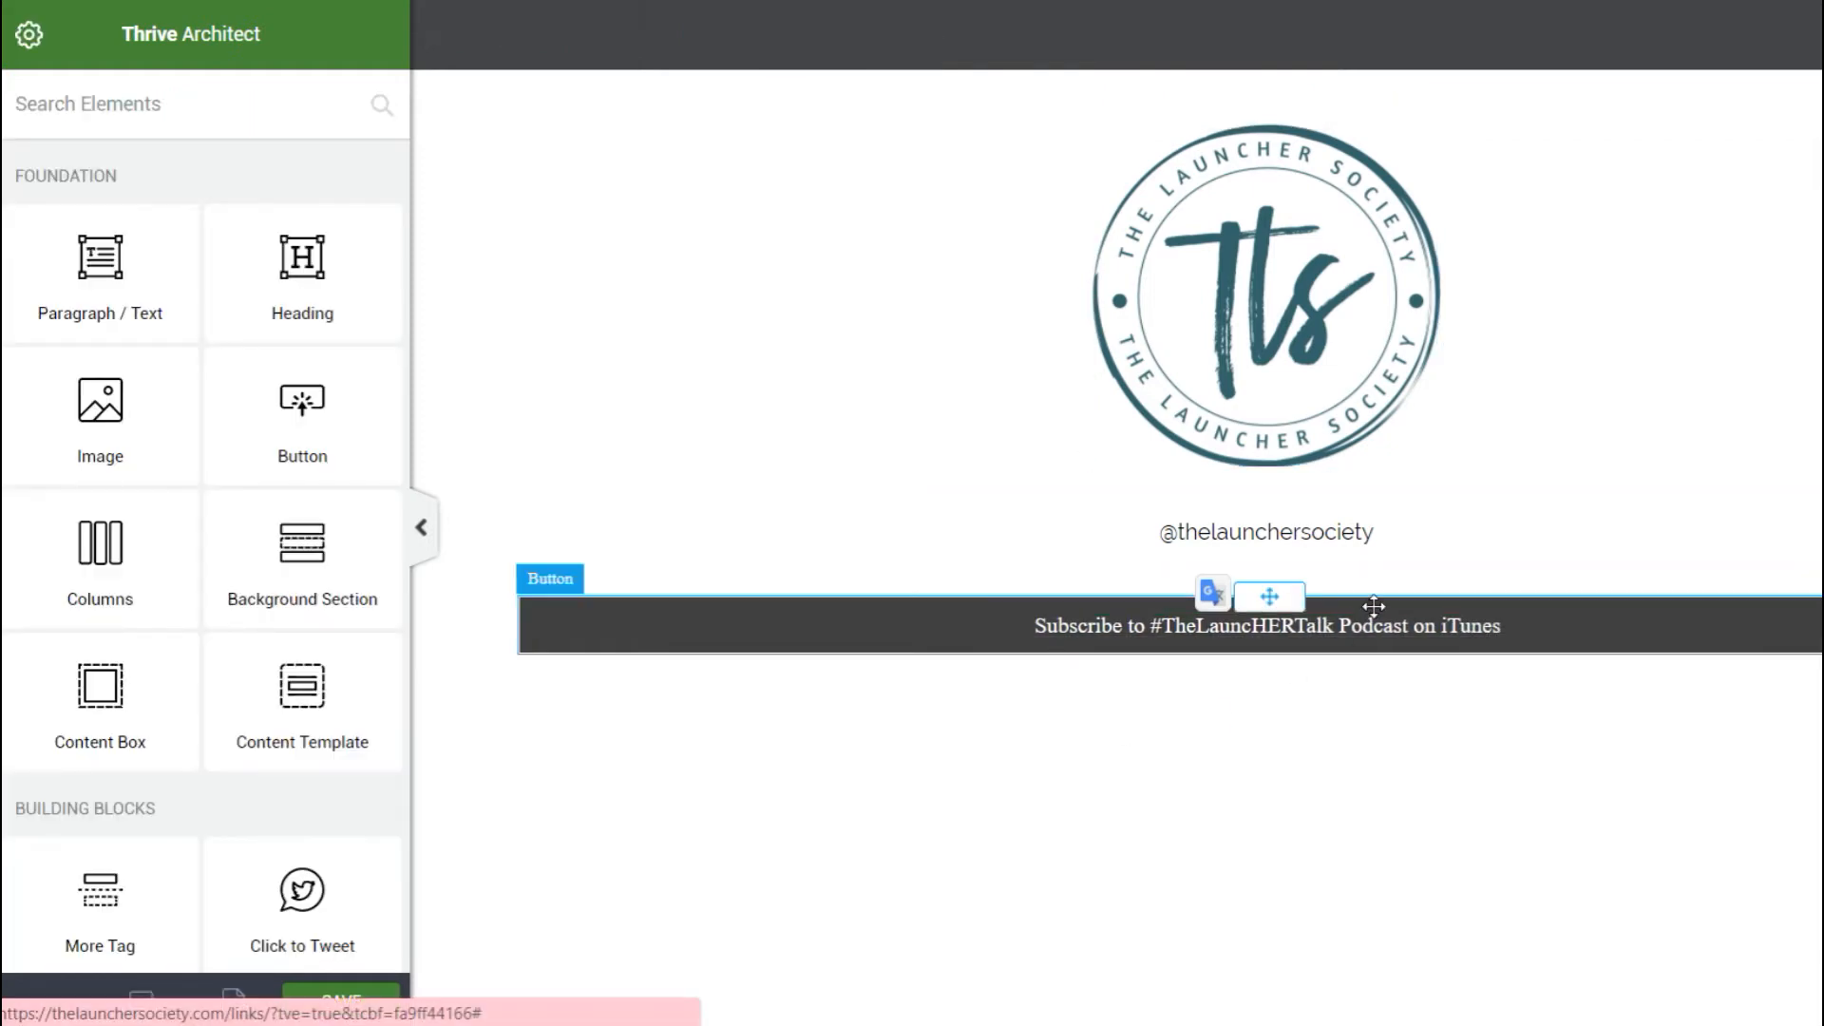
Step: Select the whole Subscribe label and apply Raleway as its font
left_click(1265, 625)
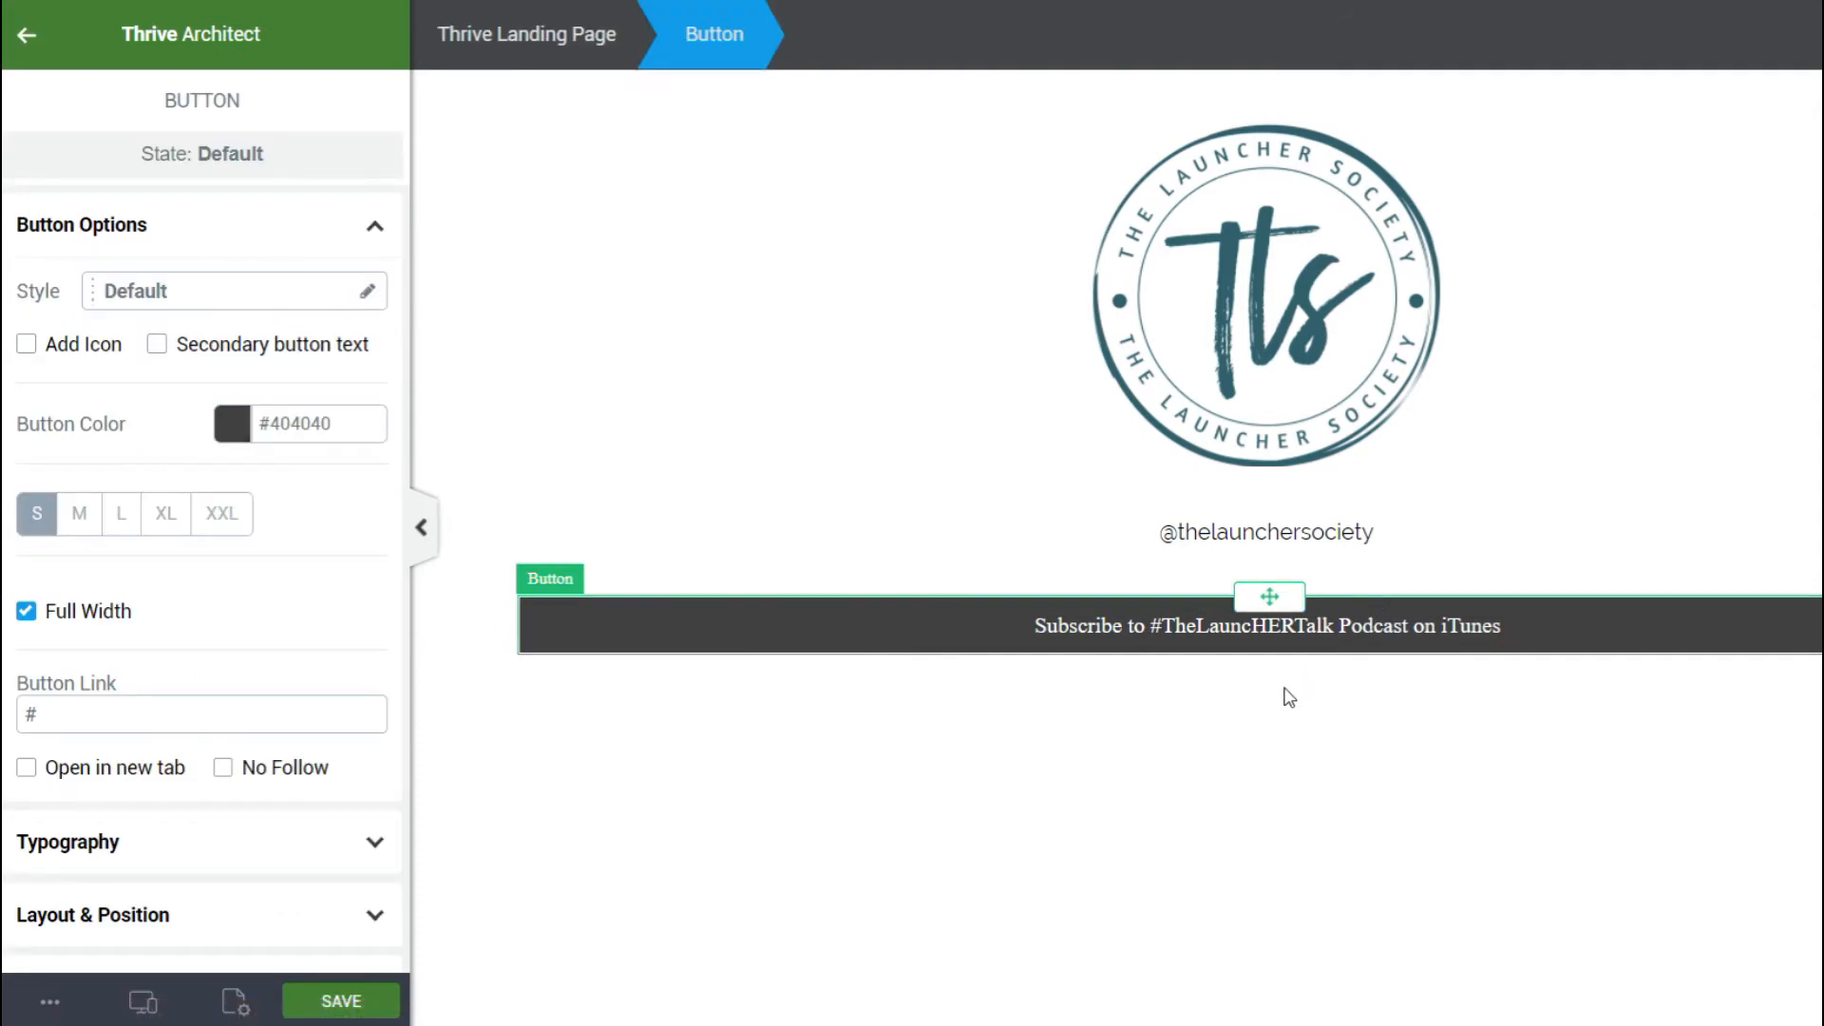
left_click(1268, 626)
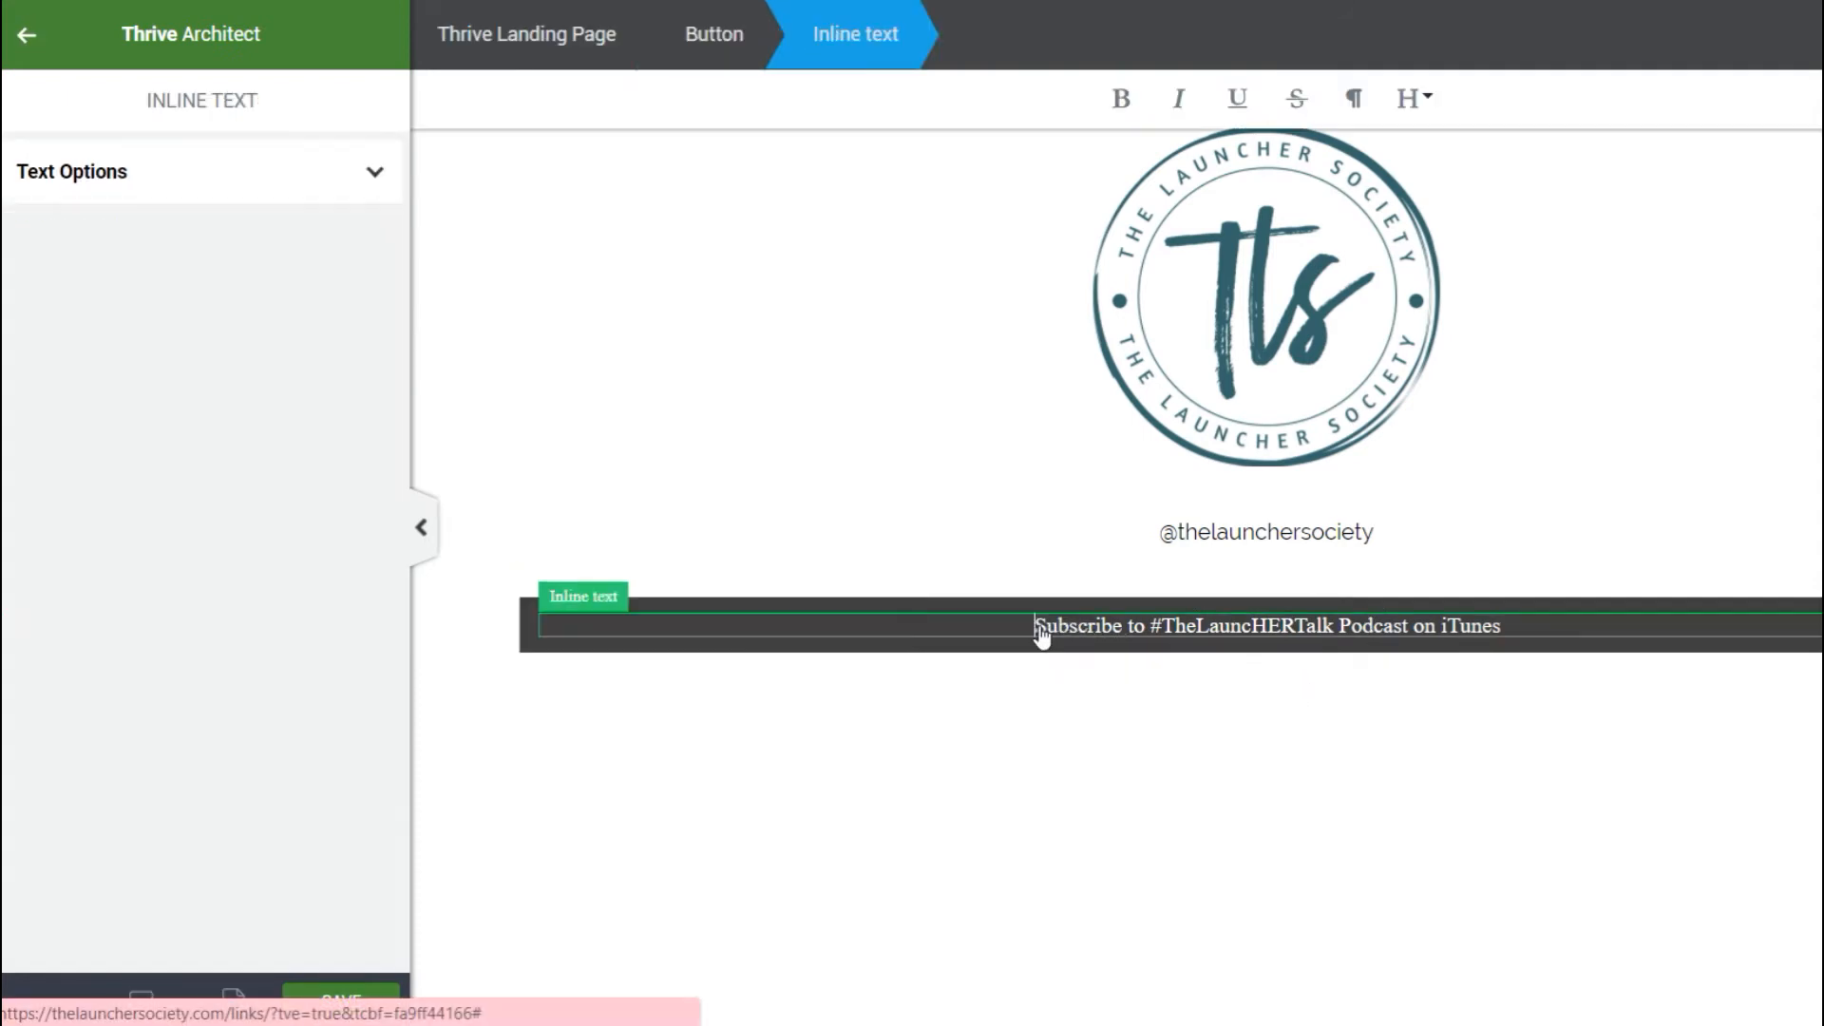
triple_click(1265, 625)
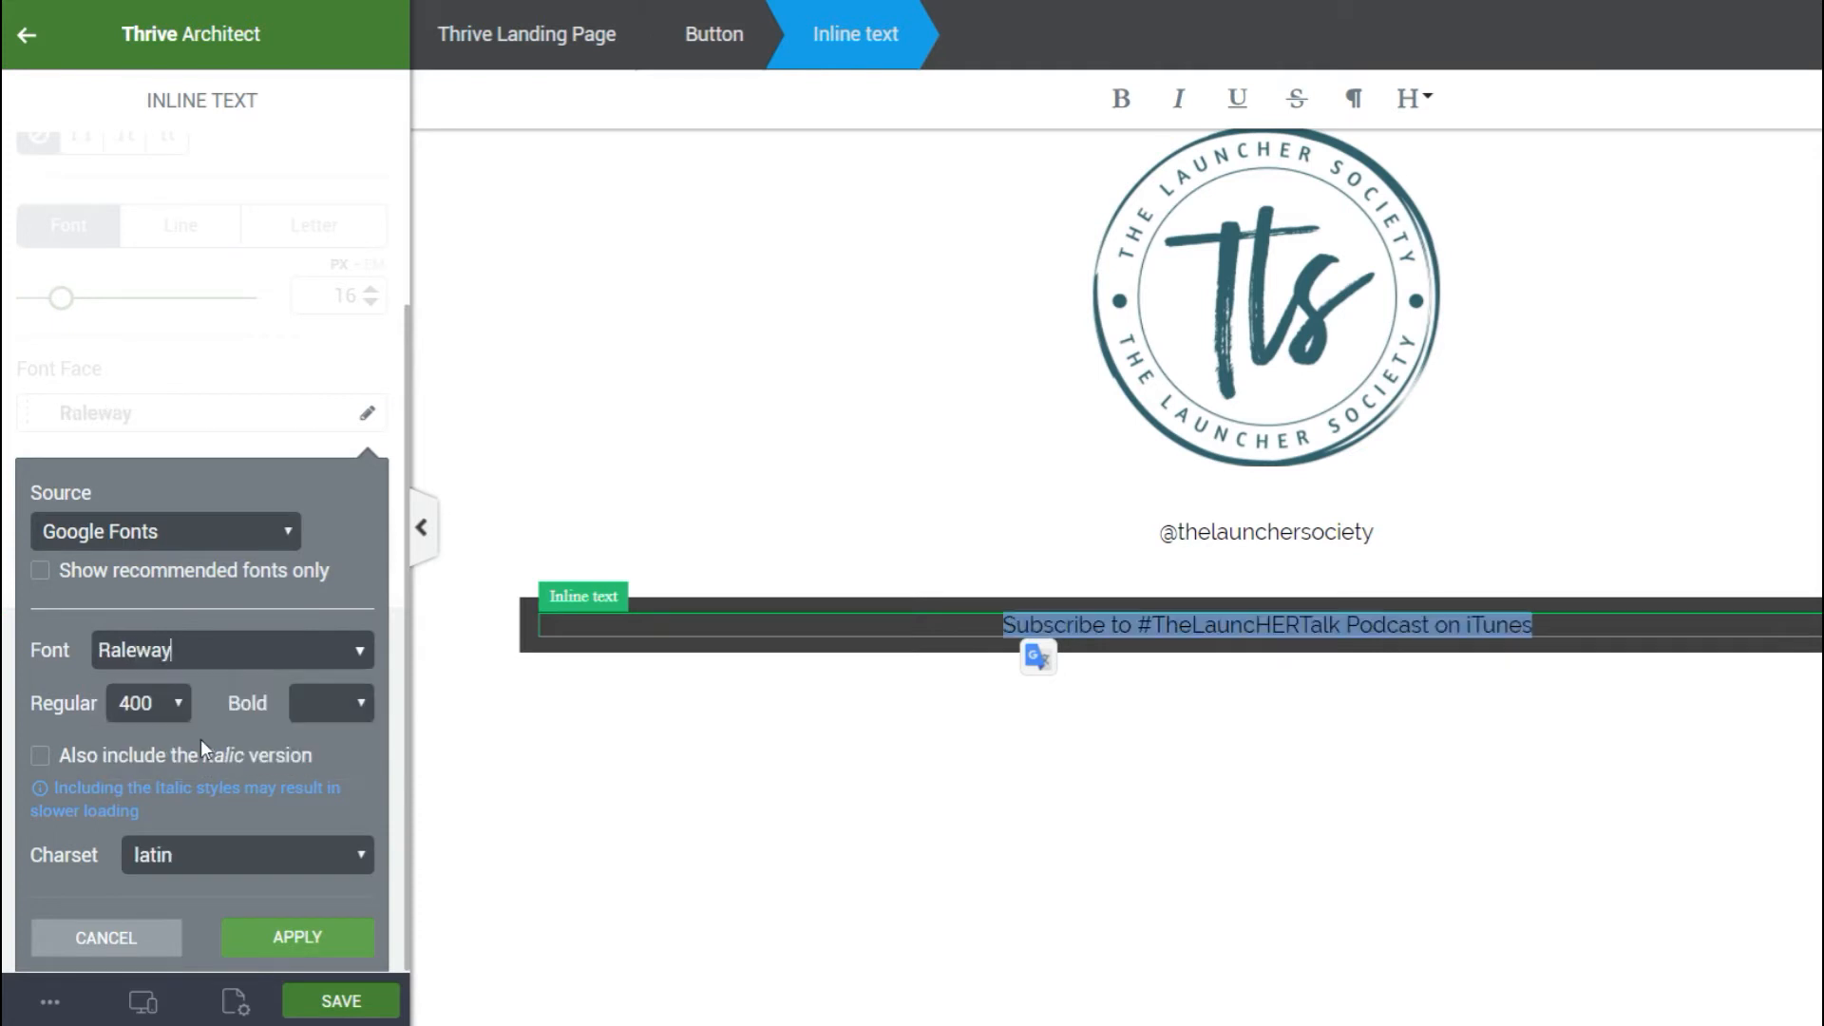
left_click(296, 937)
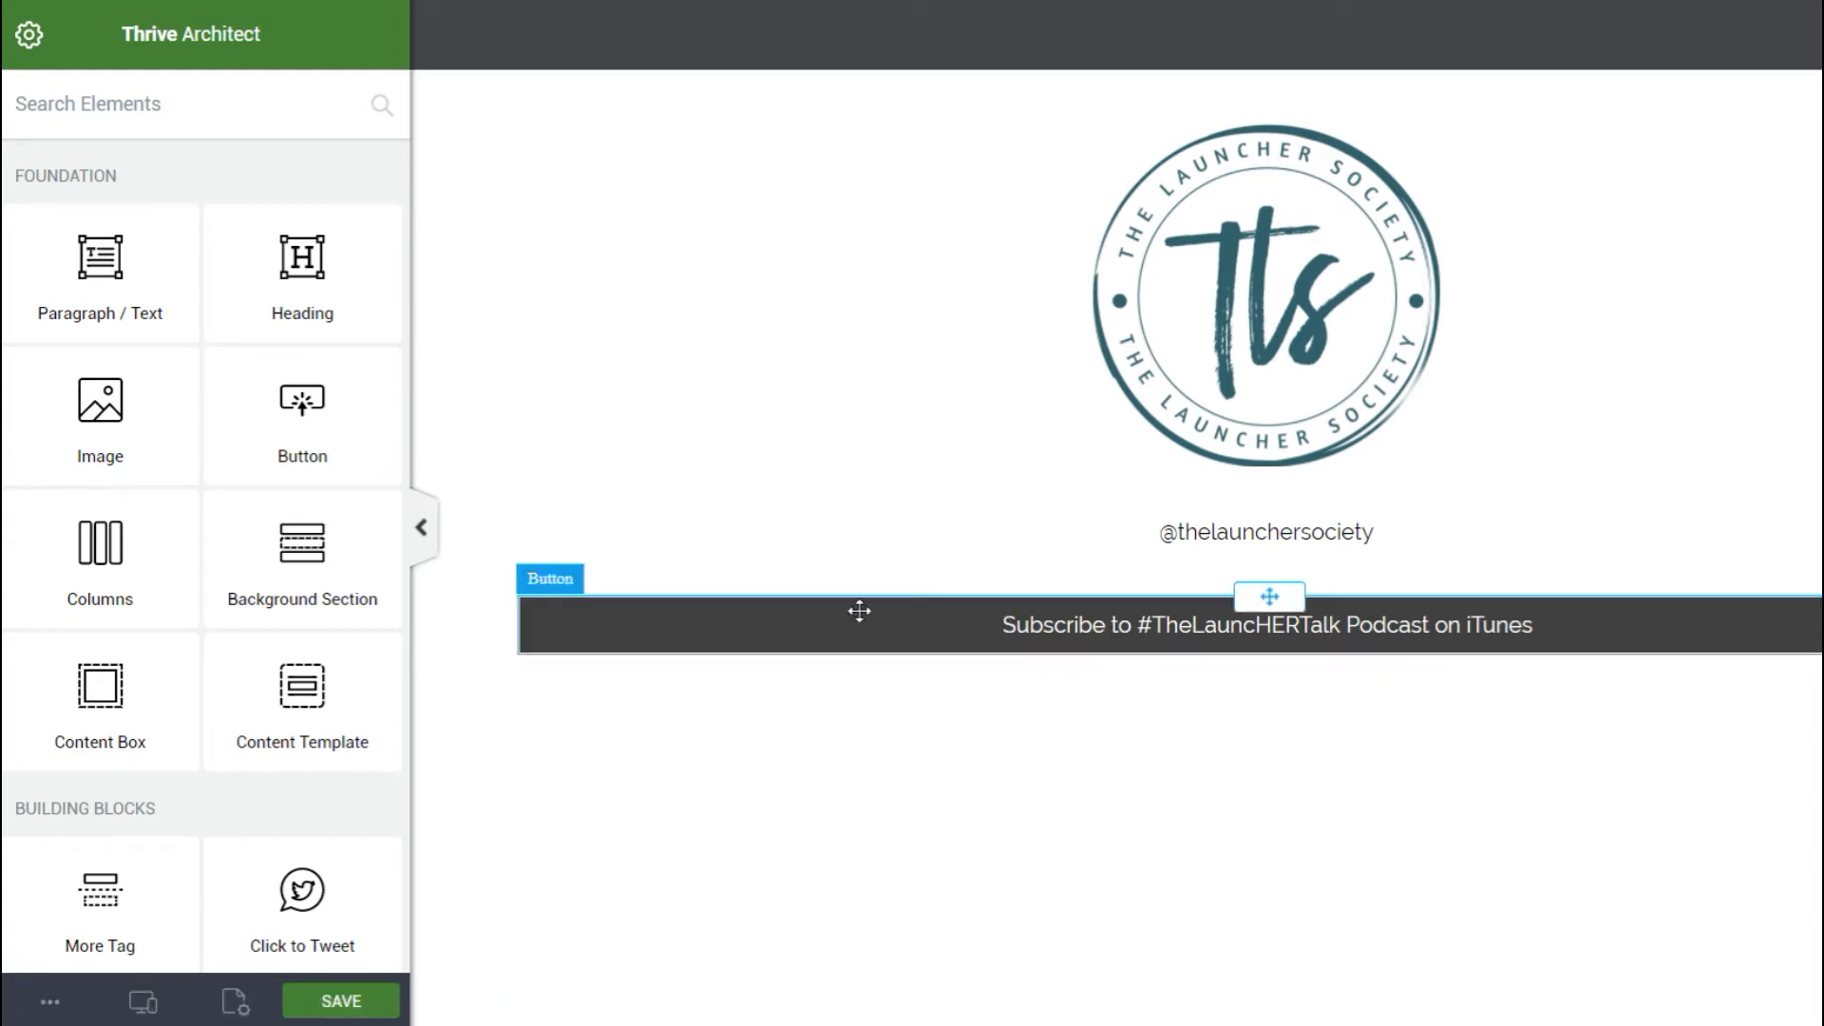
Step: Link the Subscribe button to the iTunes podcast URL, new tab and nofollow, then save
left_click(1267, 625)
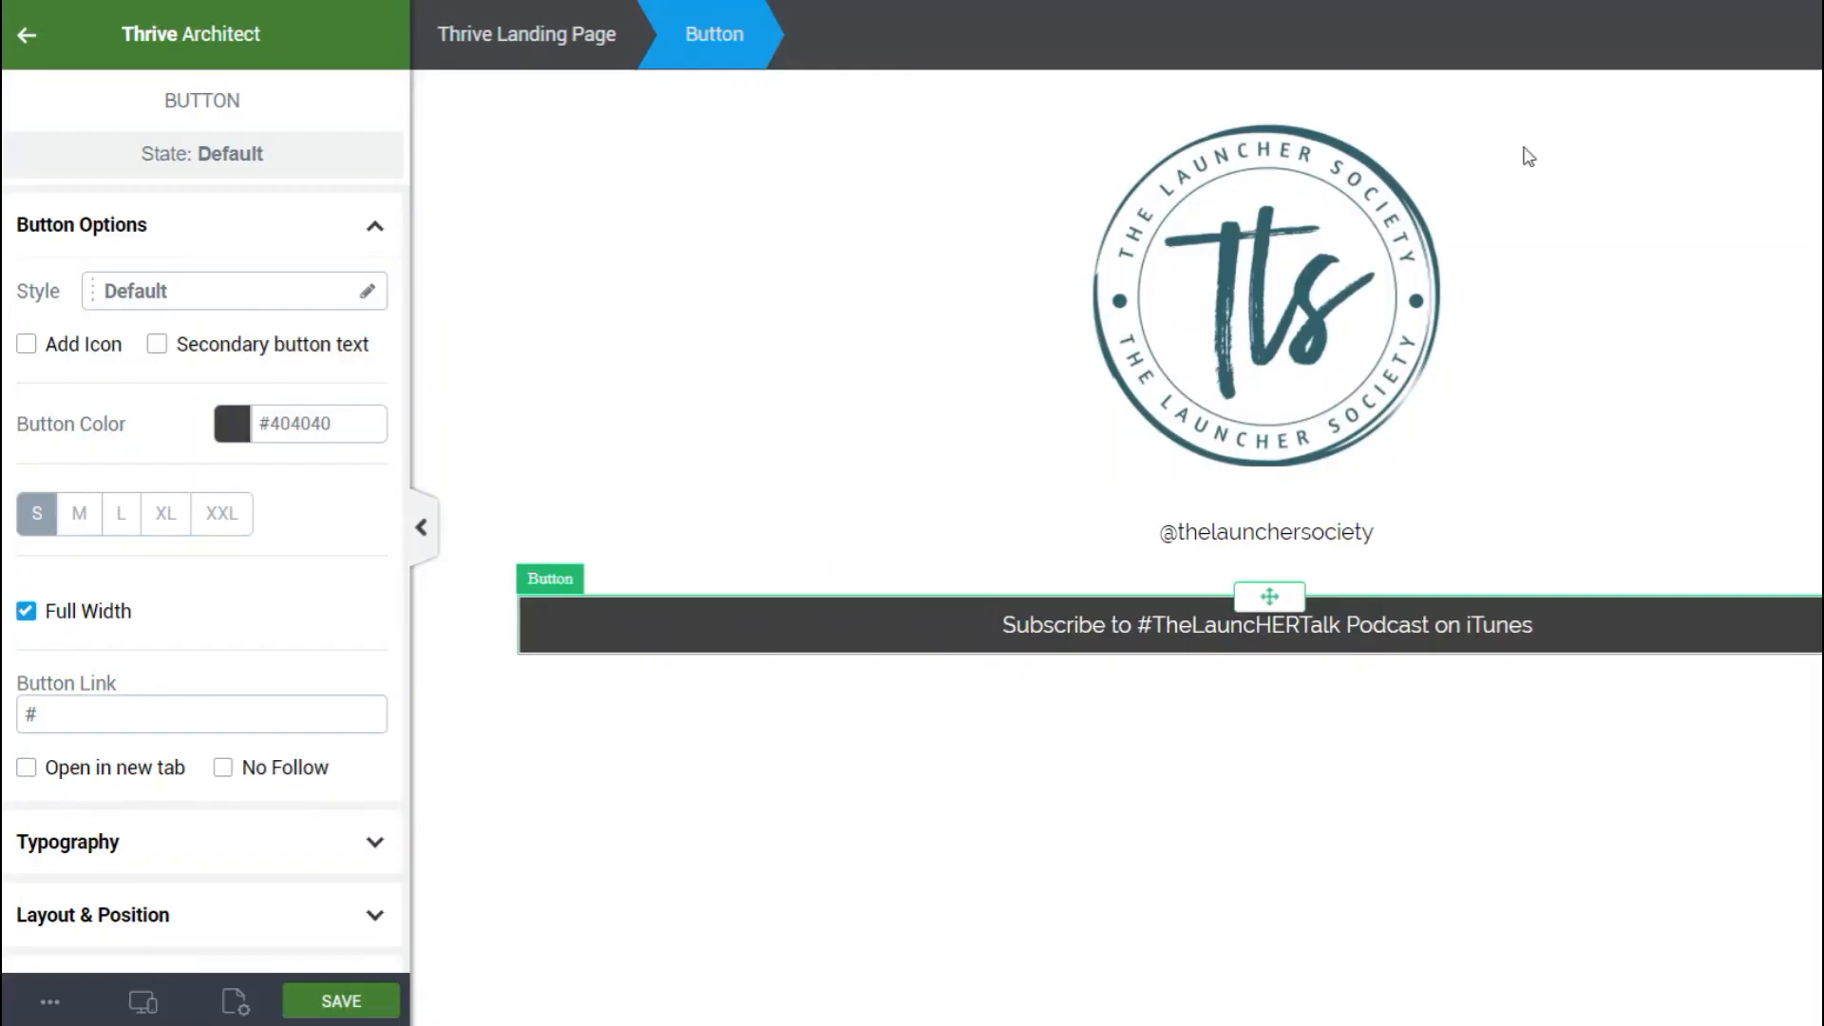
right_click(29, 715)
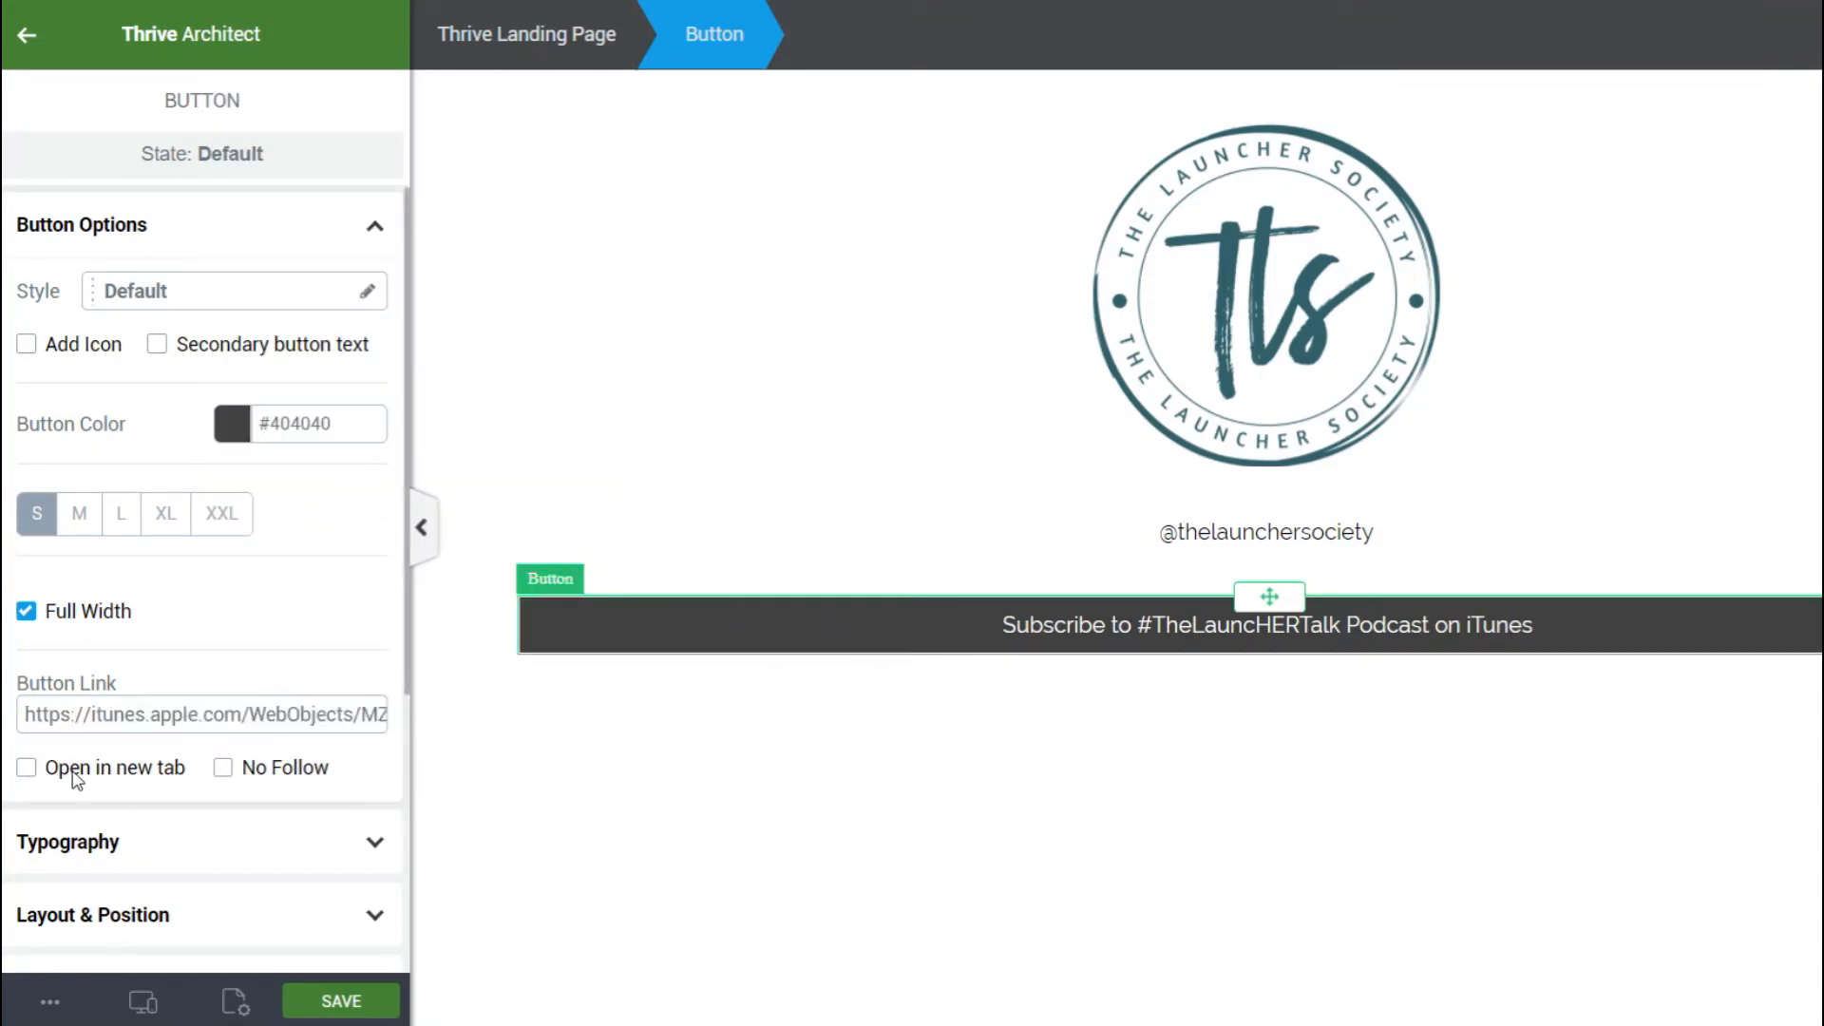
left_click(25, 766)
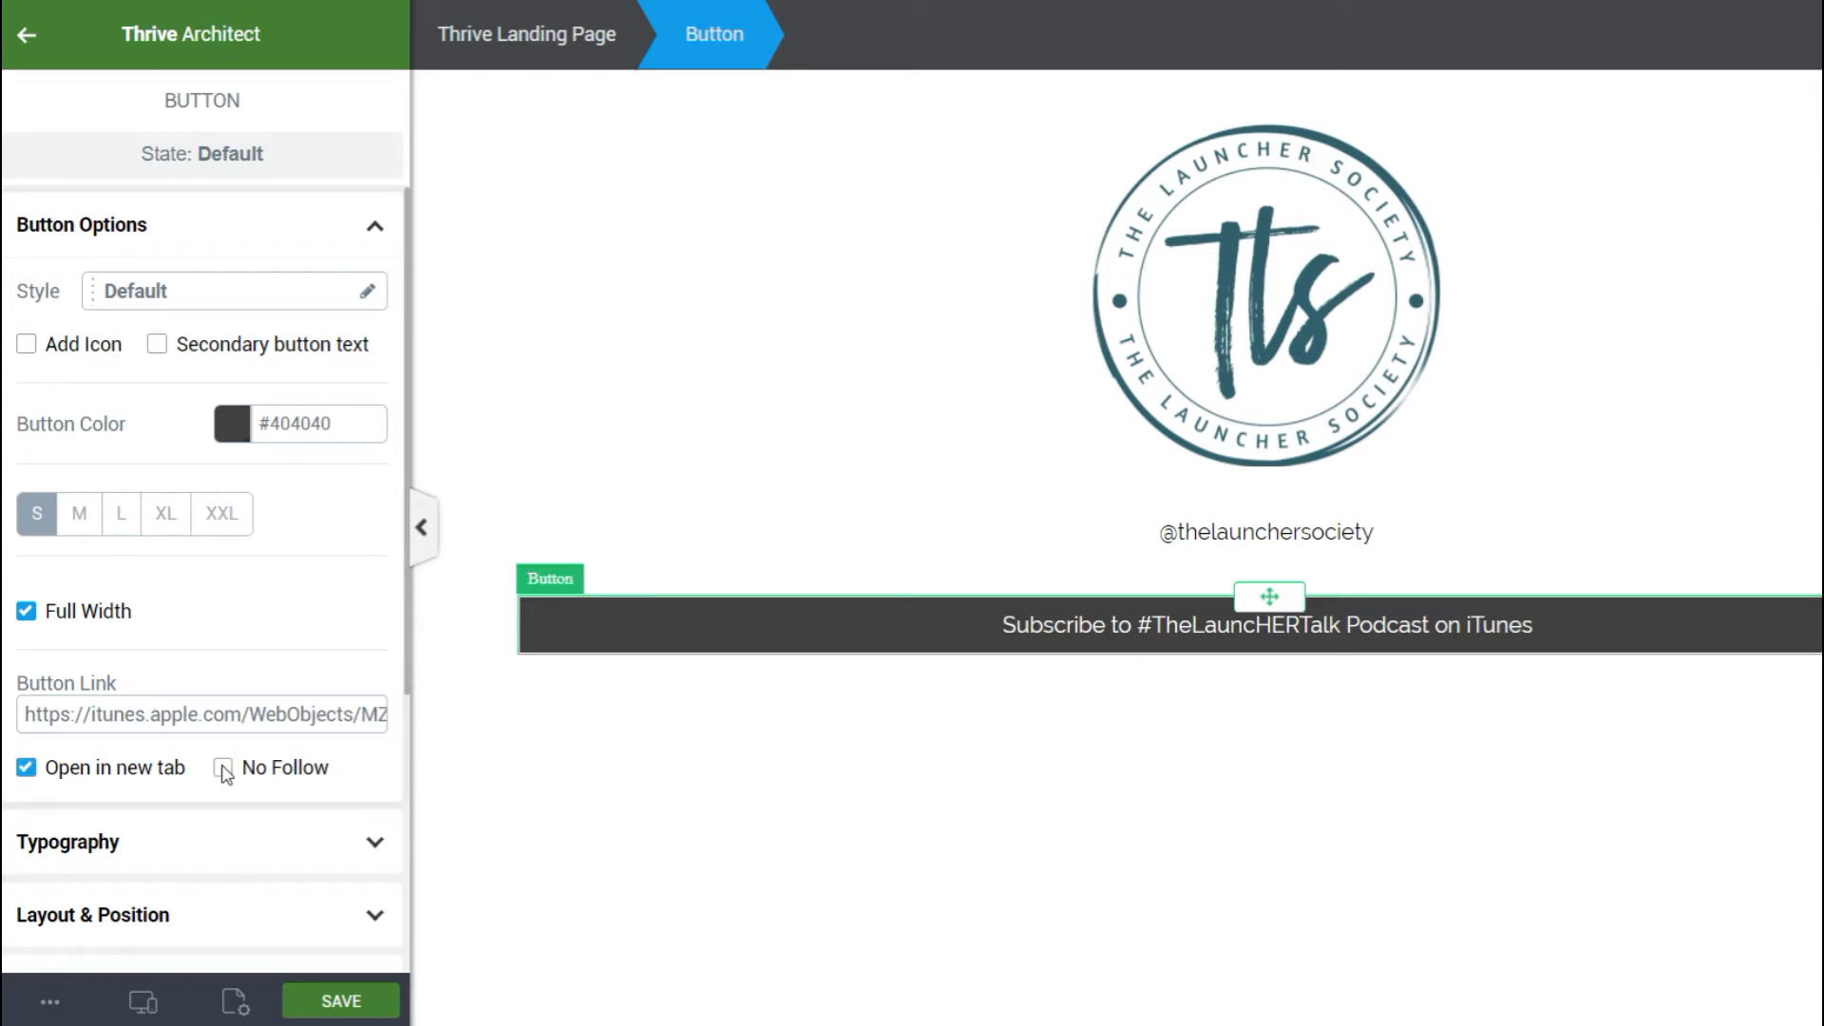
left_click(220, 766)
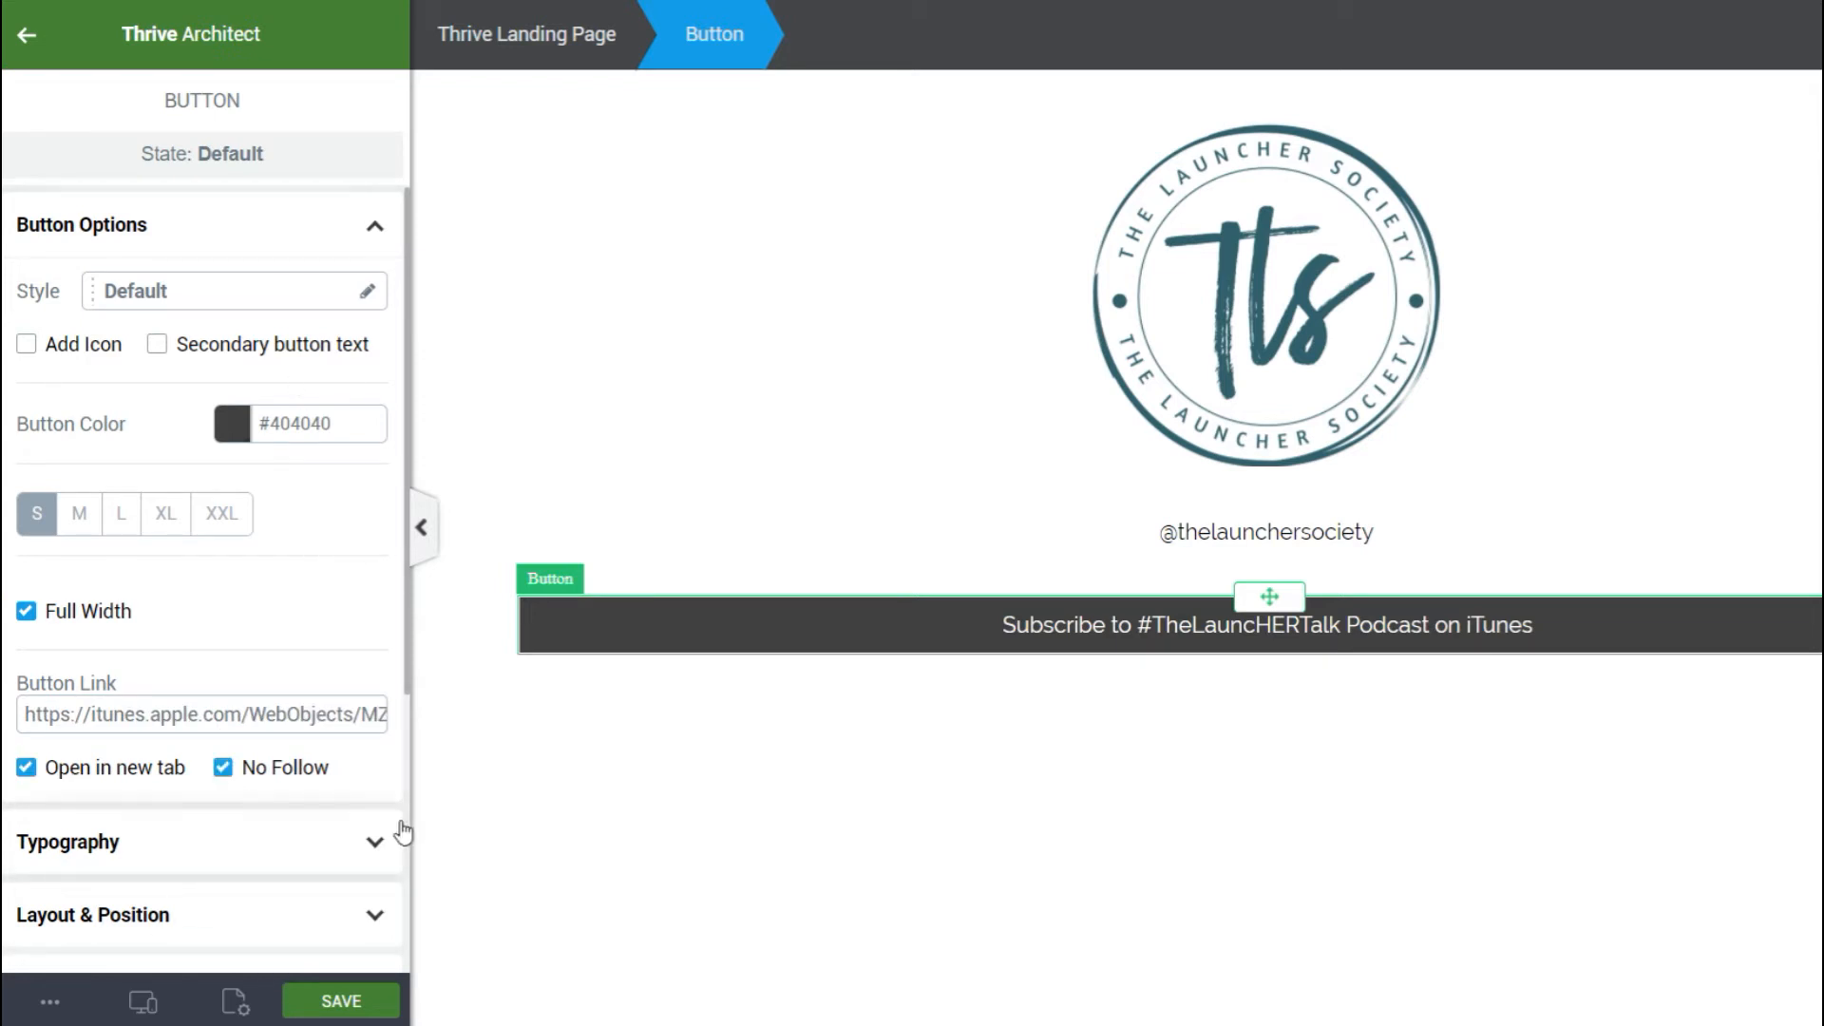
left_click(340, 1001)
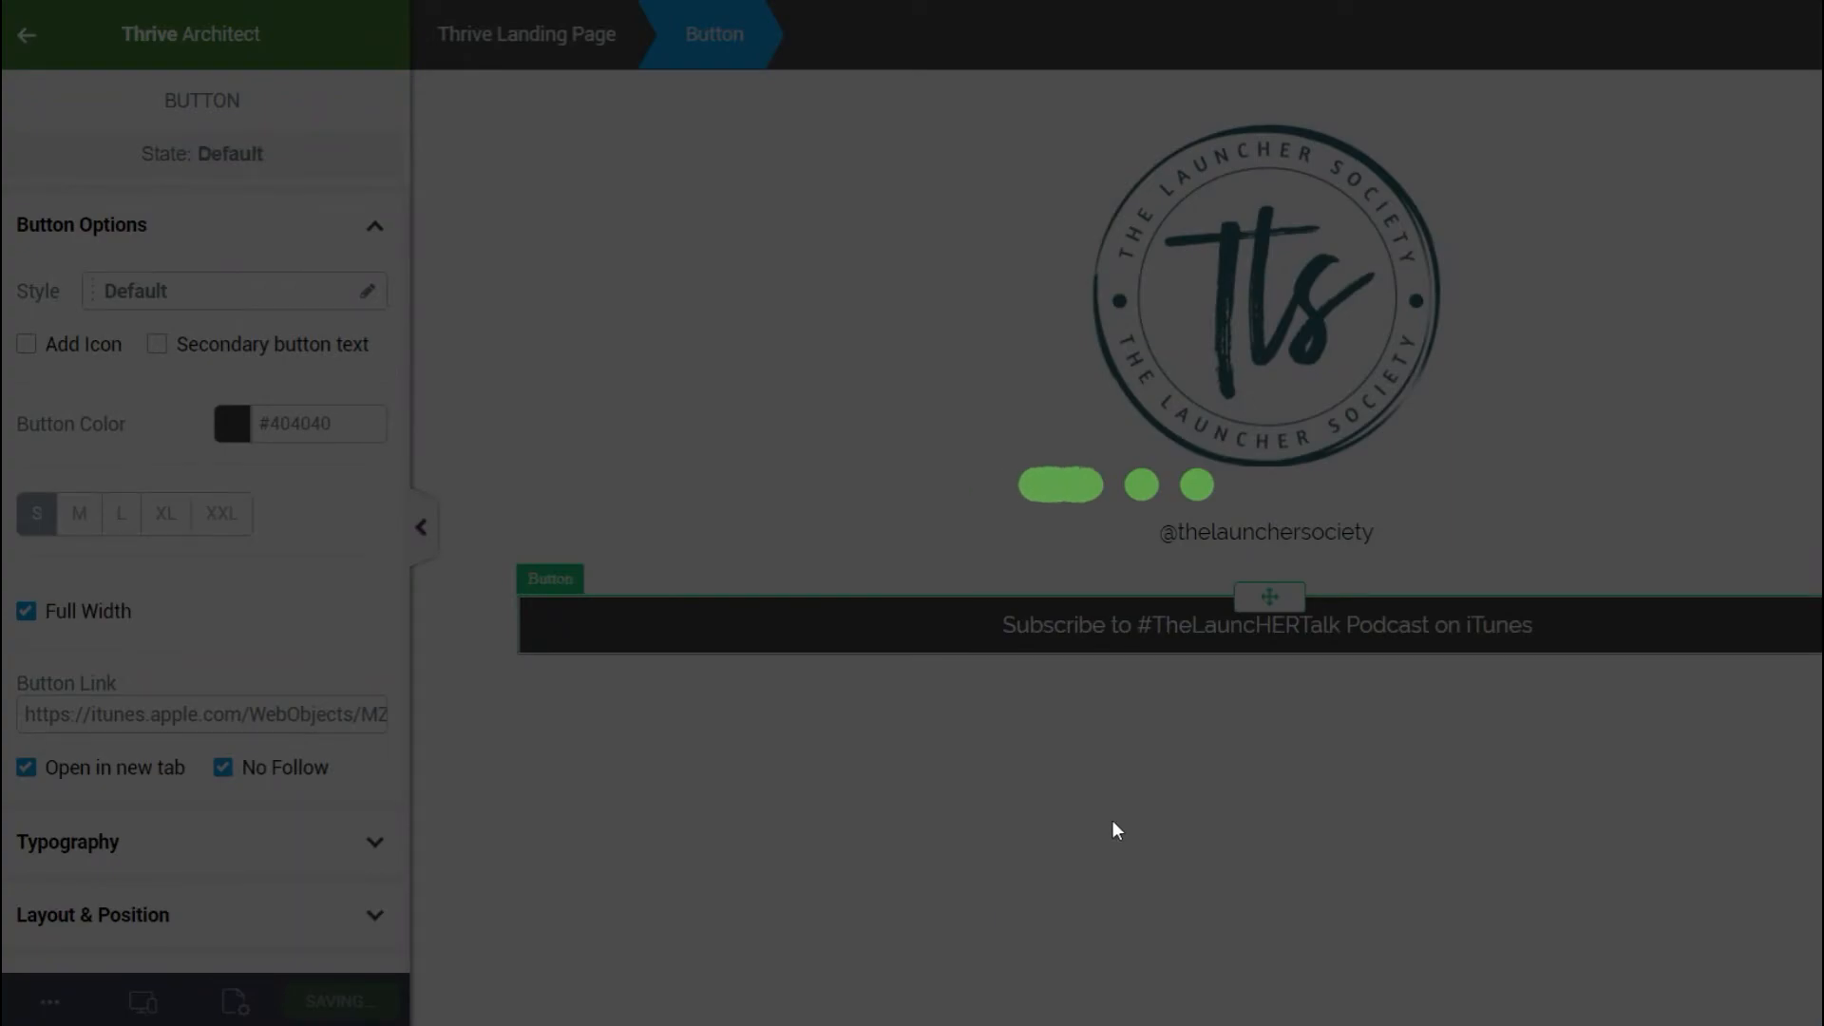
left_click(340, 1001)
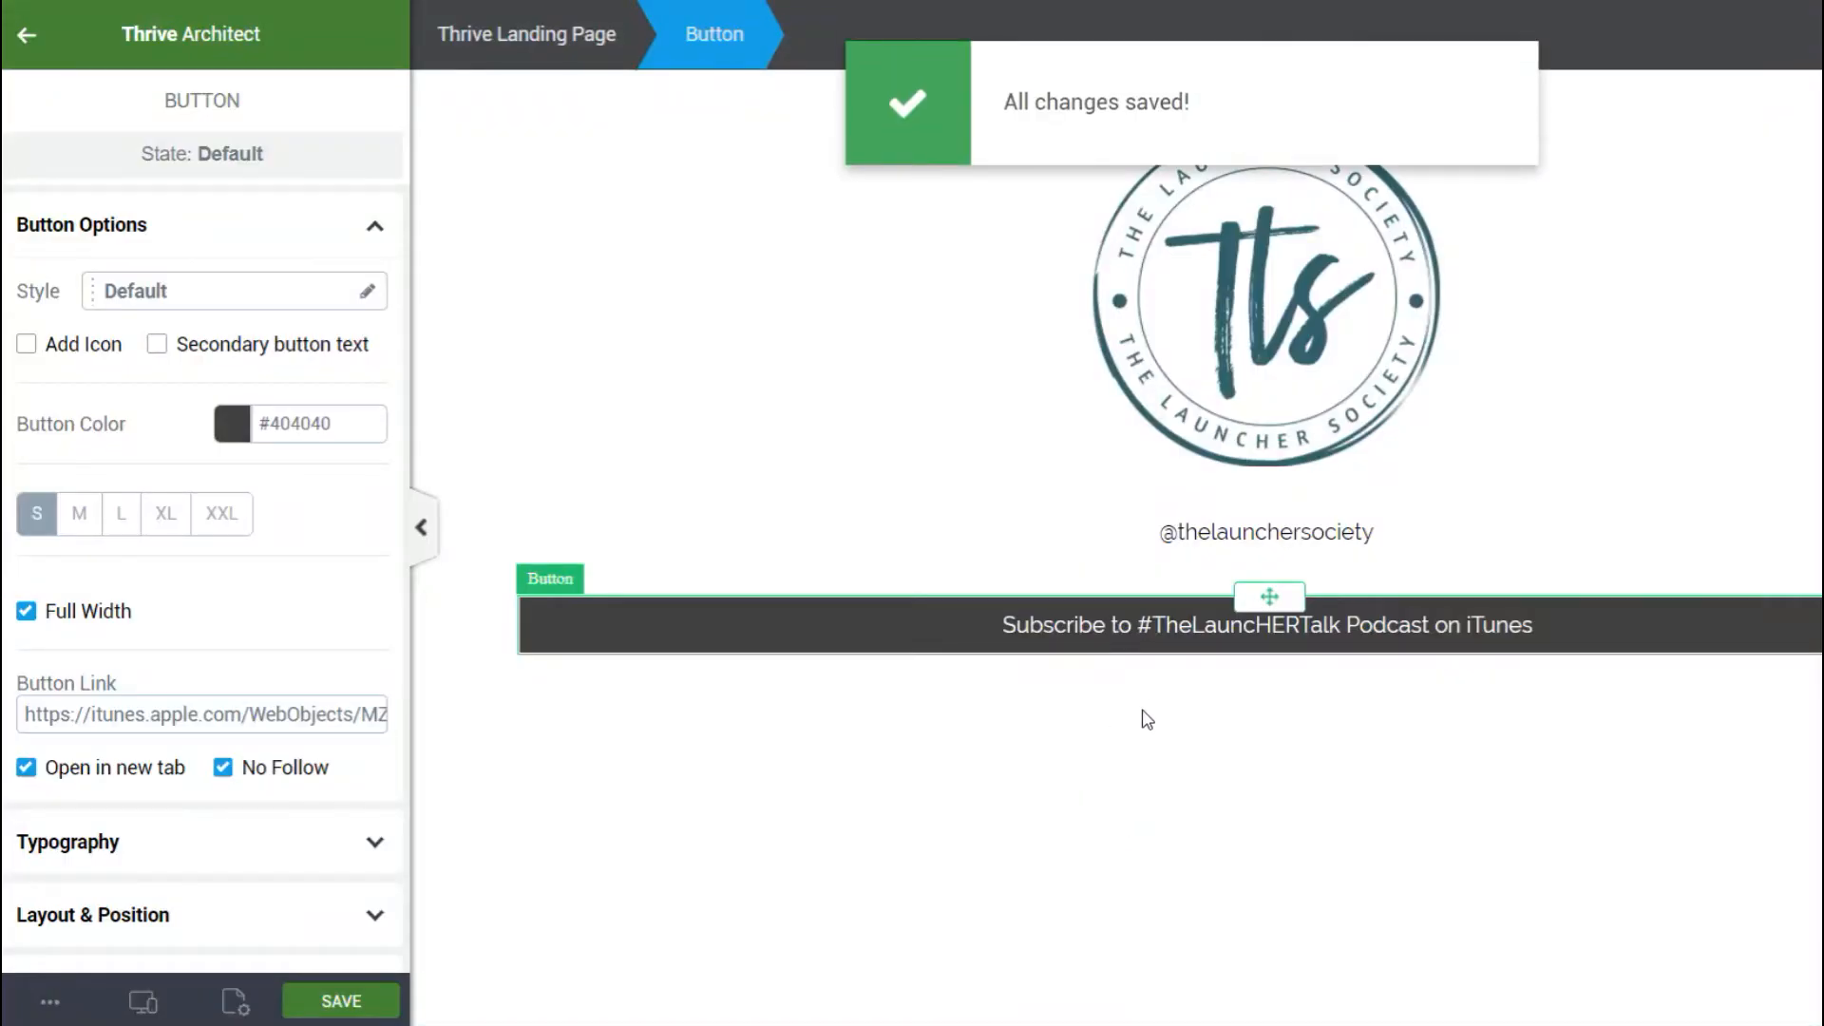
mouse_move(1036, 794)
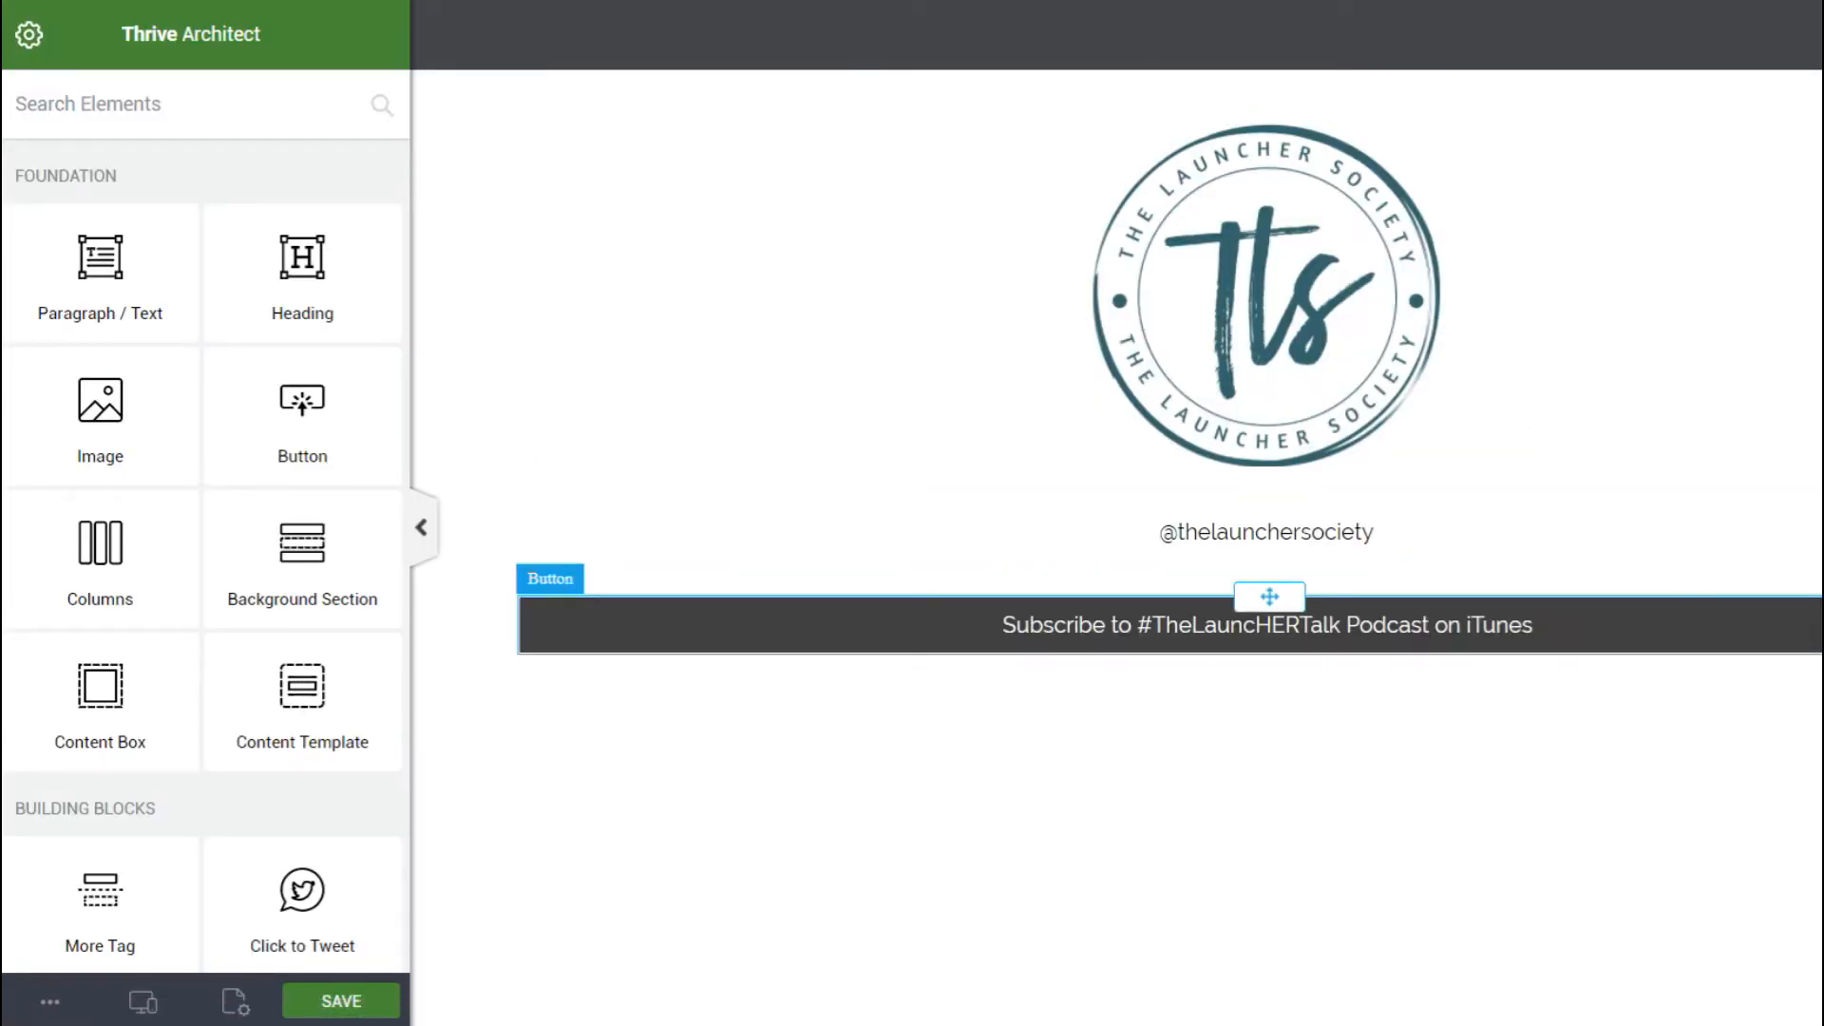
Step: Switch the Subscribe button to its Hover state and set its background to white #ffffff
left_click(1267, 625)
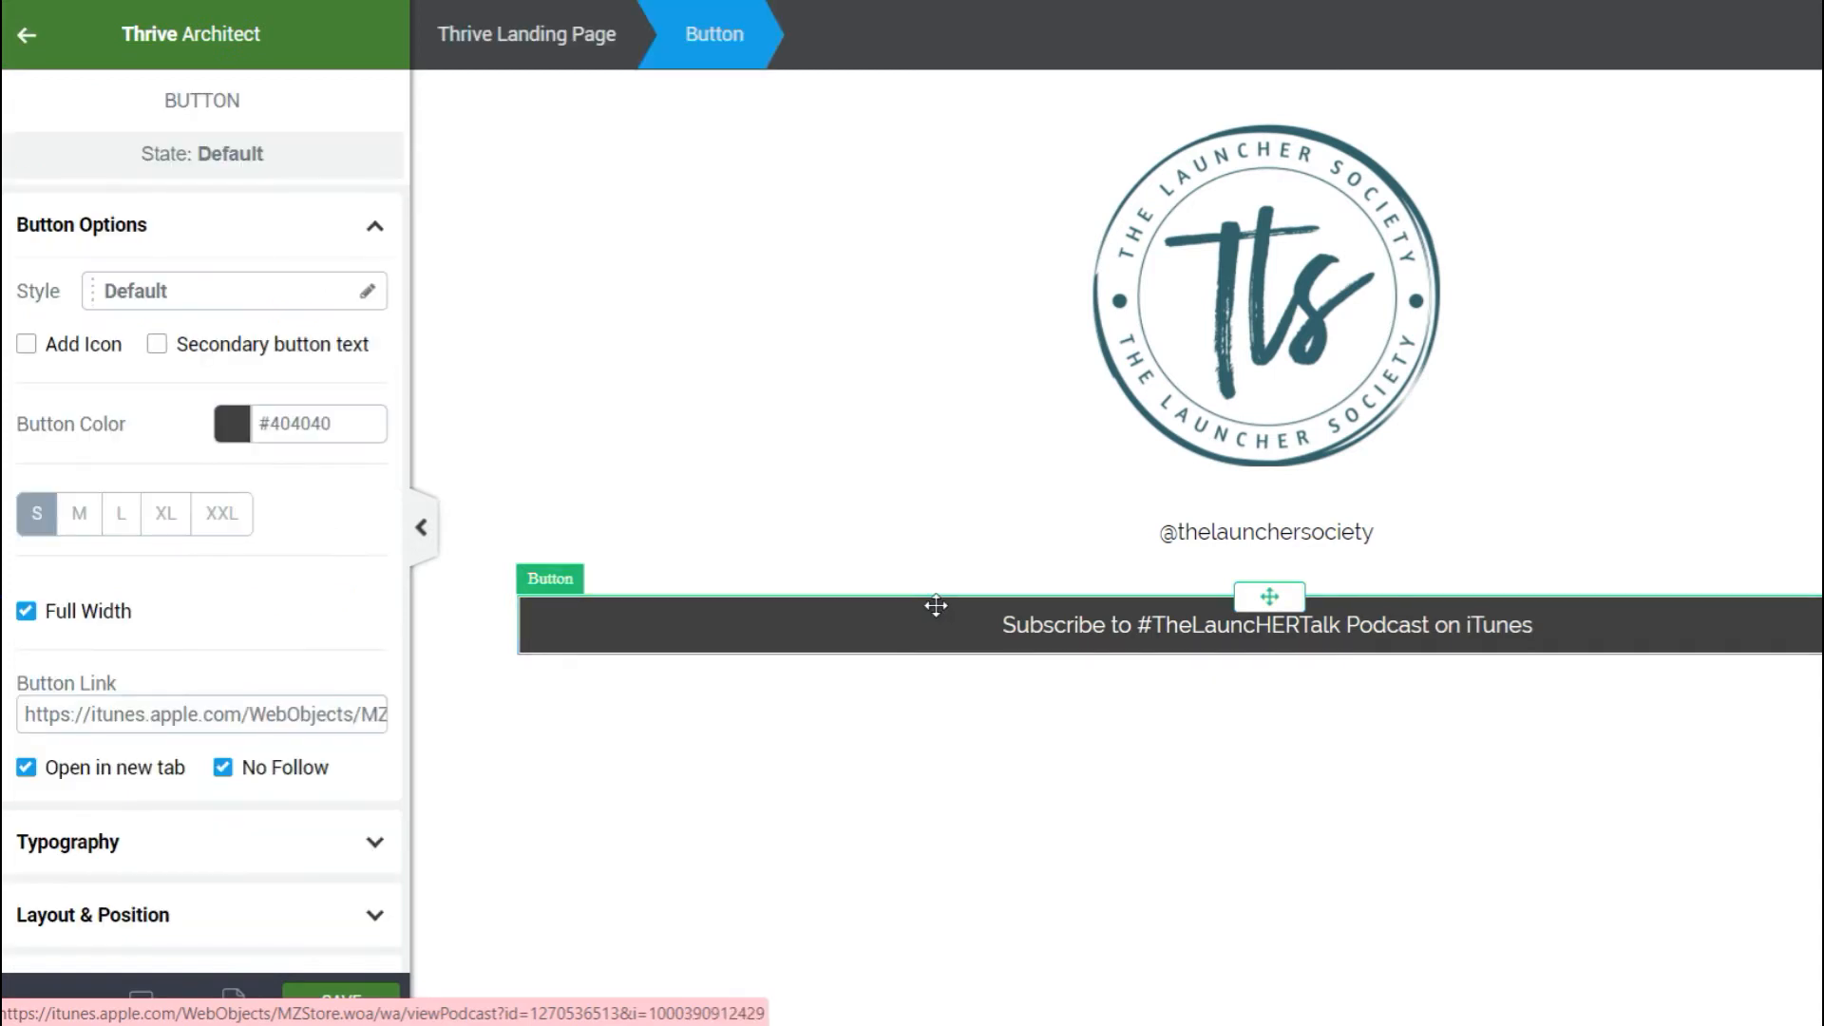
left_click(230, 154)
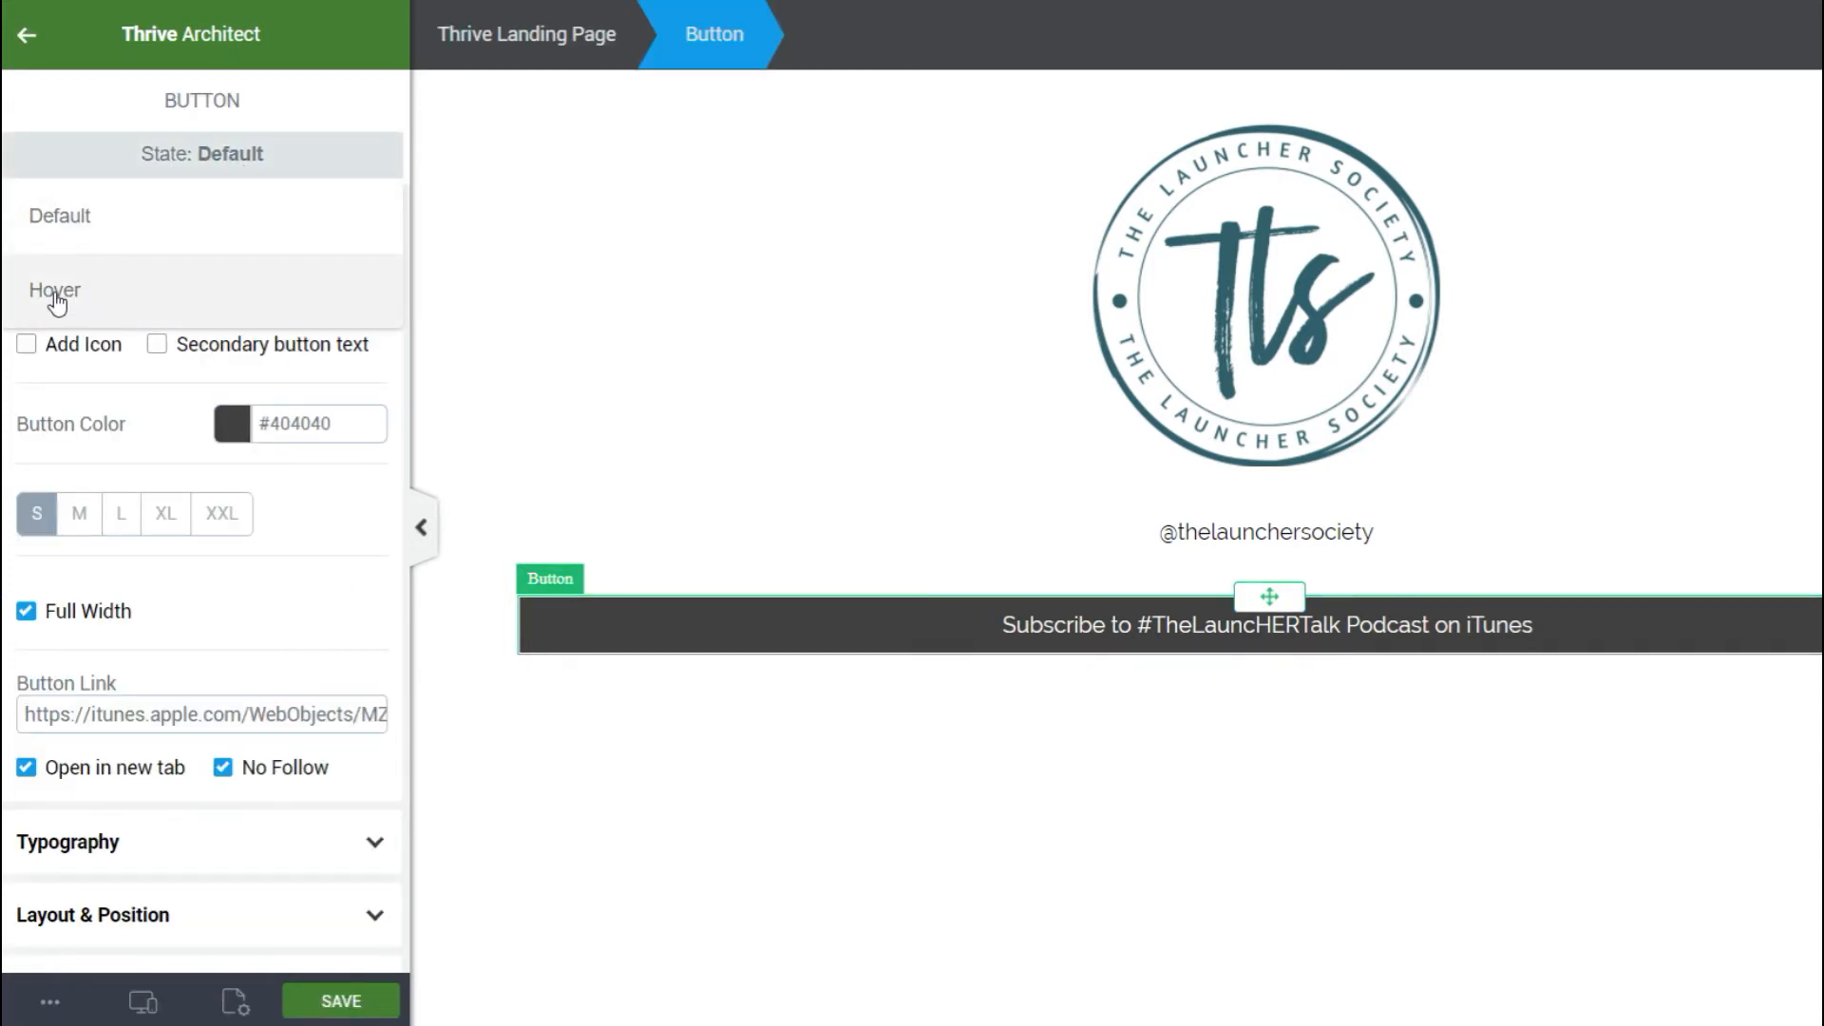
left_click(53, 288)
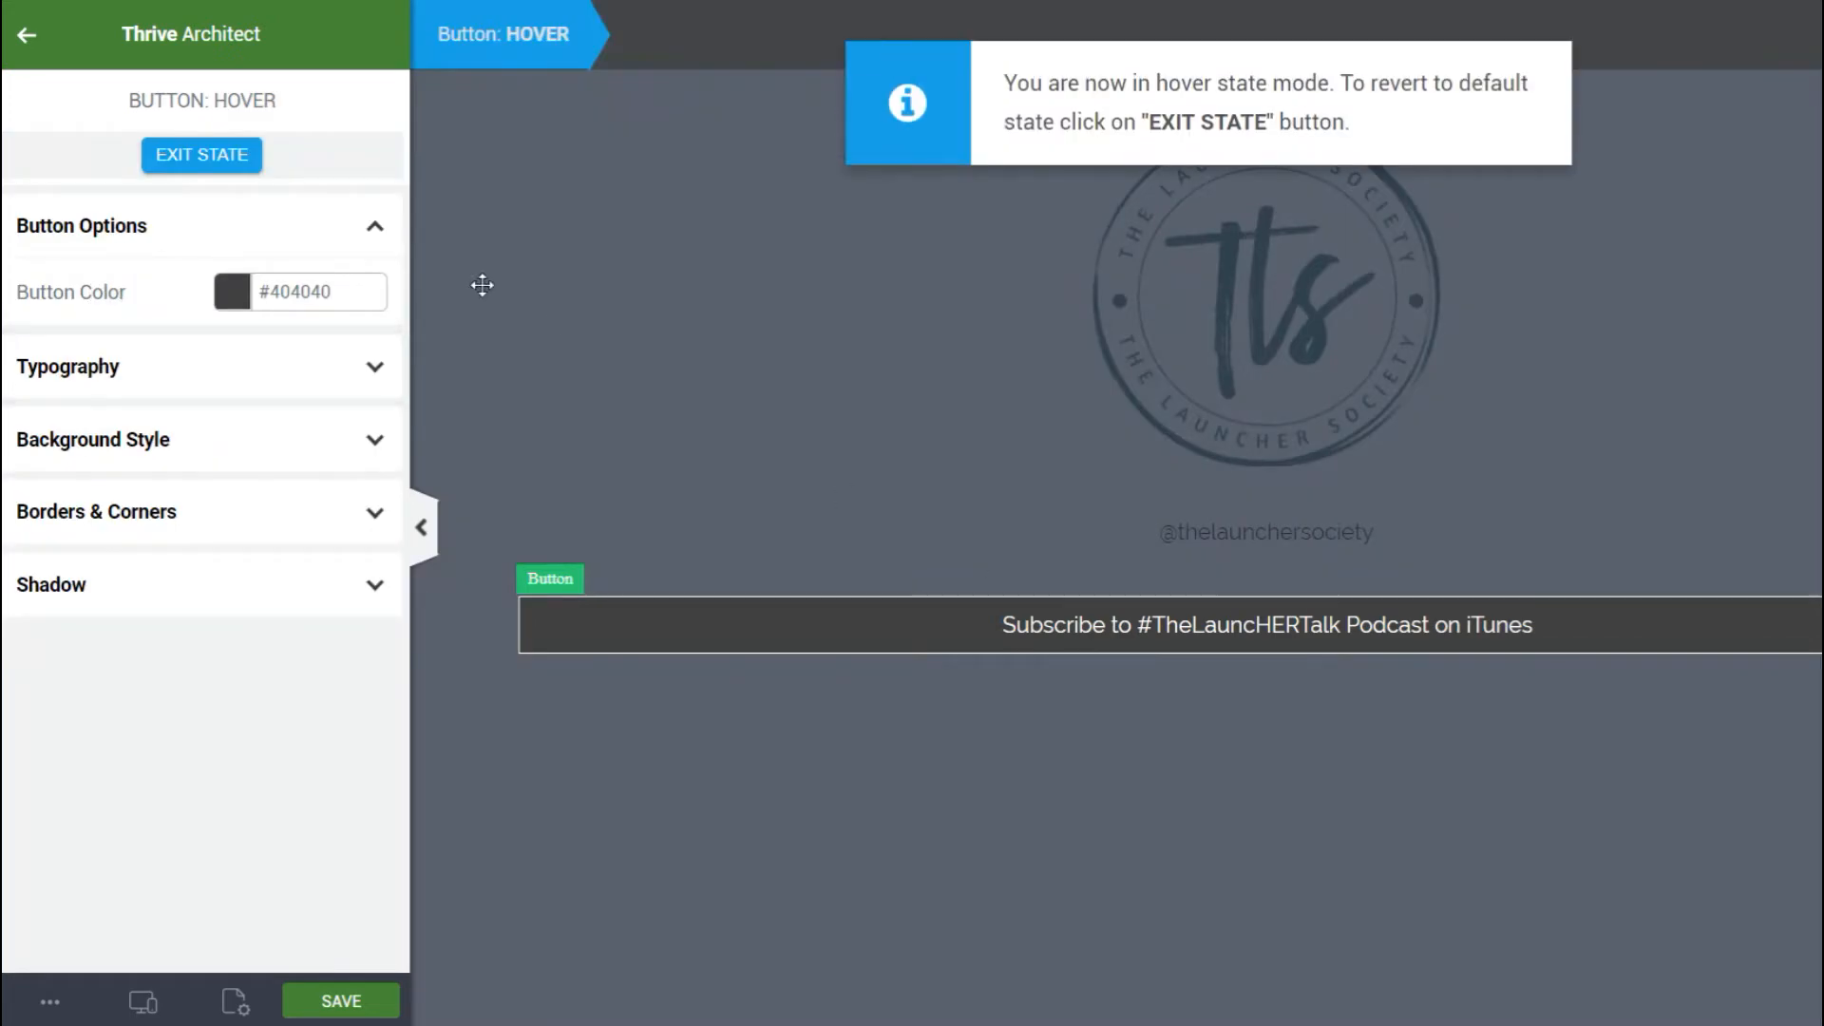
left_click(199, 154)
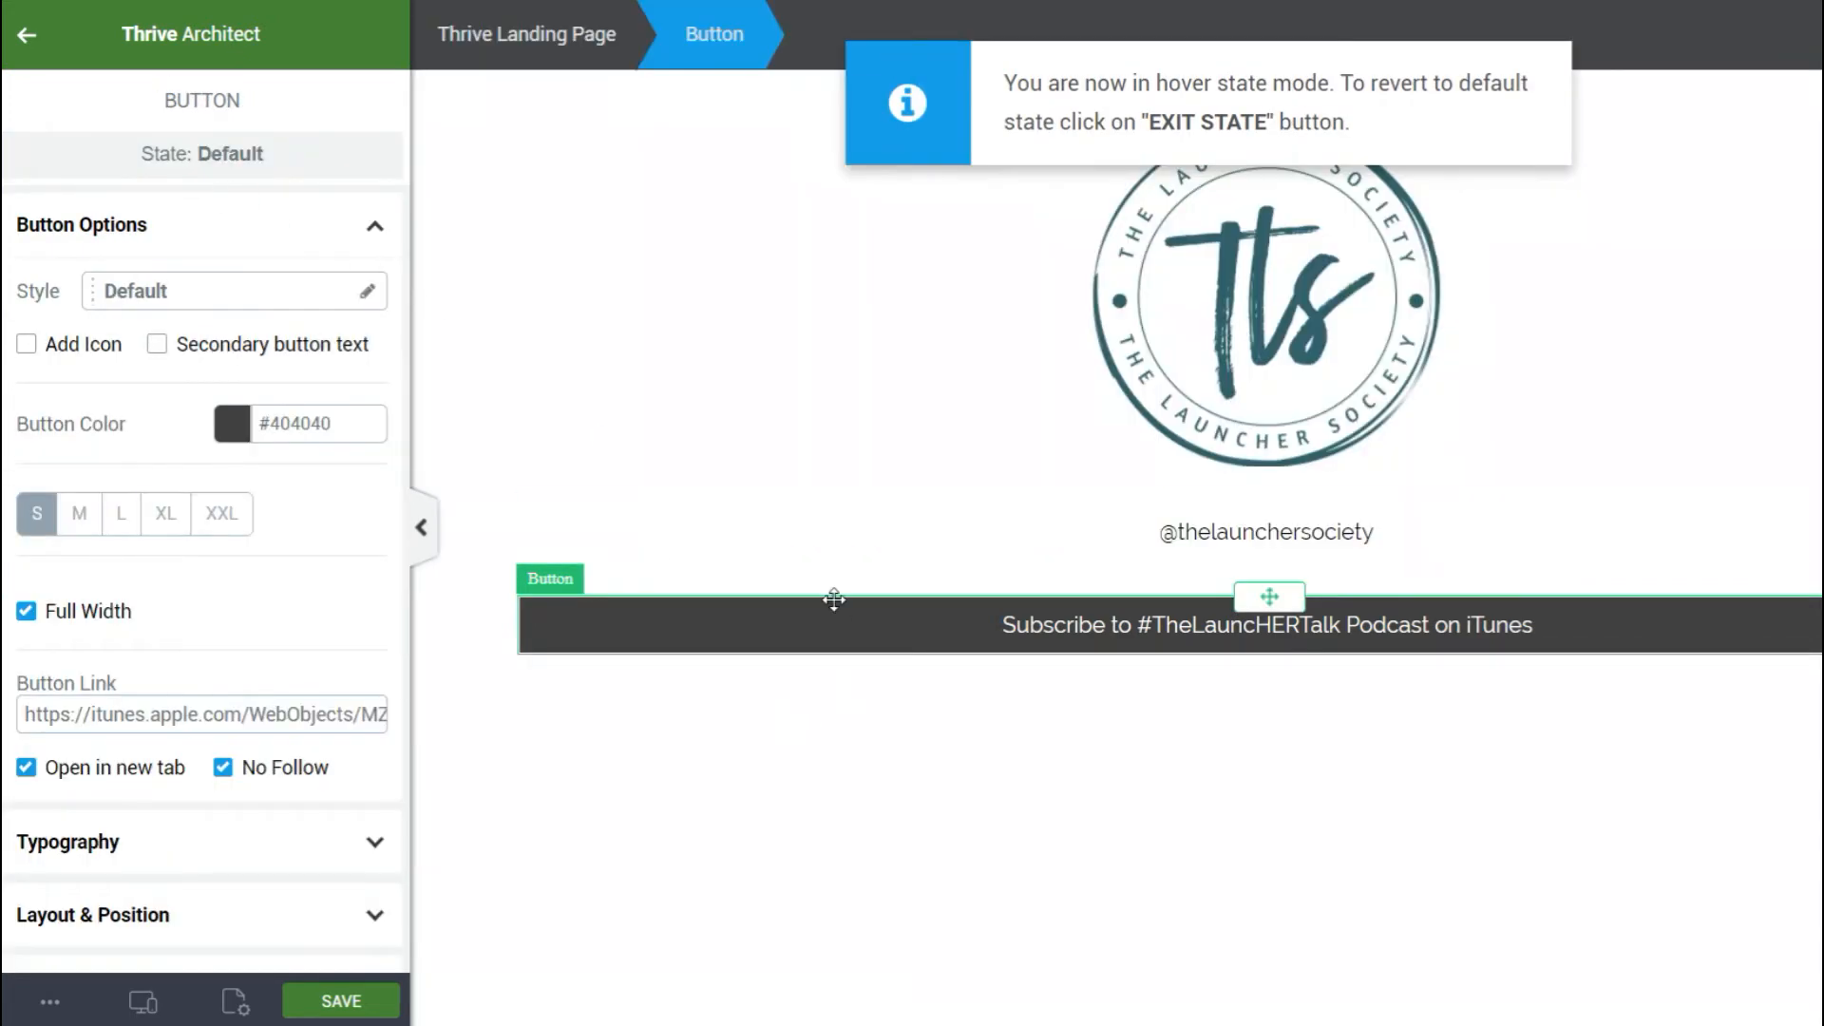
left_click(202, 154)
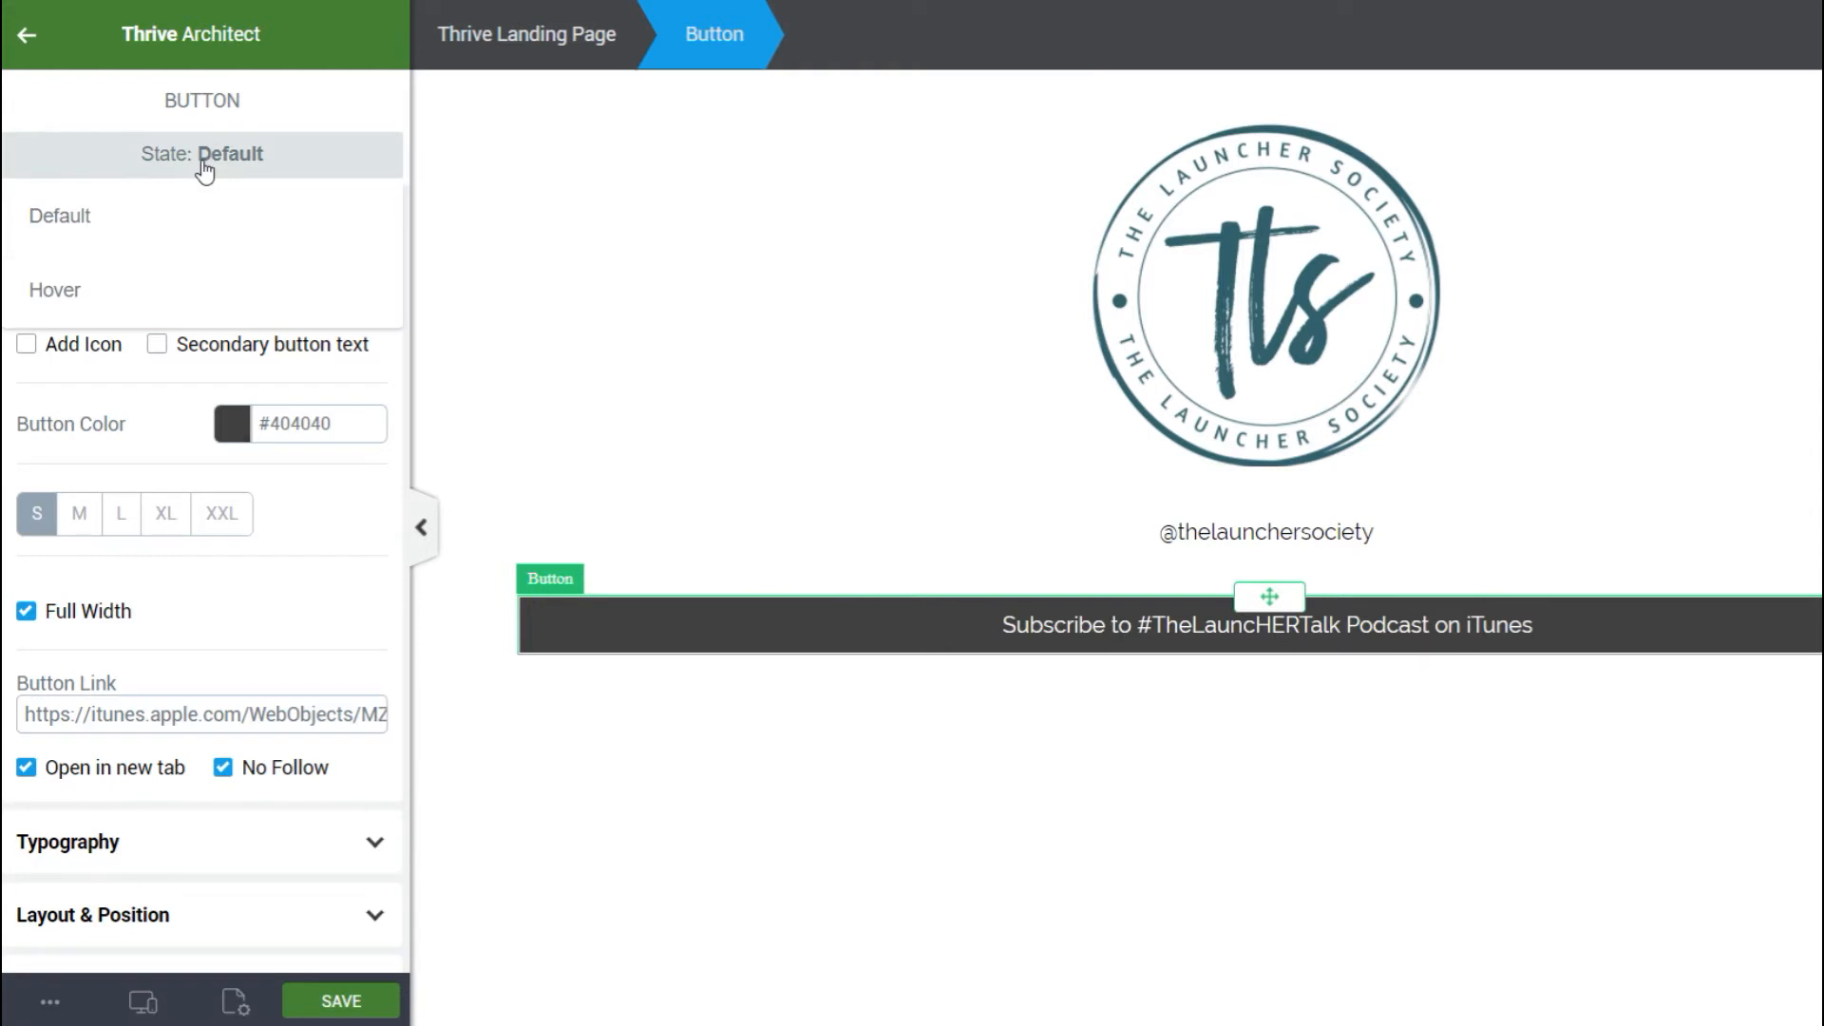
left_click(54, 291)
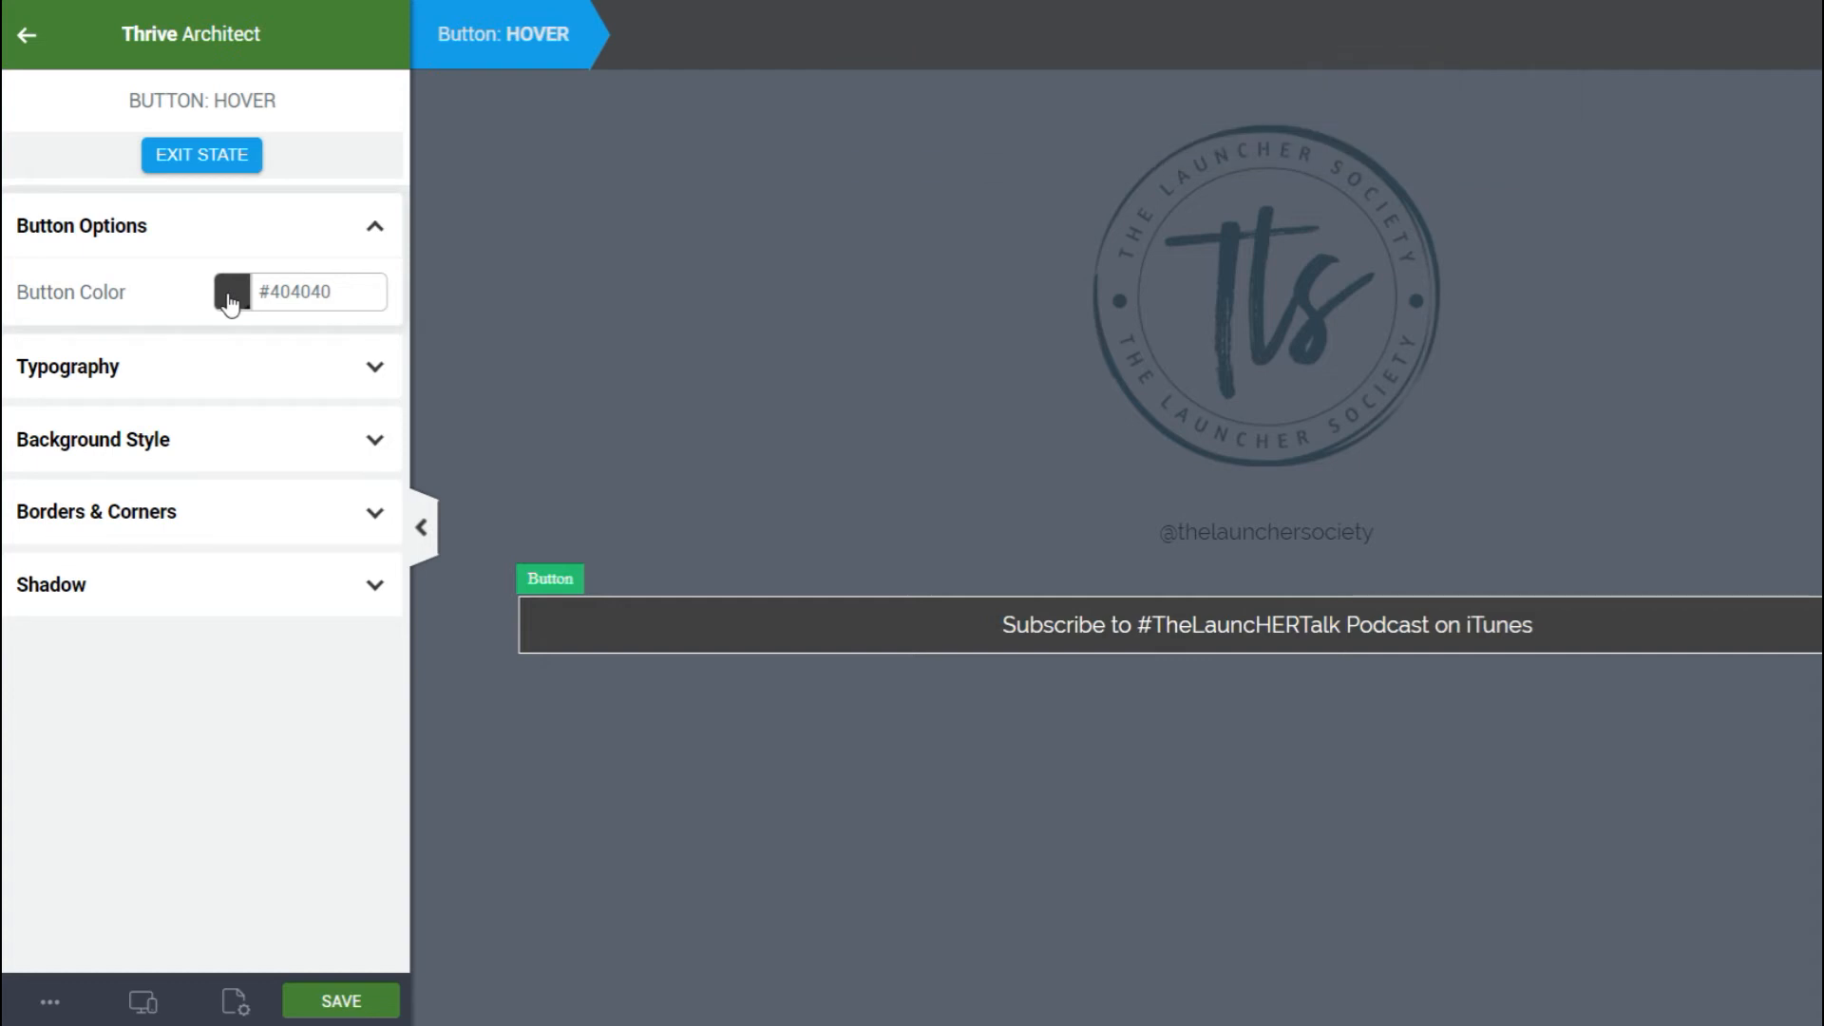
left_click(229, 291)
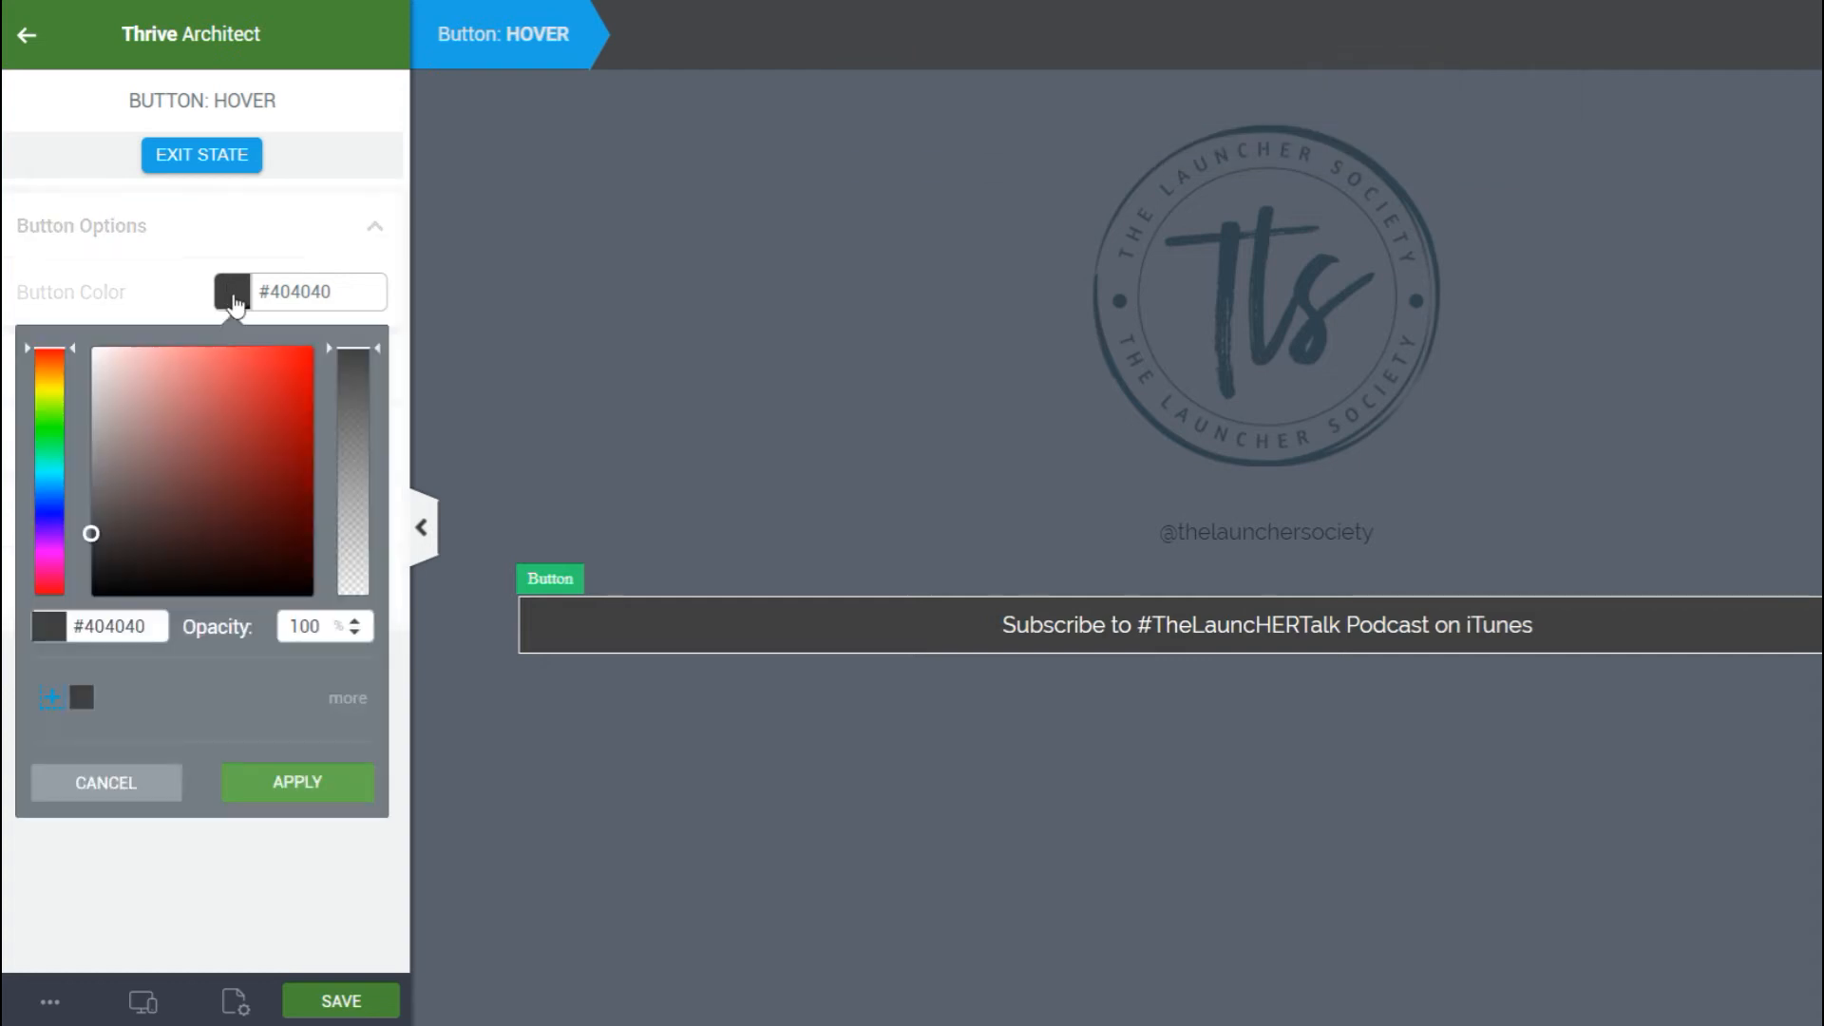
triple_click(112, 625)
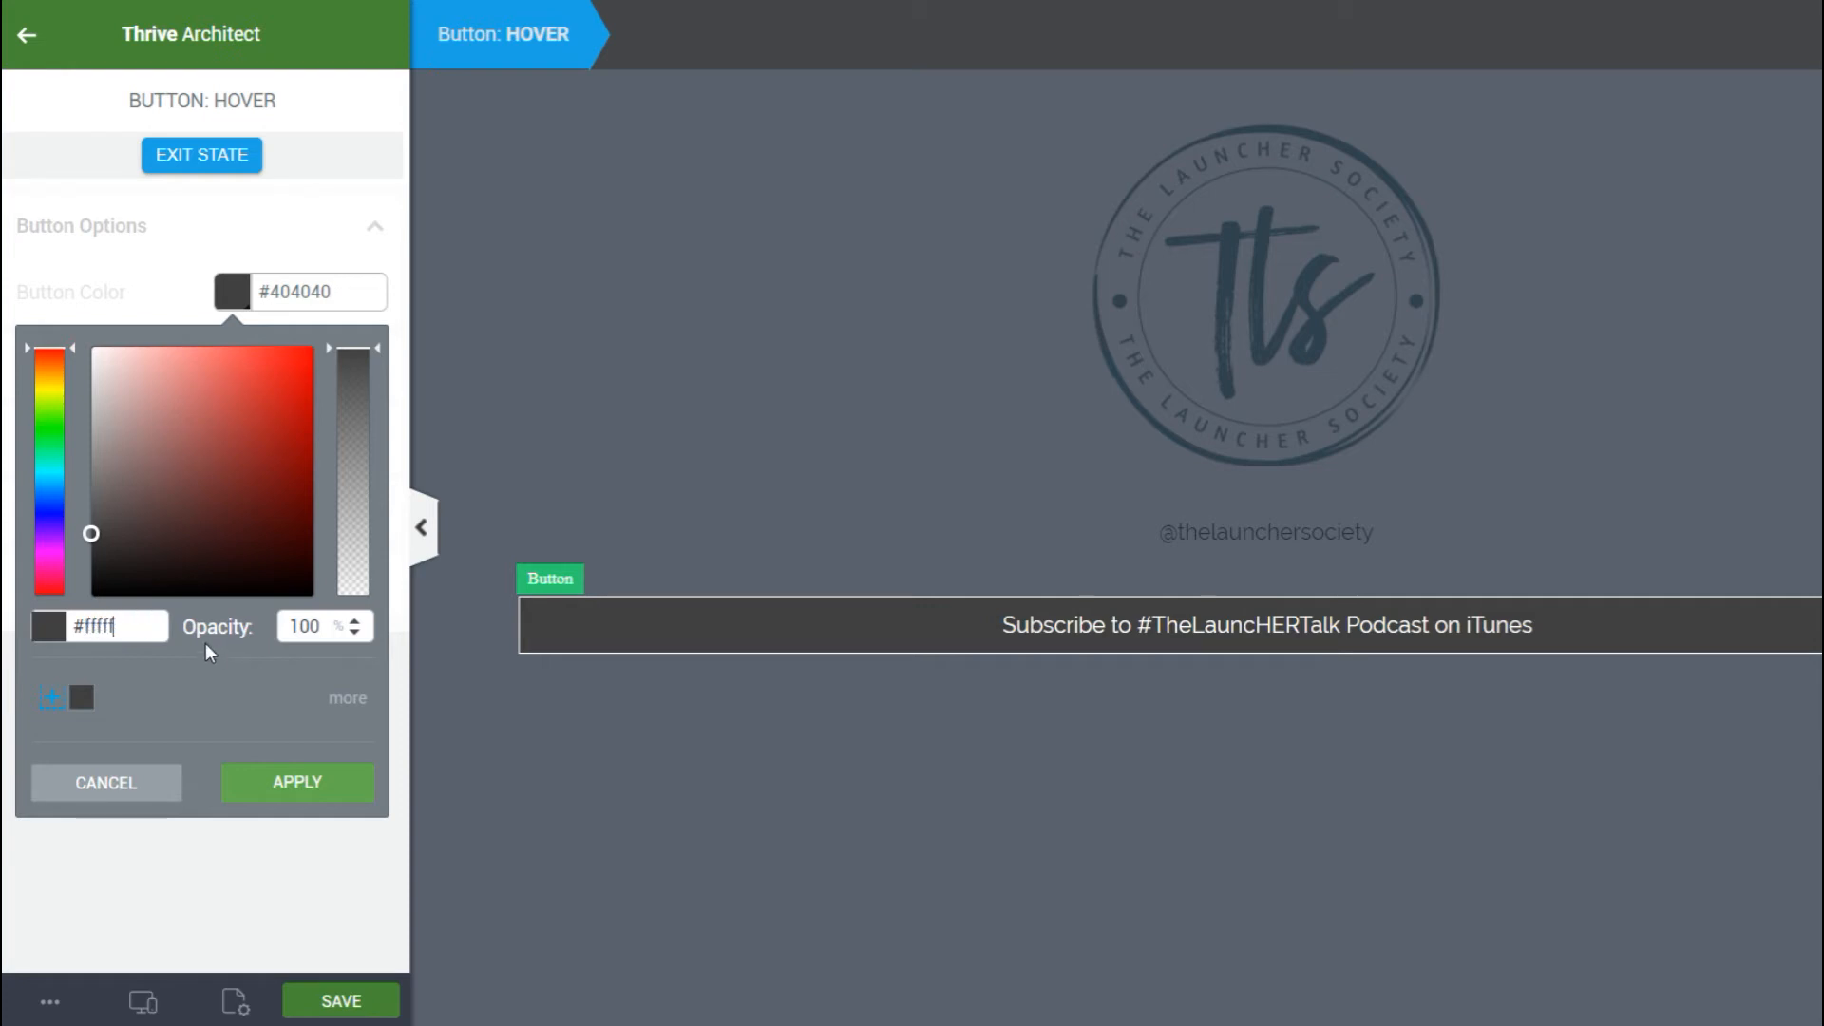
left_click(296, 781)
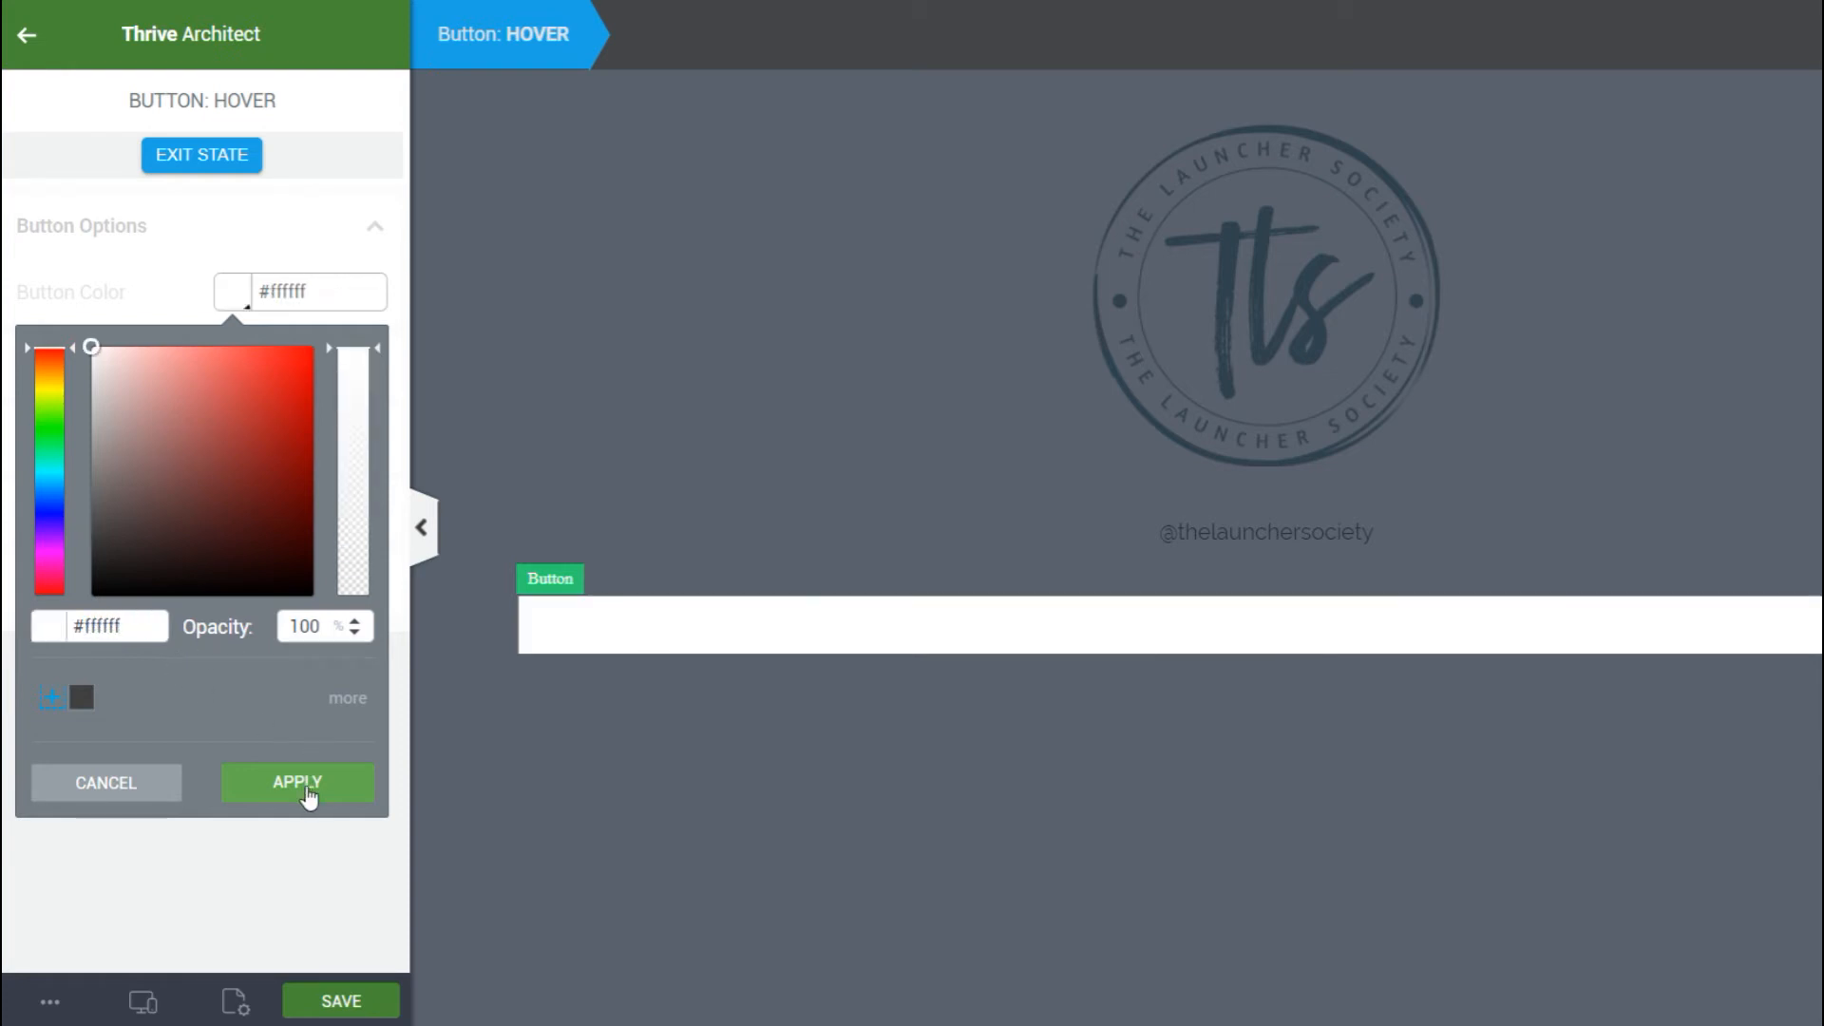
left_click(297, 781)
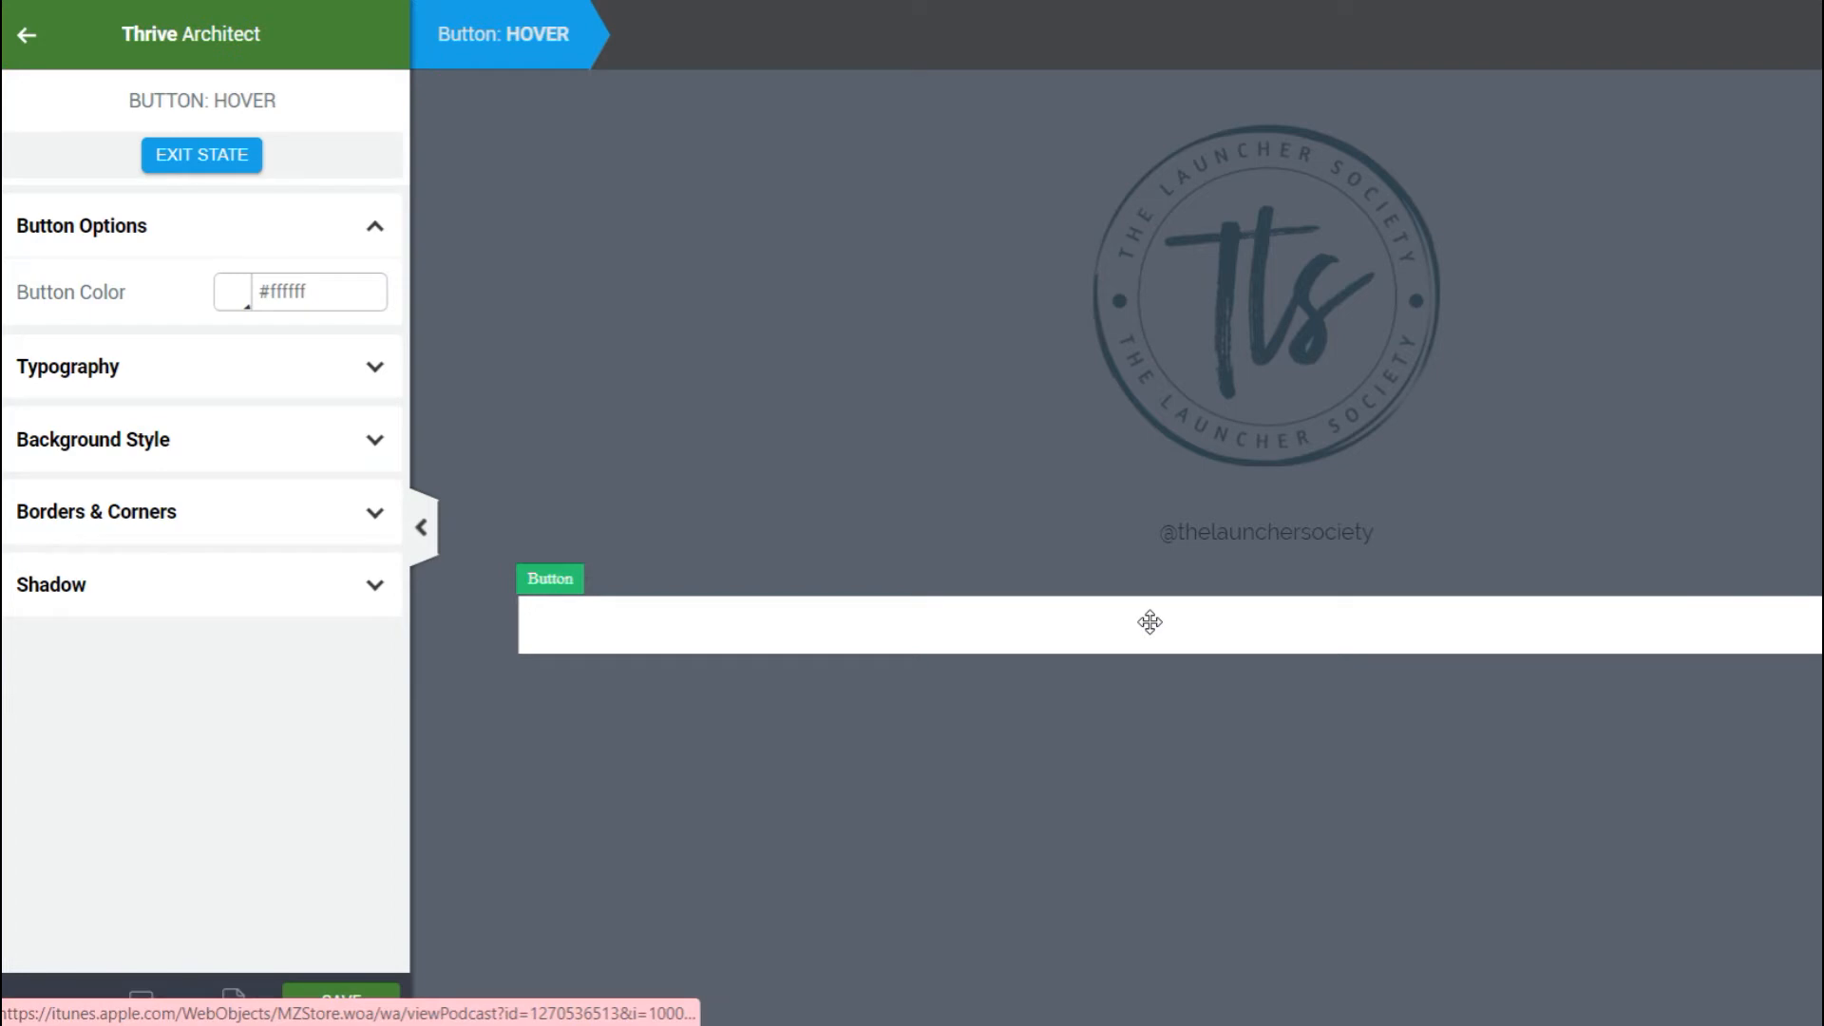
Step: Set the button's hover text colour to charcoal #404040
left_click(68, 367)
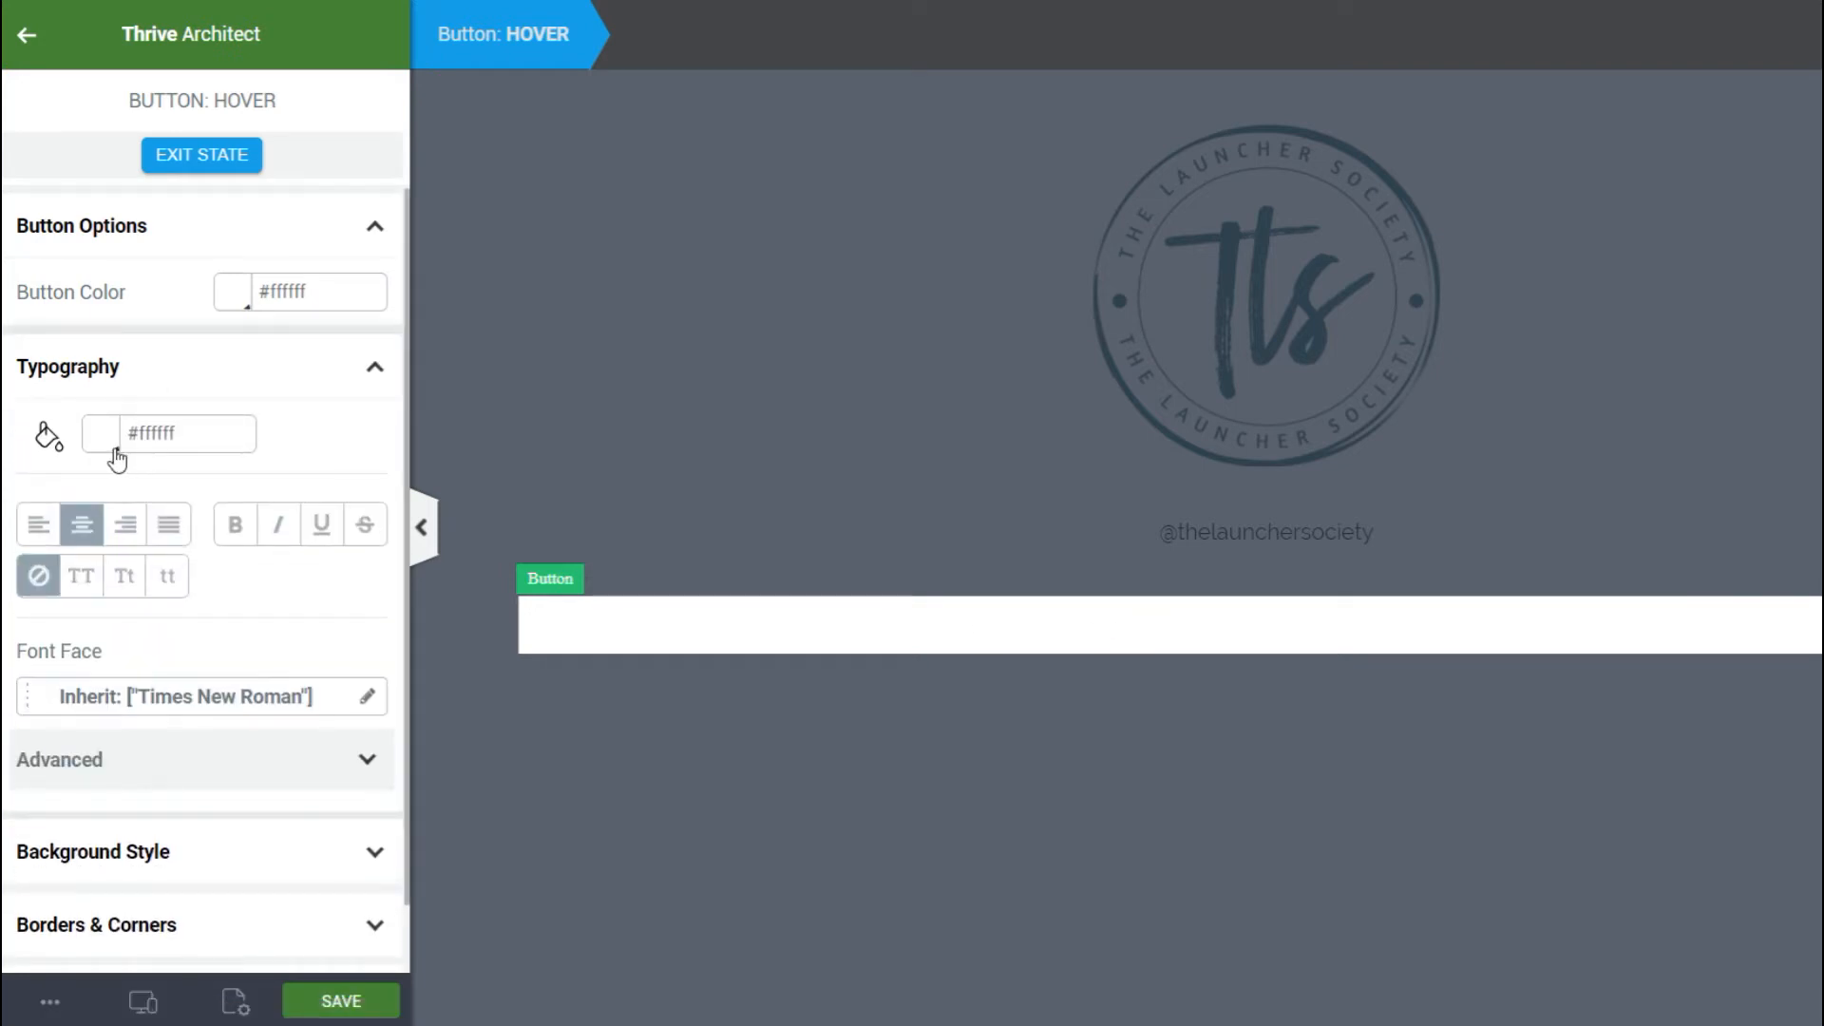
left_click(102, 434)
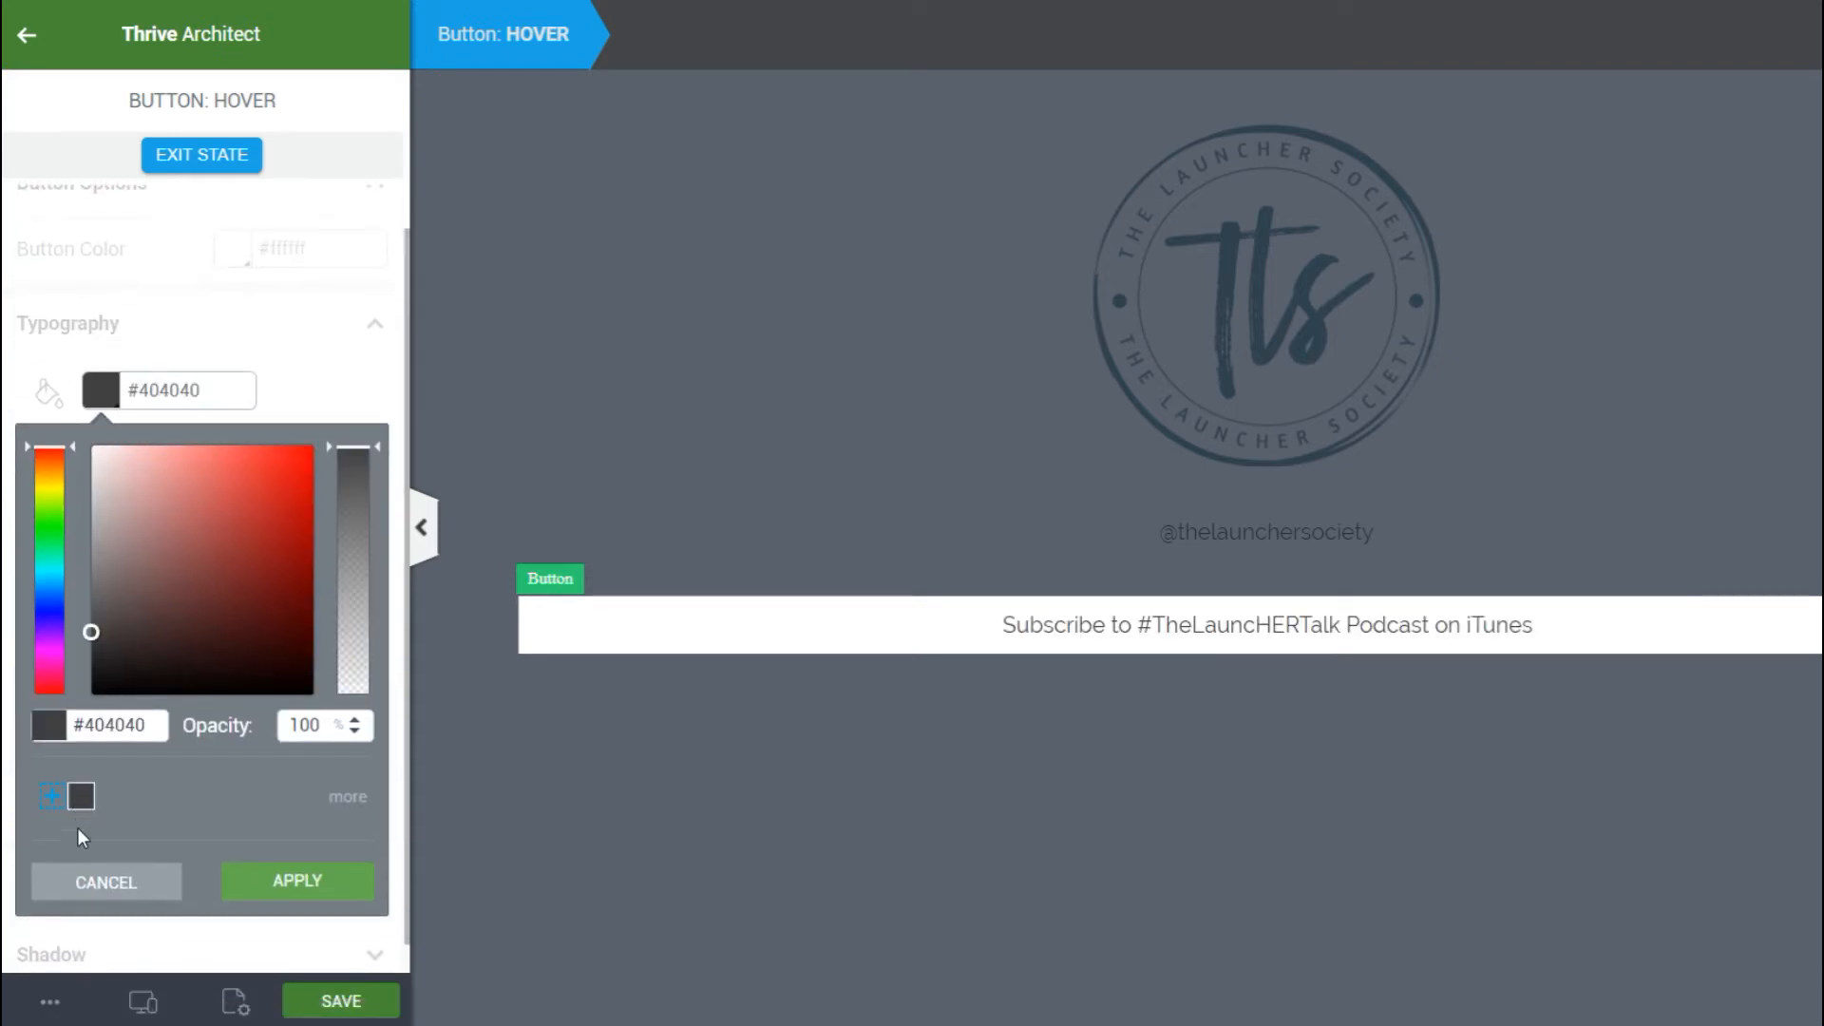
mouse_move(93, 823)
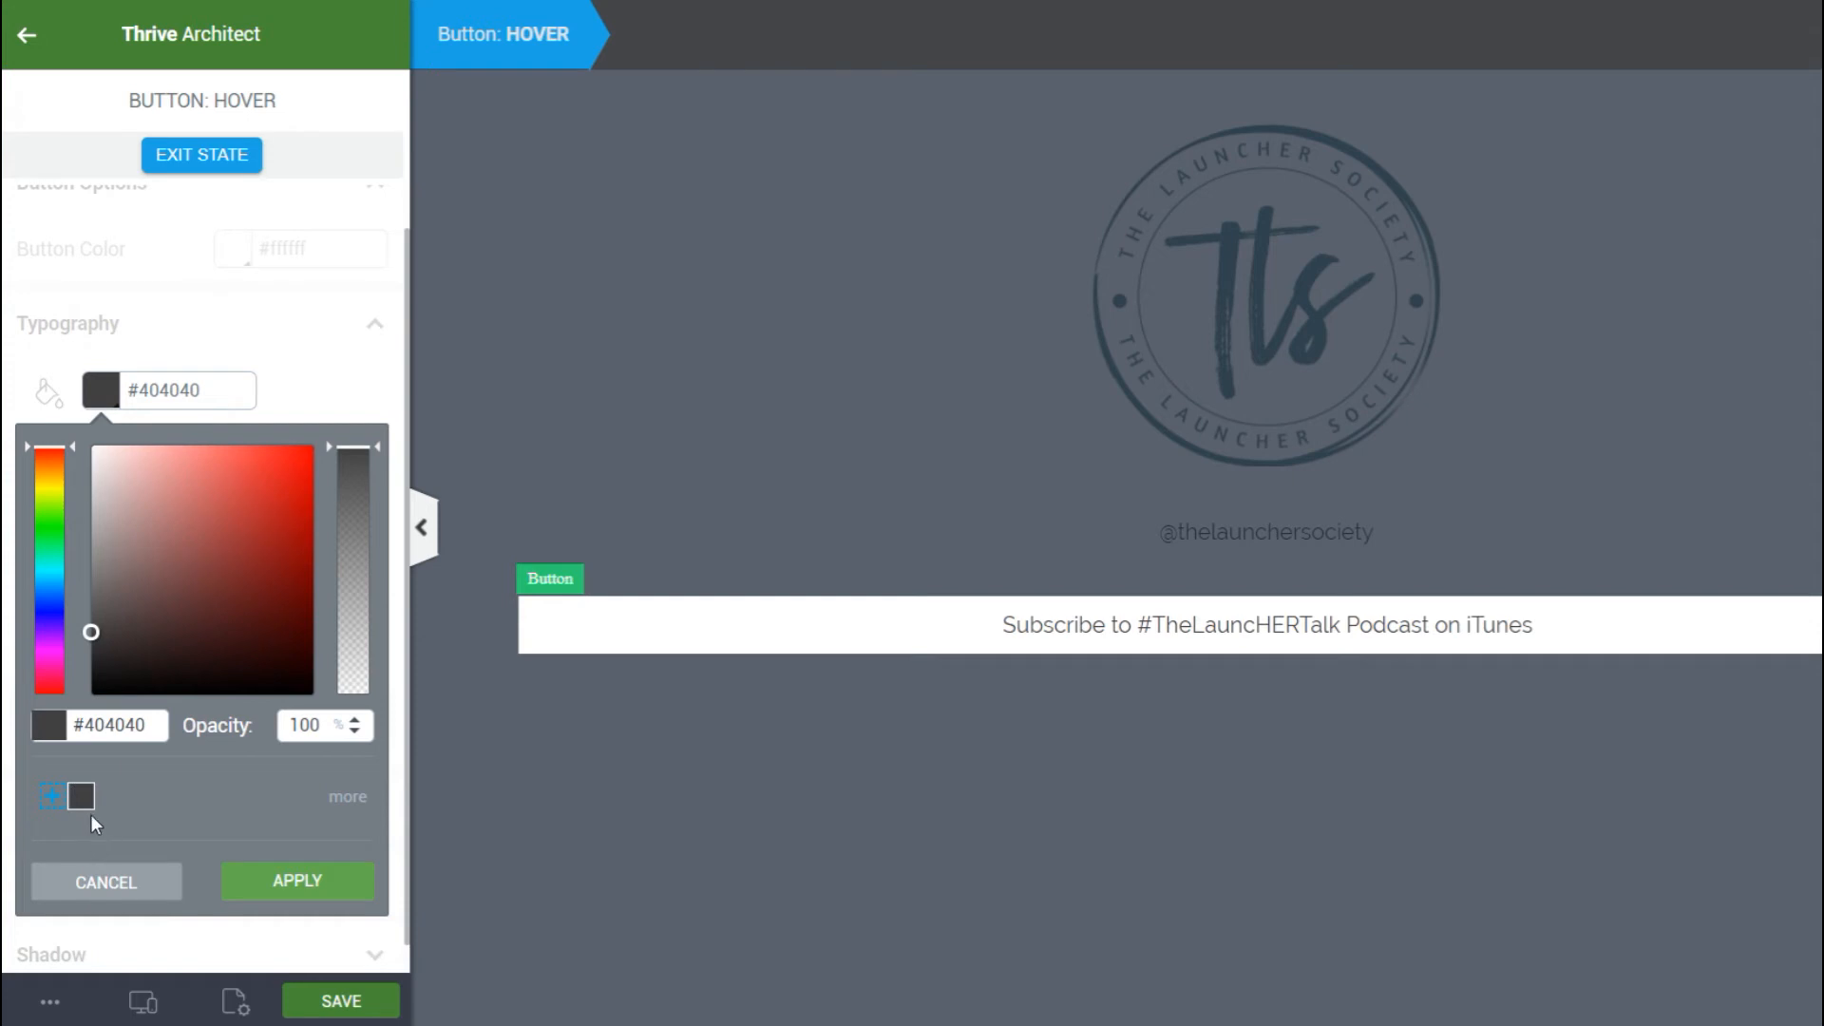
left_click(297, 880)
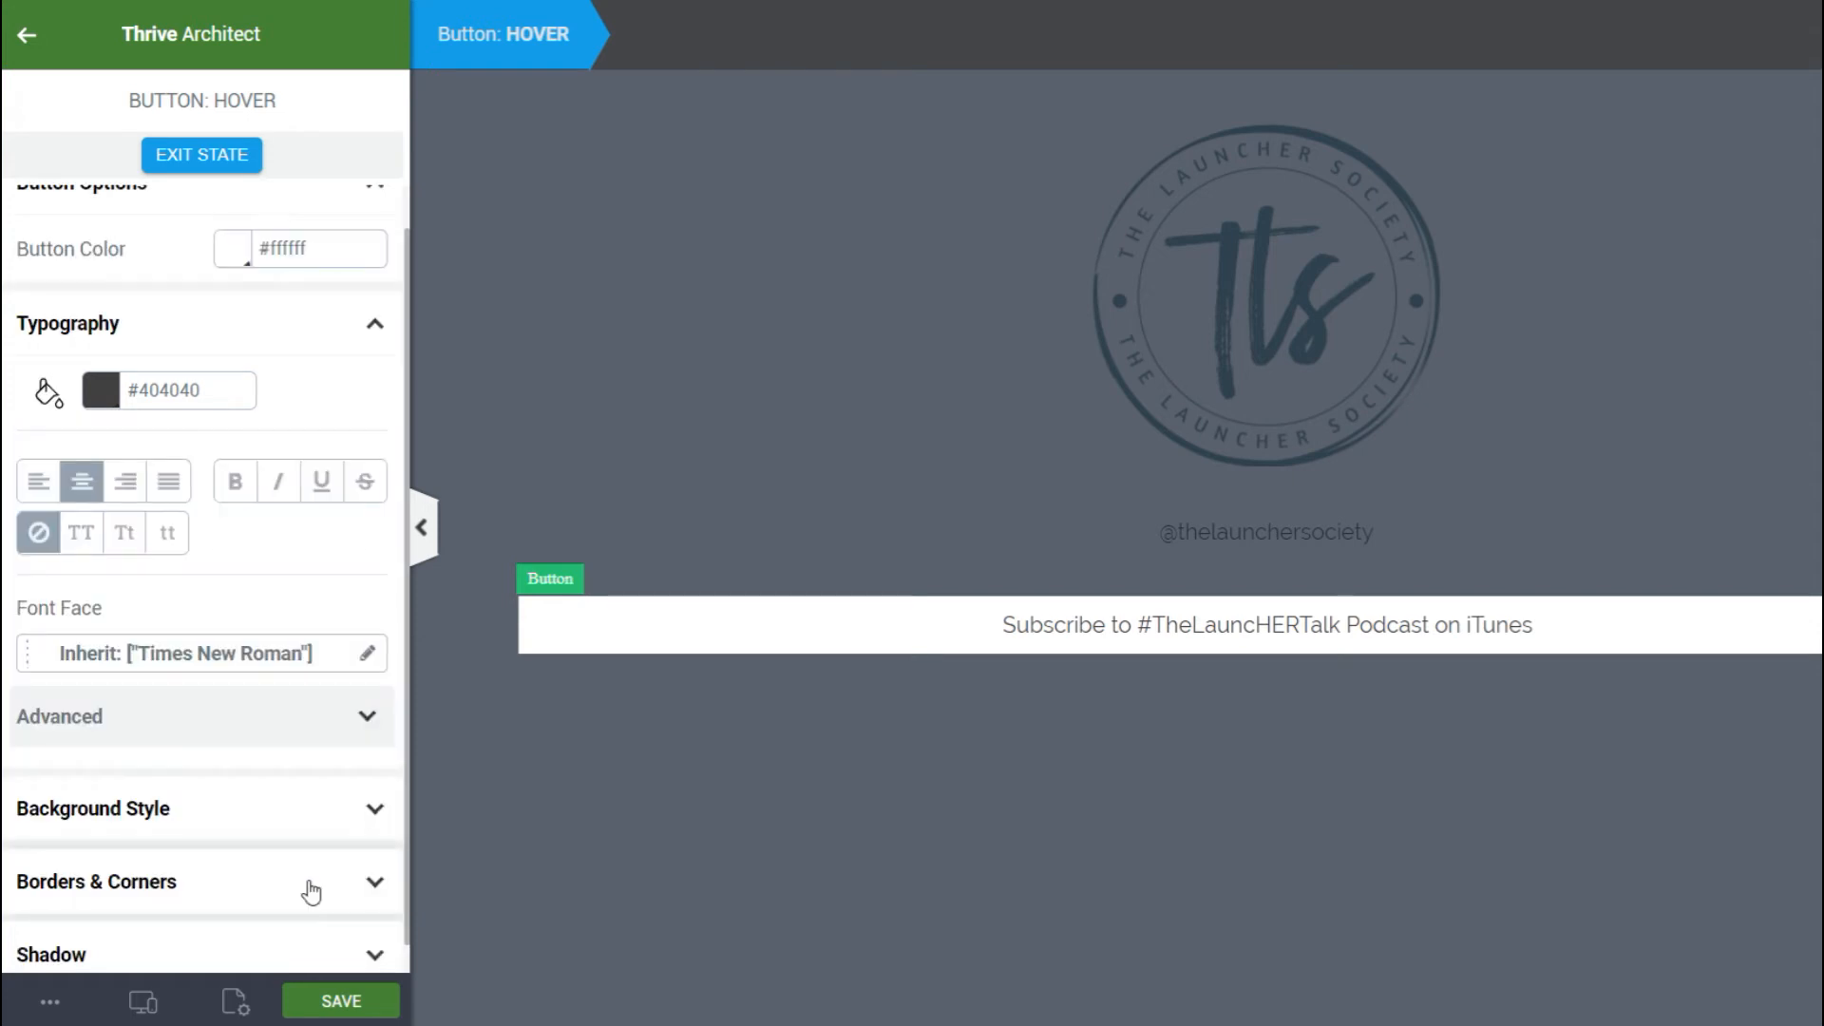
Step: Give the Subscribe button's hover state a 2 px charcoal border, save, and exit to the default state
left_click(365, 652)
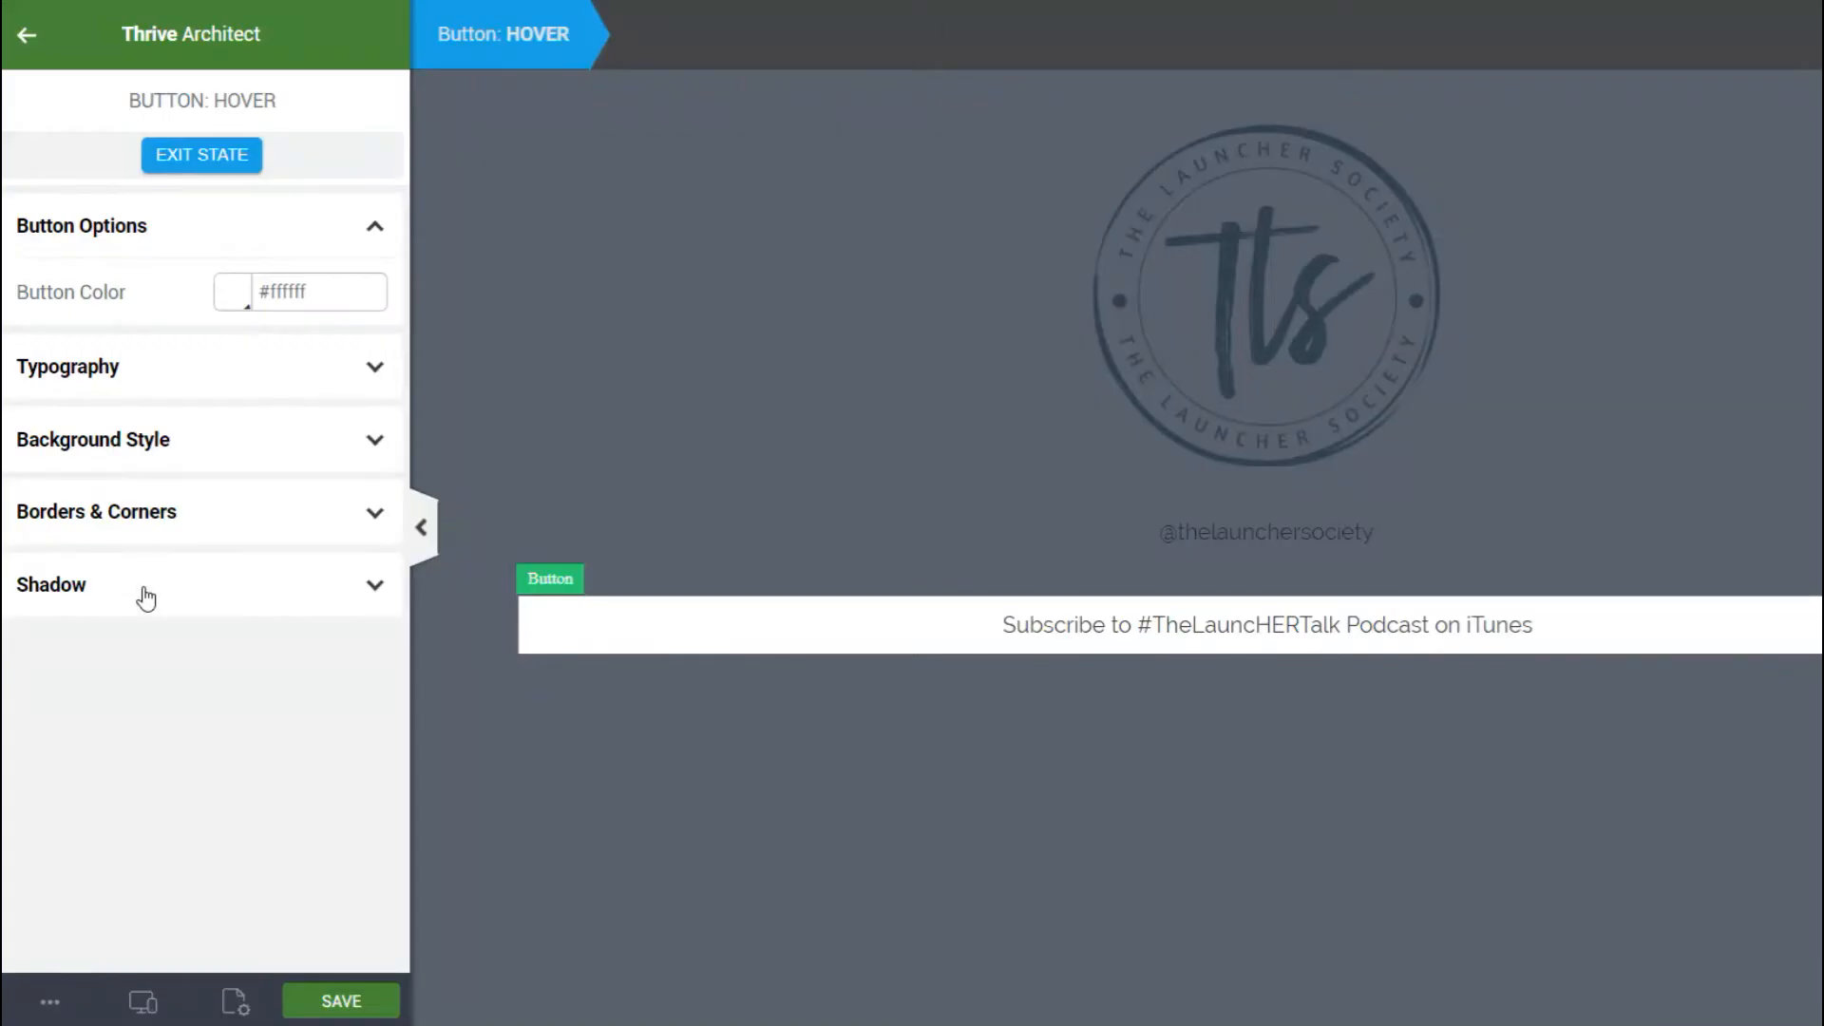
left_click(97, 511)
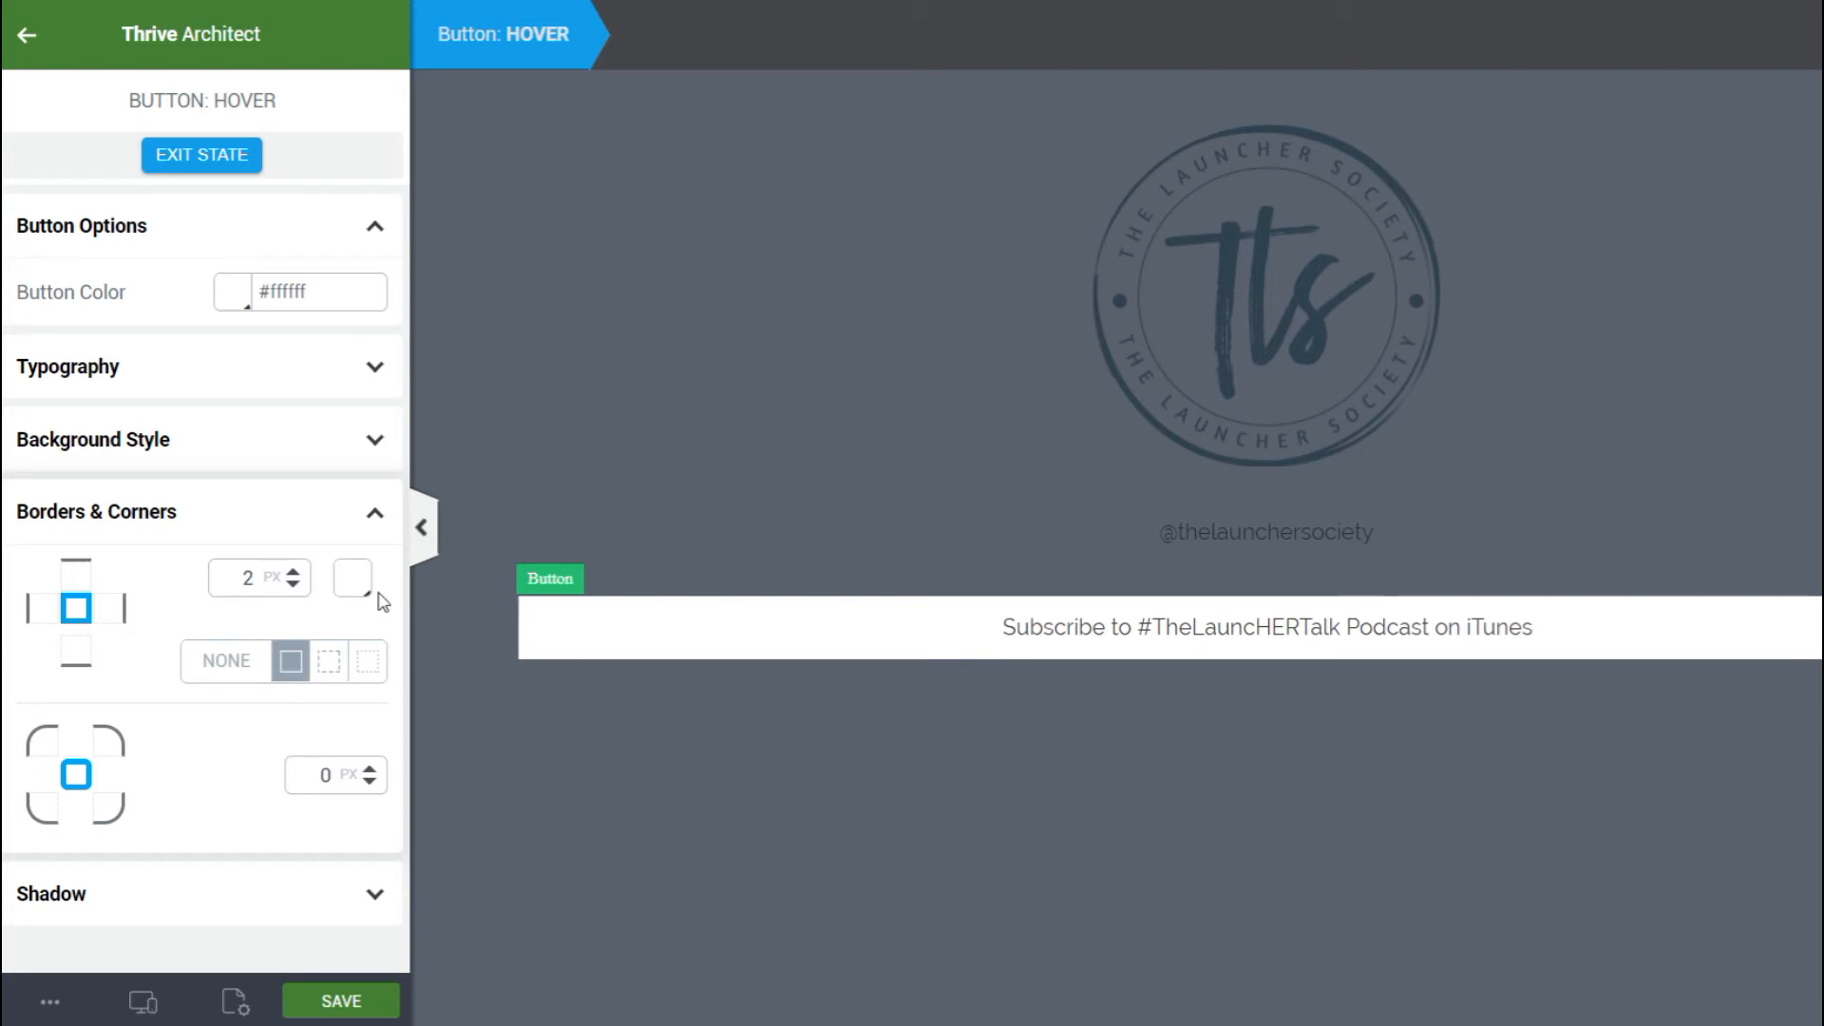
left_click(353, 578)
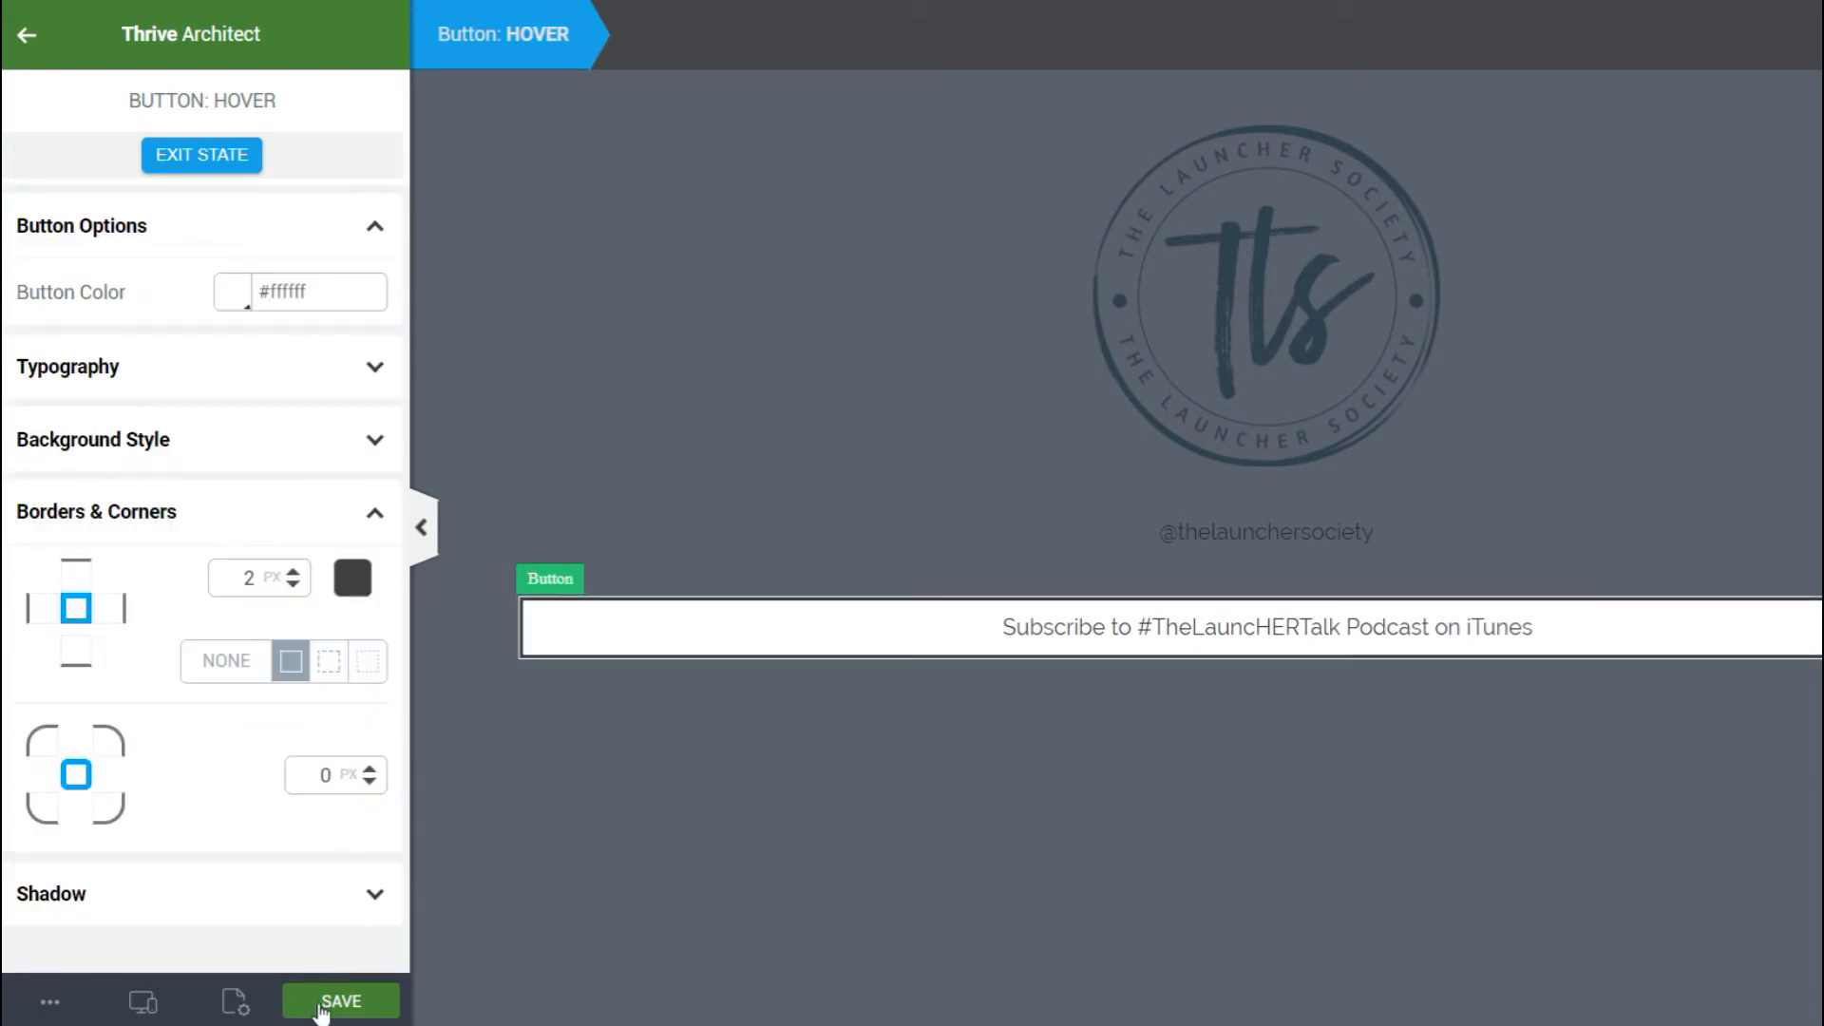
left_click(340, 1001)
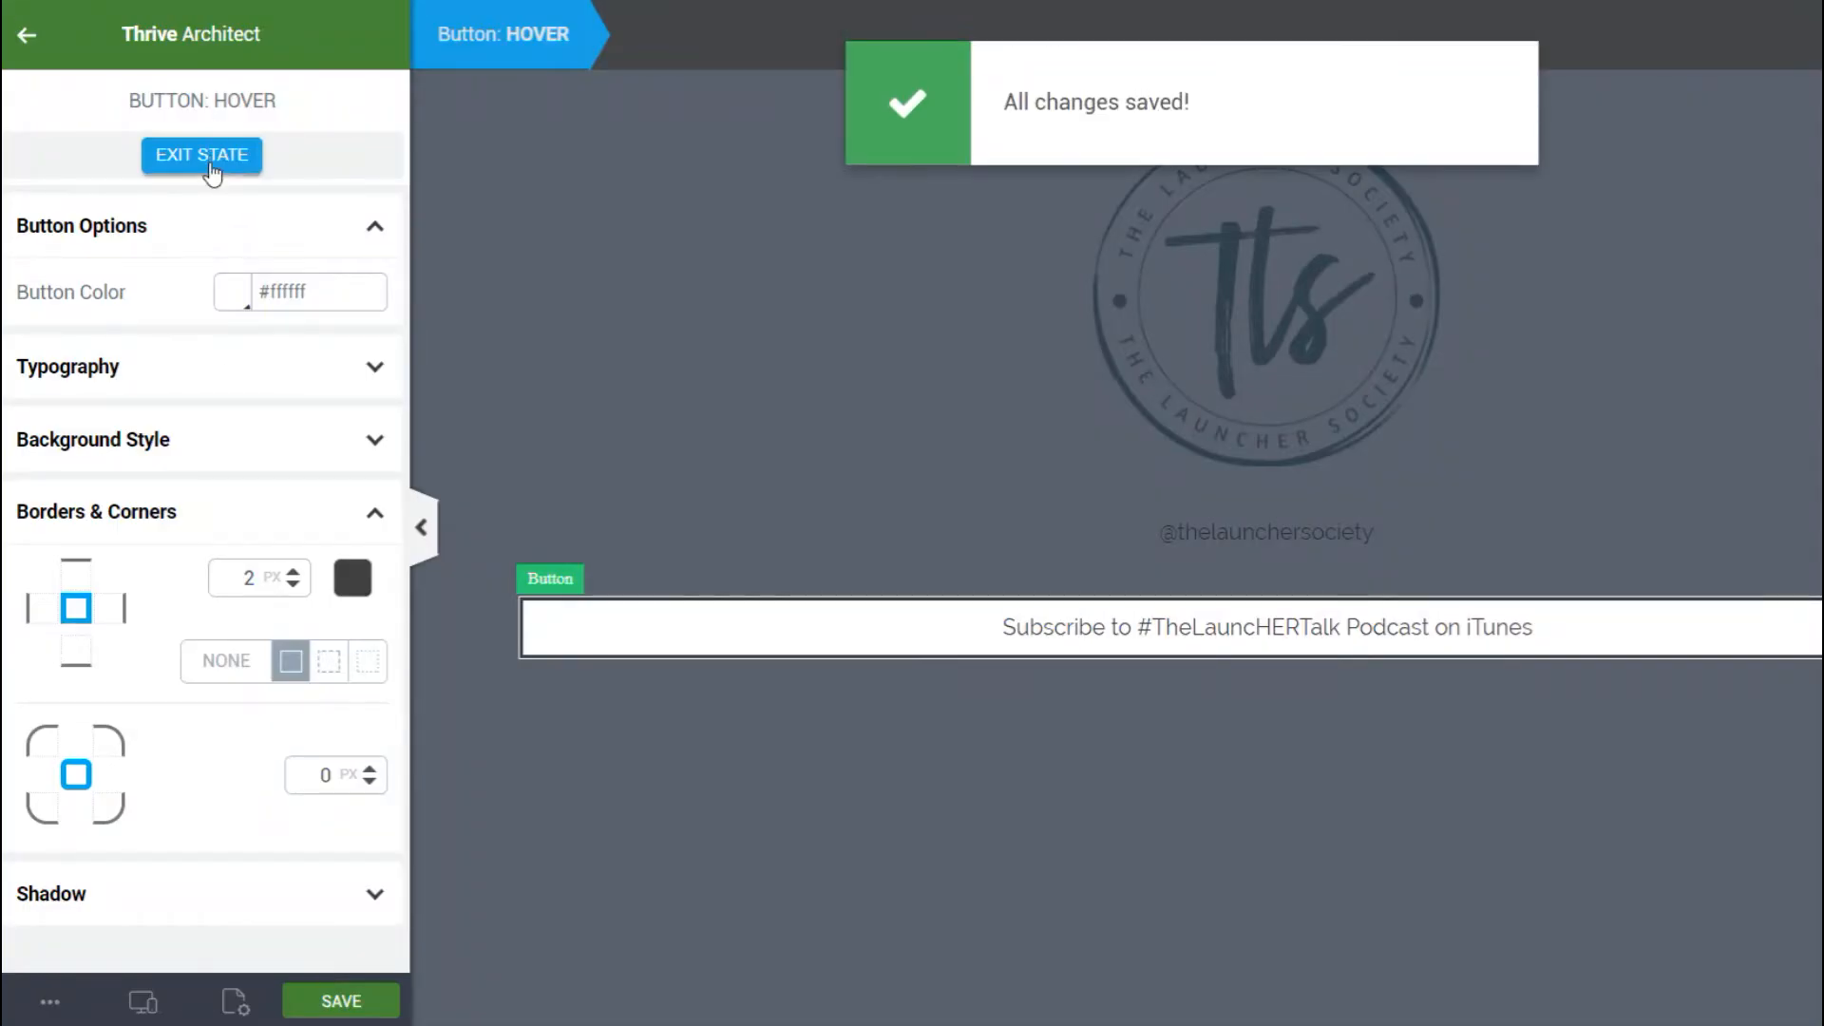
left_click(199, 154)
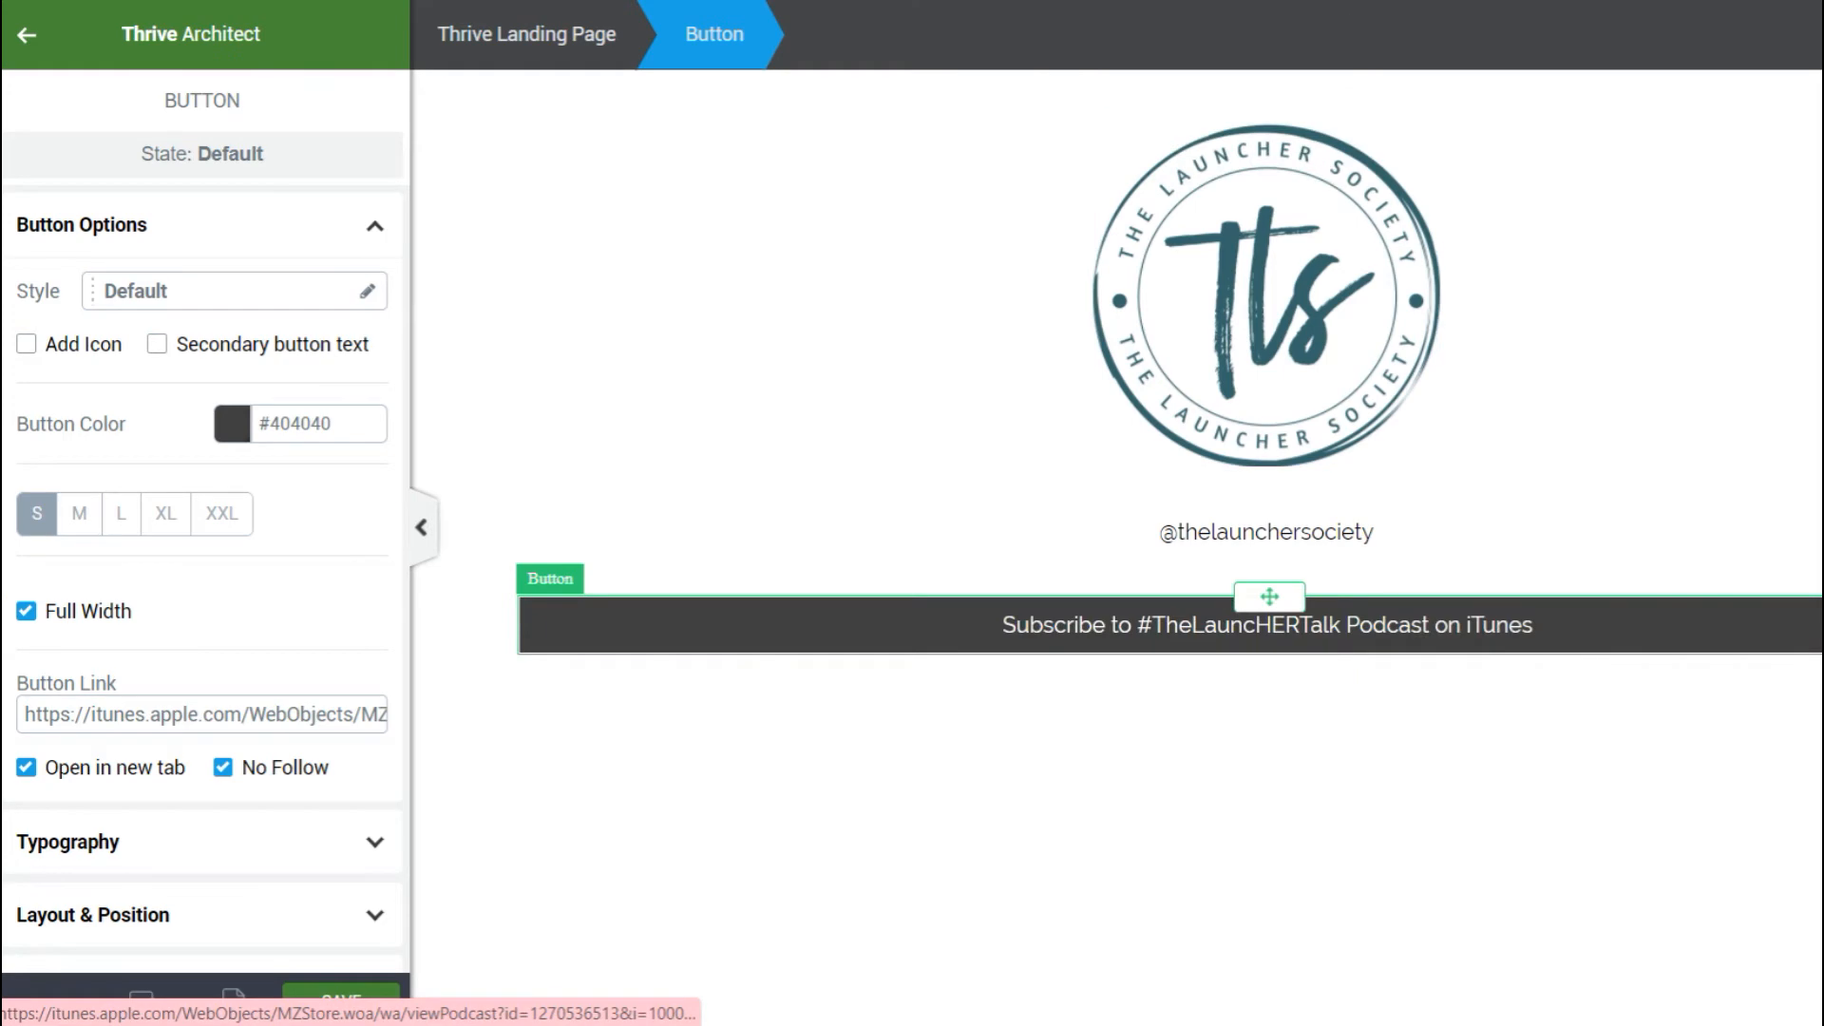
mouse_move(1678, 509)
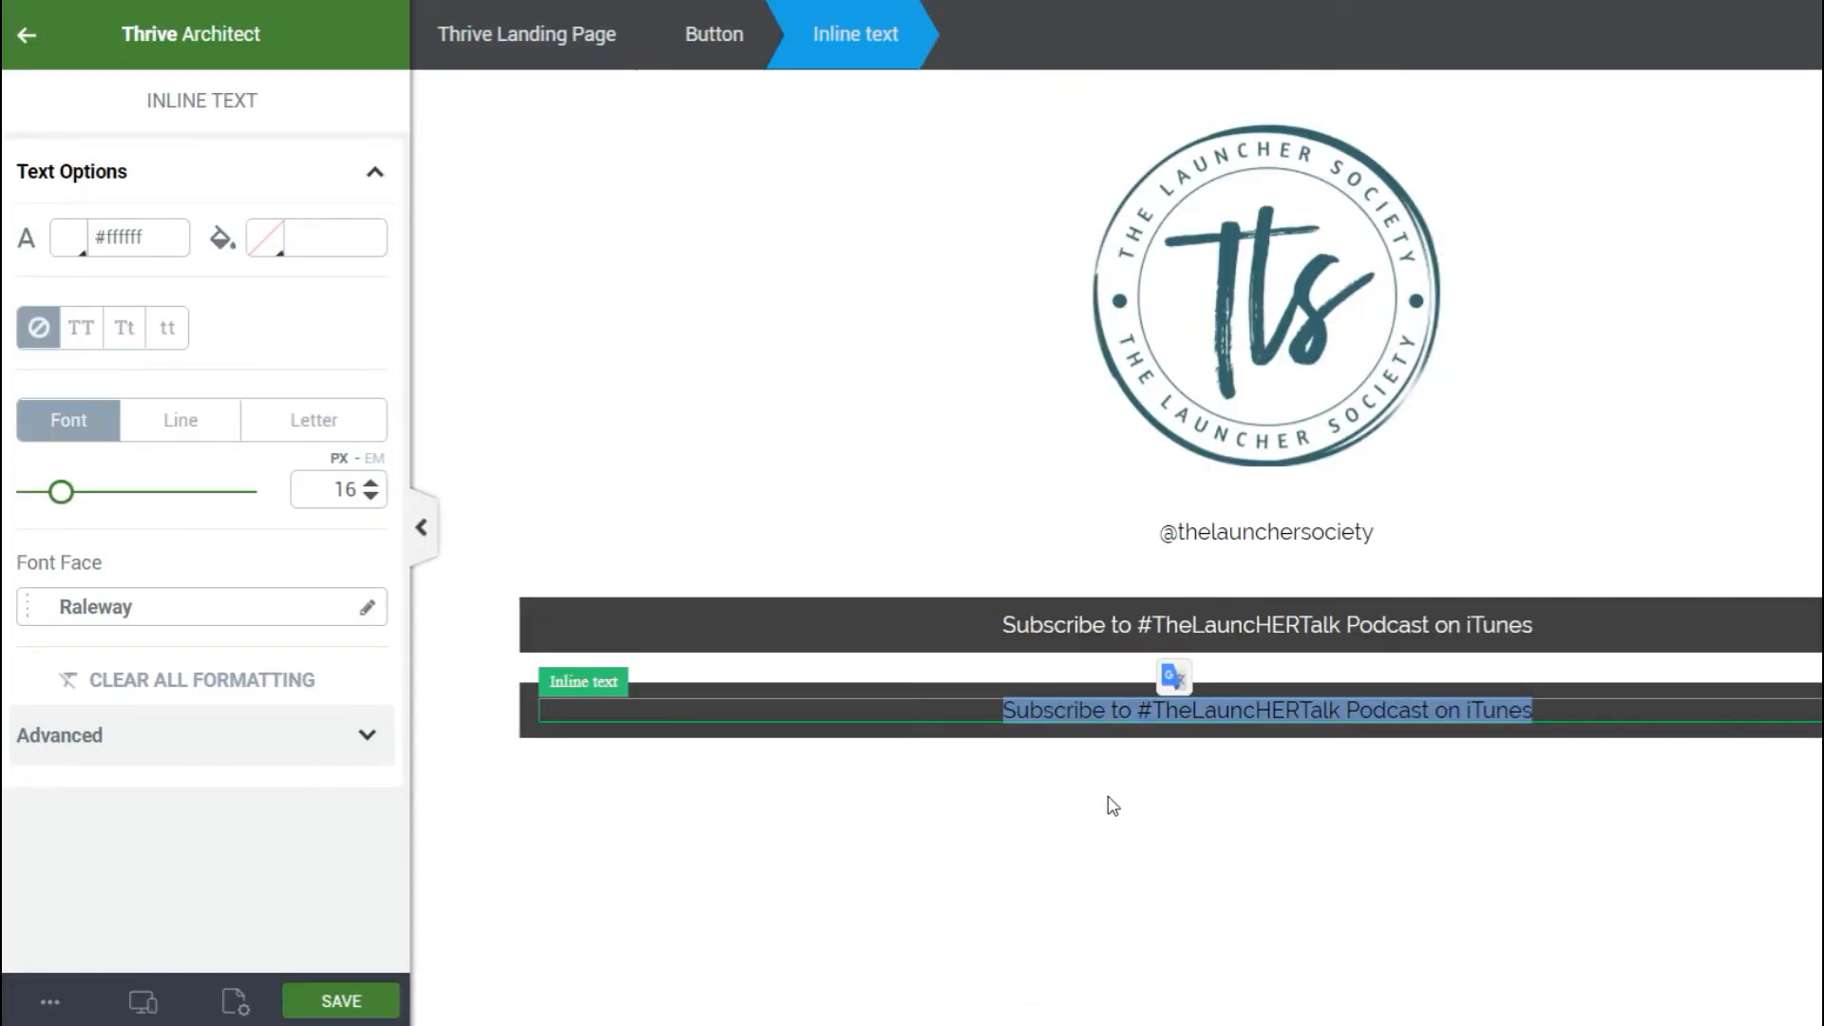
Step: Retype the second button as 'Get Exclusives on Everything #LauncHER!' and correct the misspelled 'Exclusives'
type("Receib")
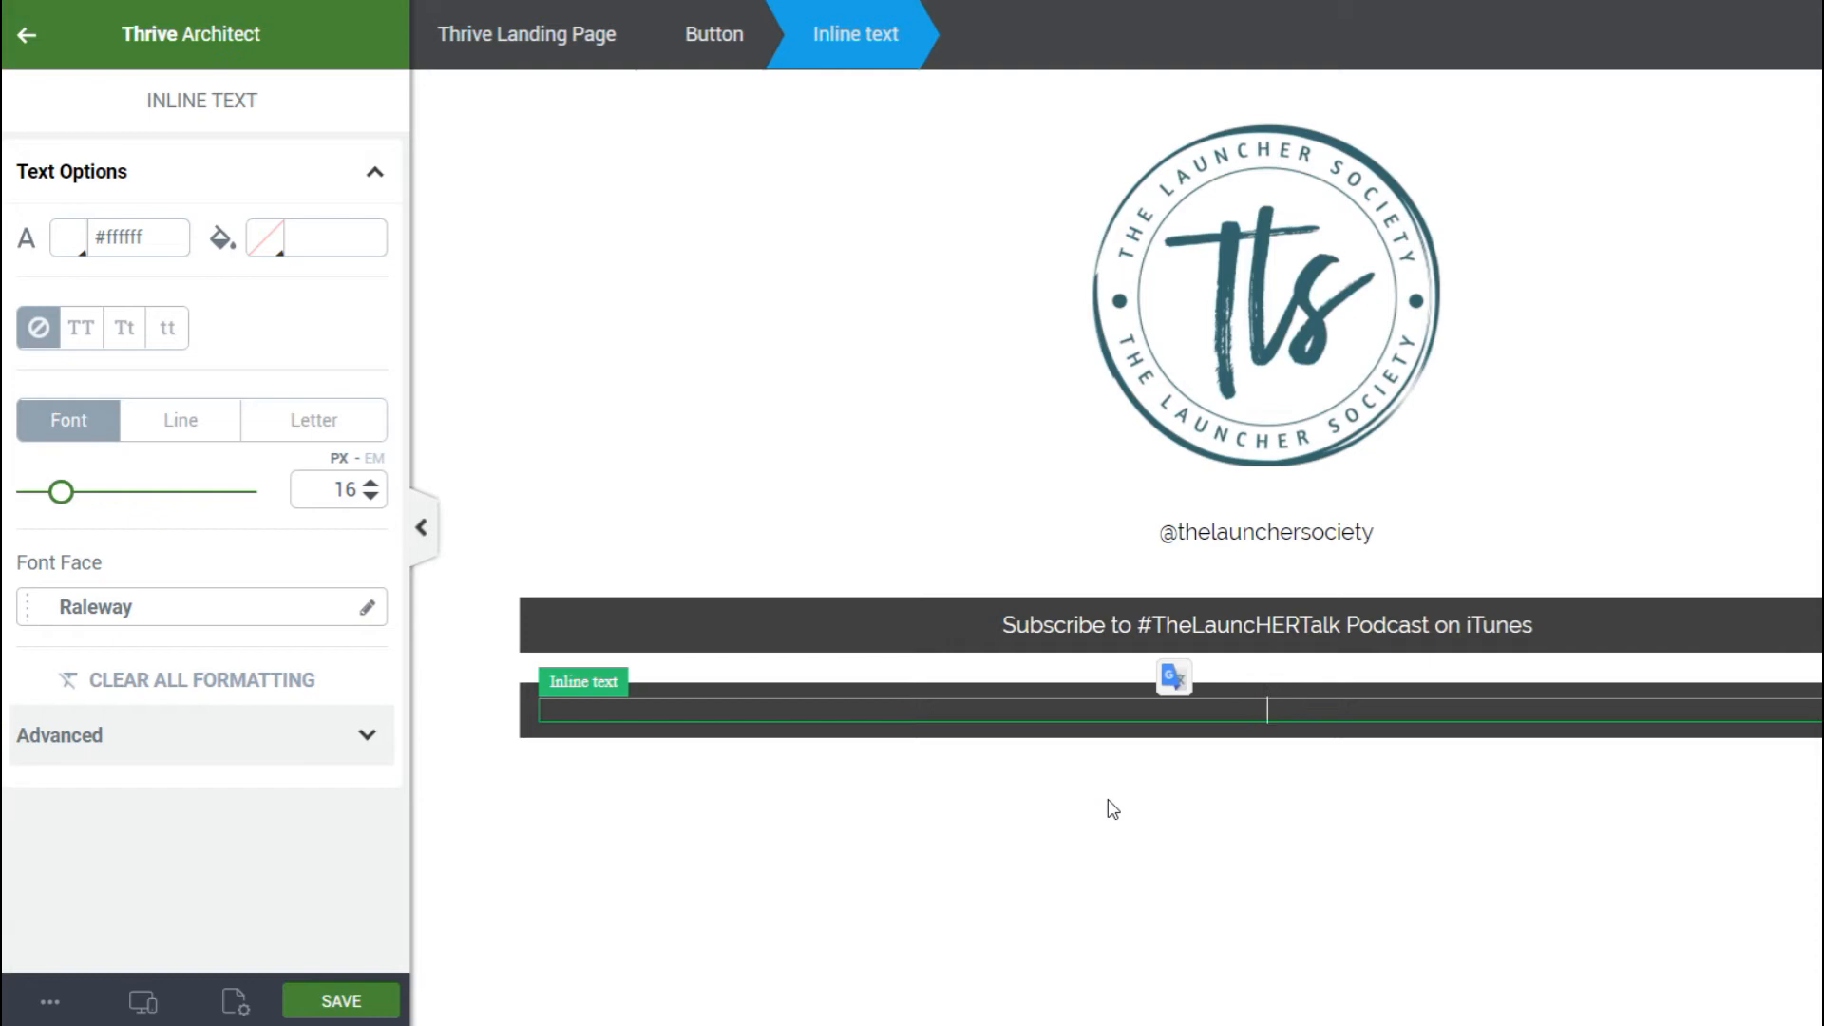
type("Get E")
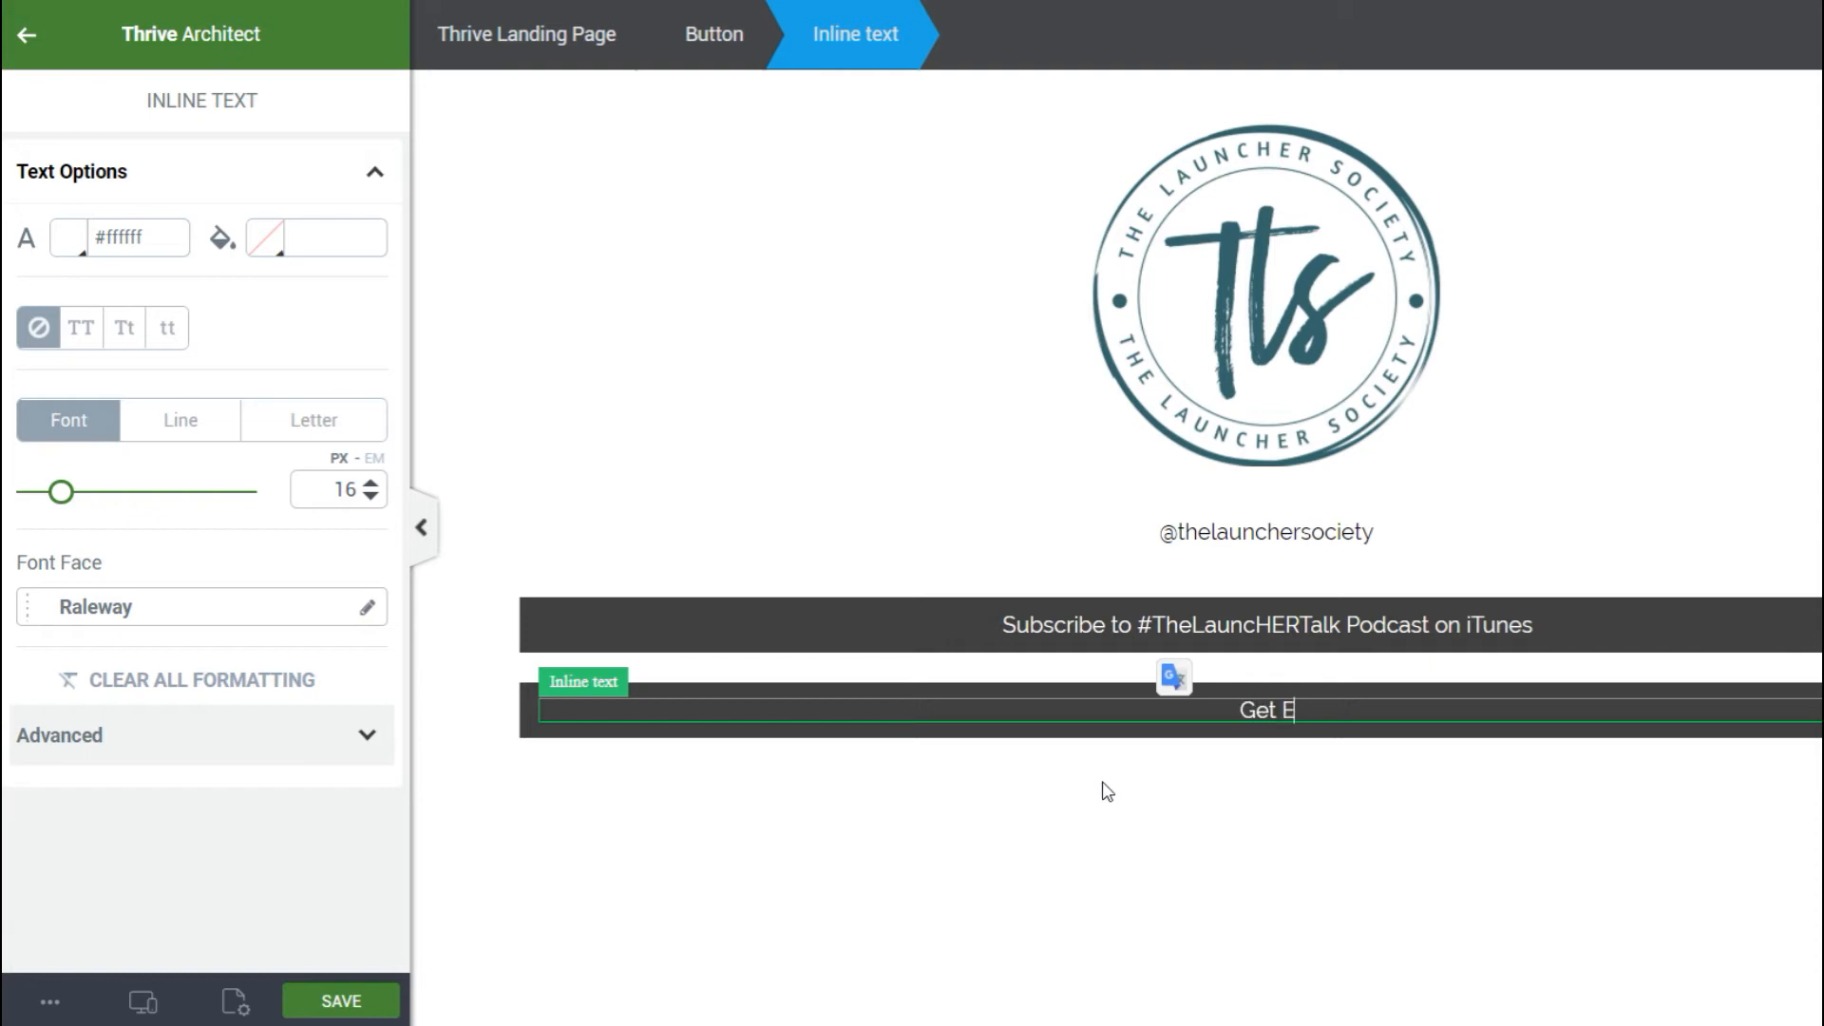
type("xclusives")
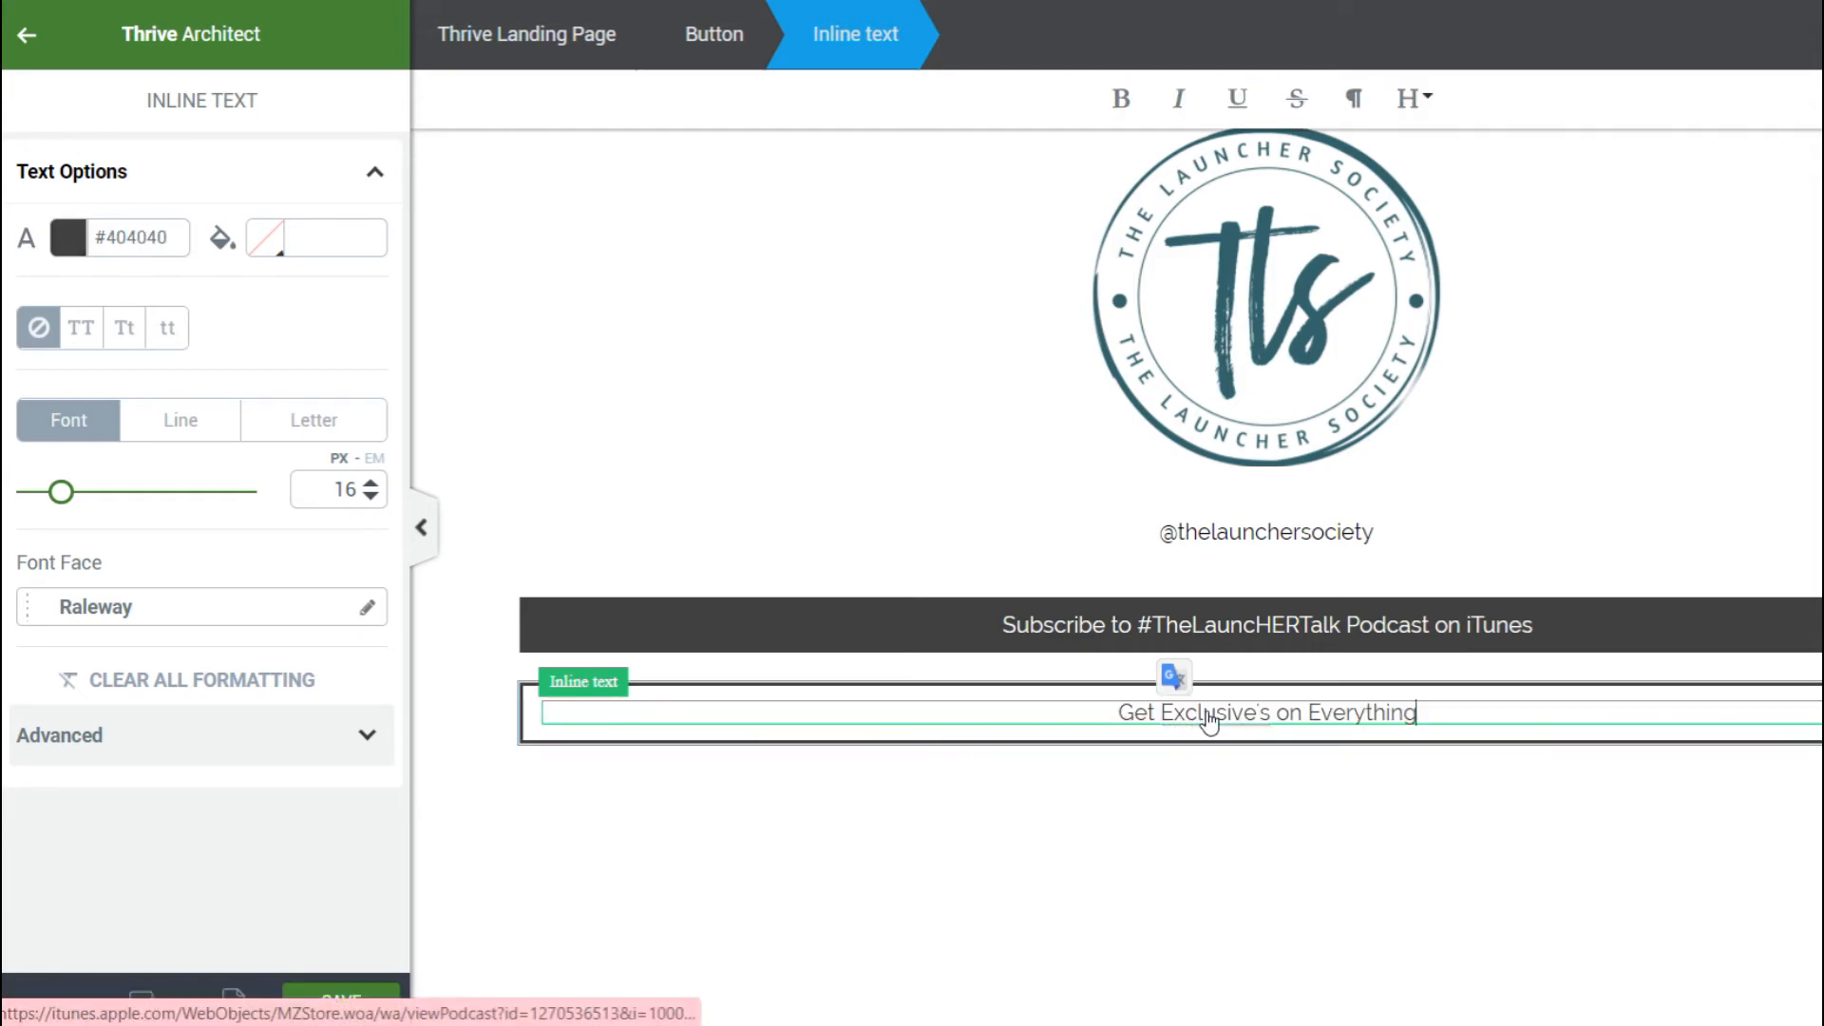
right_click(1199, 713)
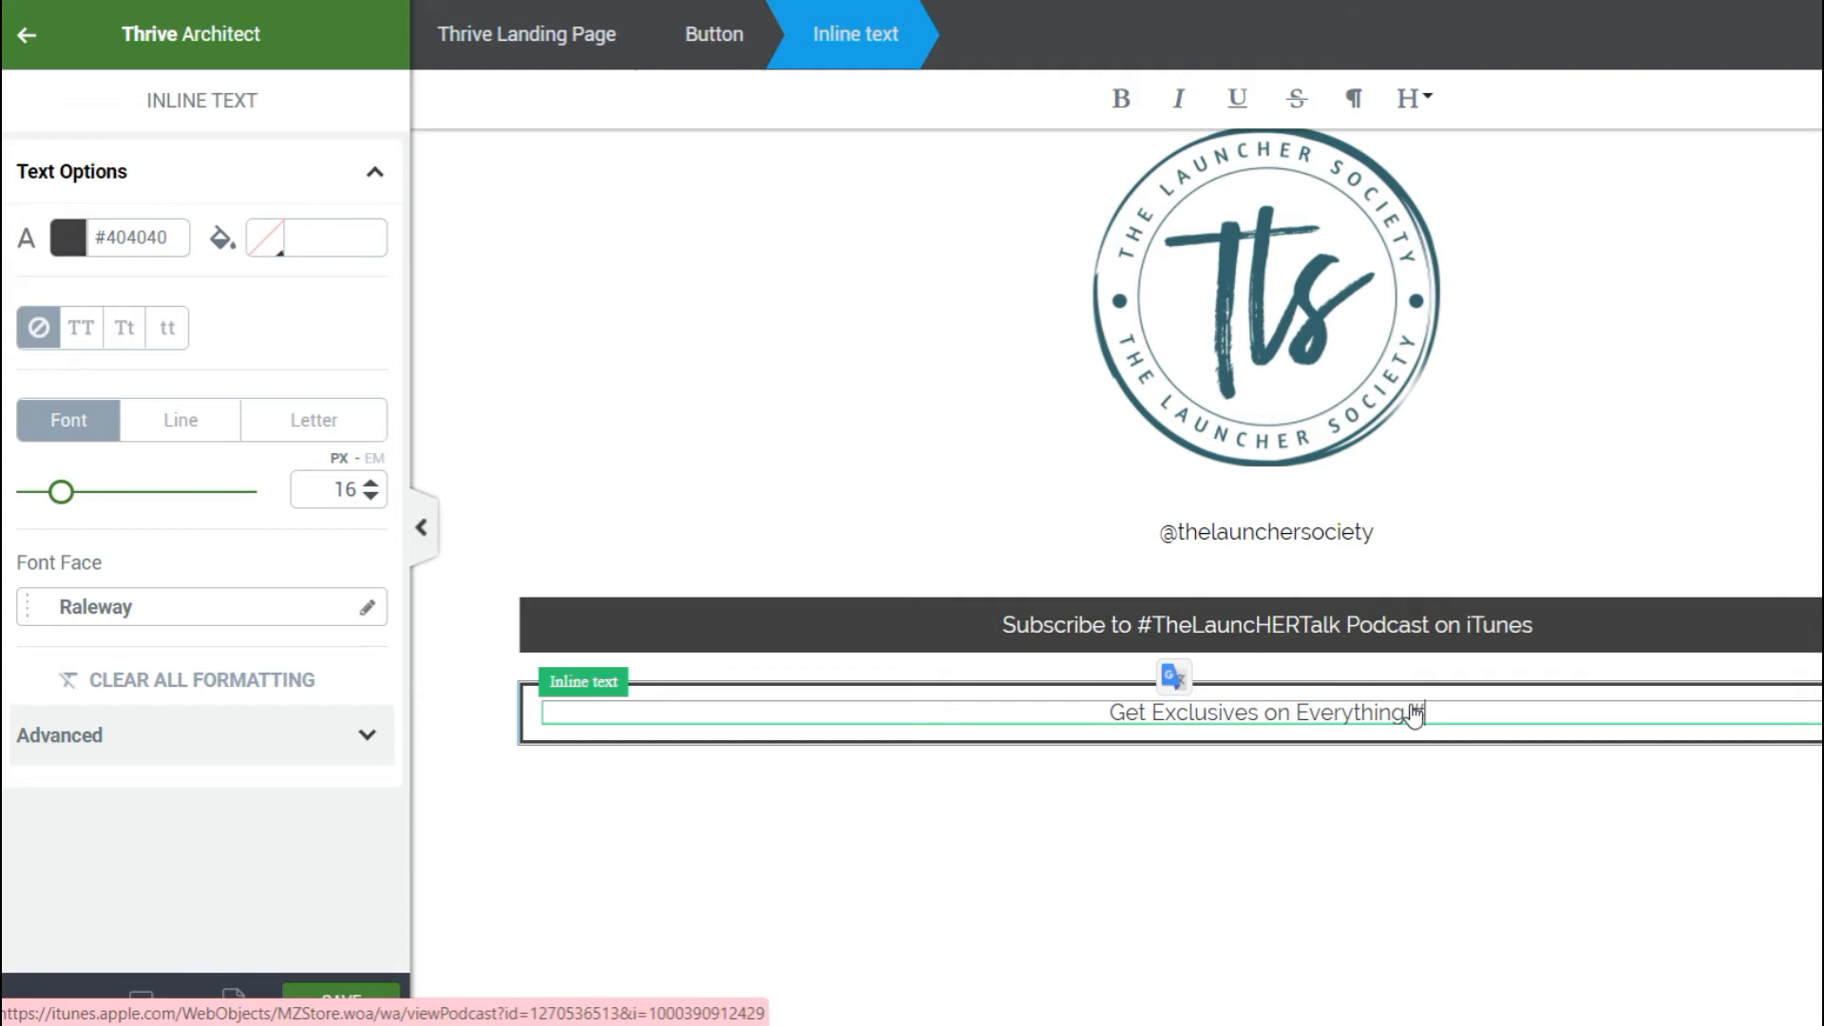
type("#LauncHER!")
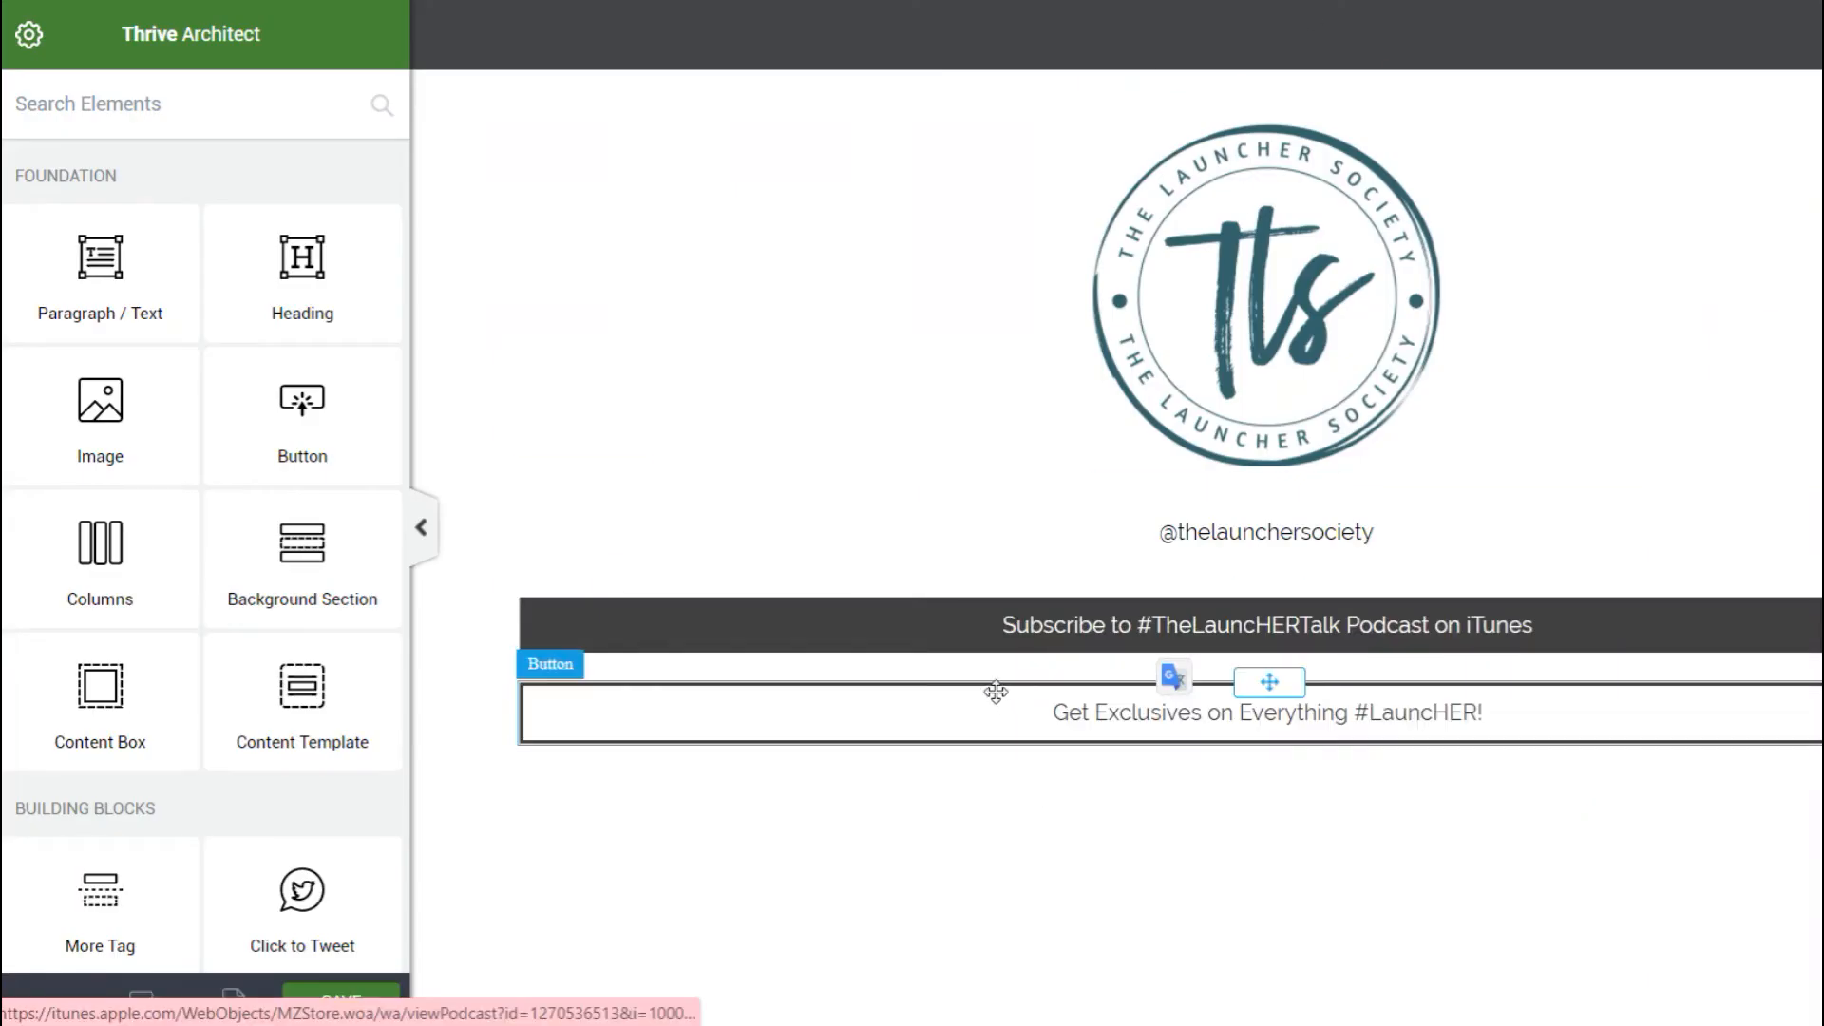
Step: Replace the Get Exclusives button's link with the list-manage subscribe URL
left_click(1265, 711)
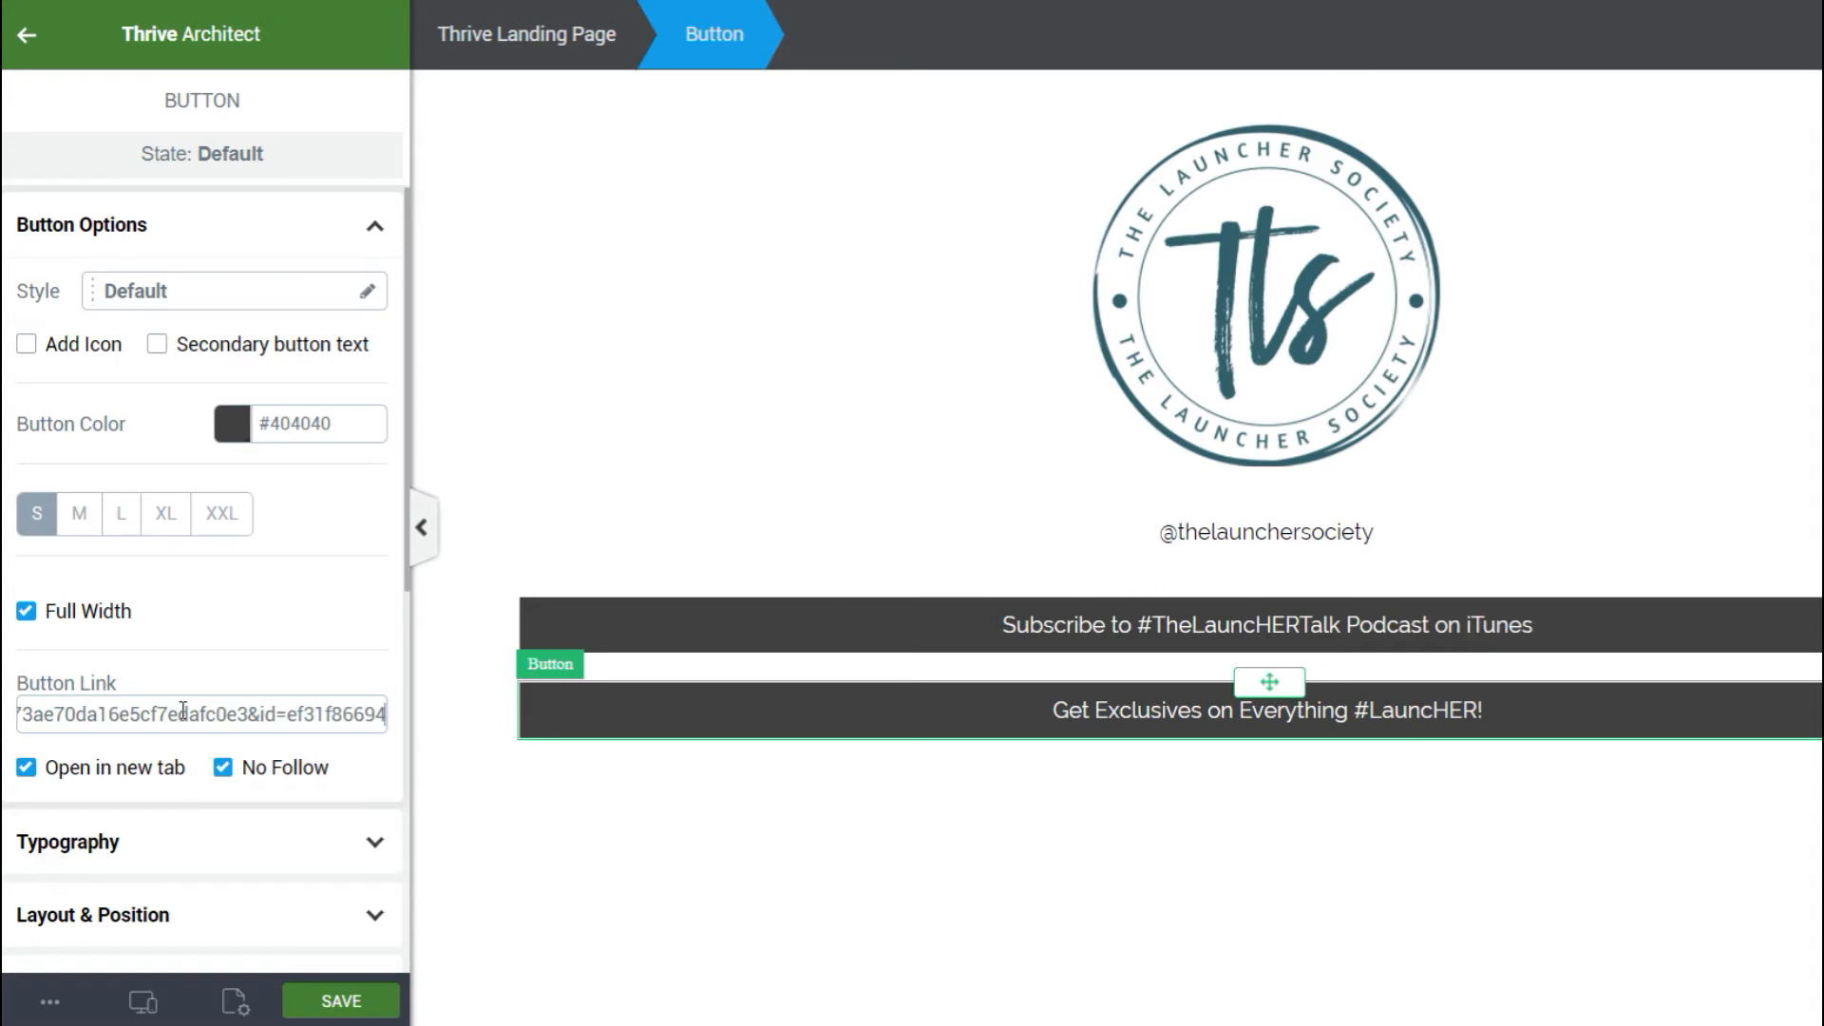
triple_click(202, 715)
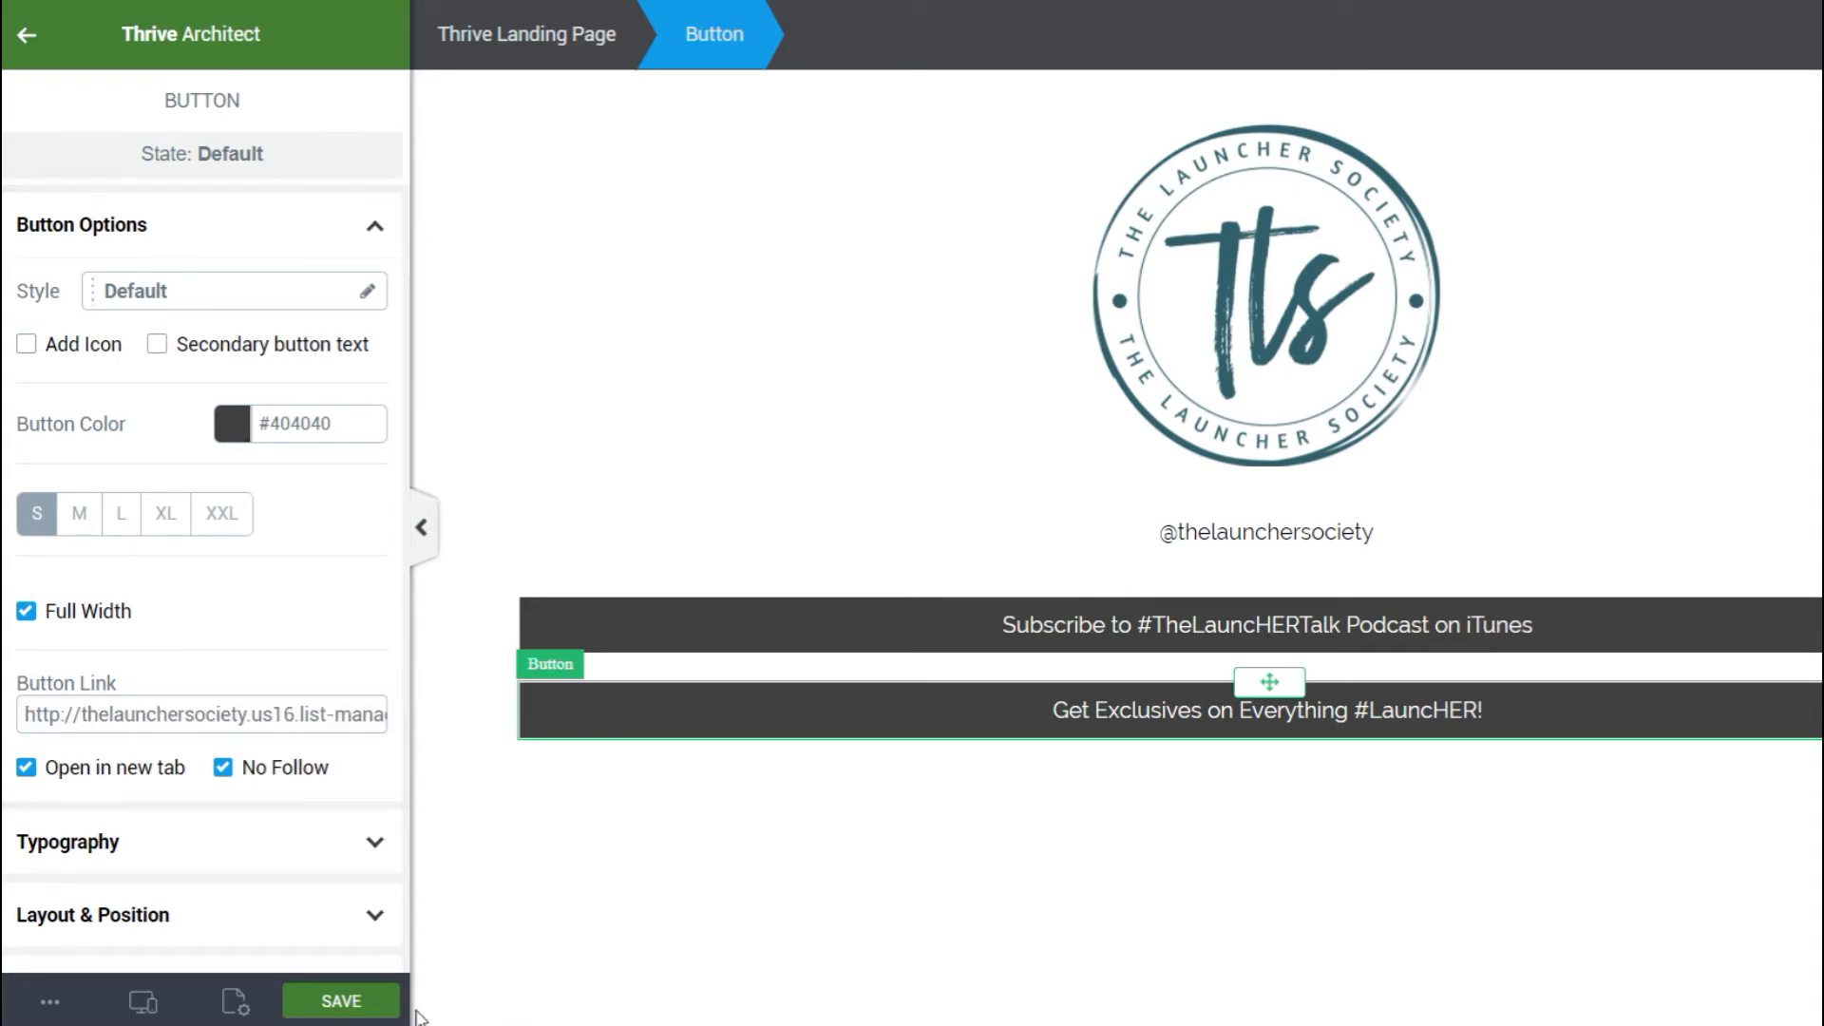
left_click(340, 1000)
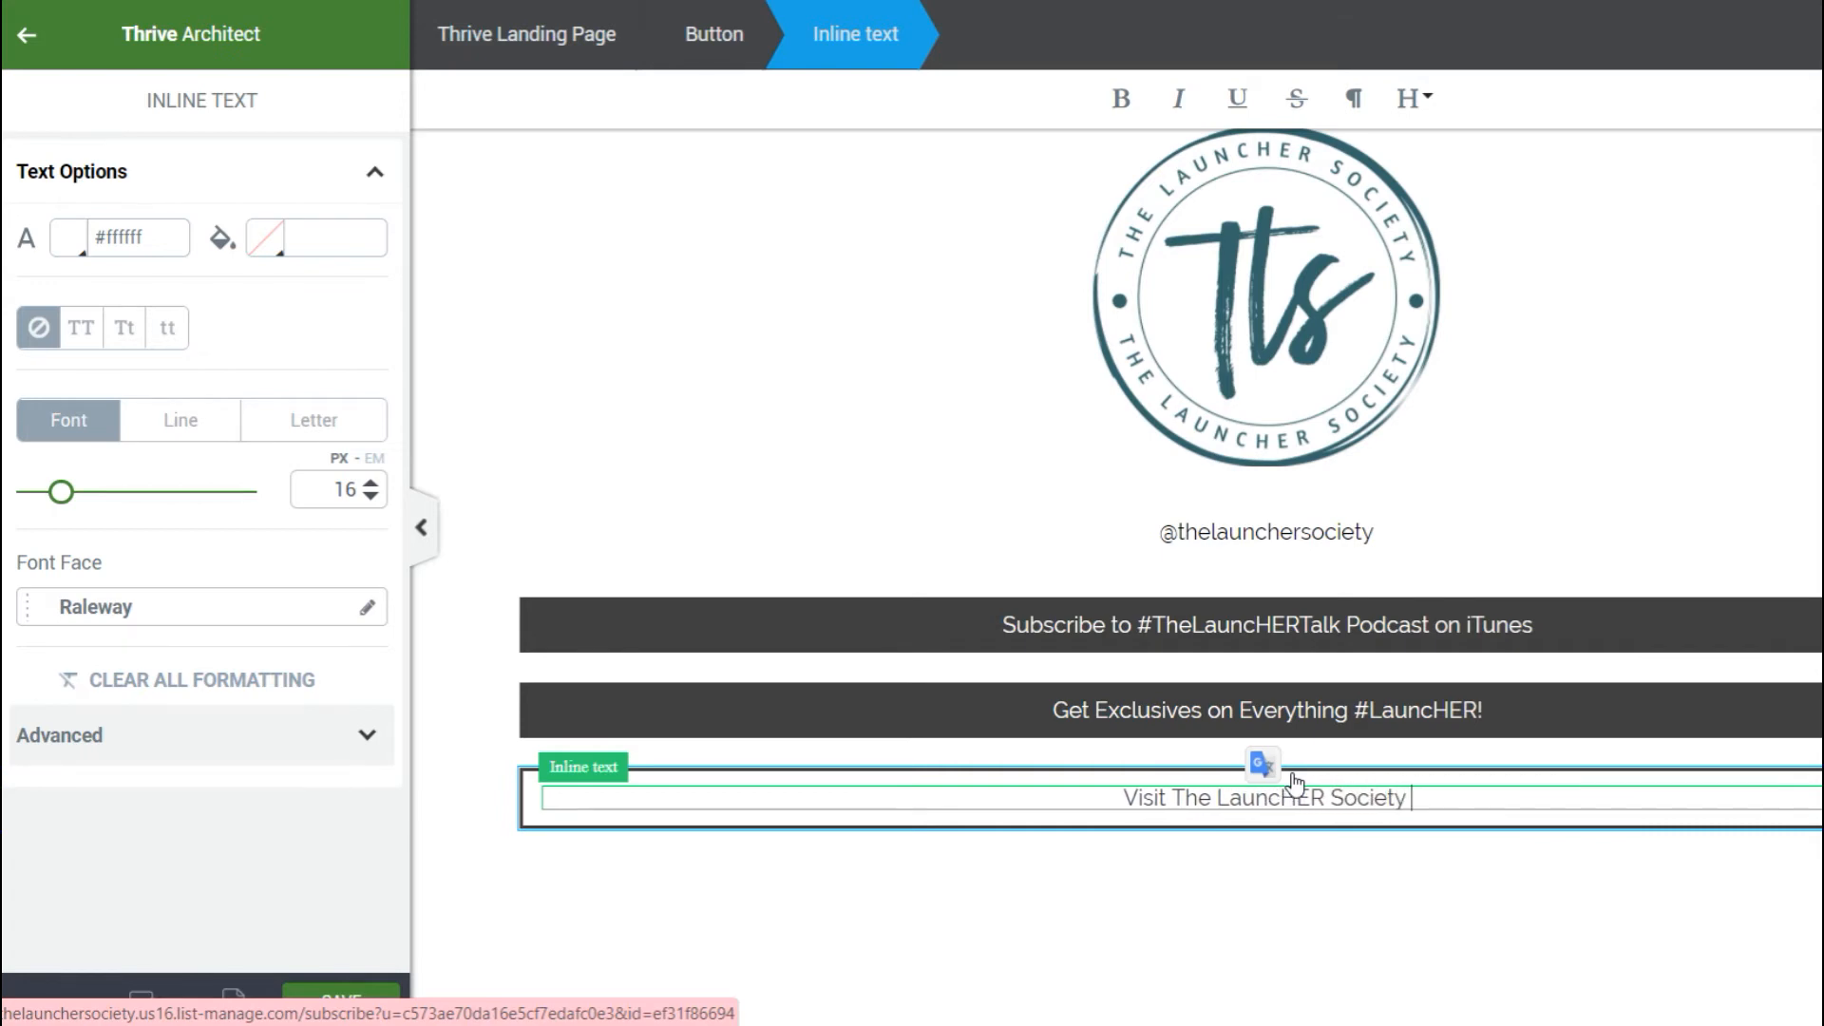
Step: Finish the third button as 'Visit The LauncHER Society Online' linking to thelaunchersociety.com and save
type("Online")
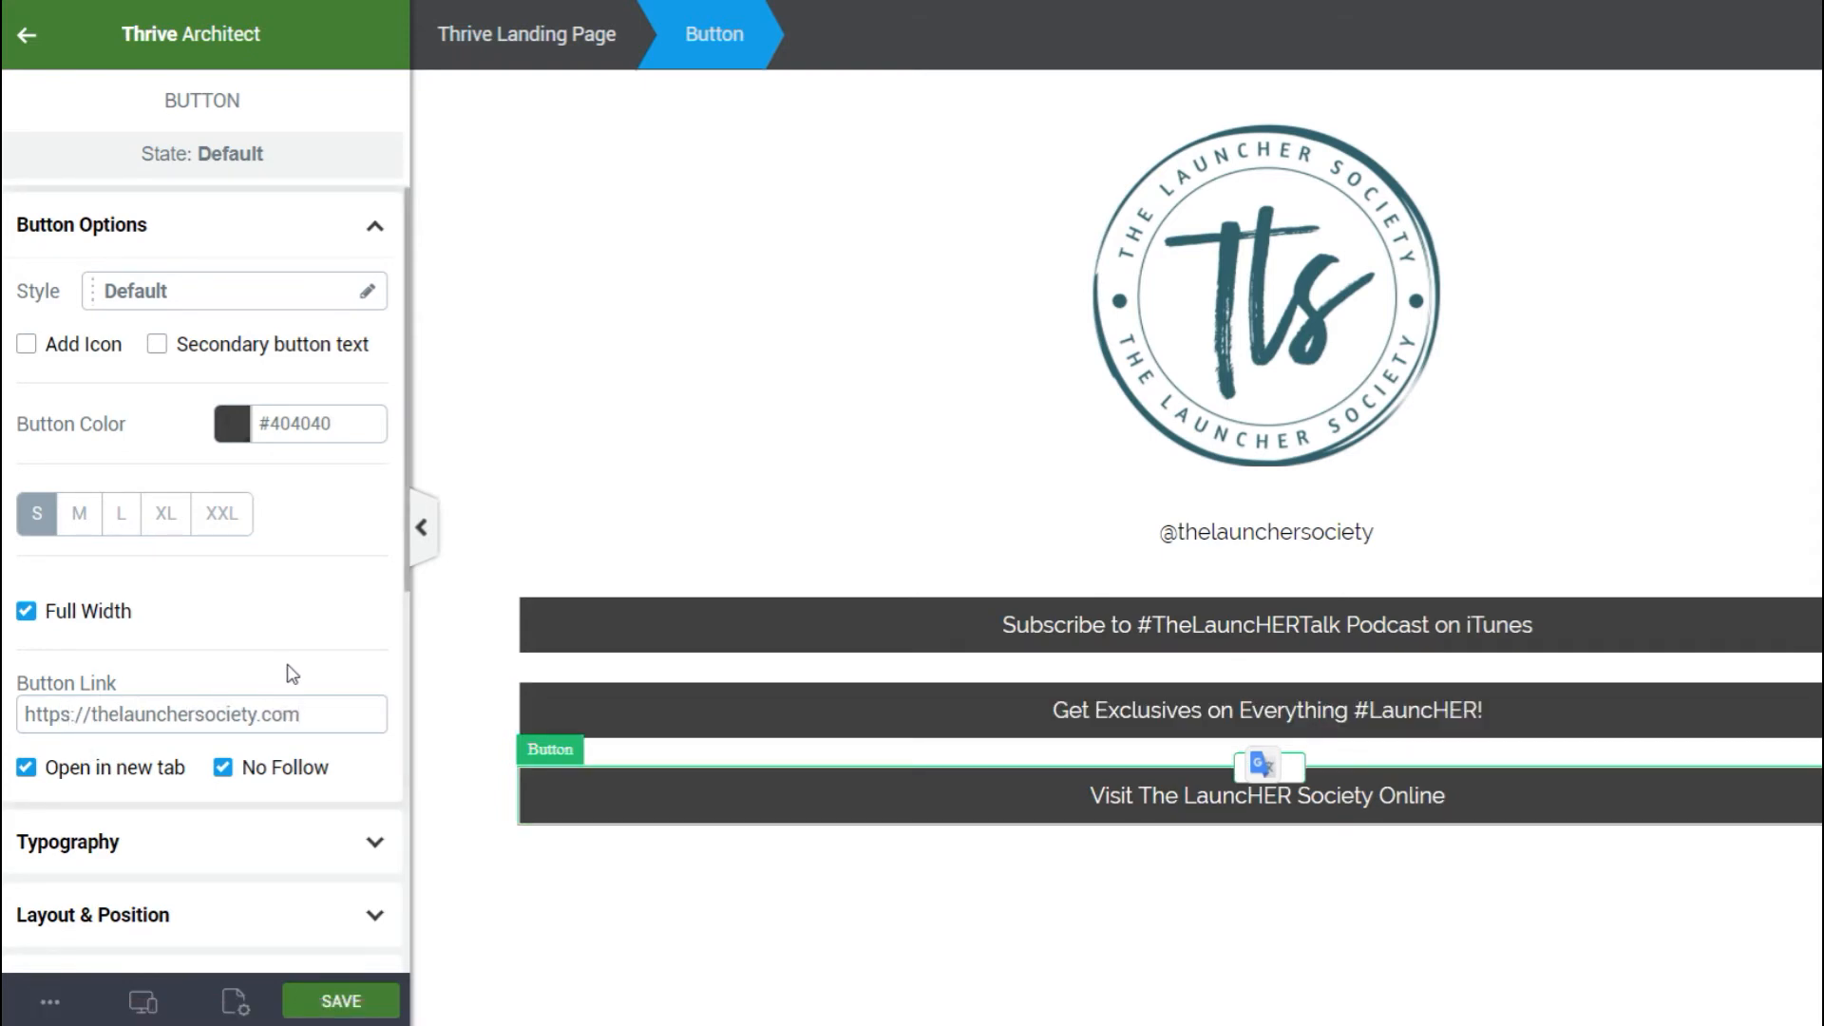
left_click(340, 1002)
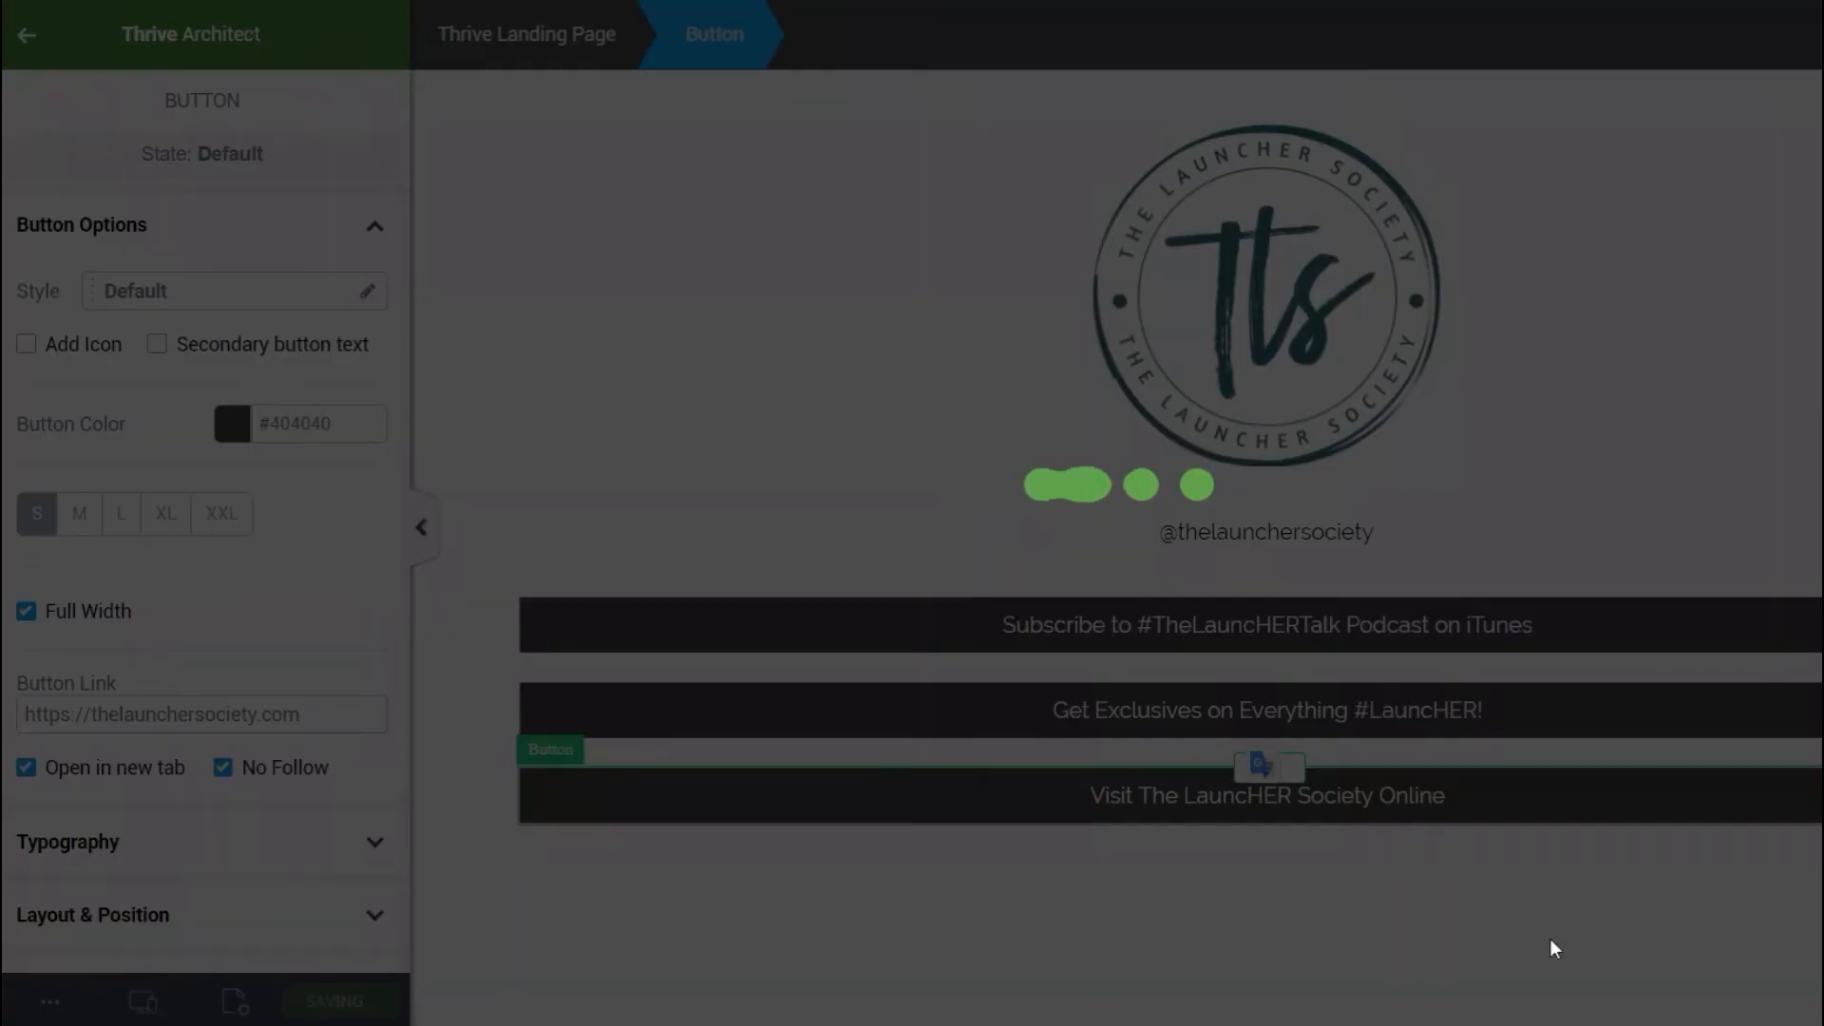
left_click(340, 1001)
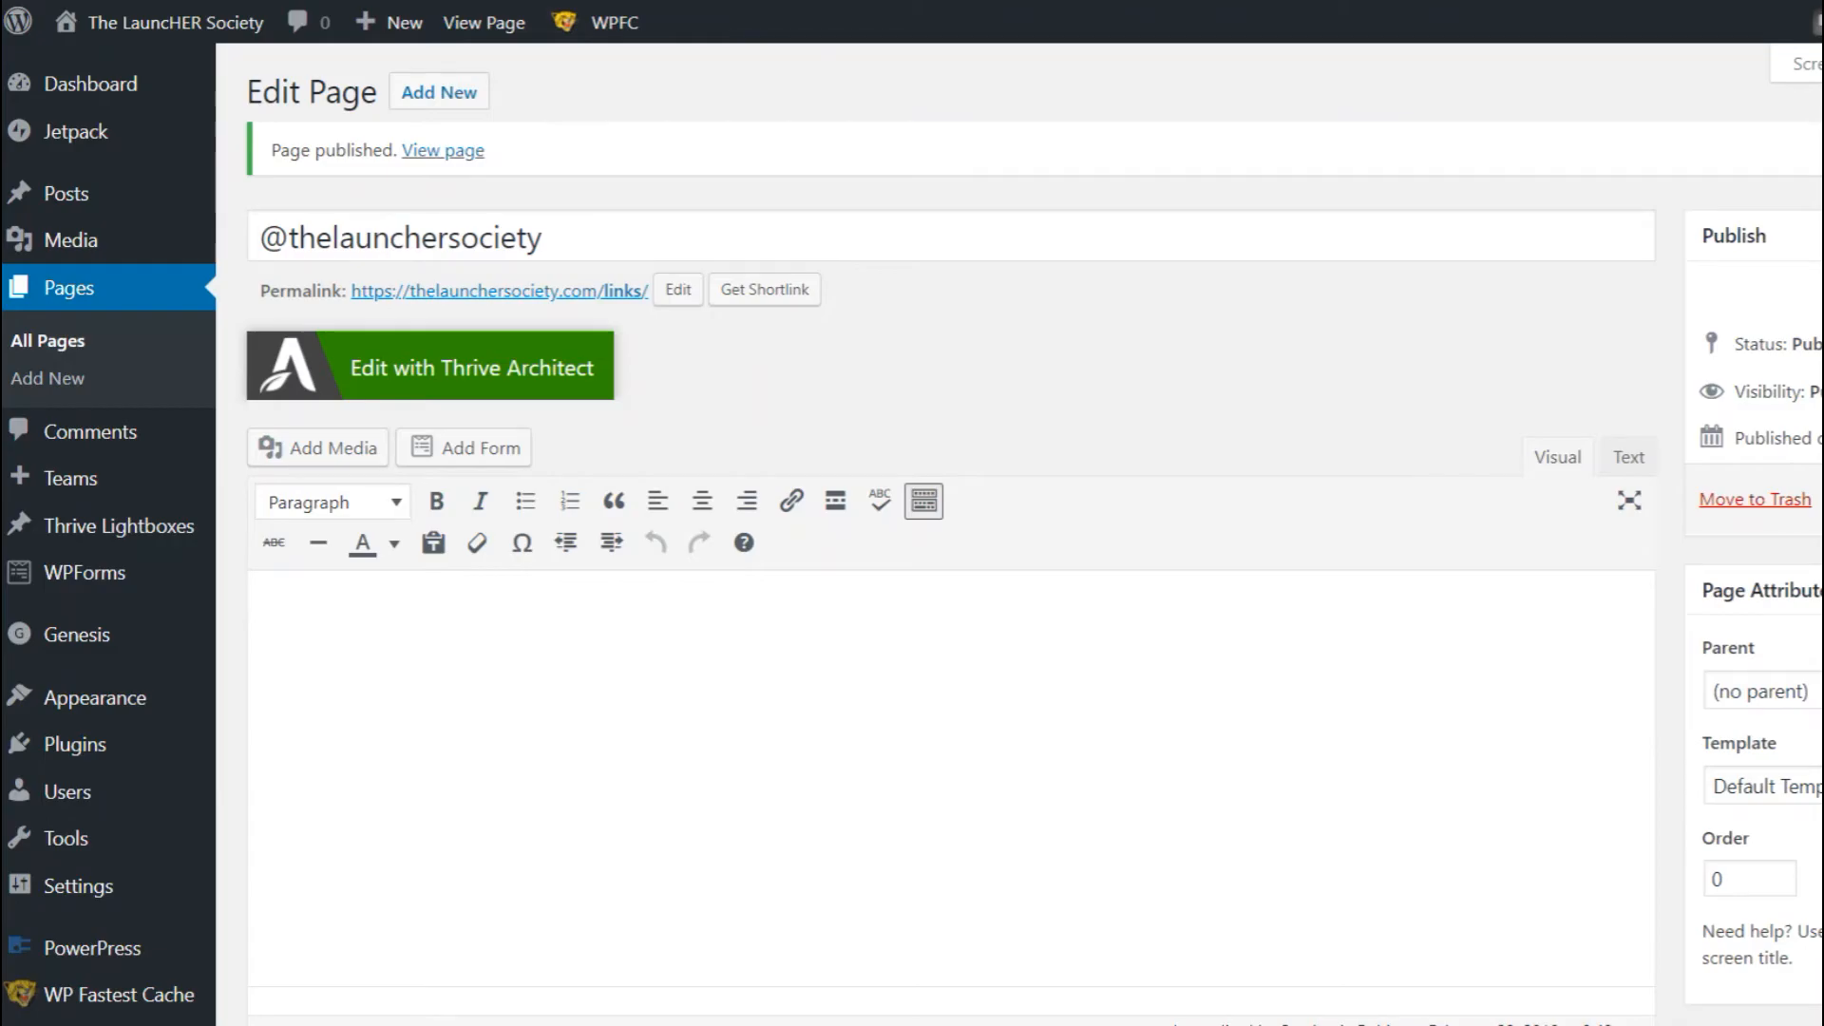
left_click(427, 365)
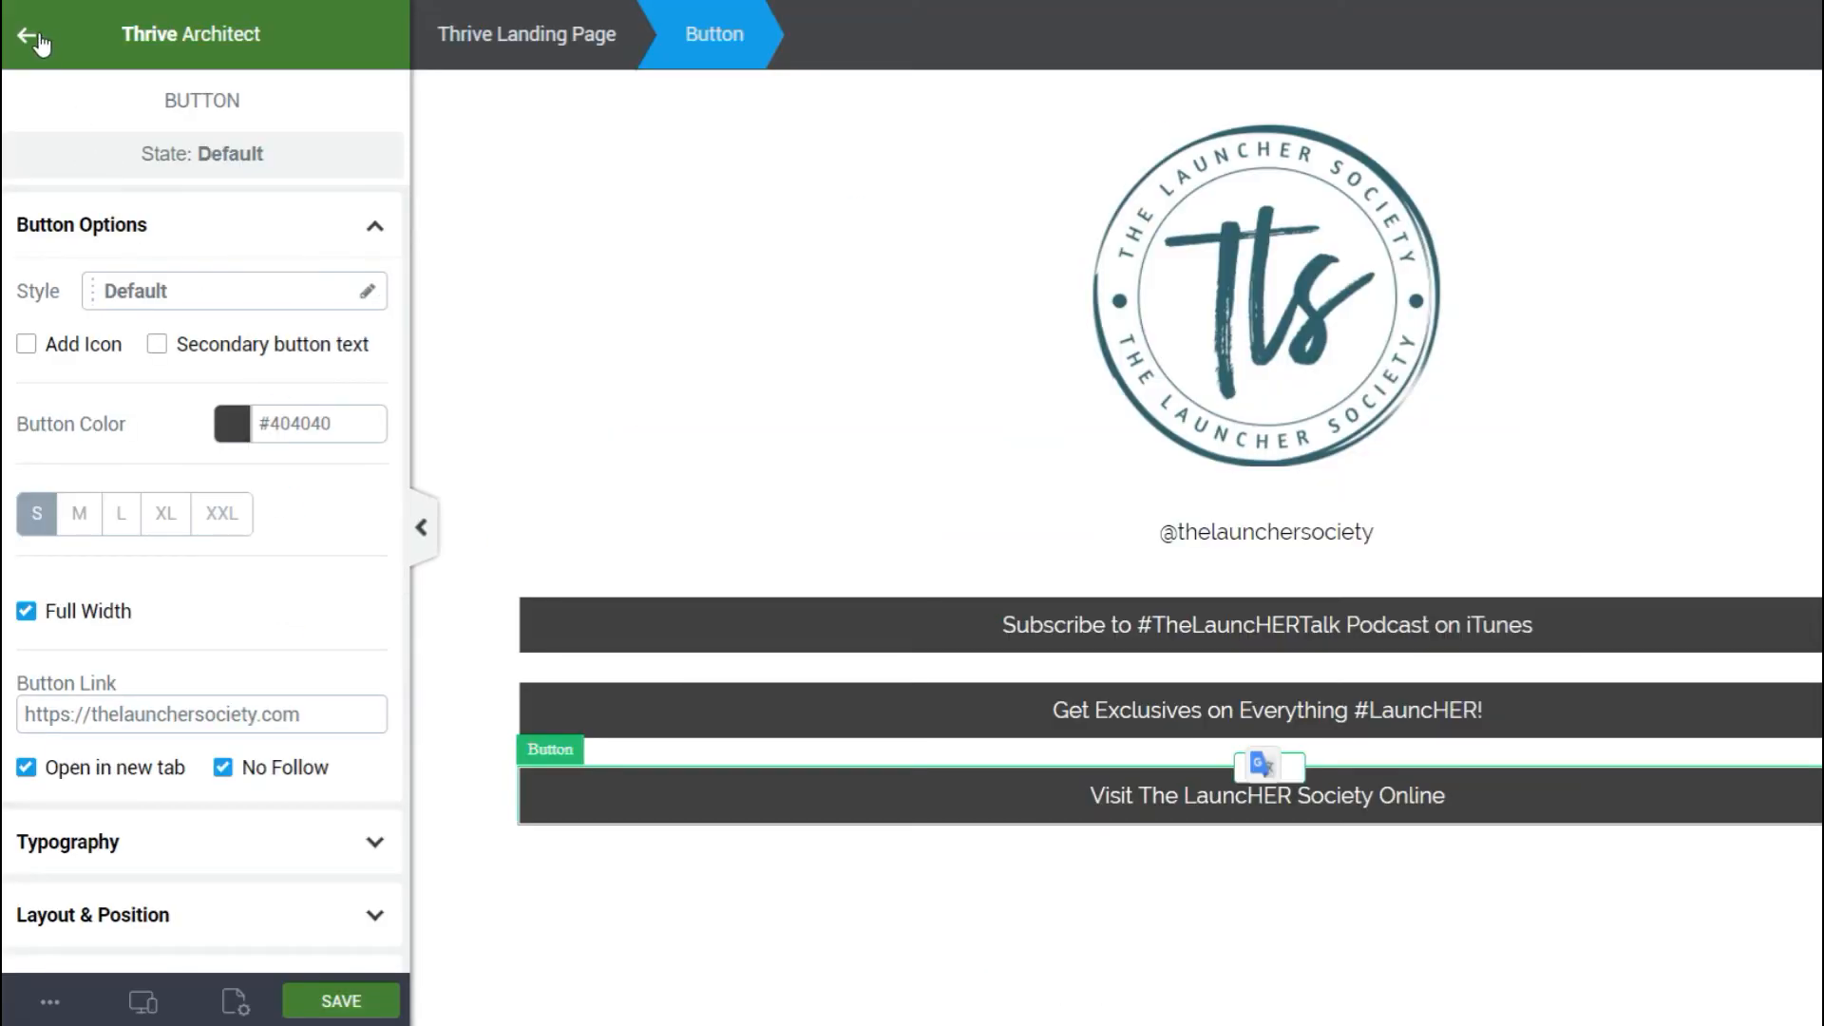
Step: Add a text block under the buttons and paste in the live site's copyright and policy footer
left_click(28, 35)
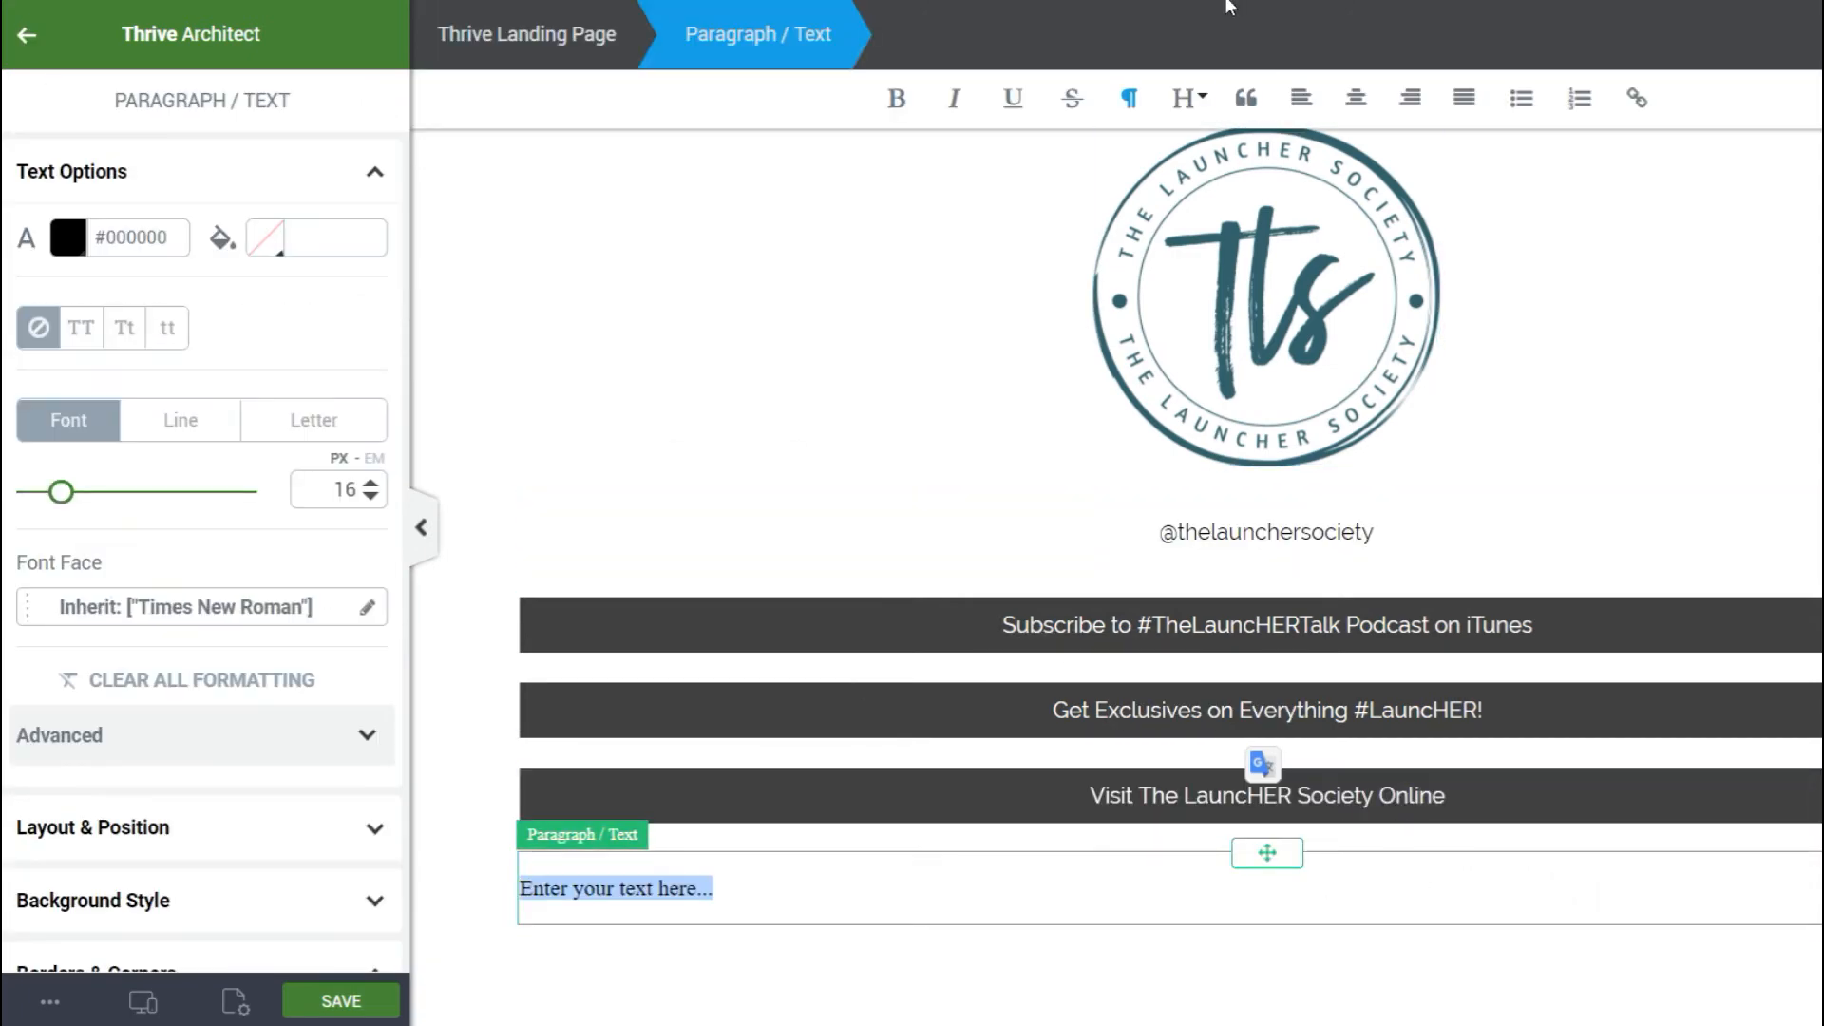
left_click(1355, 97)
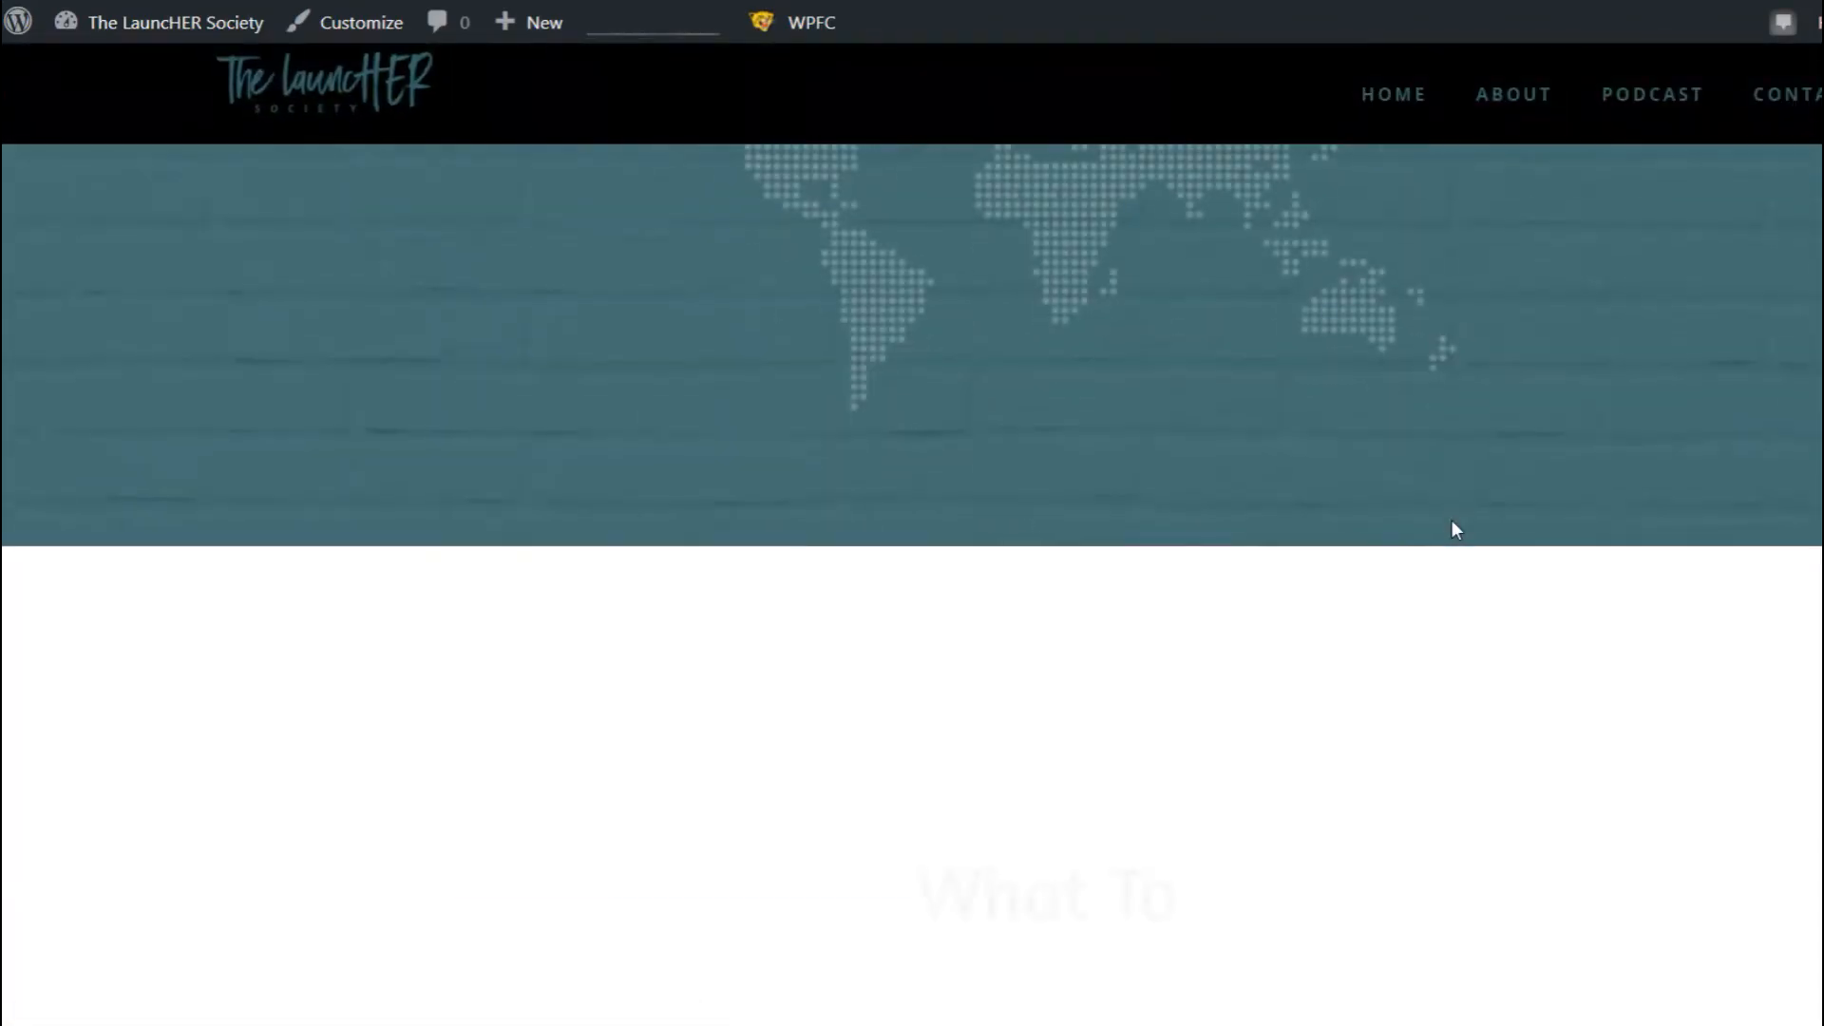
scroll("down", 3)
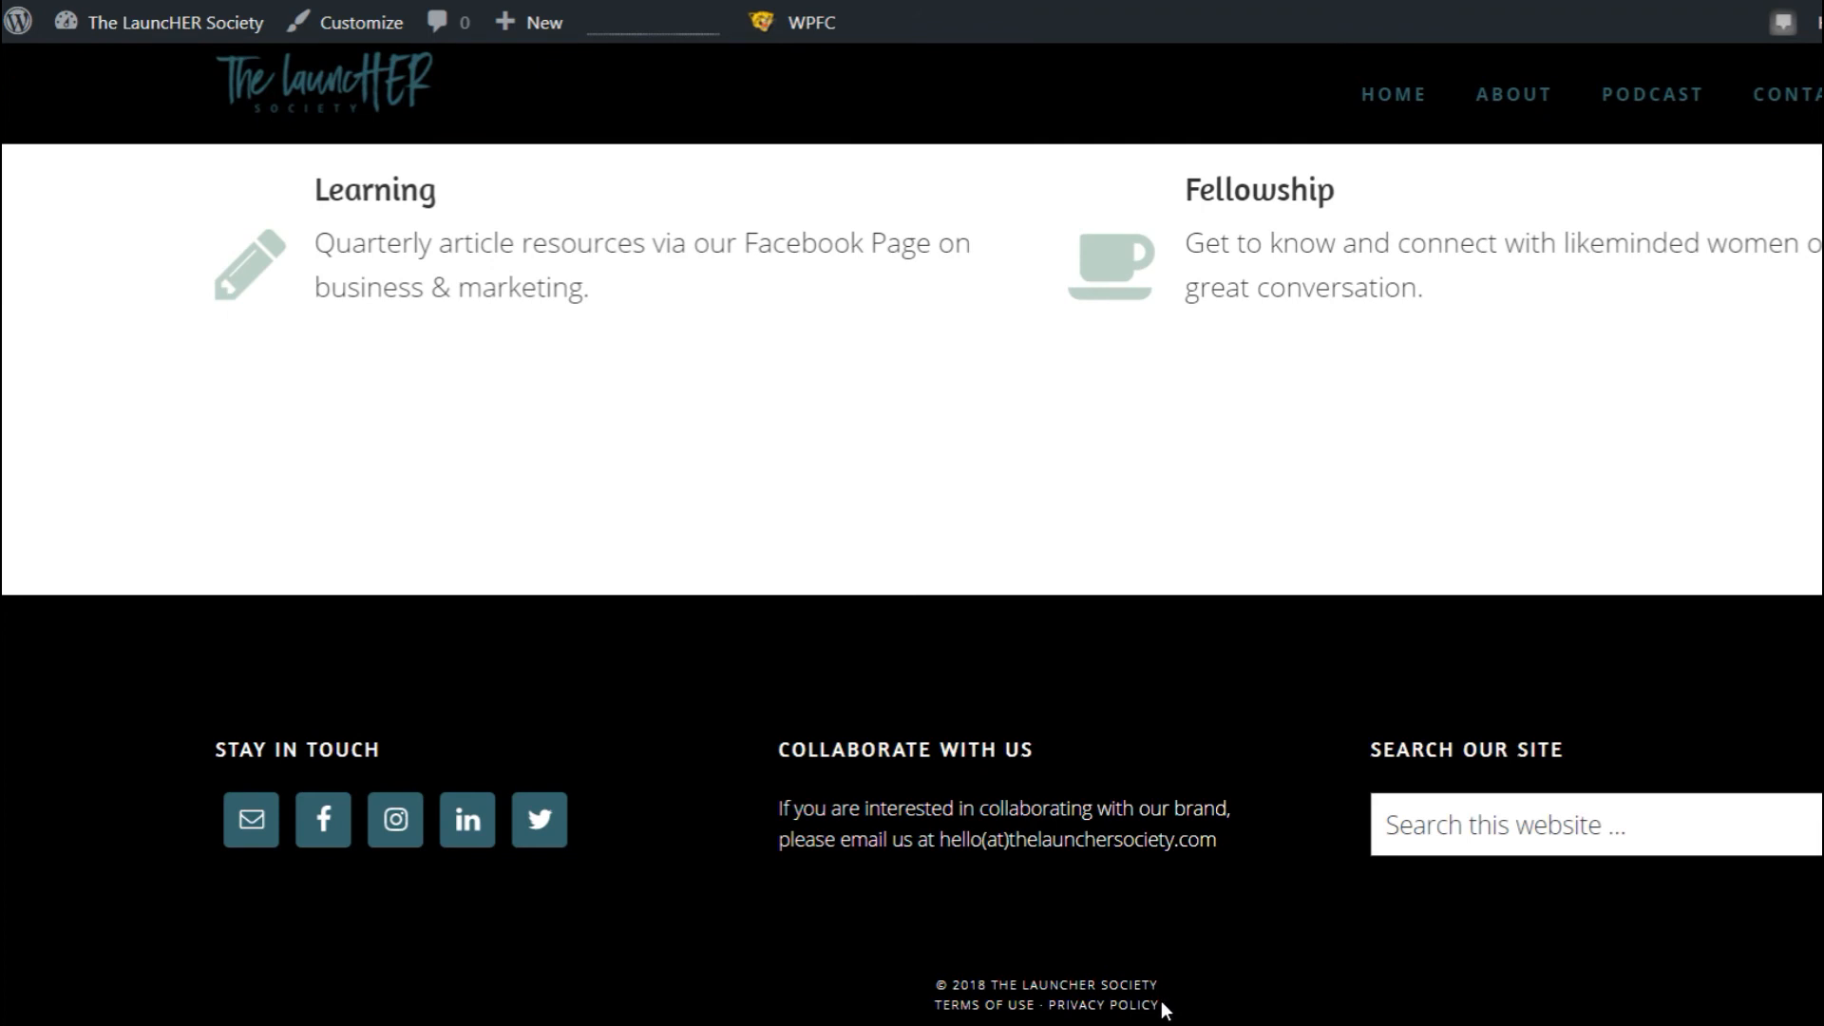
right_click(1163, 1009)
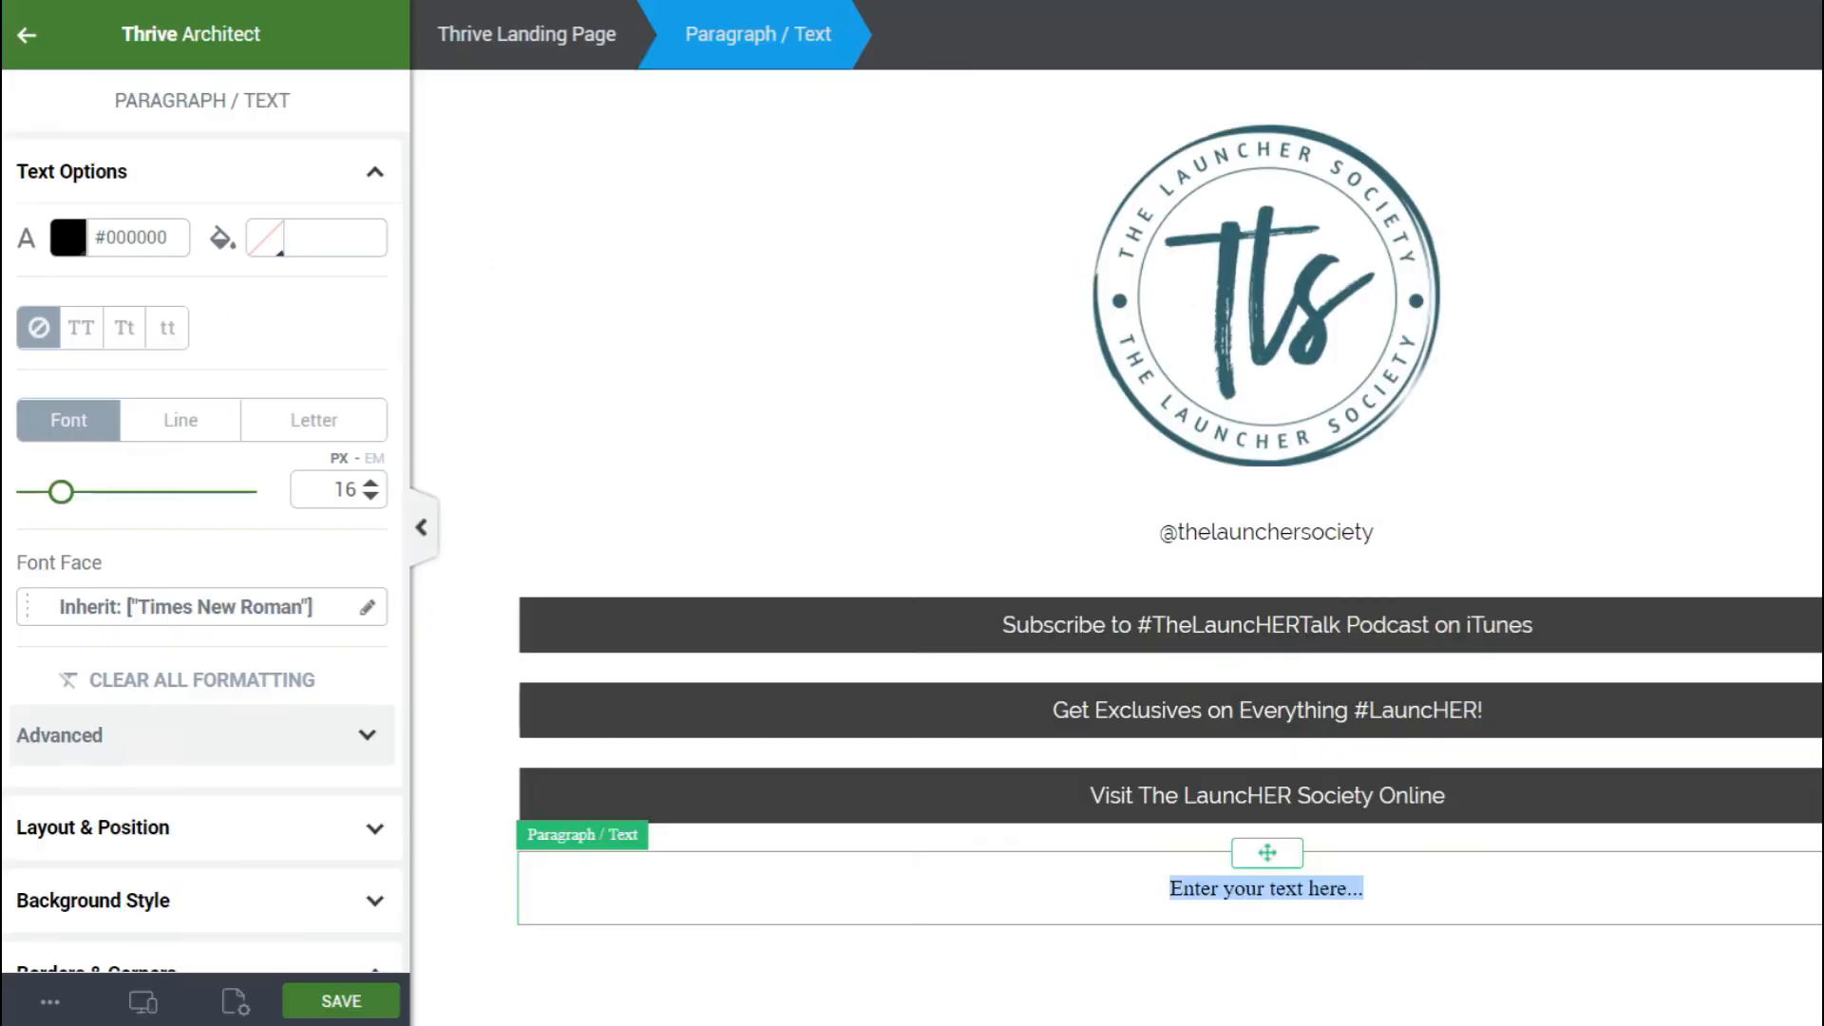
right_click(1265, 887)
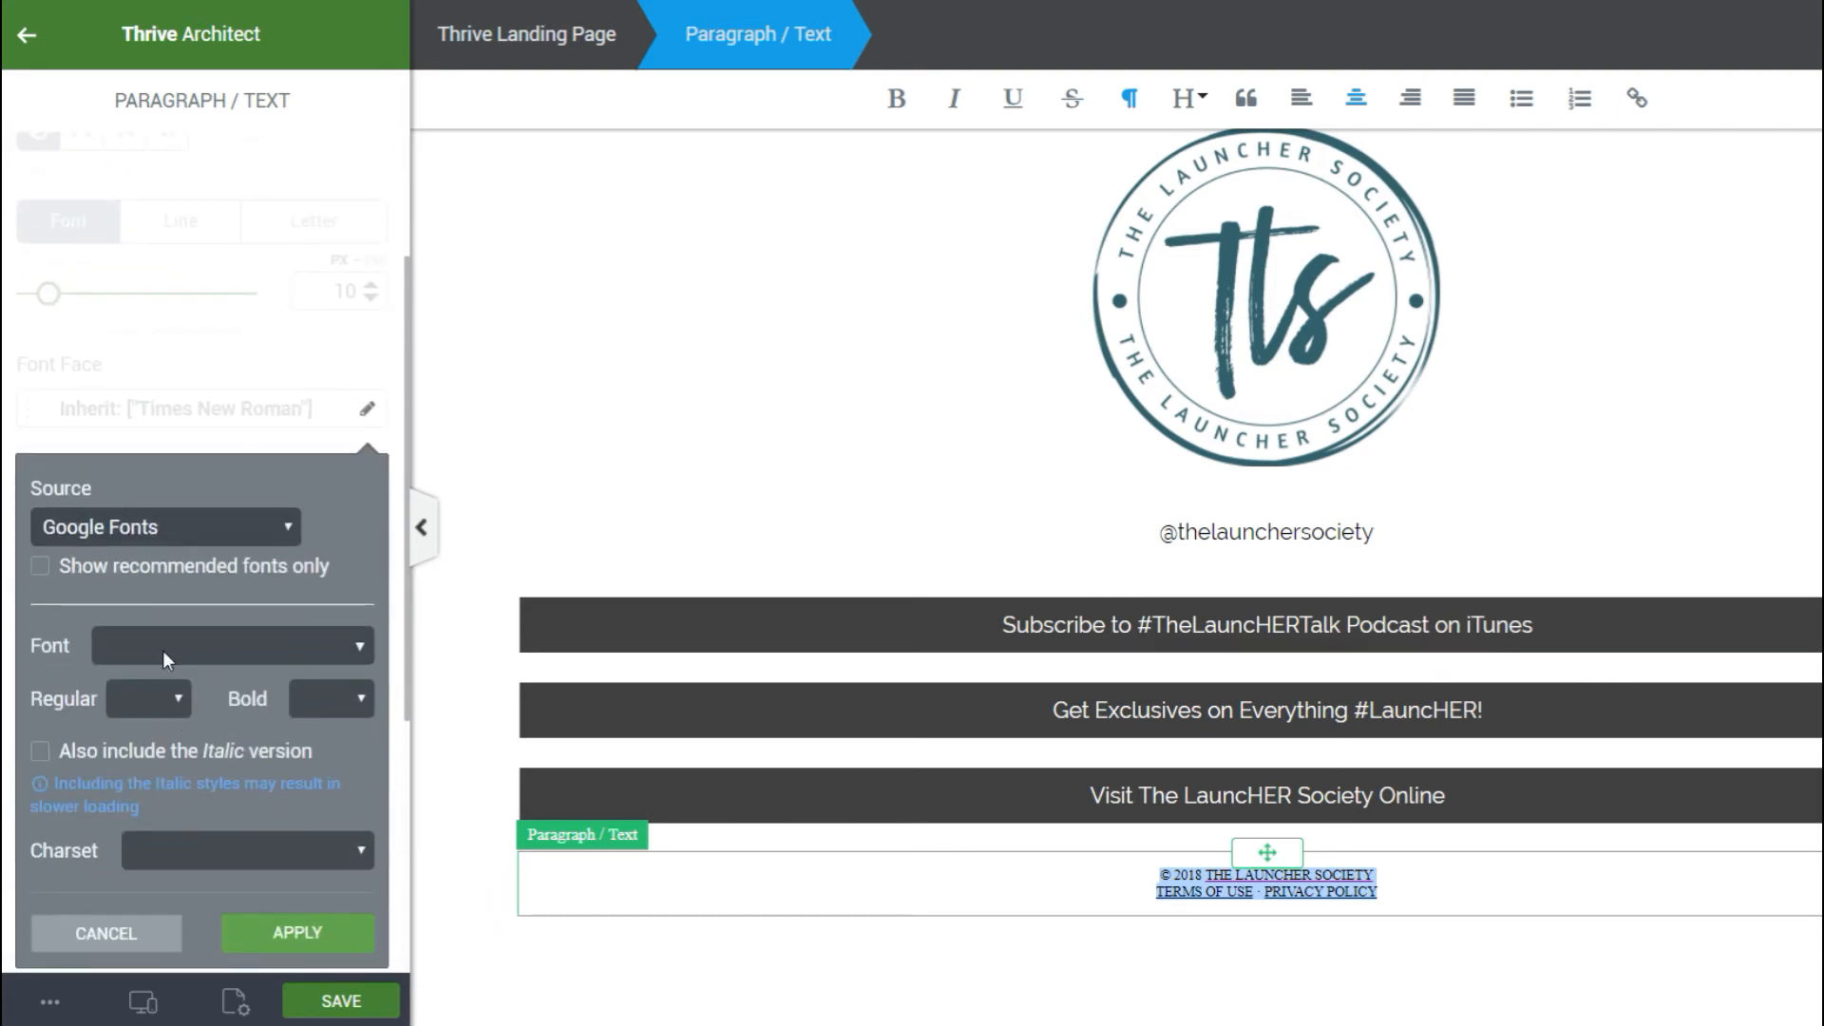
Step: Style the footer as small centred Raleway text
left_click(232, 646)
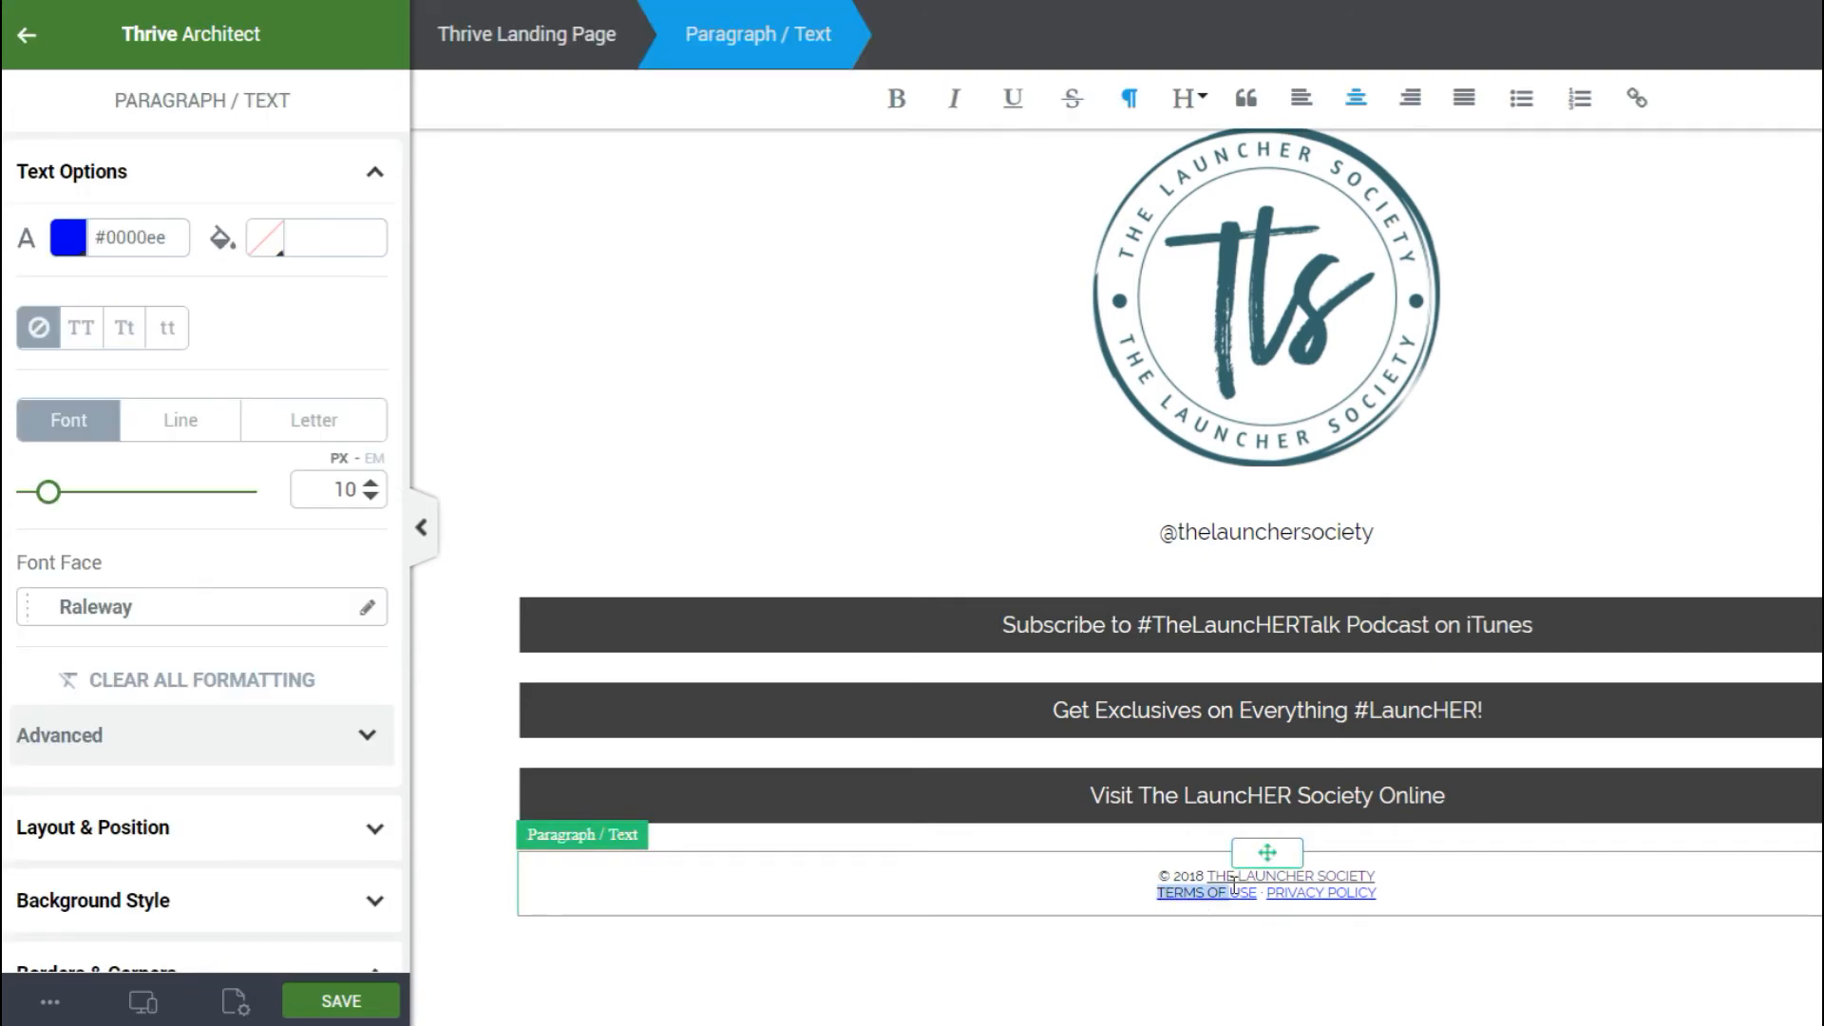
left_click(1205, 893)
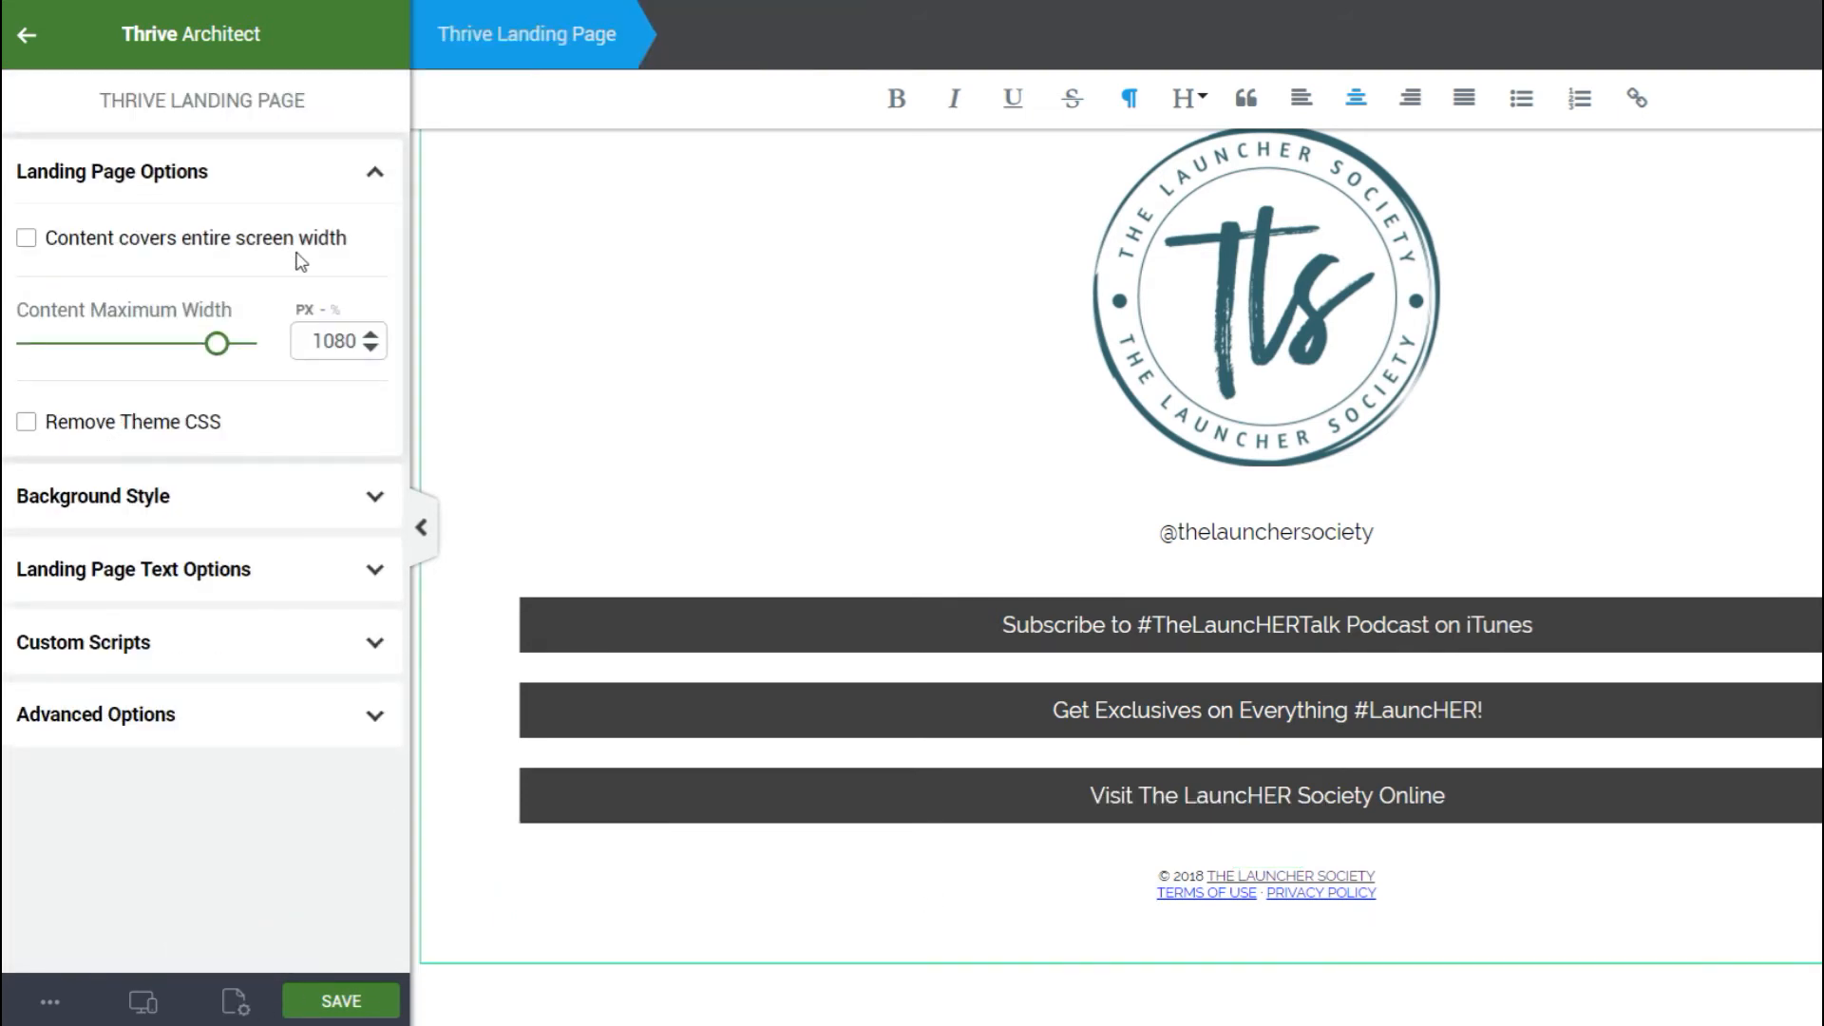
Step: Set the page-wide hyperlink colour to charcoal #404040
left_click(133, 569)
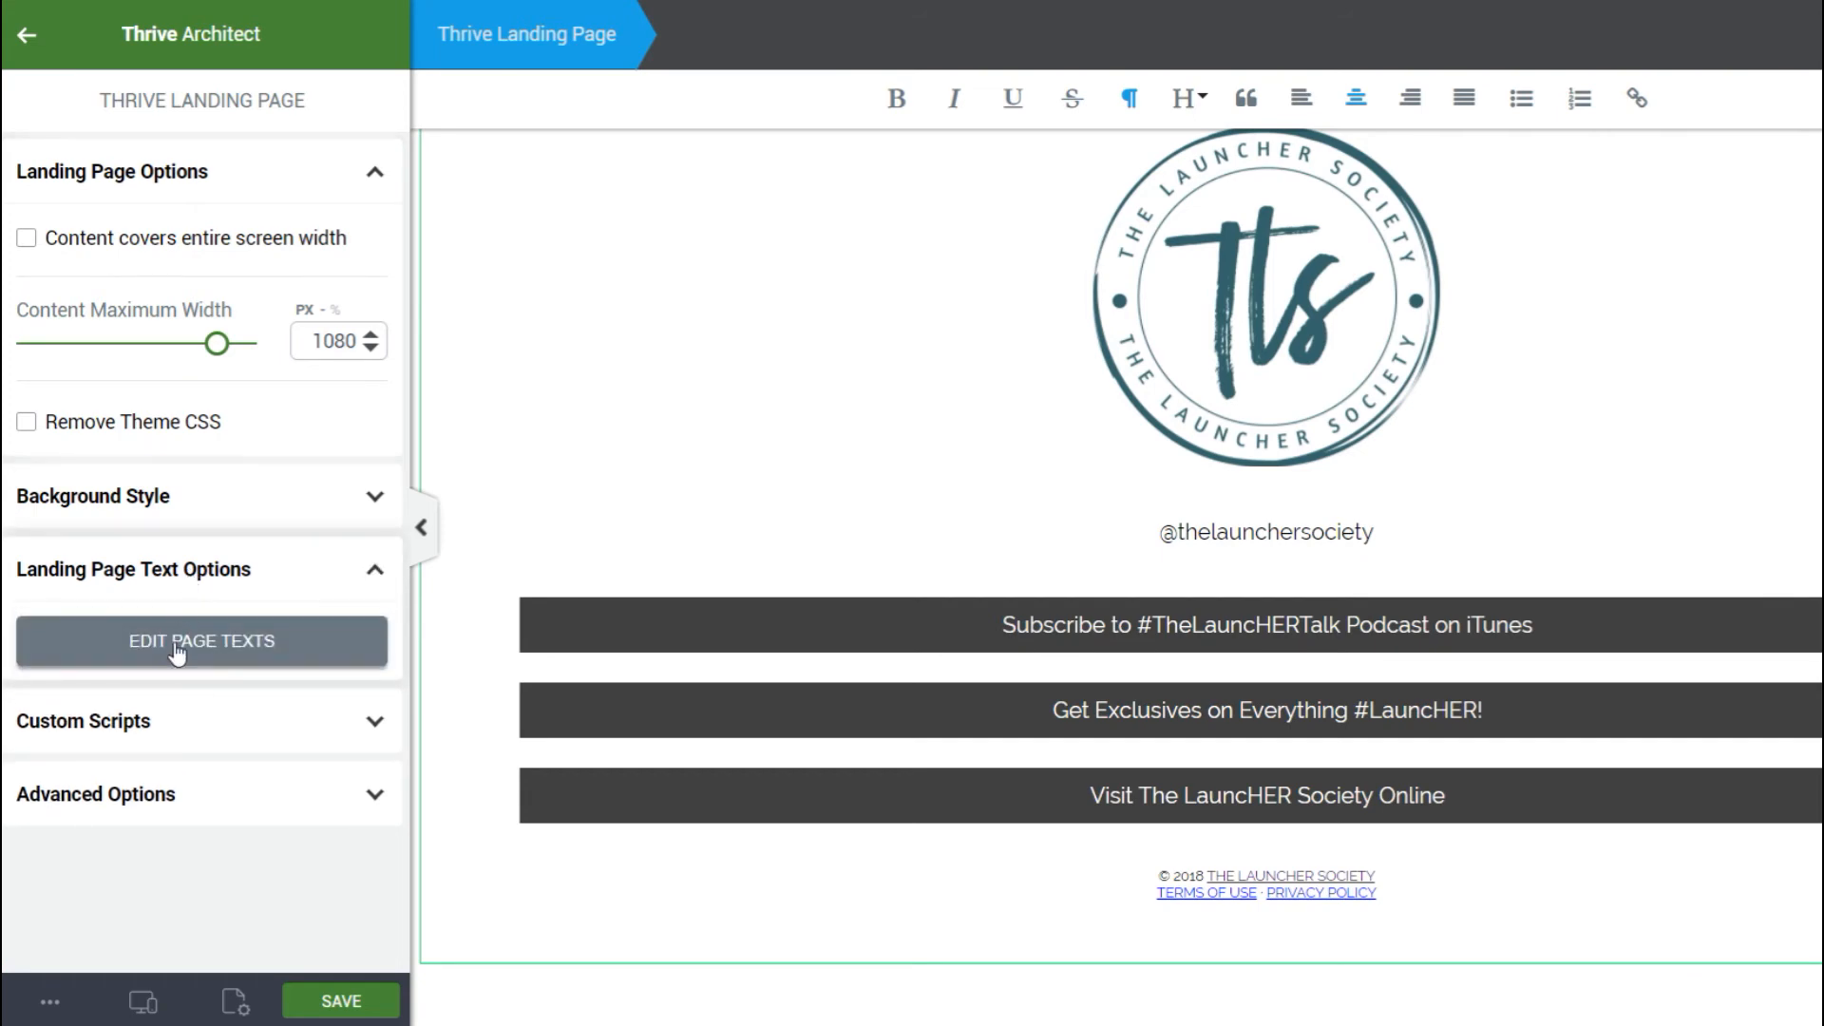
left_click(201, 640)
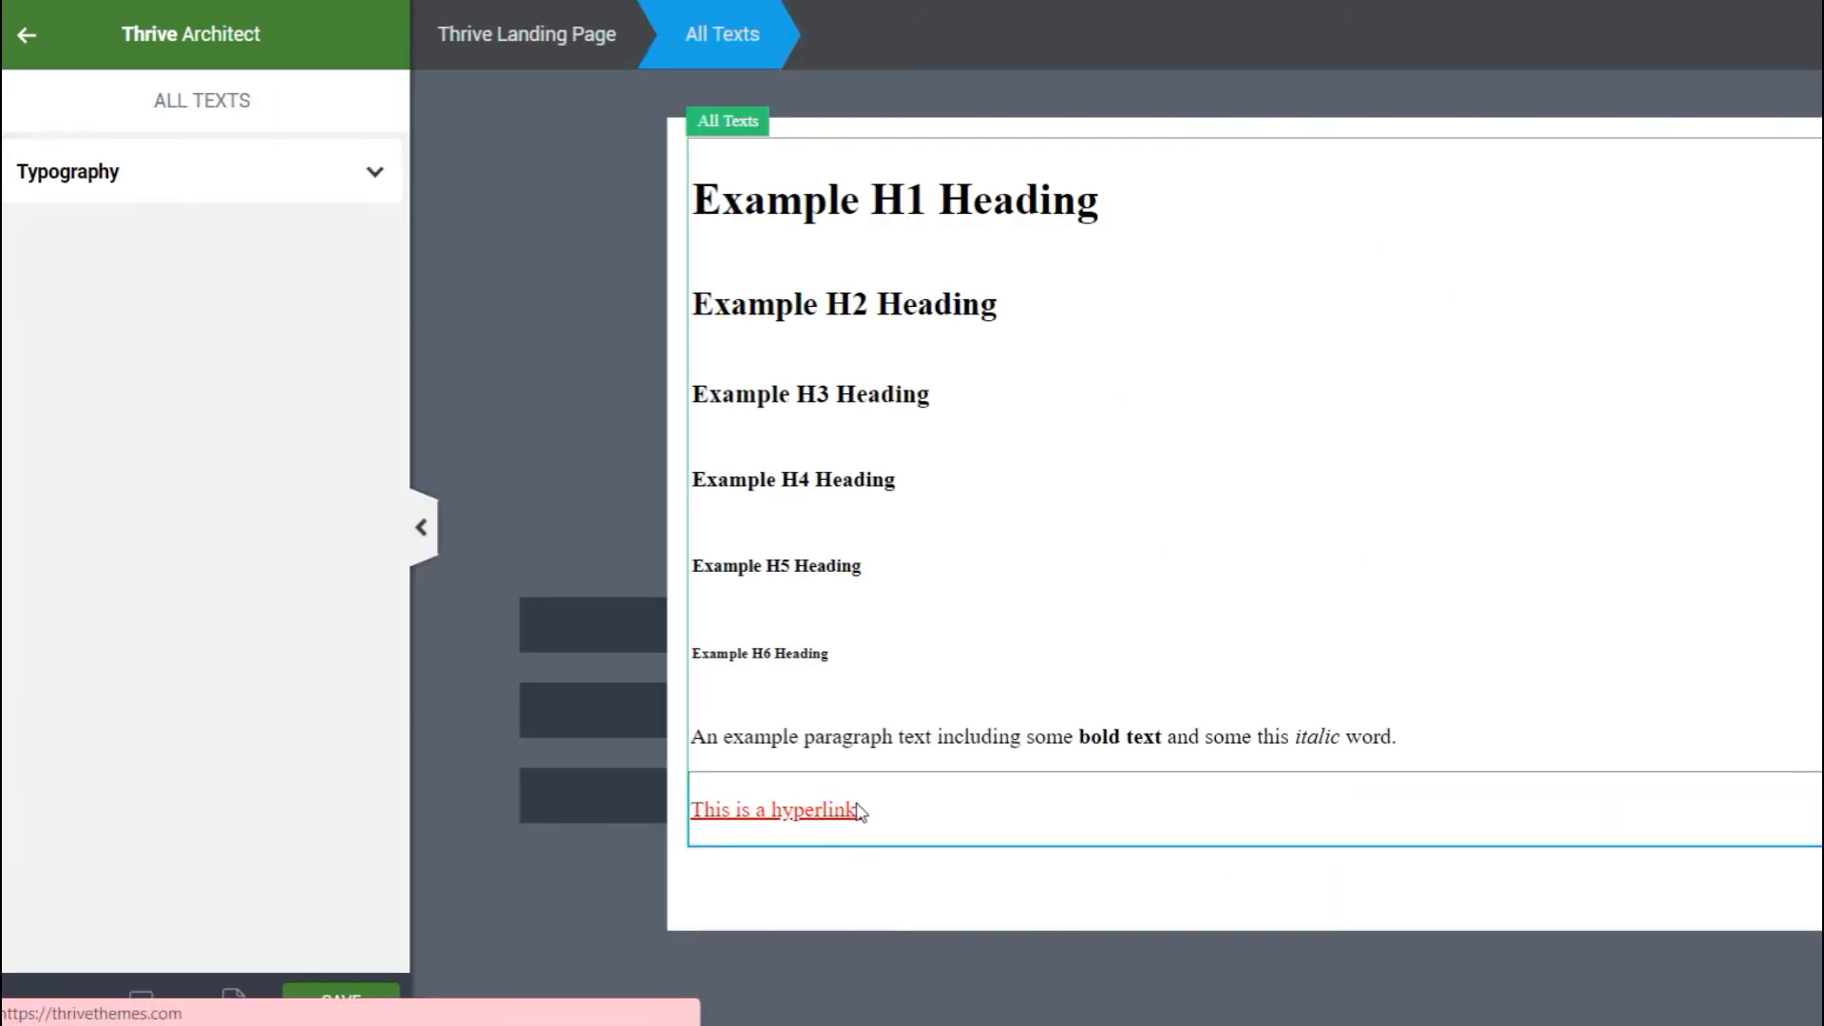
left_click(773, 809)
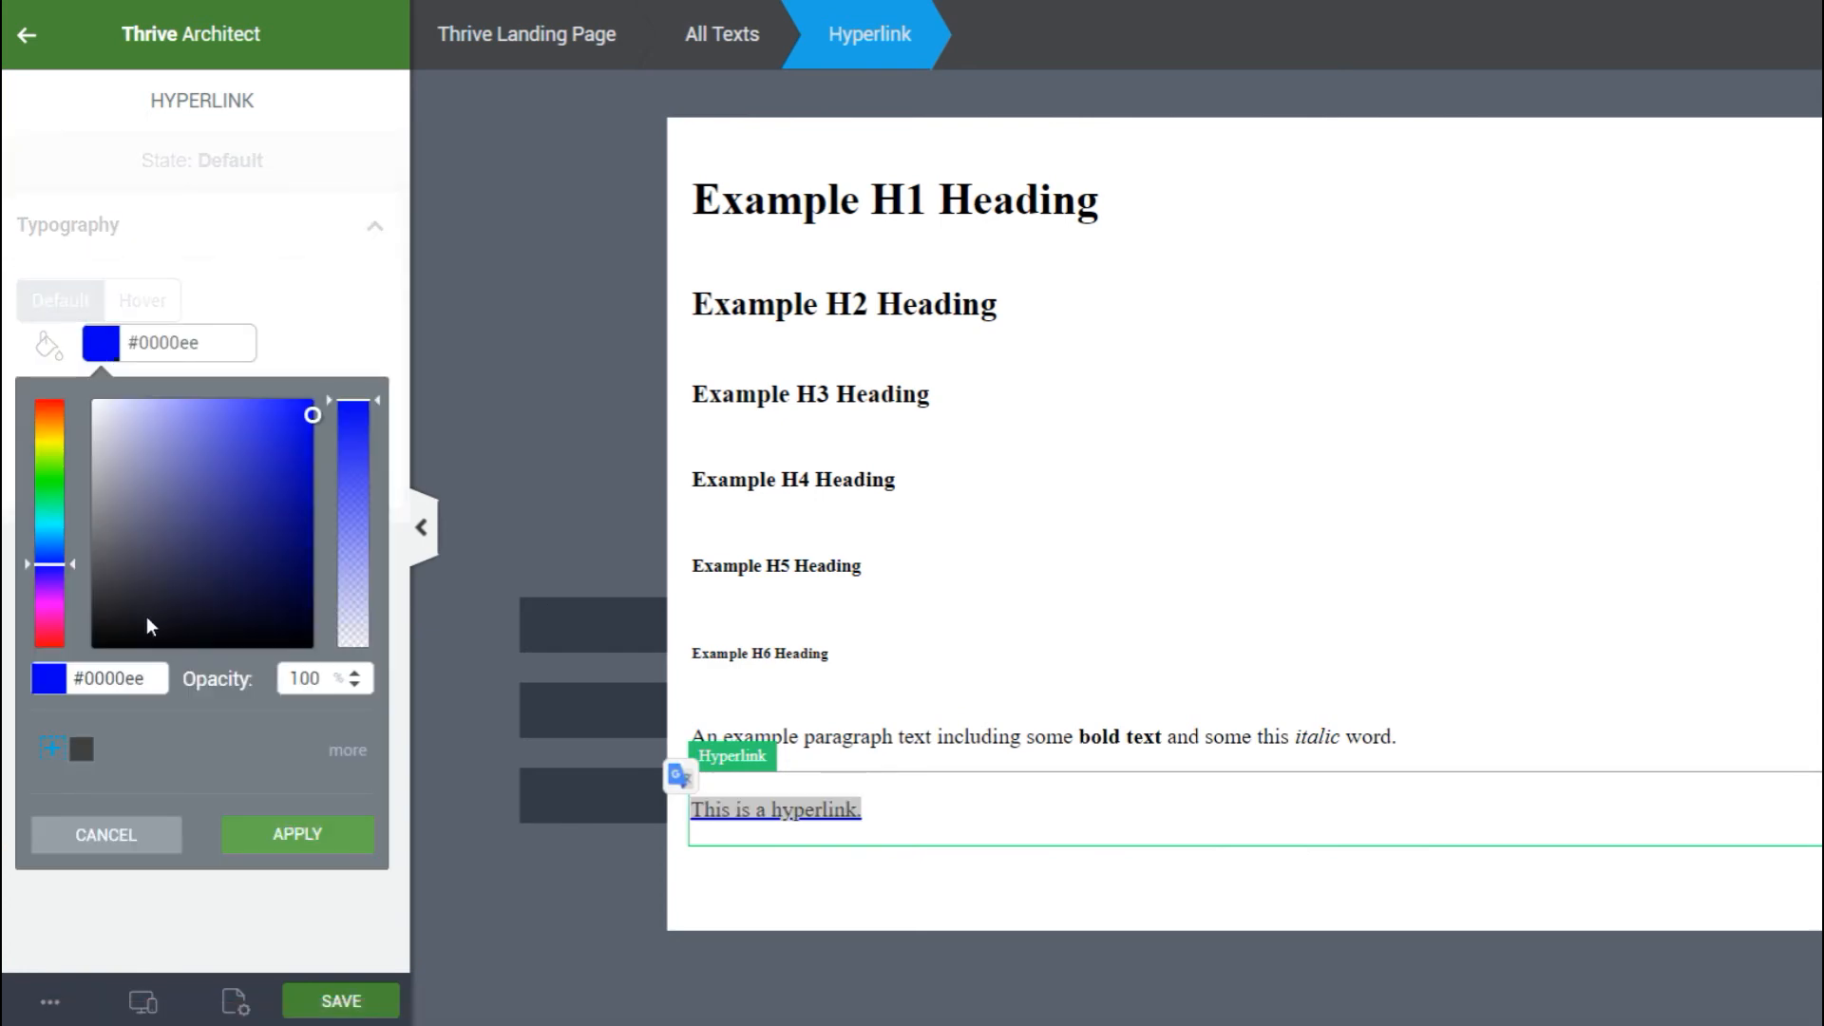
left_click(105, 834)
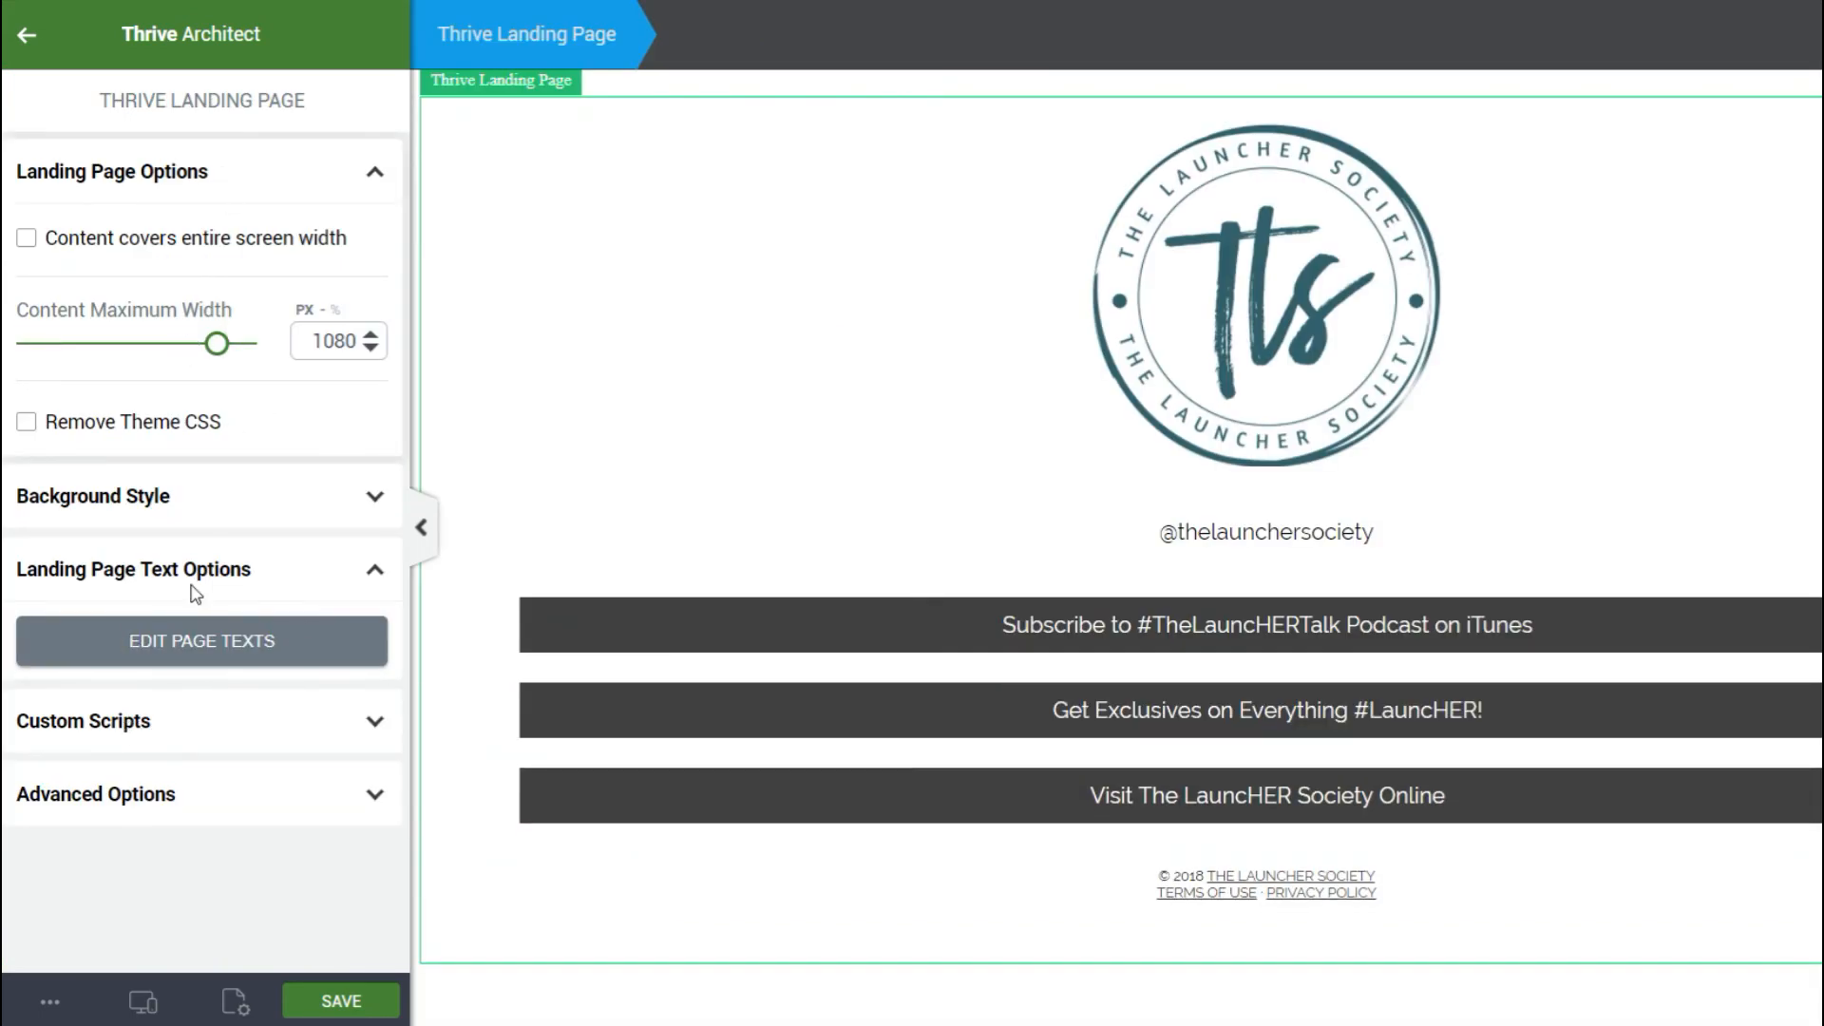
Step: Make page-wide links bold with no underline and save the page
left_click(202, 640)
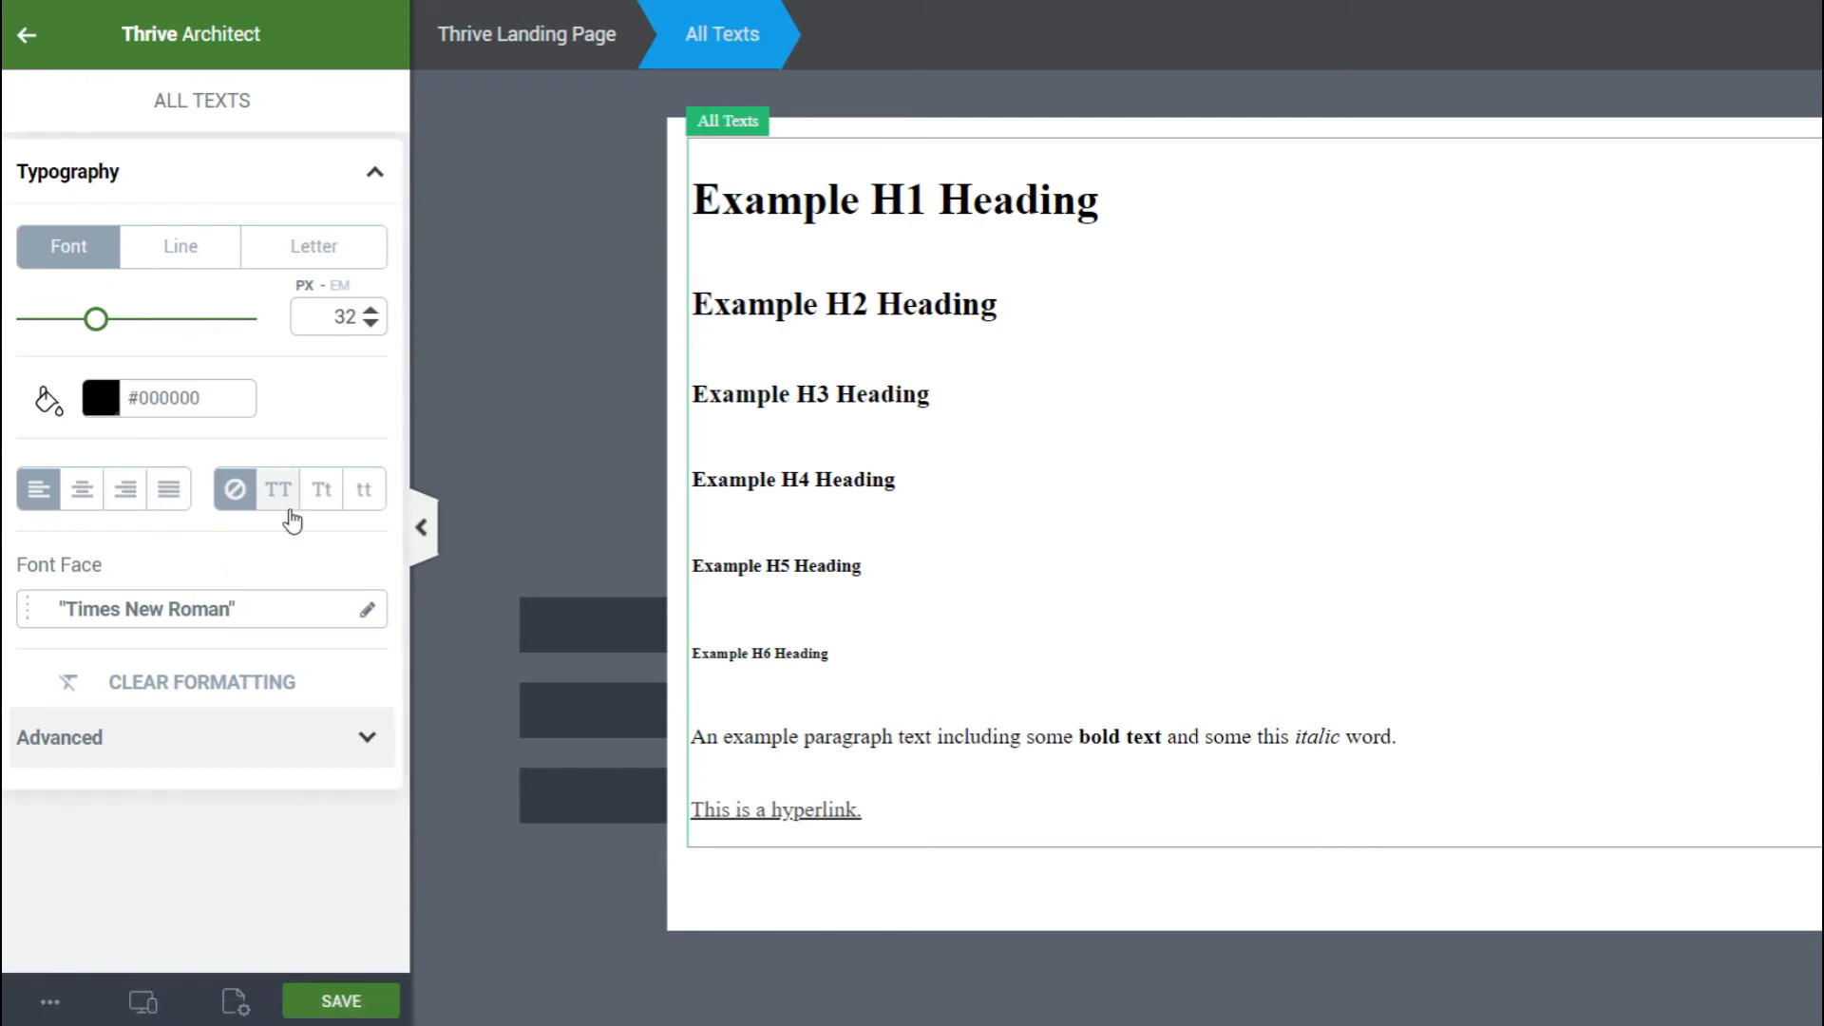
left_click(773, 810)
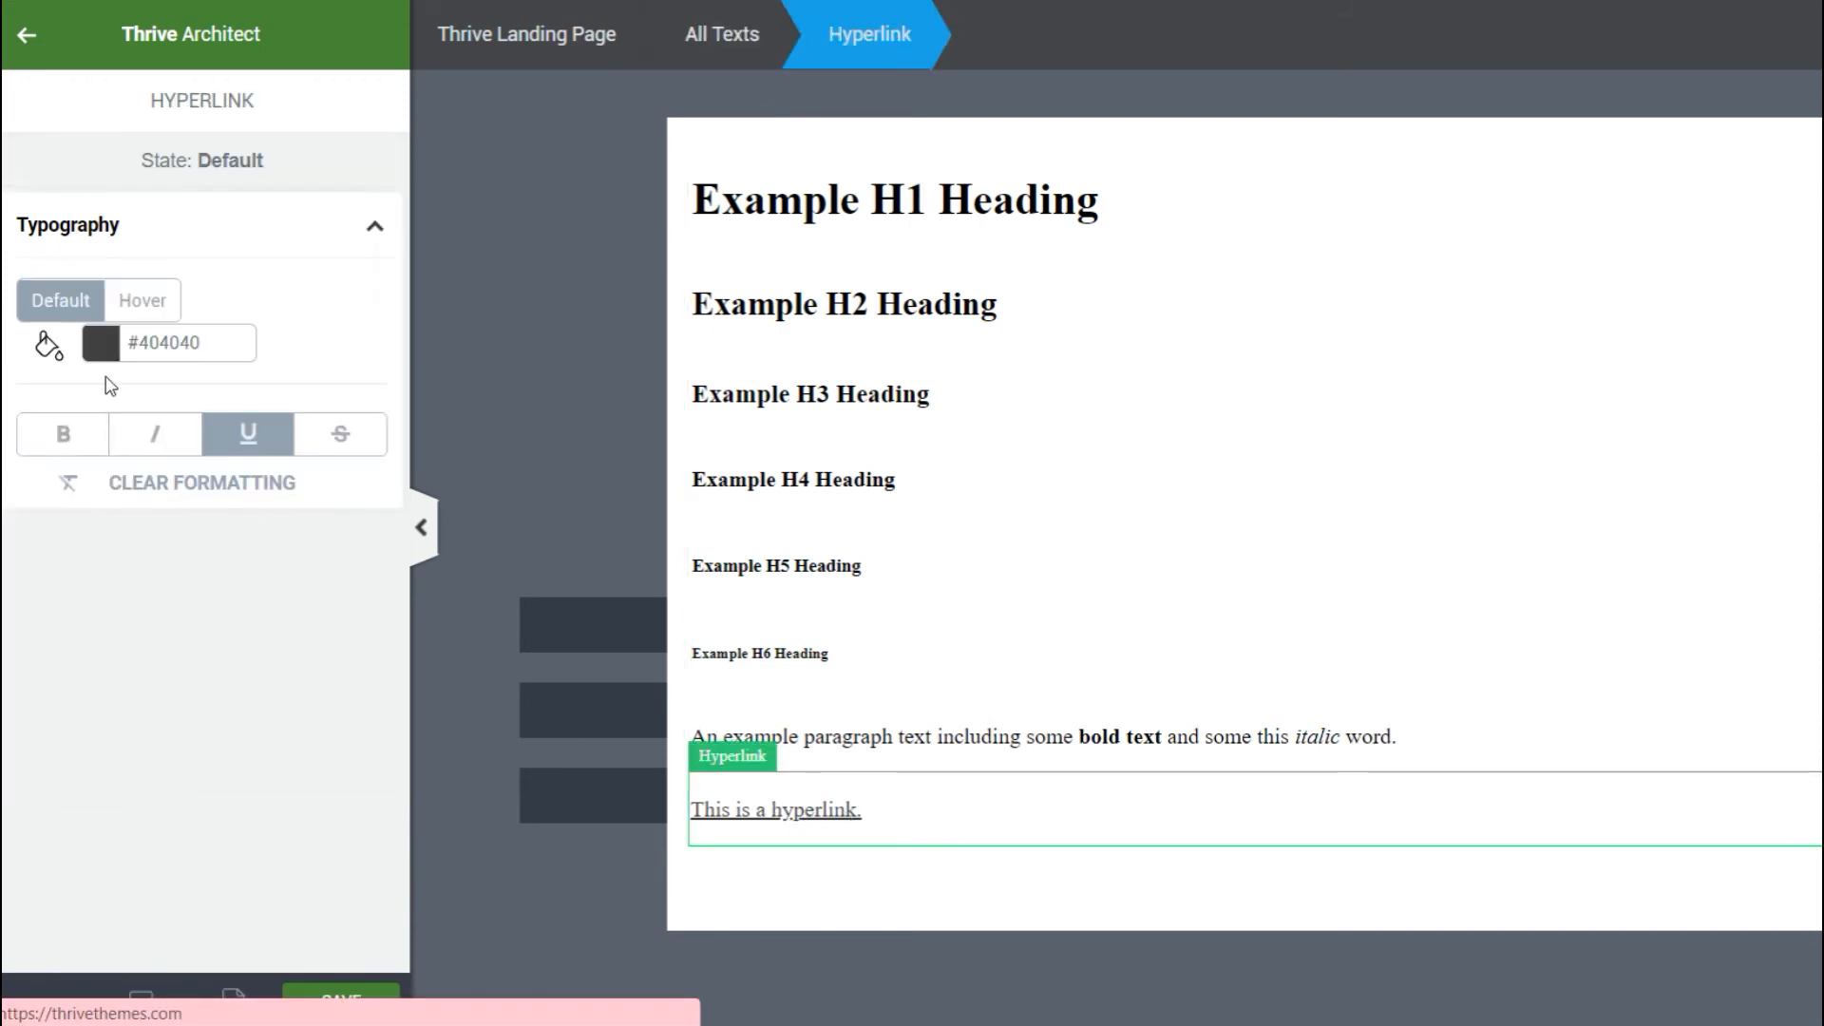
left_click(247, 433)
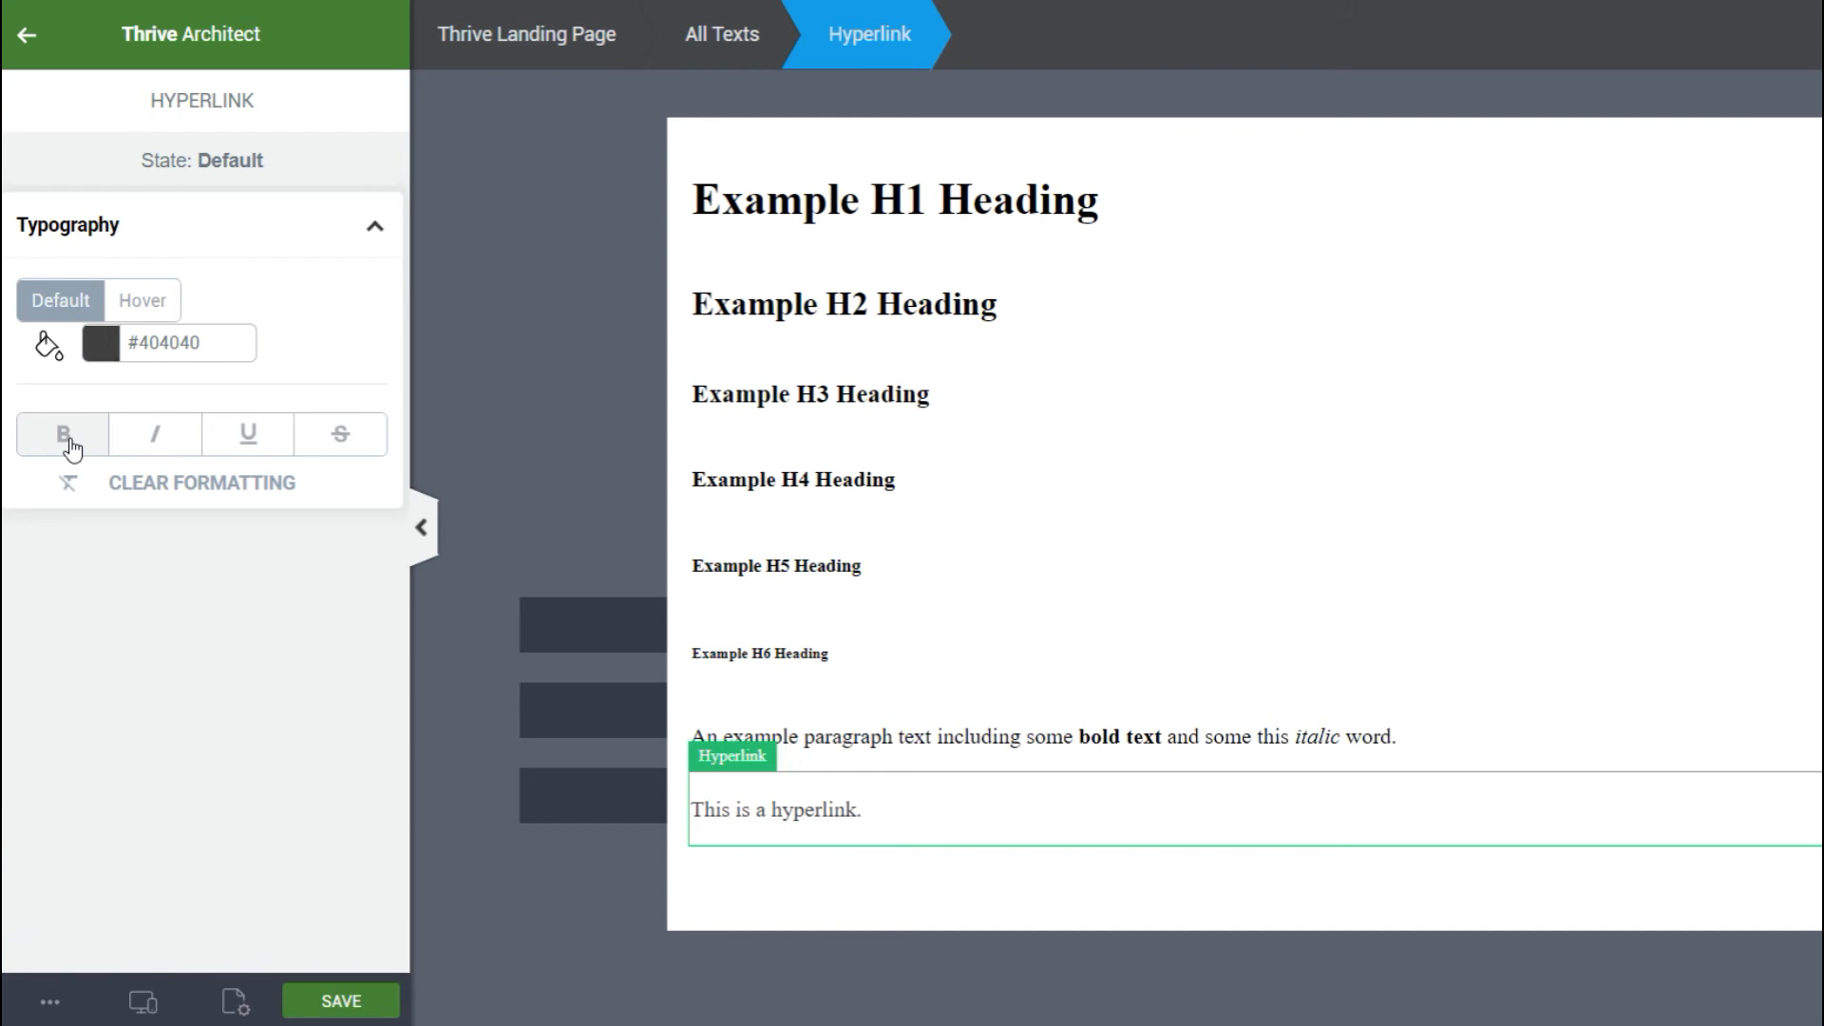
left_click(61, 434)
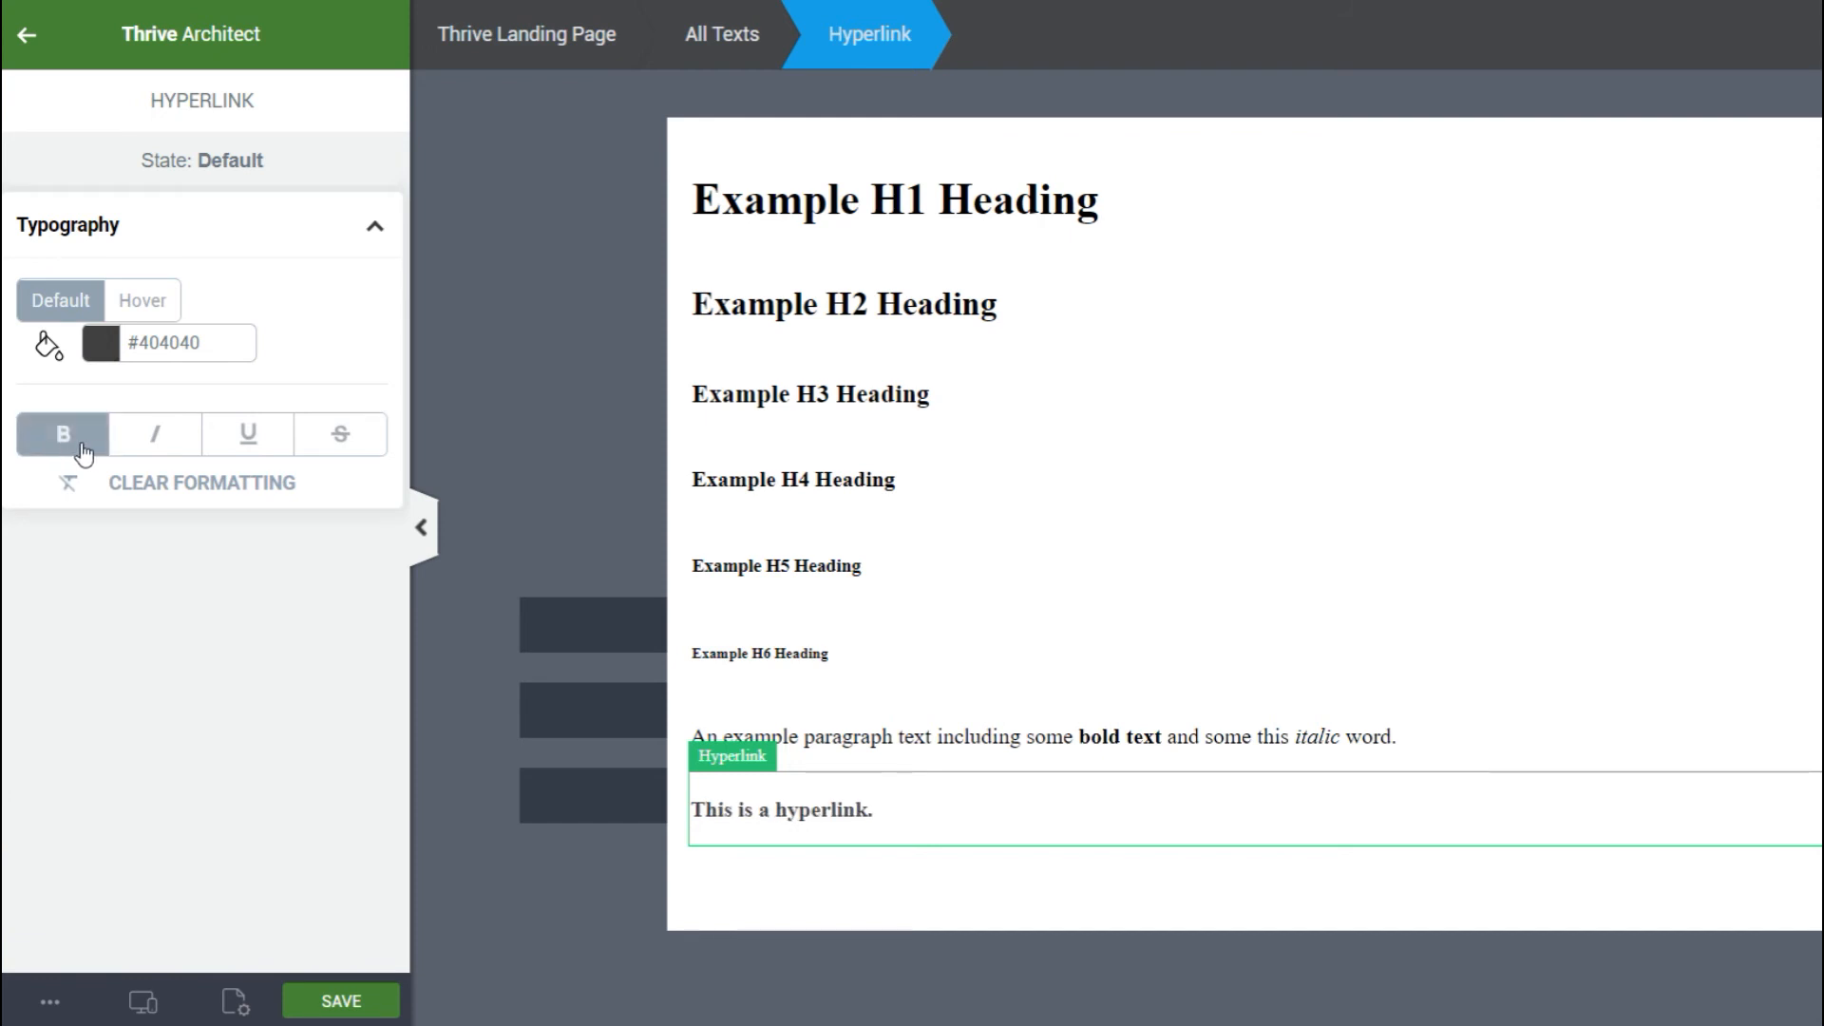
left_click(63, 433)
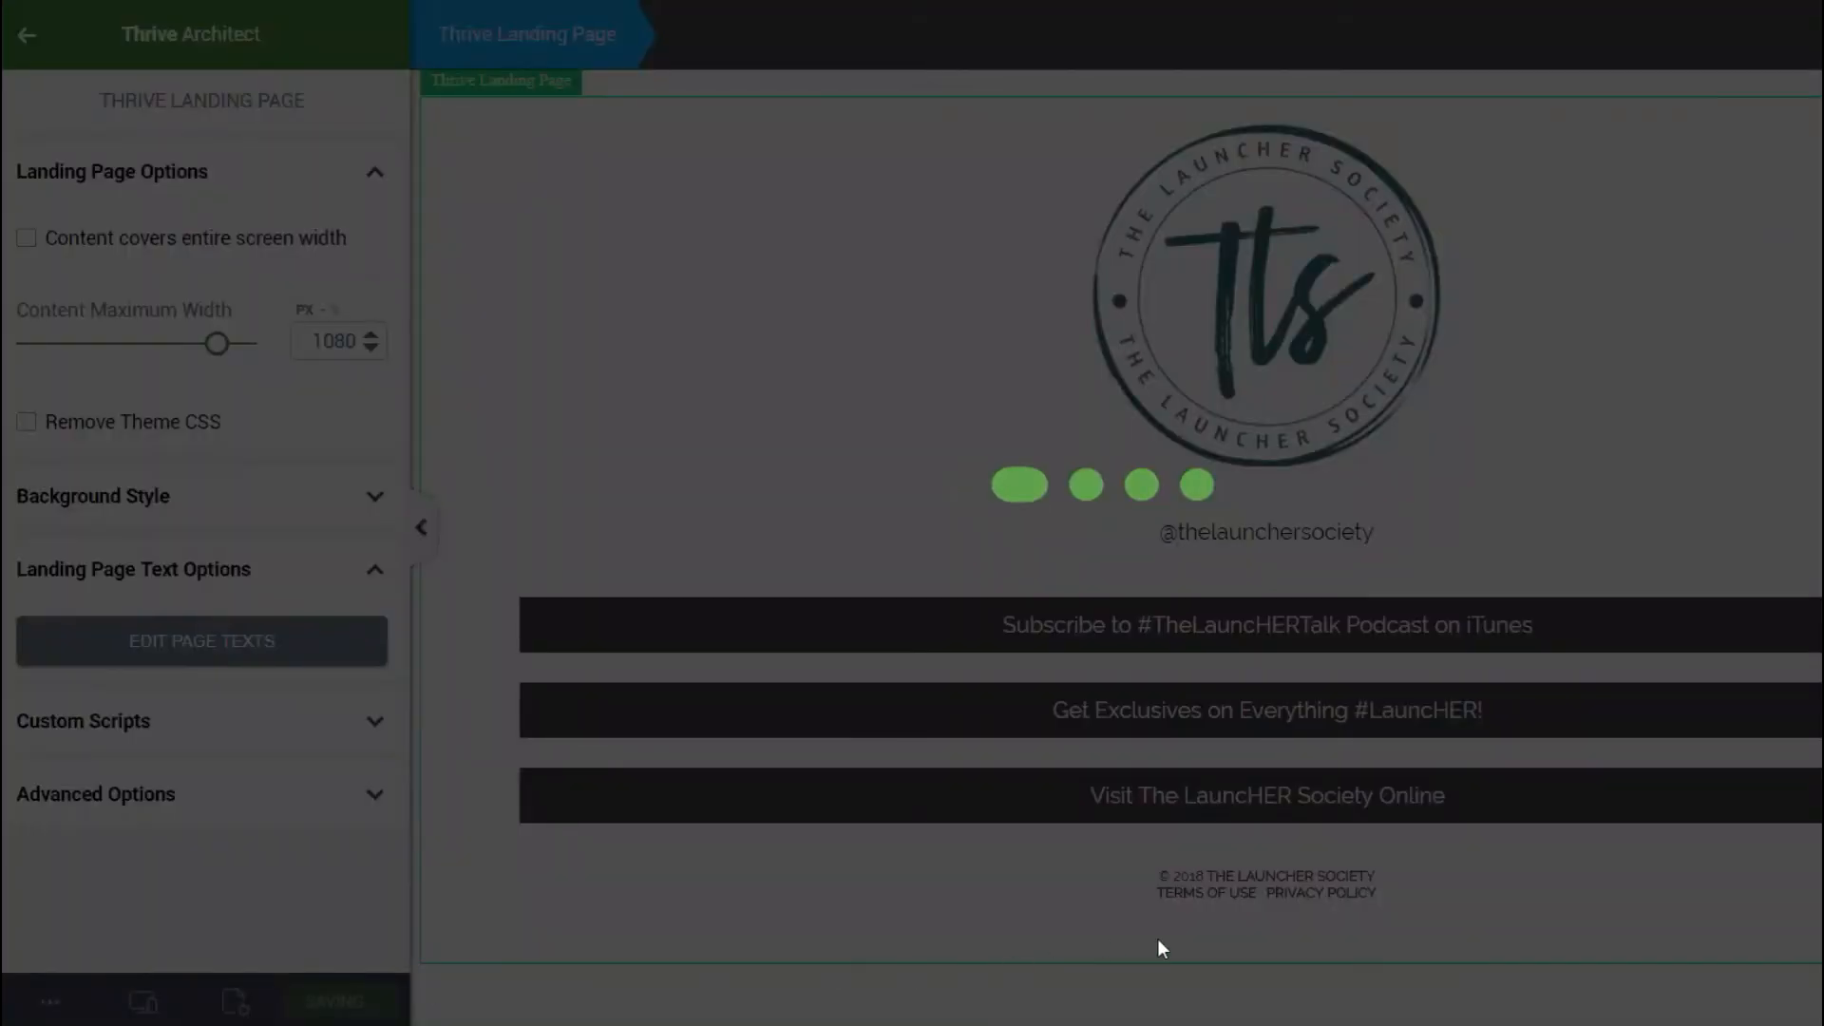
Step: Join the footer's copyright and policy links onto one line with a divider, then save
left_click(340, 1002)
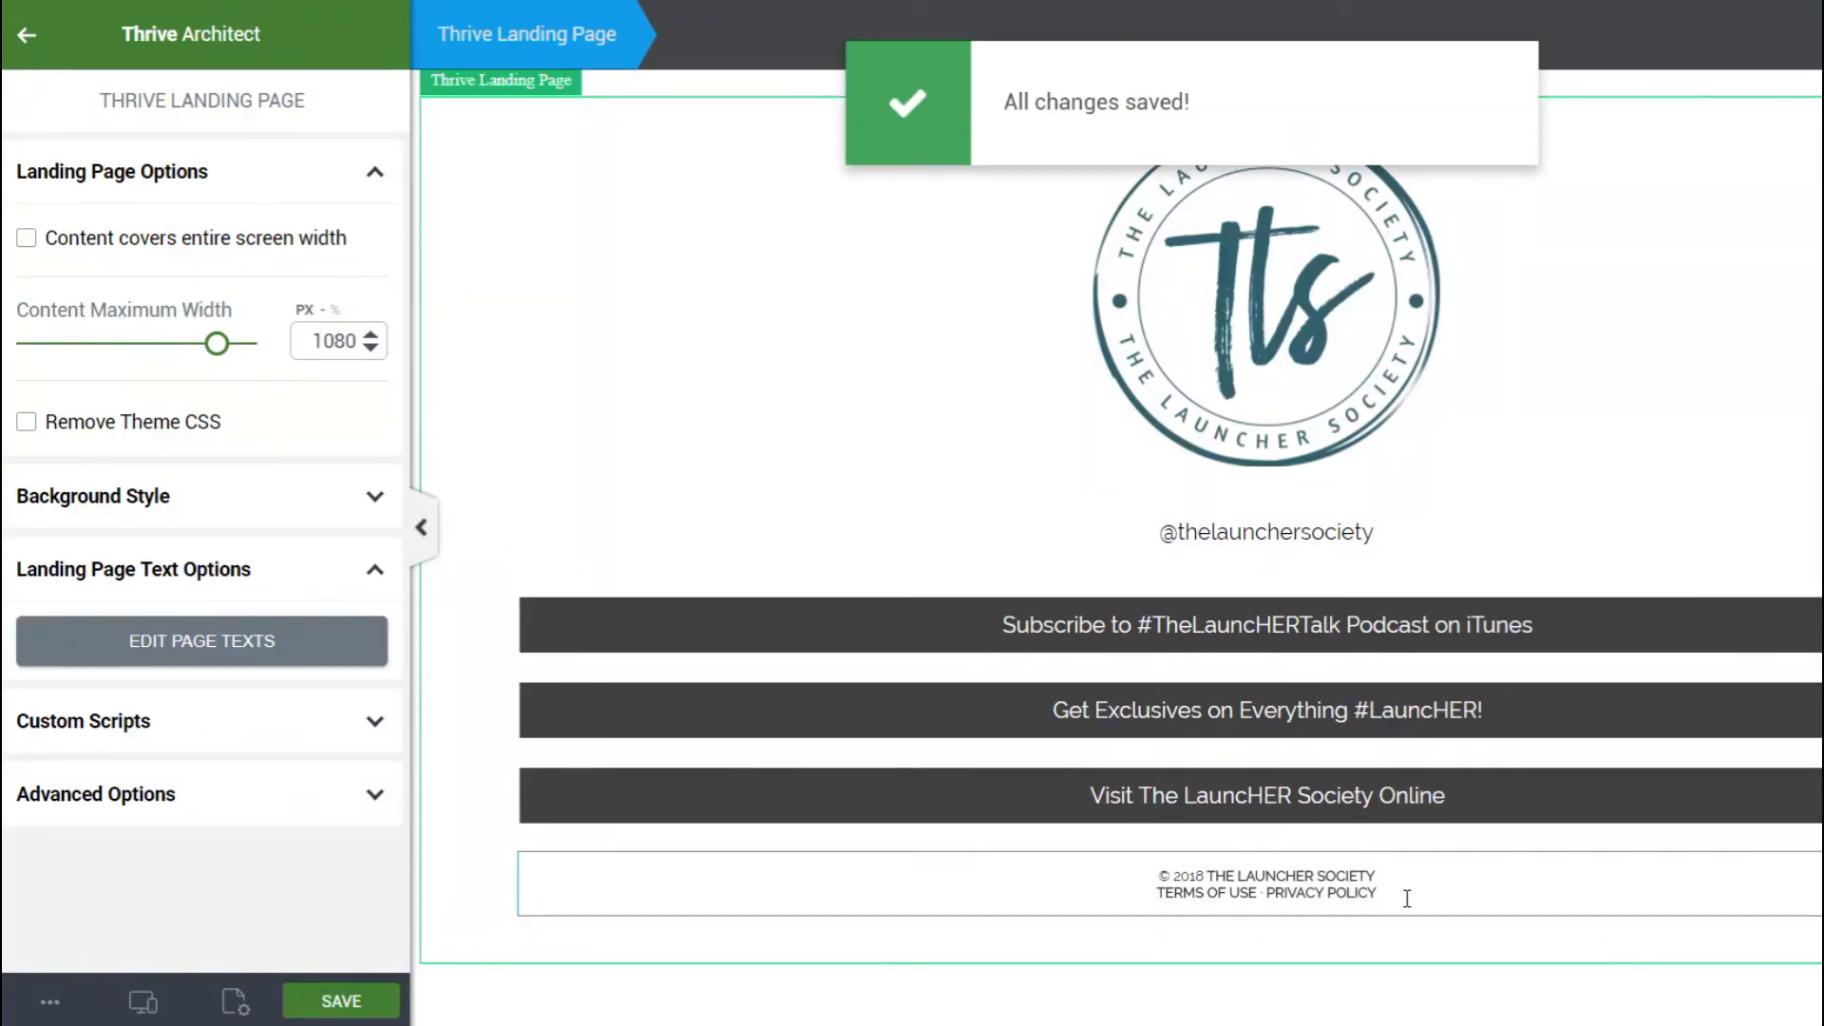
left_click(1265, 884)
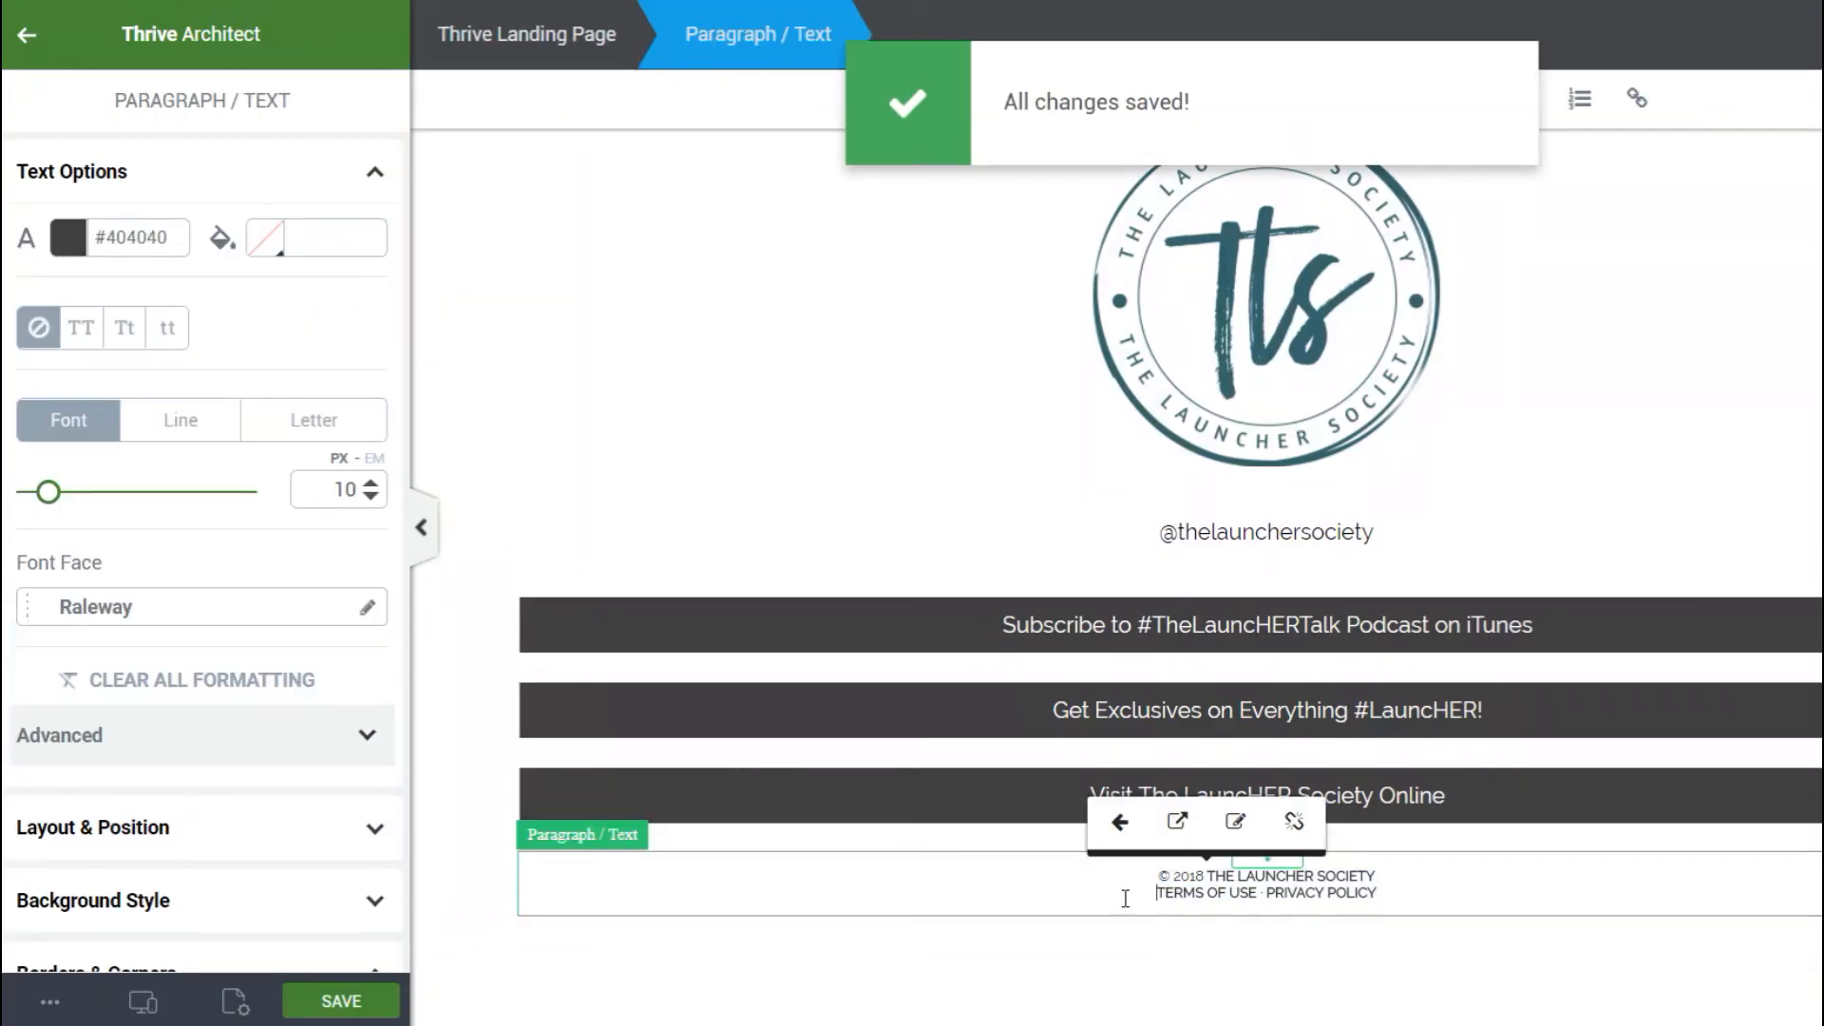
left_click(1172, 893)
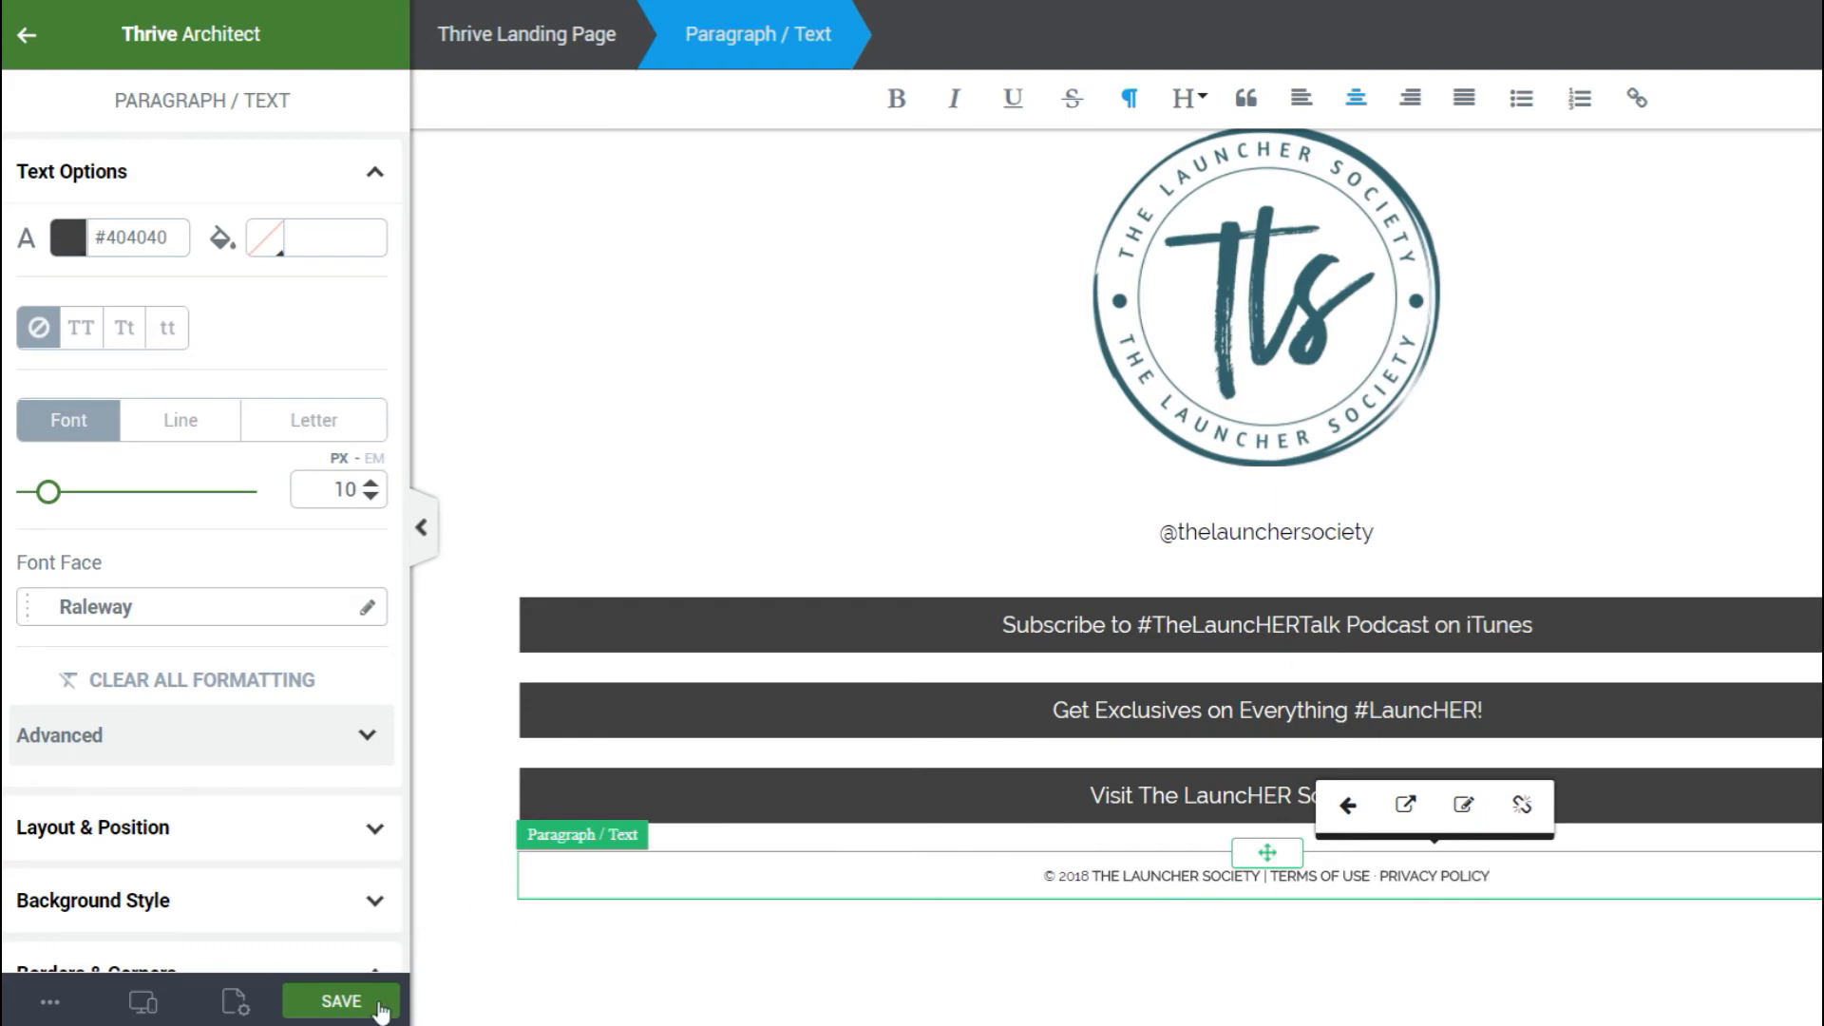
left_click(338, 1001)
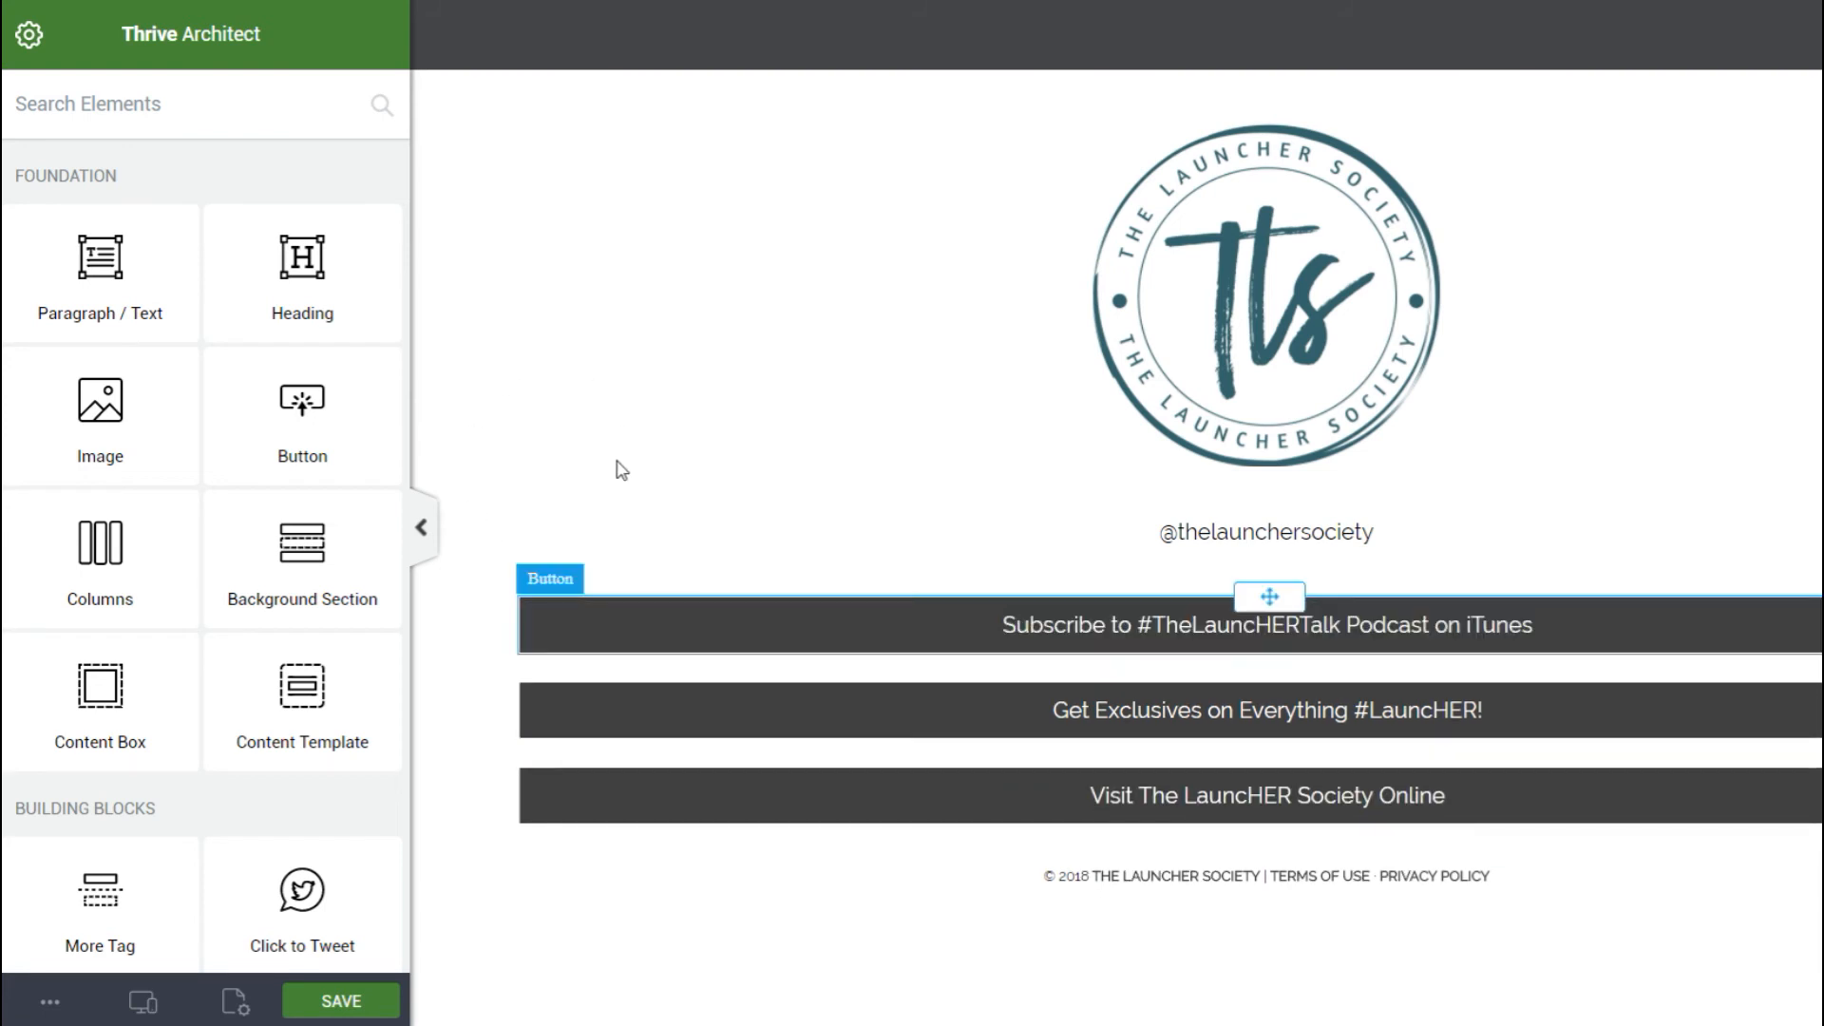
left_click(800, 300)
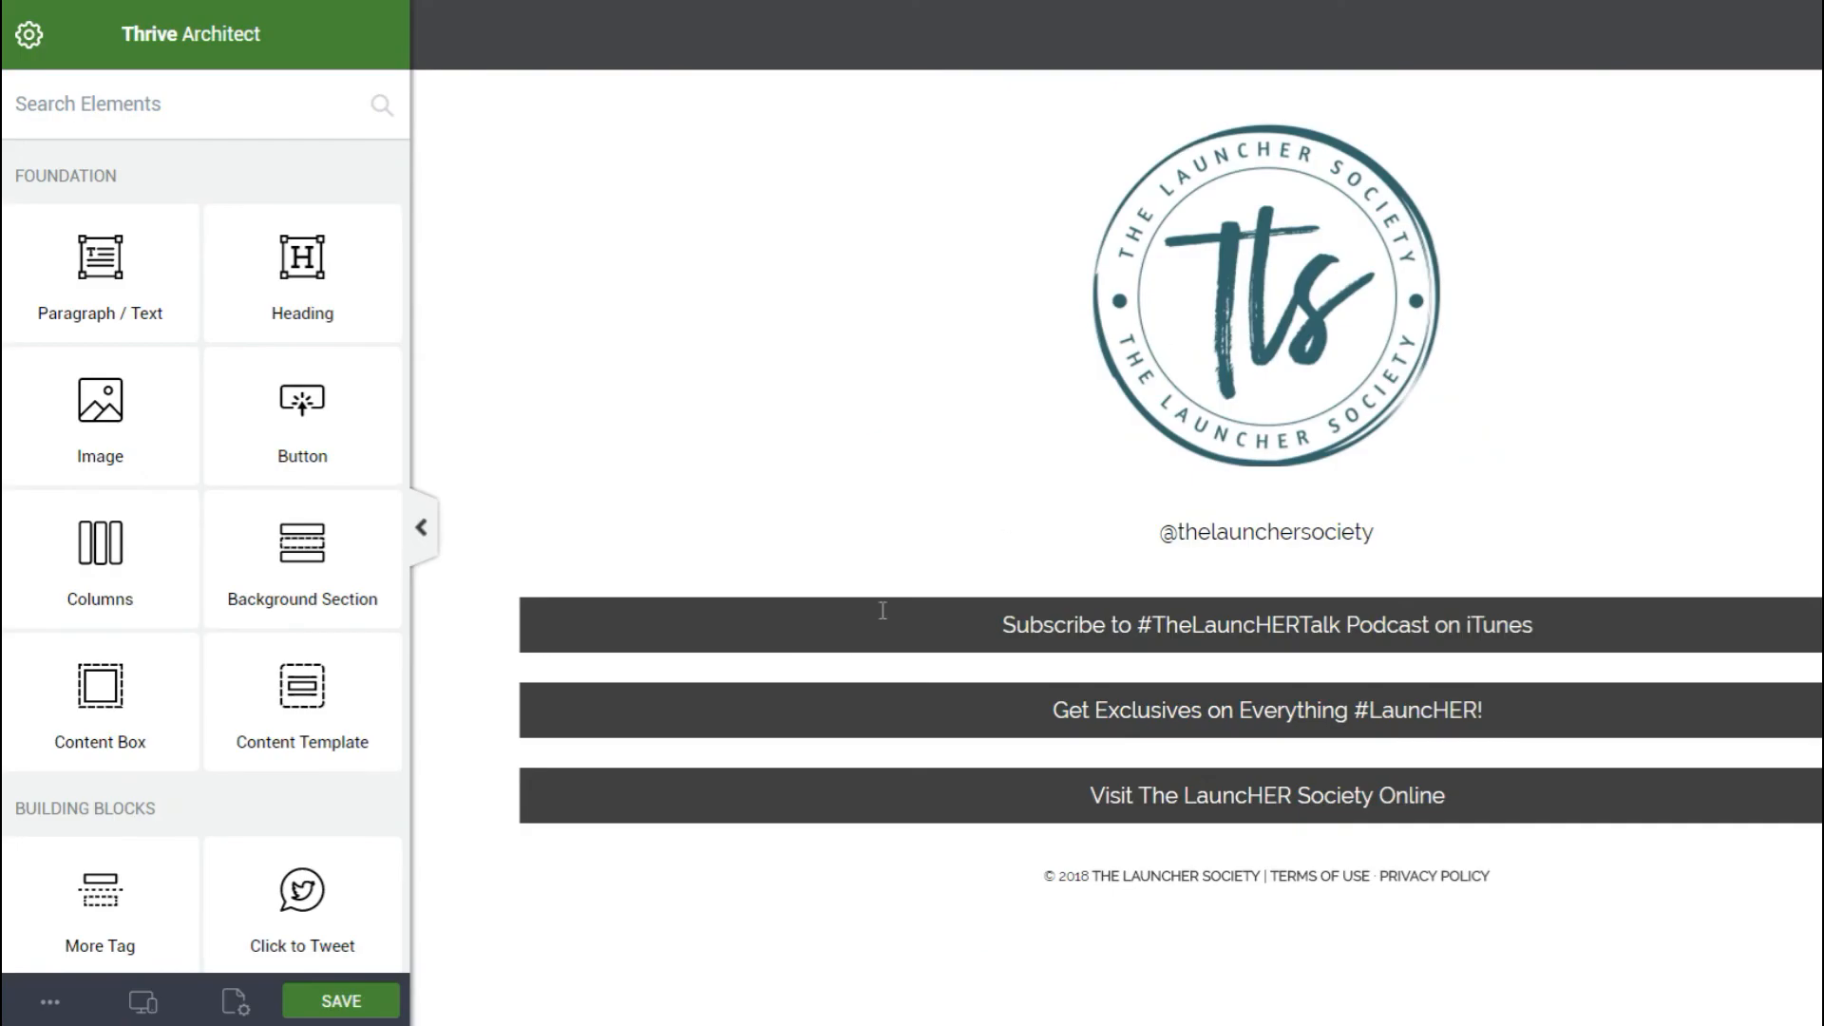
mouse_move(237, 1001)
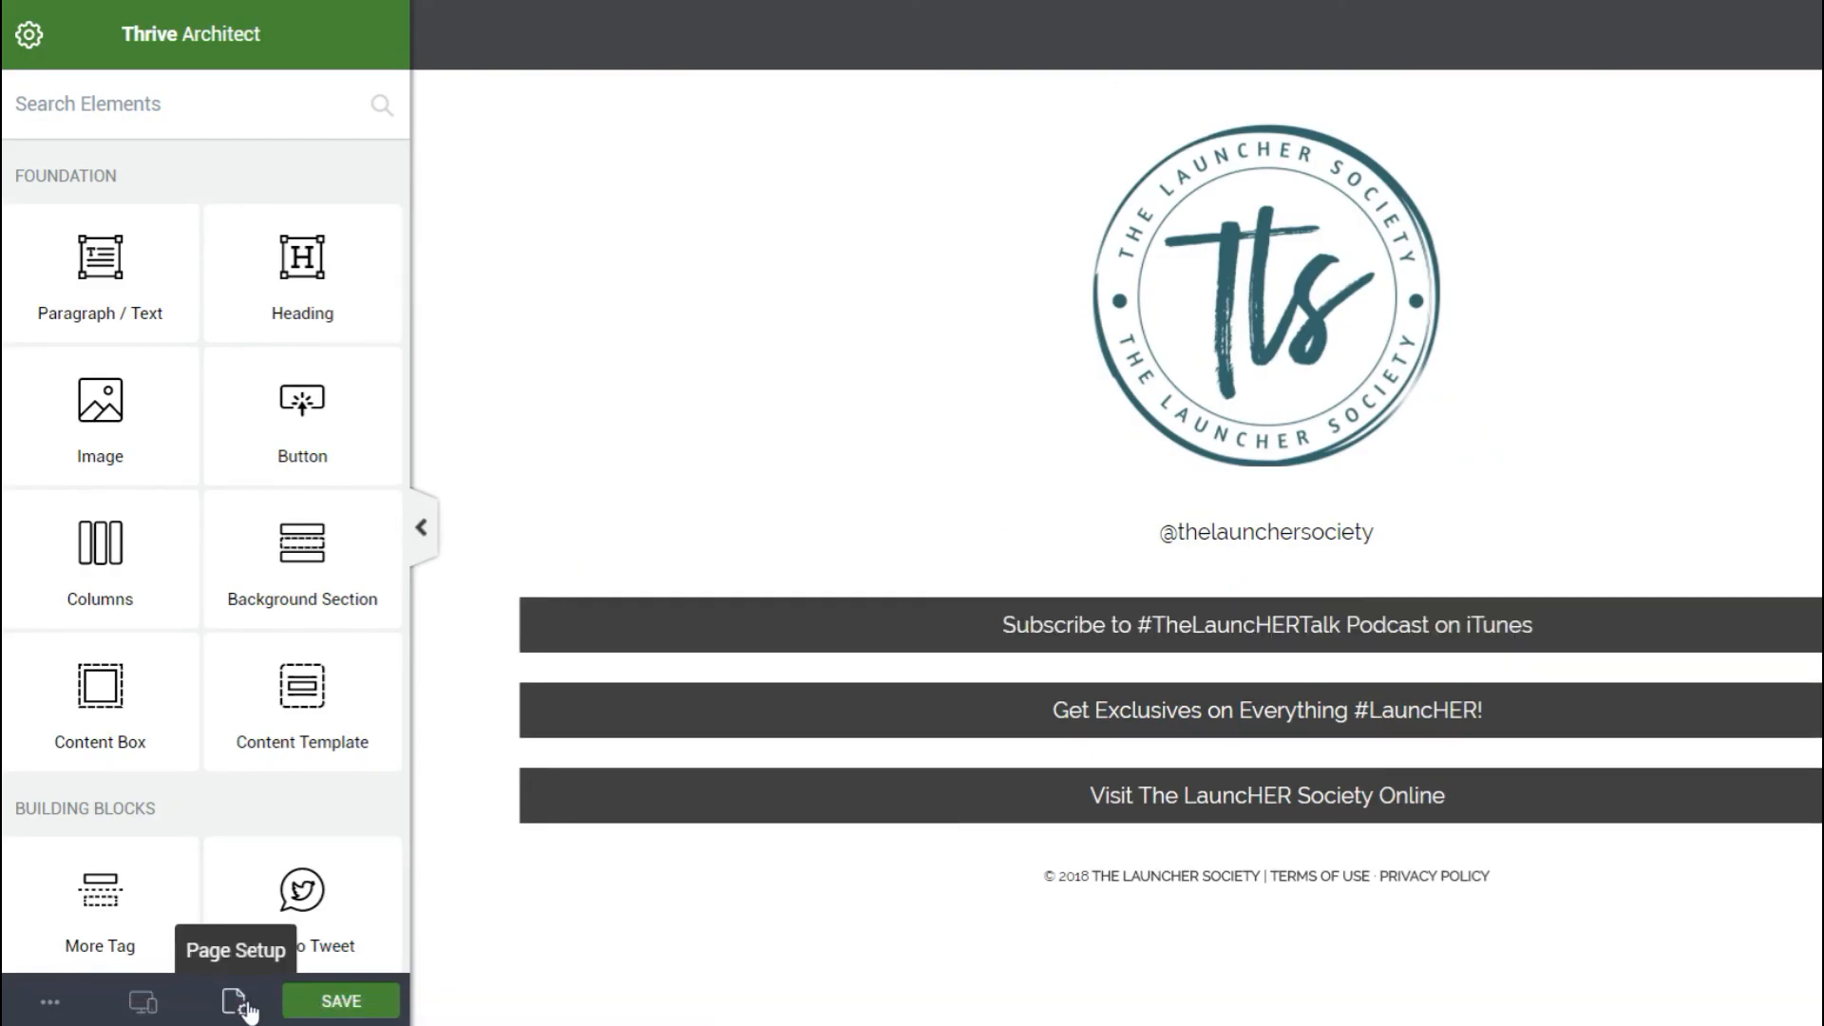
Step: Narrow the landing page's Content Maximum Width to 680 px in Landing Page Settings
left_click(234, 1001)
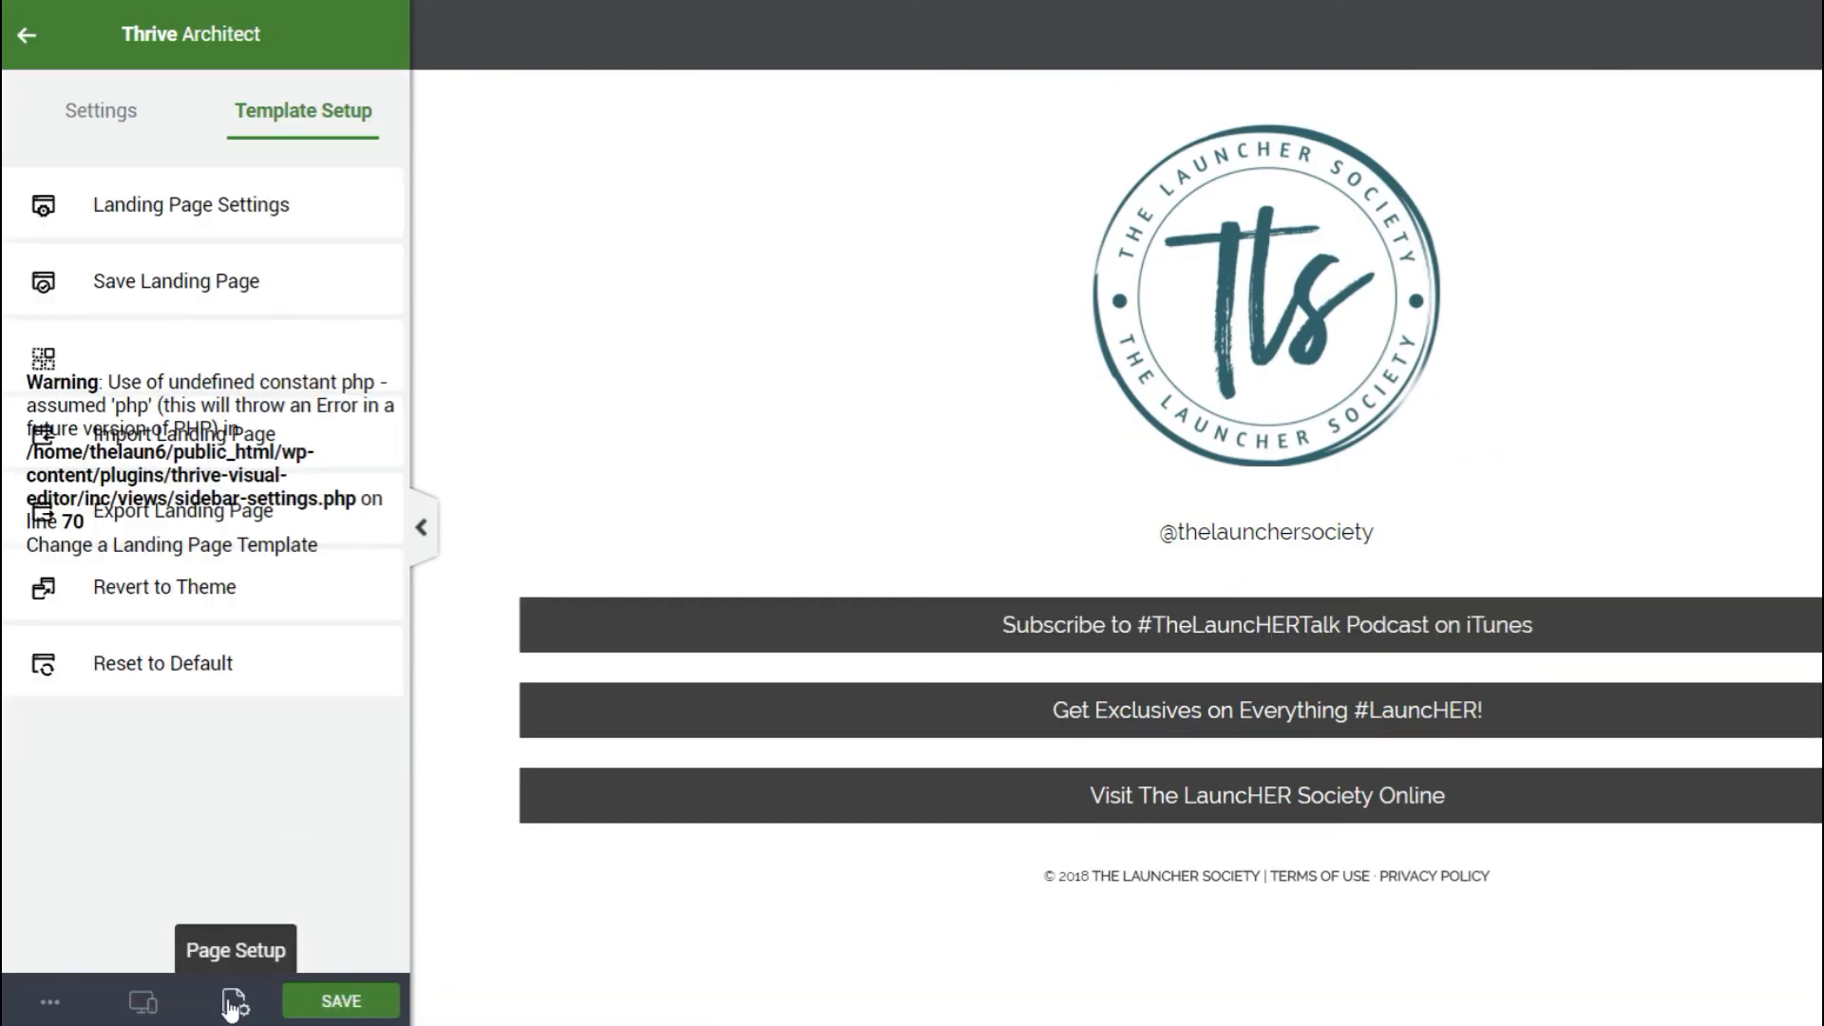
left_click(232, 1001)
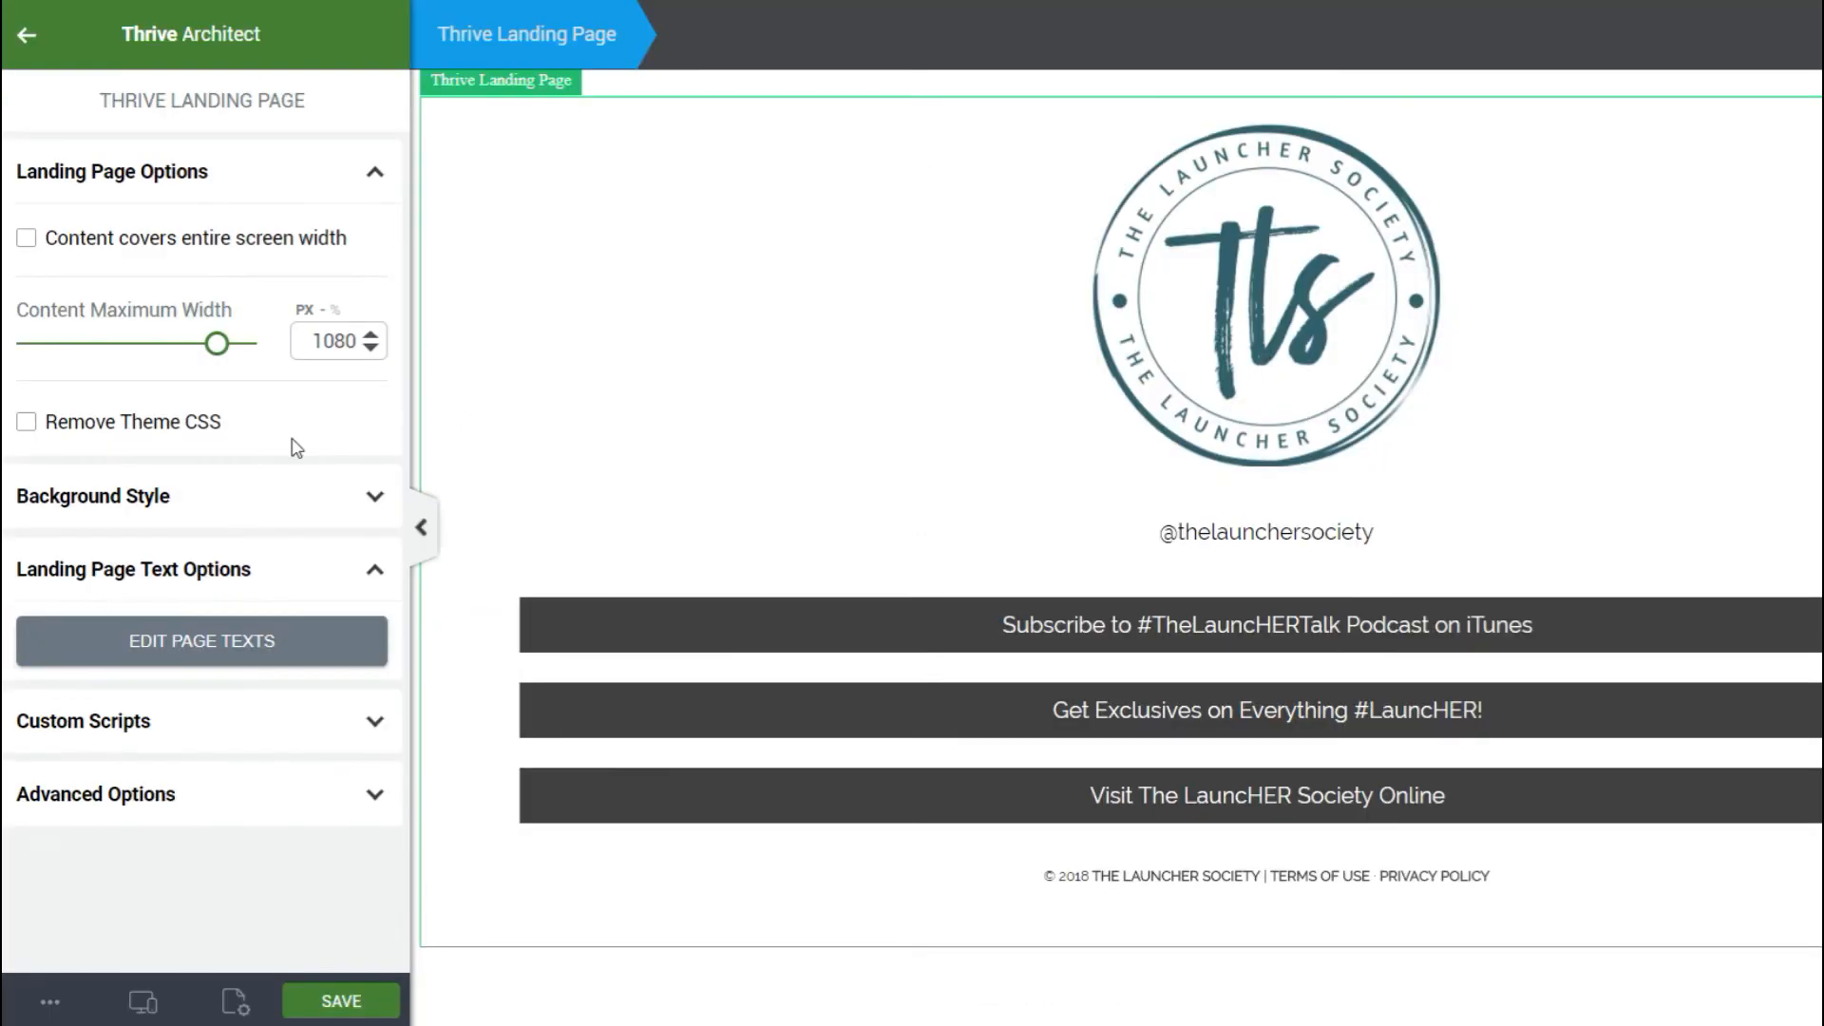
left_click_drag(215, 342, 205, 344)
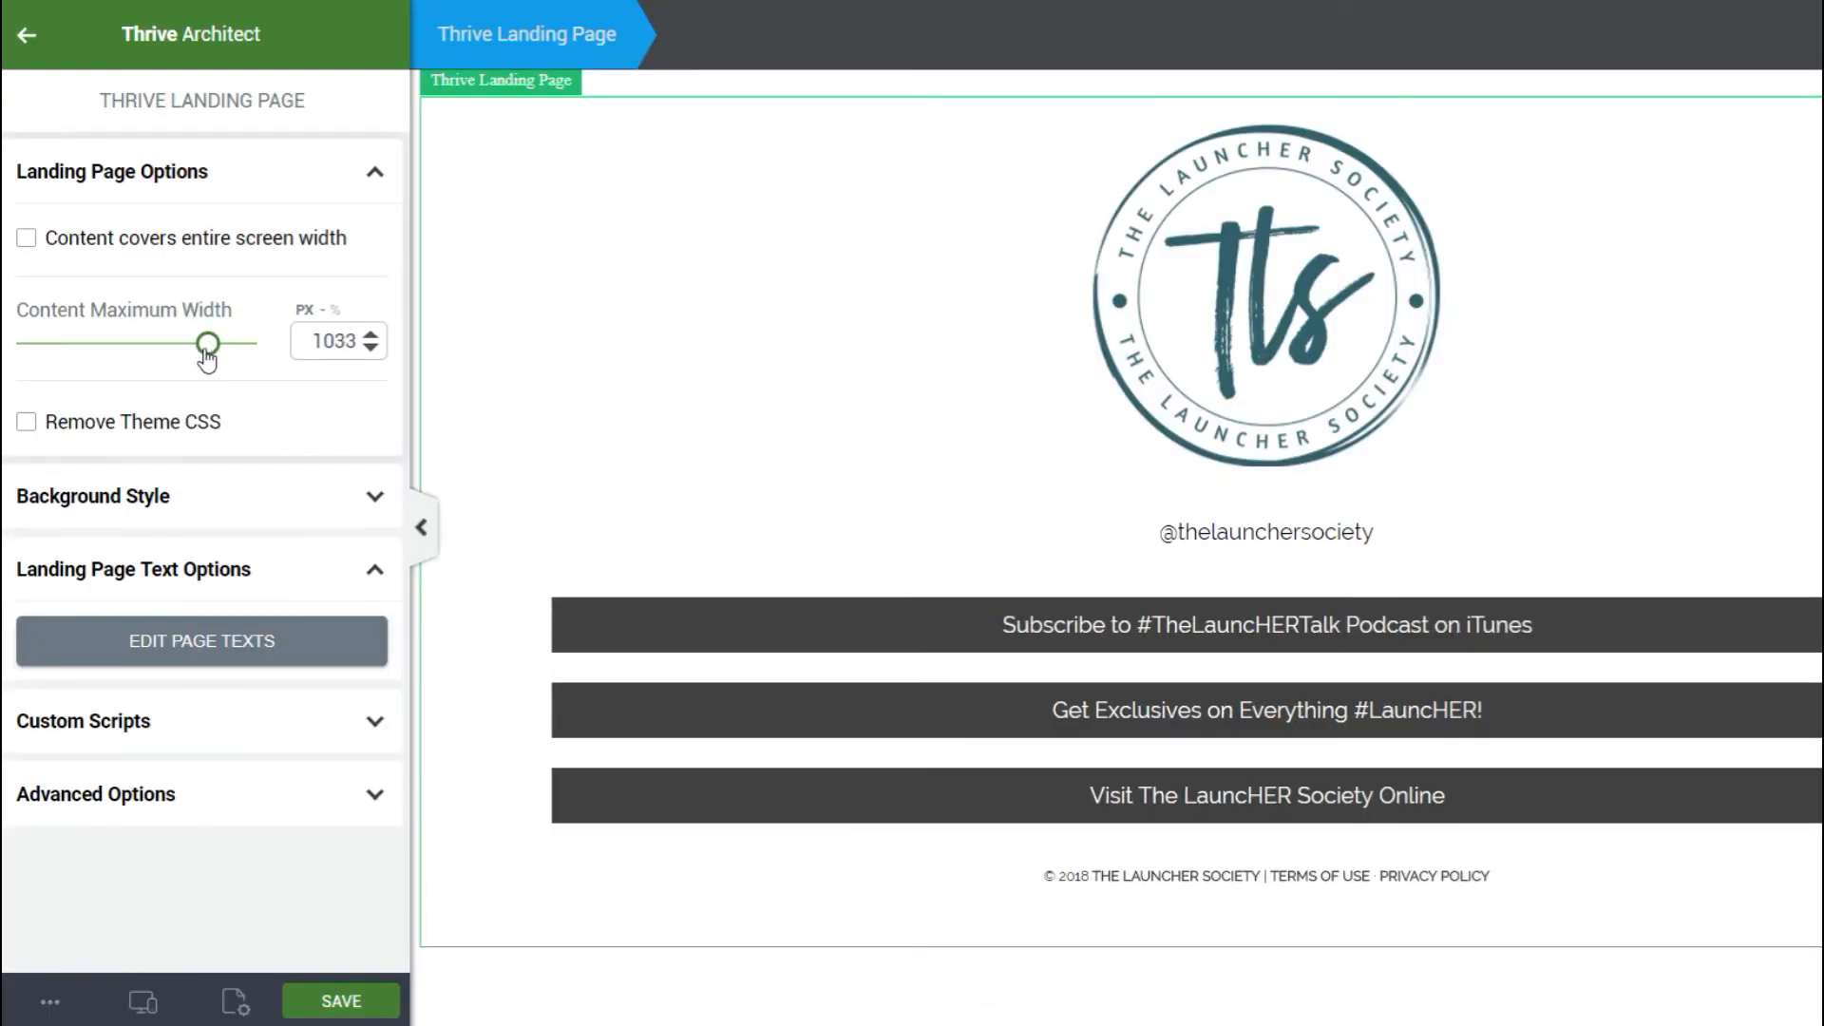
left_click_drag(206, 343, 156, 344)
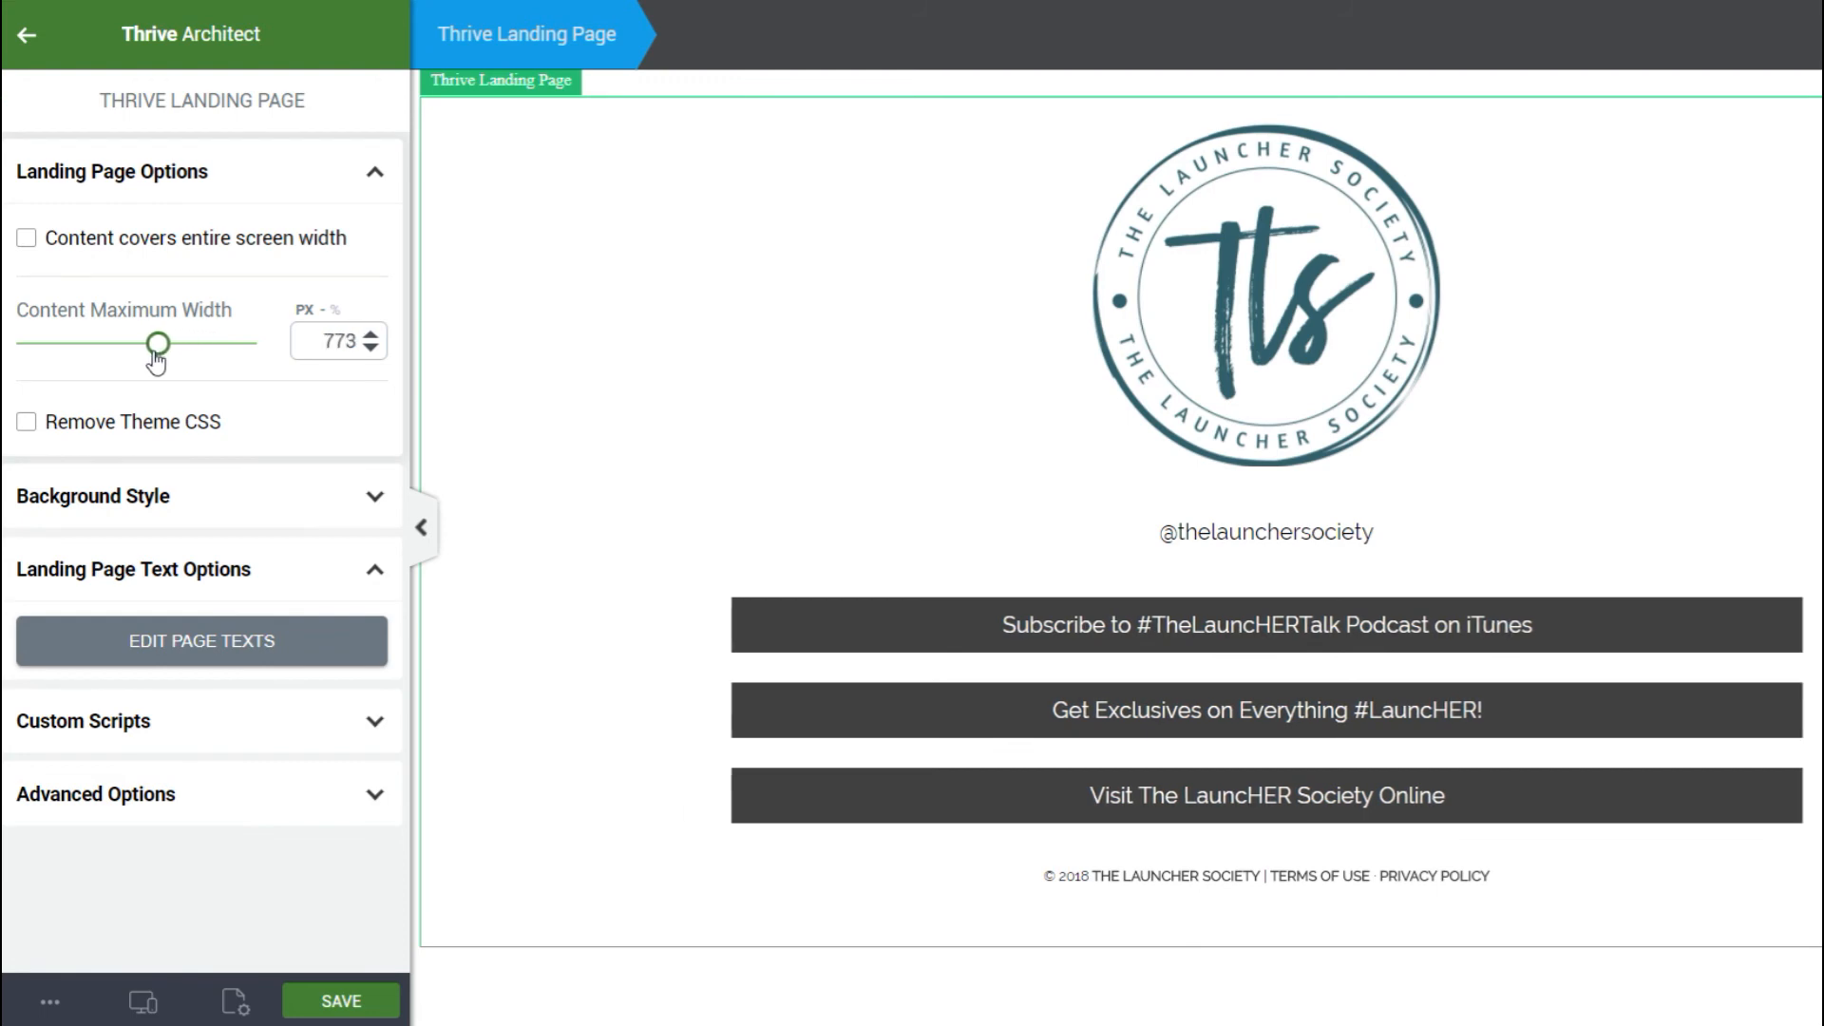
left_click_drag(158, 344, 140, 344)
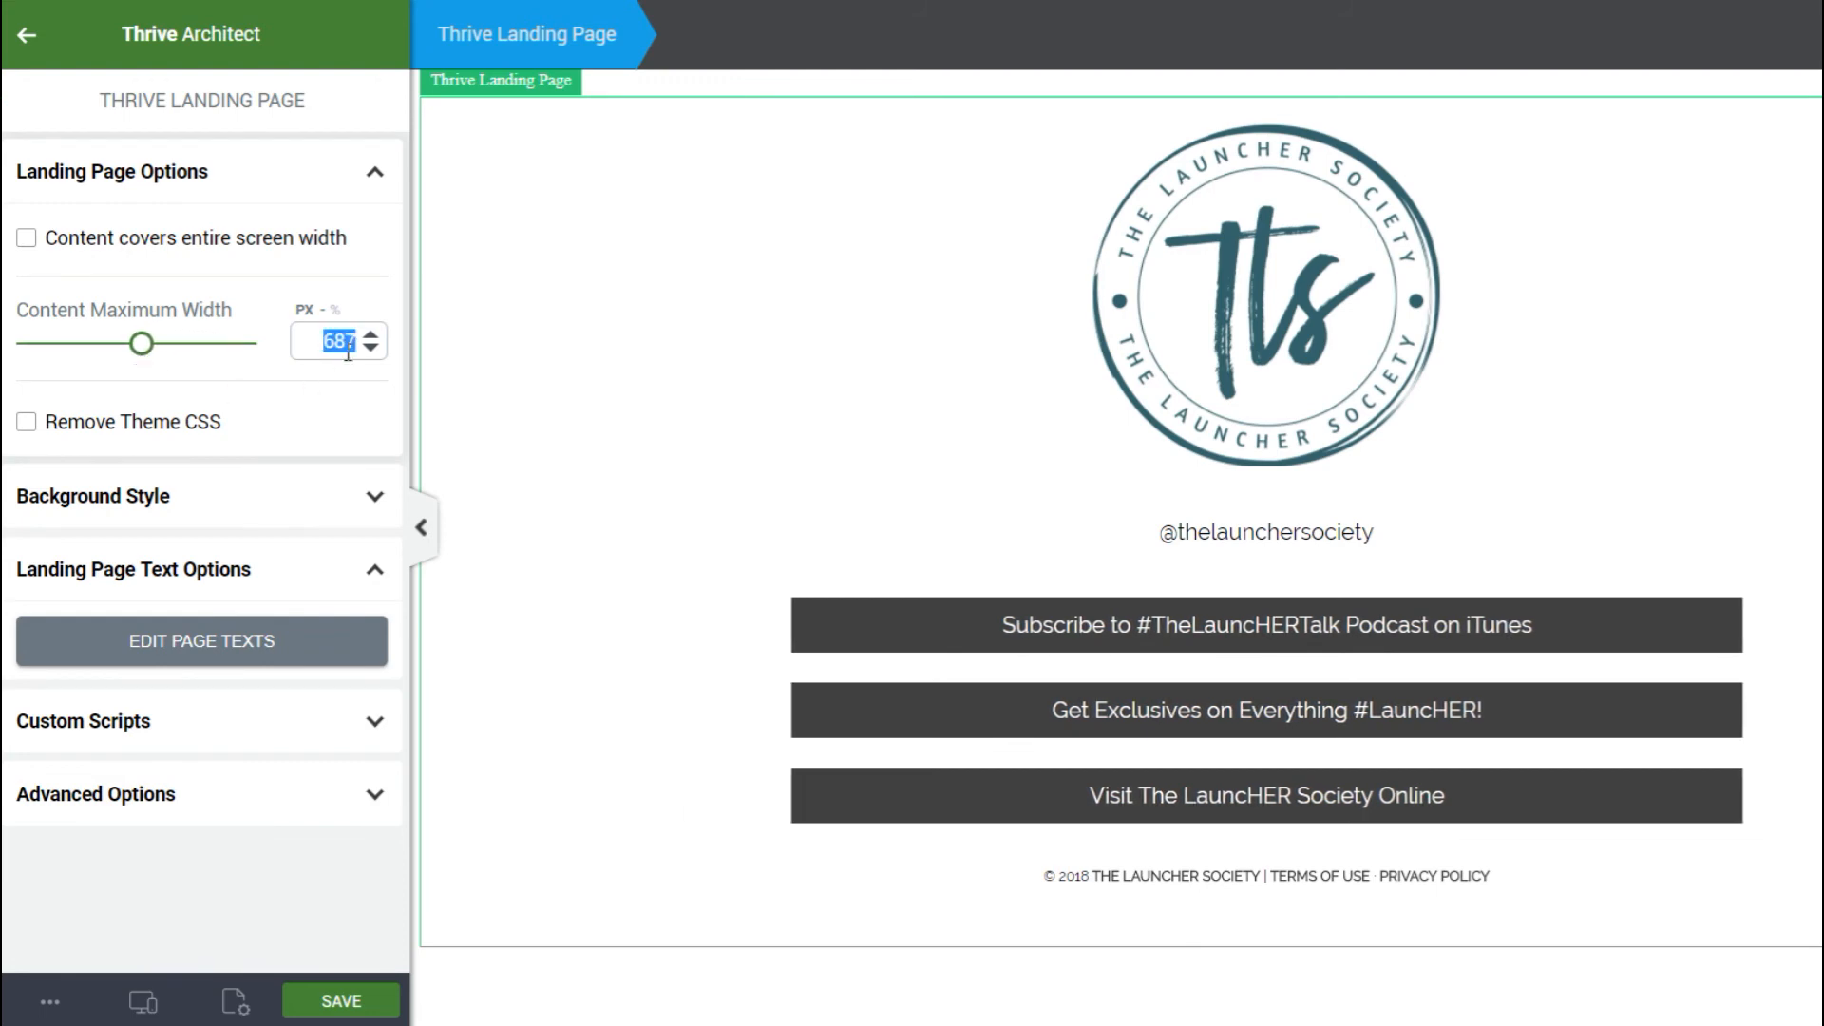
left_click(372, 349)
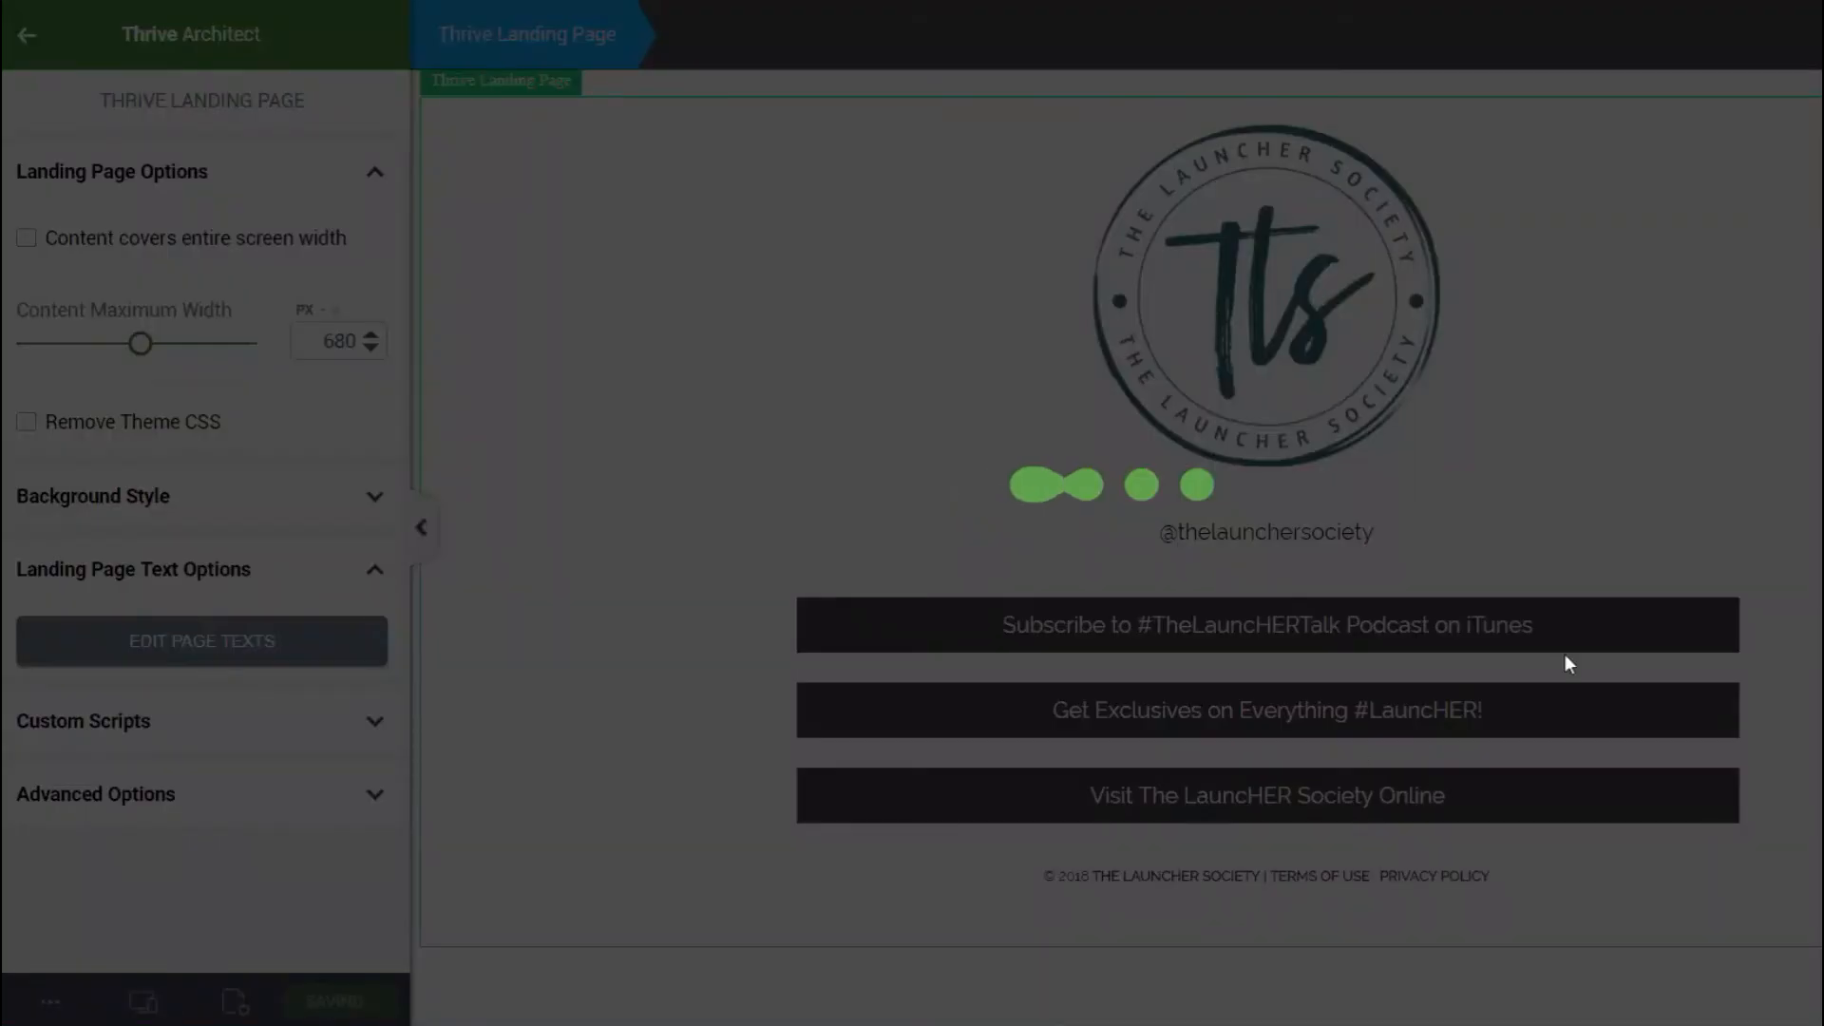
Step: Centre the footer text block with a 0 bottom margin via Layout & Position and save
left_click(340, 1000)
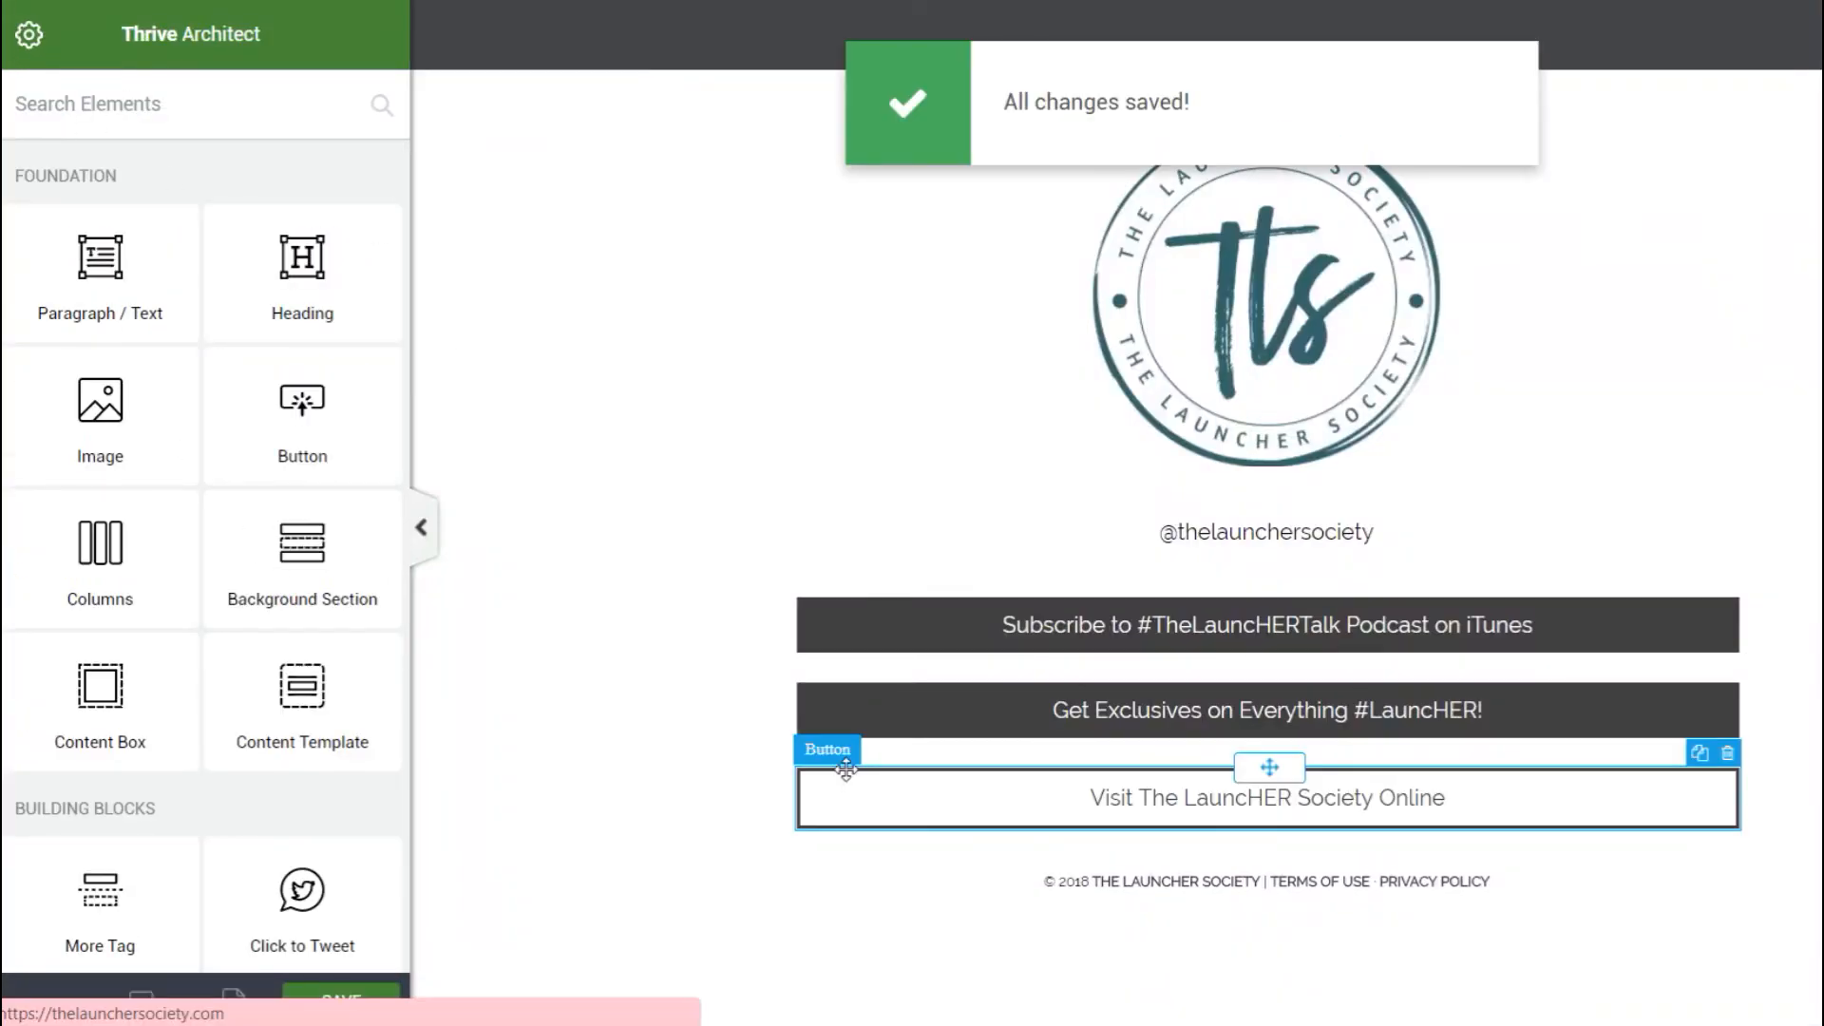
left_click(1265, 874)
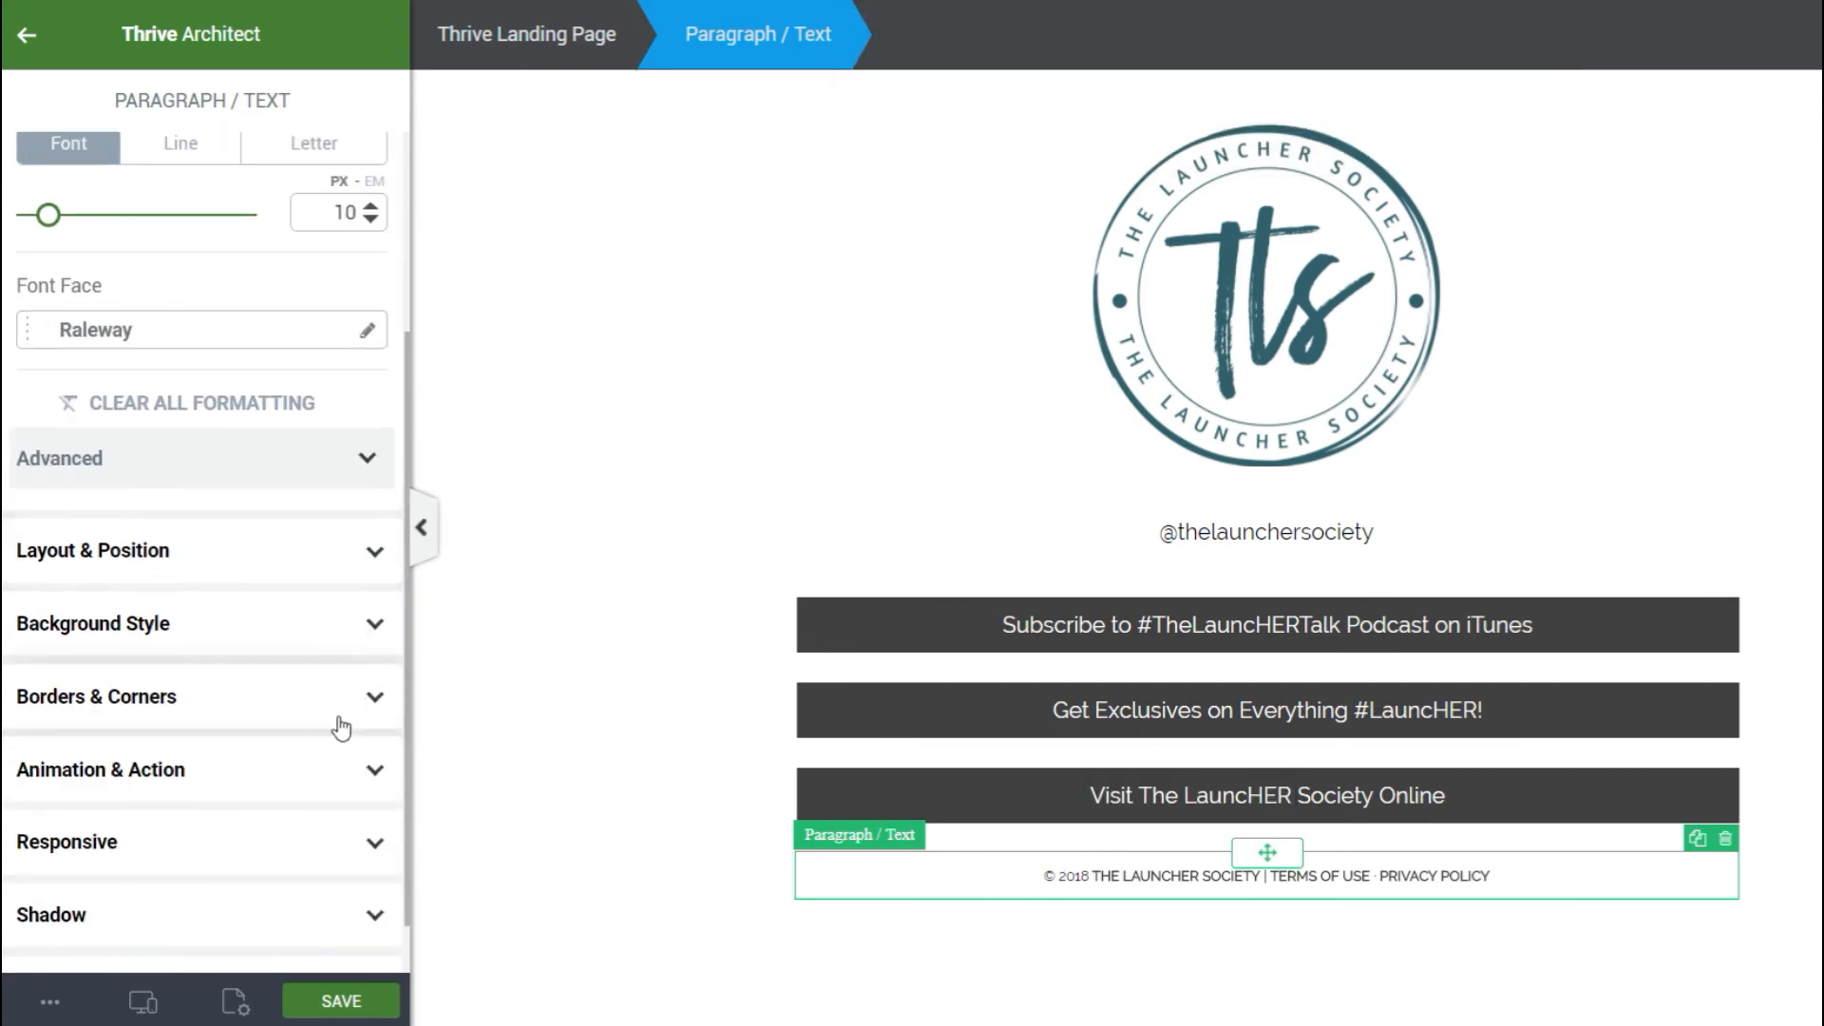
mouse_move(367, 625)
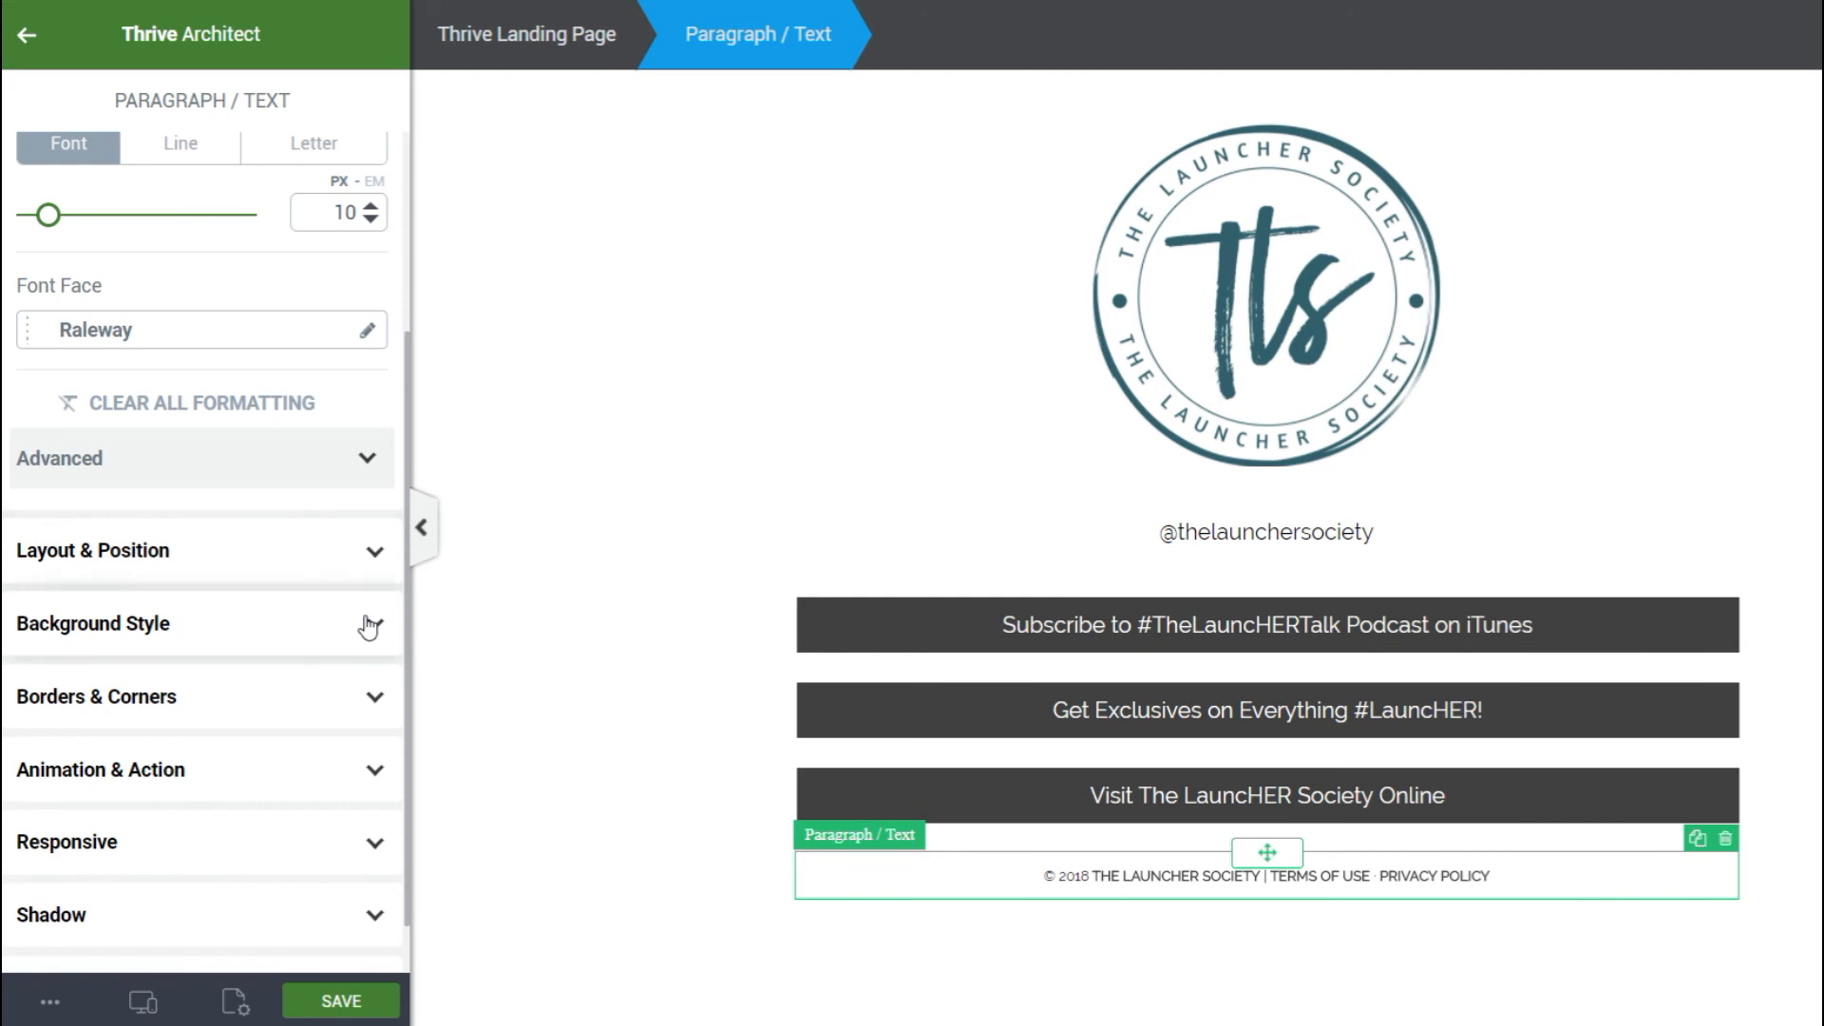
left_click(93, 551)
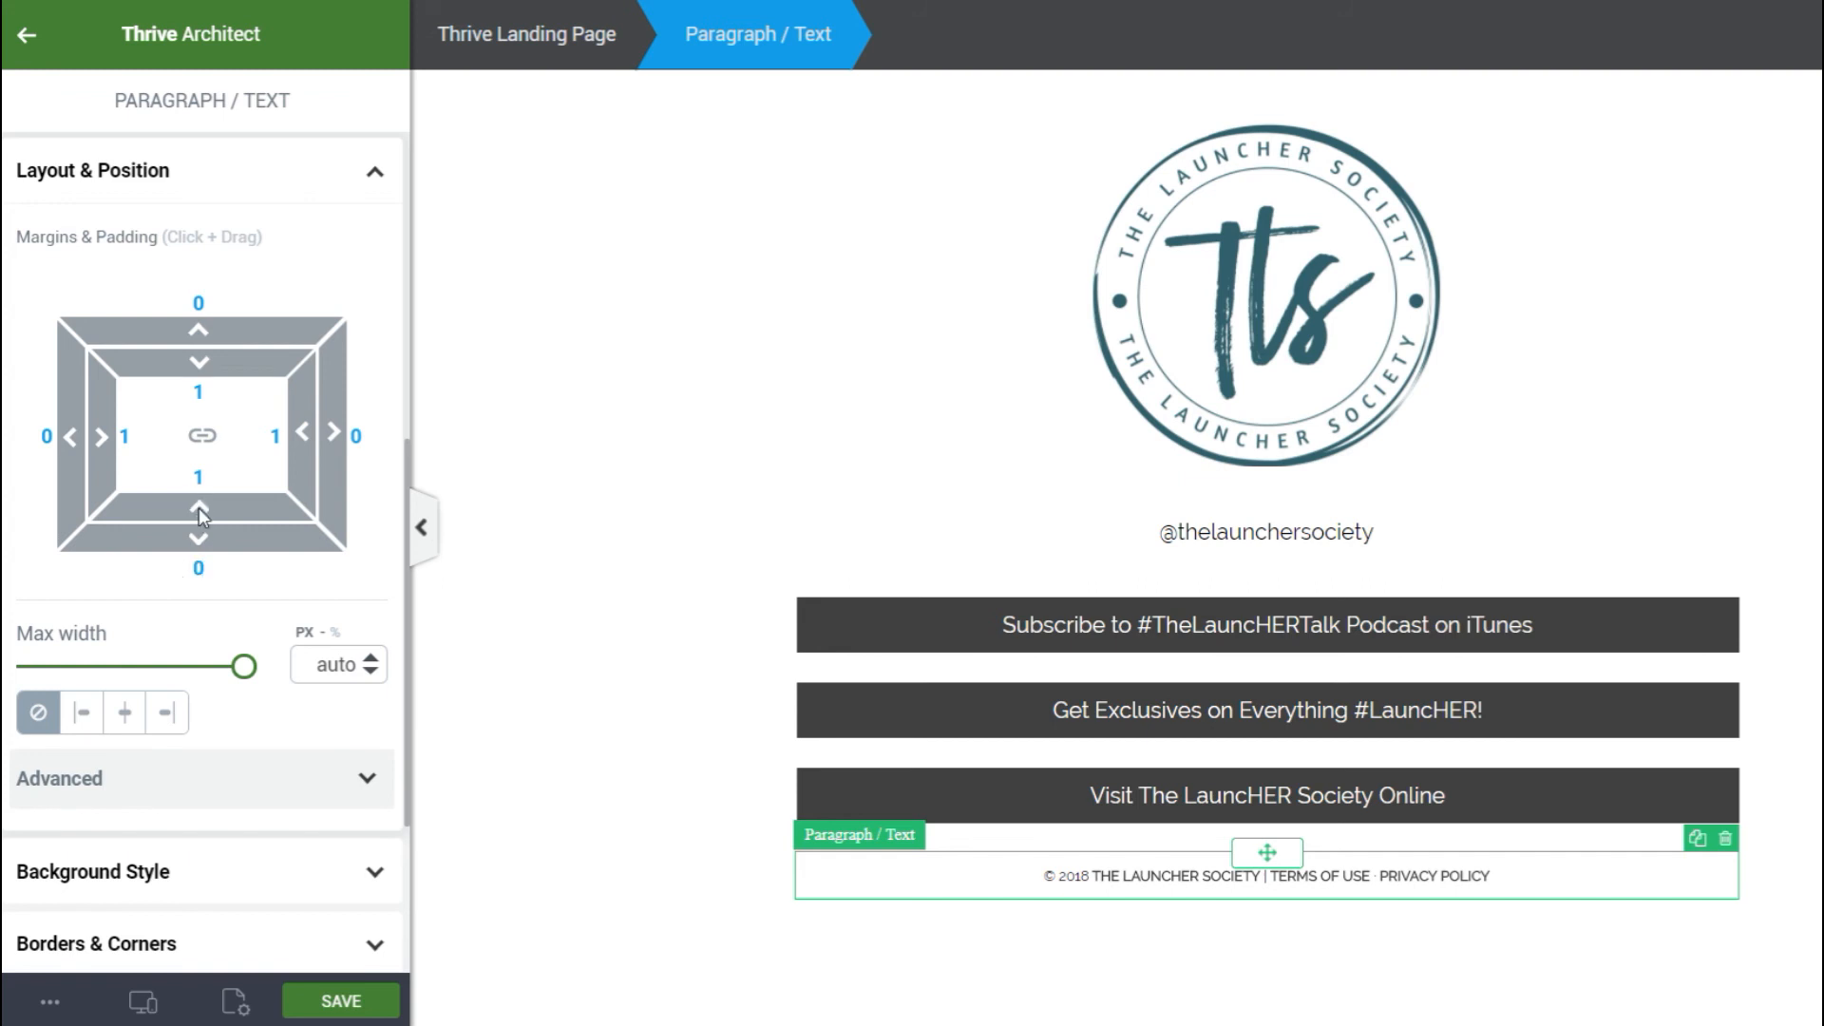
left_click(197, 506)
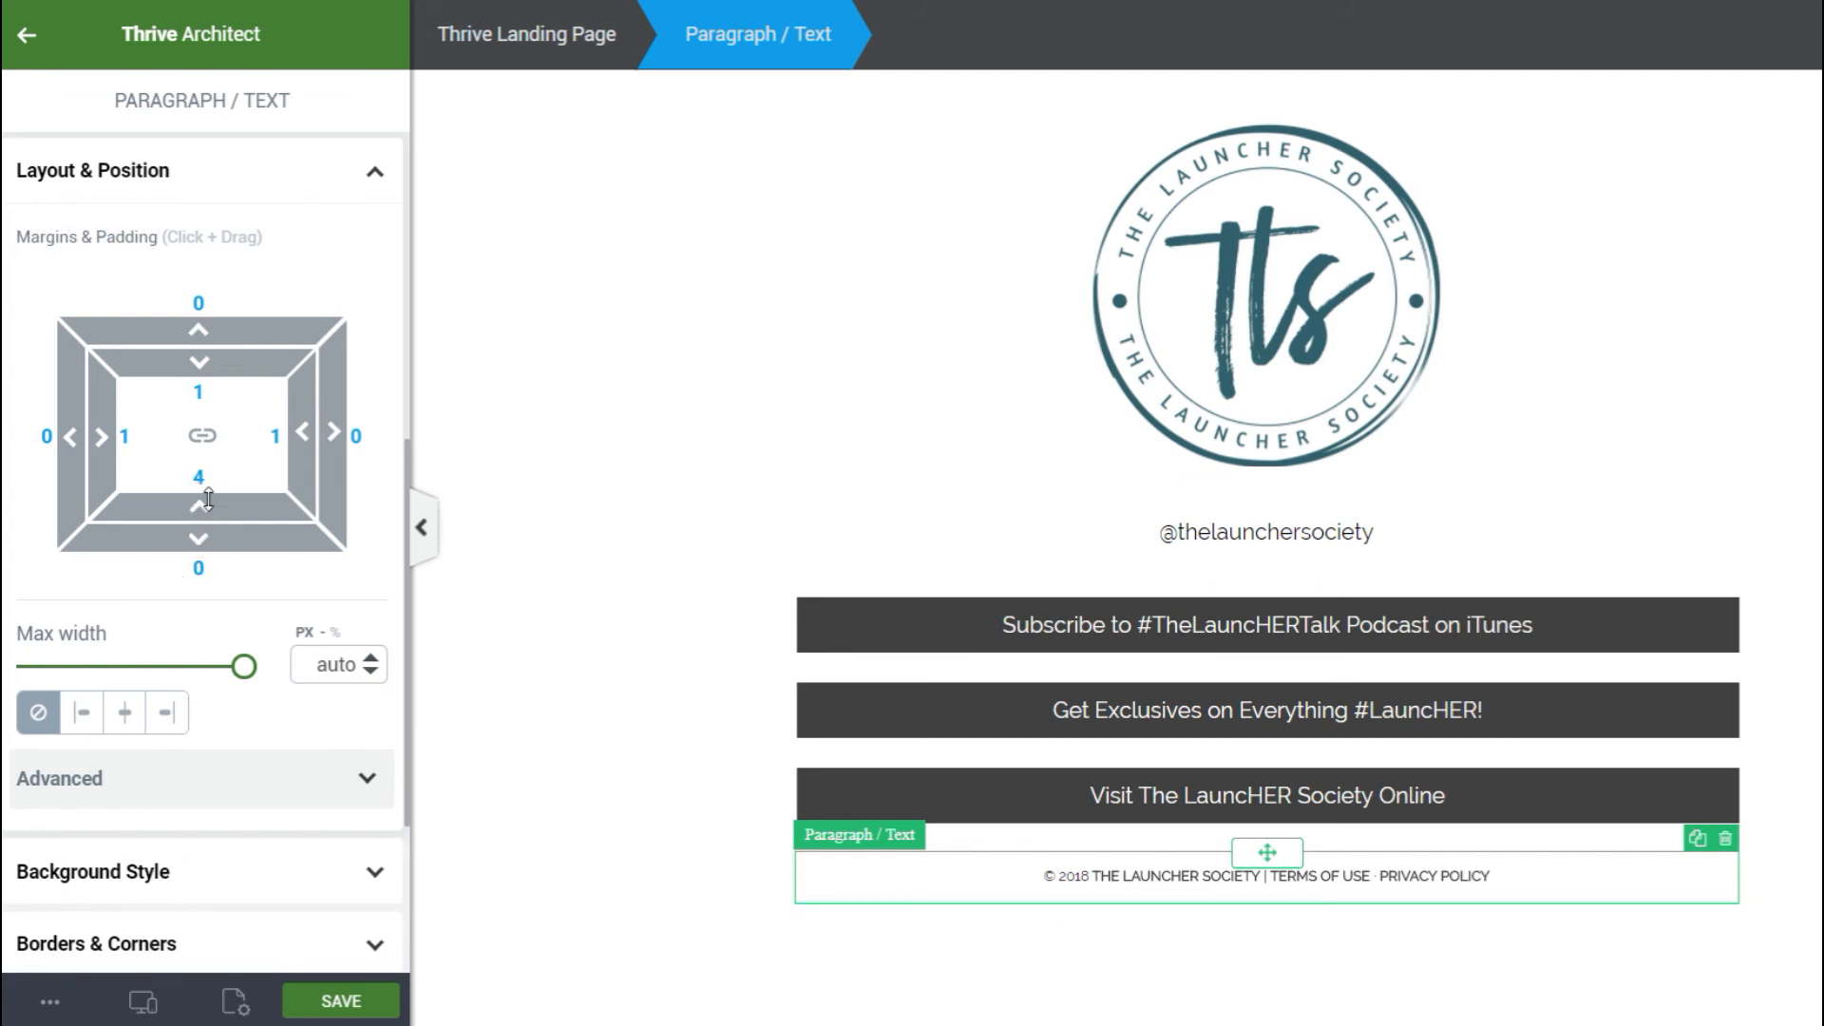
left_click_drag(197, 500, 197, 530)
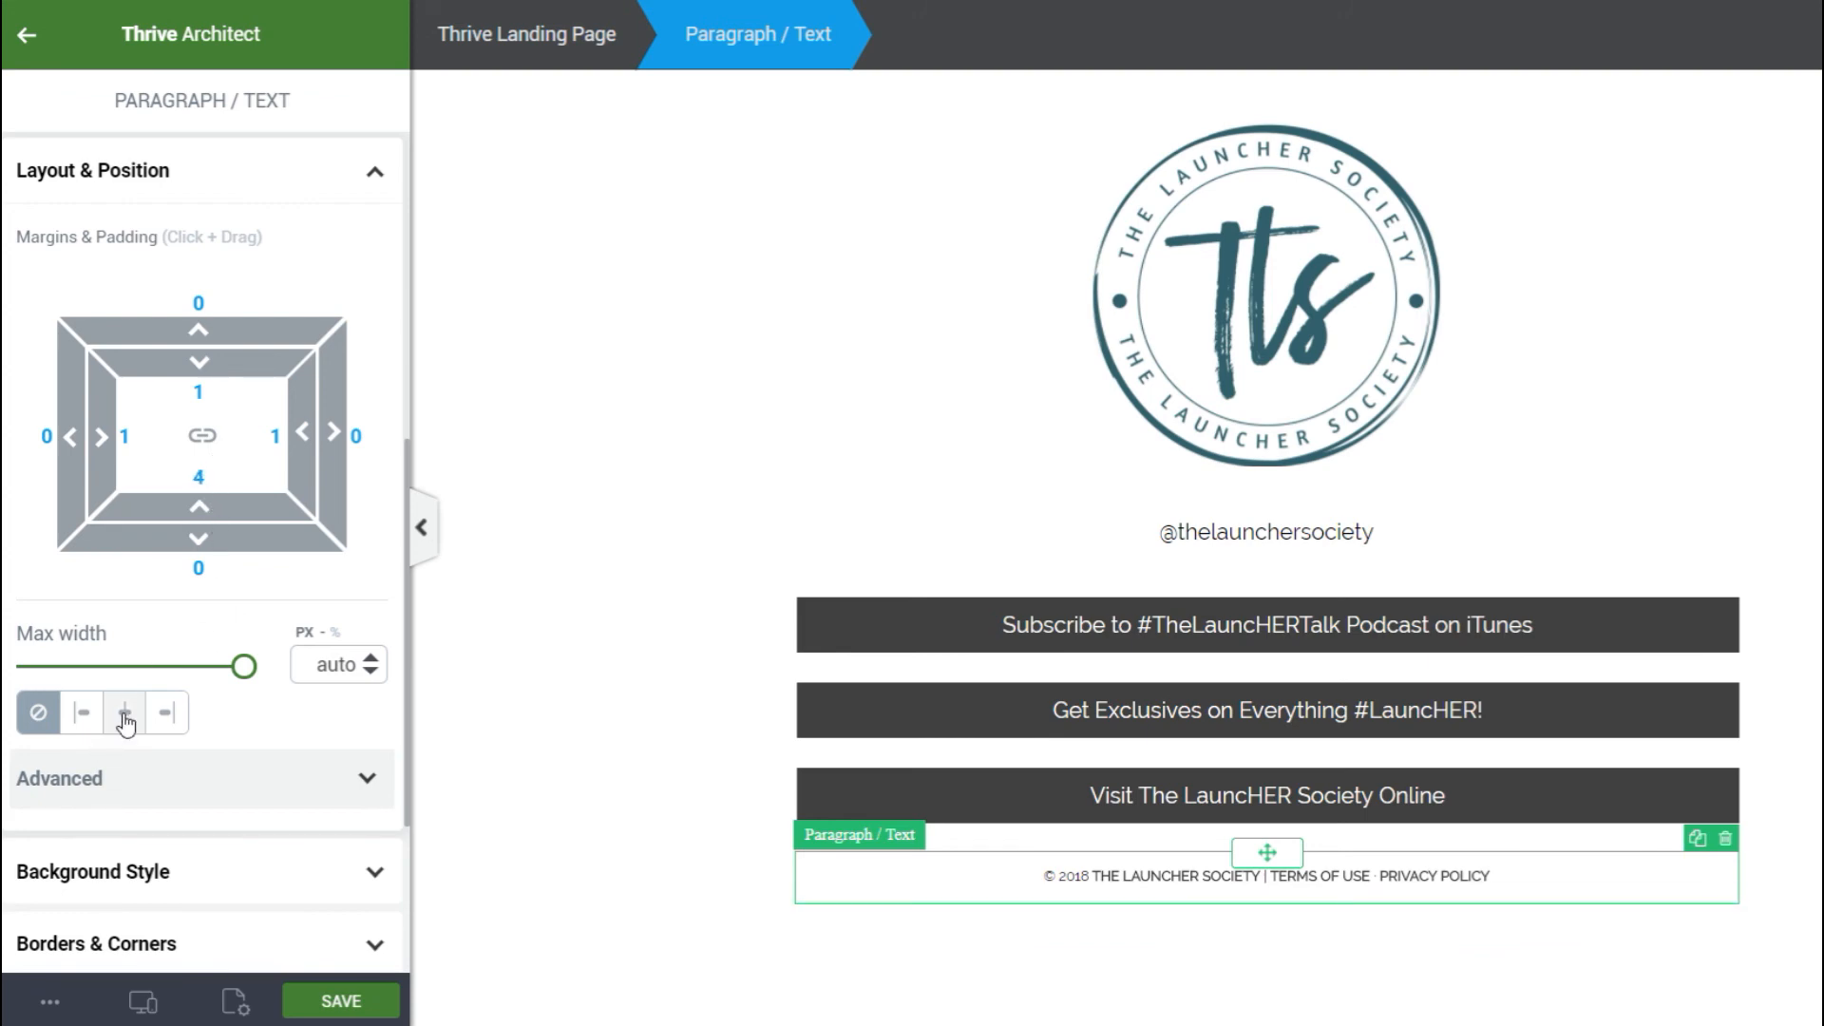
left_click(124, 712)
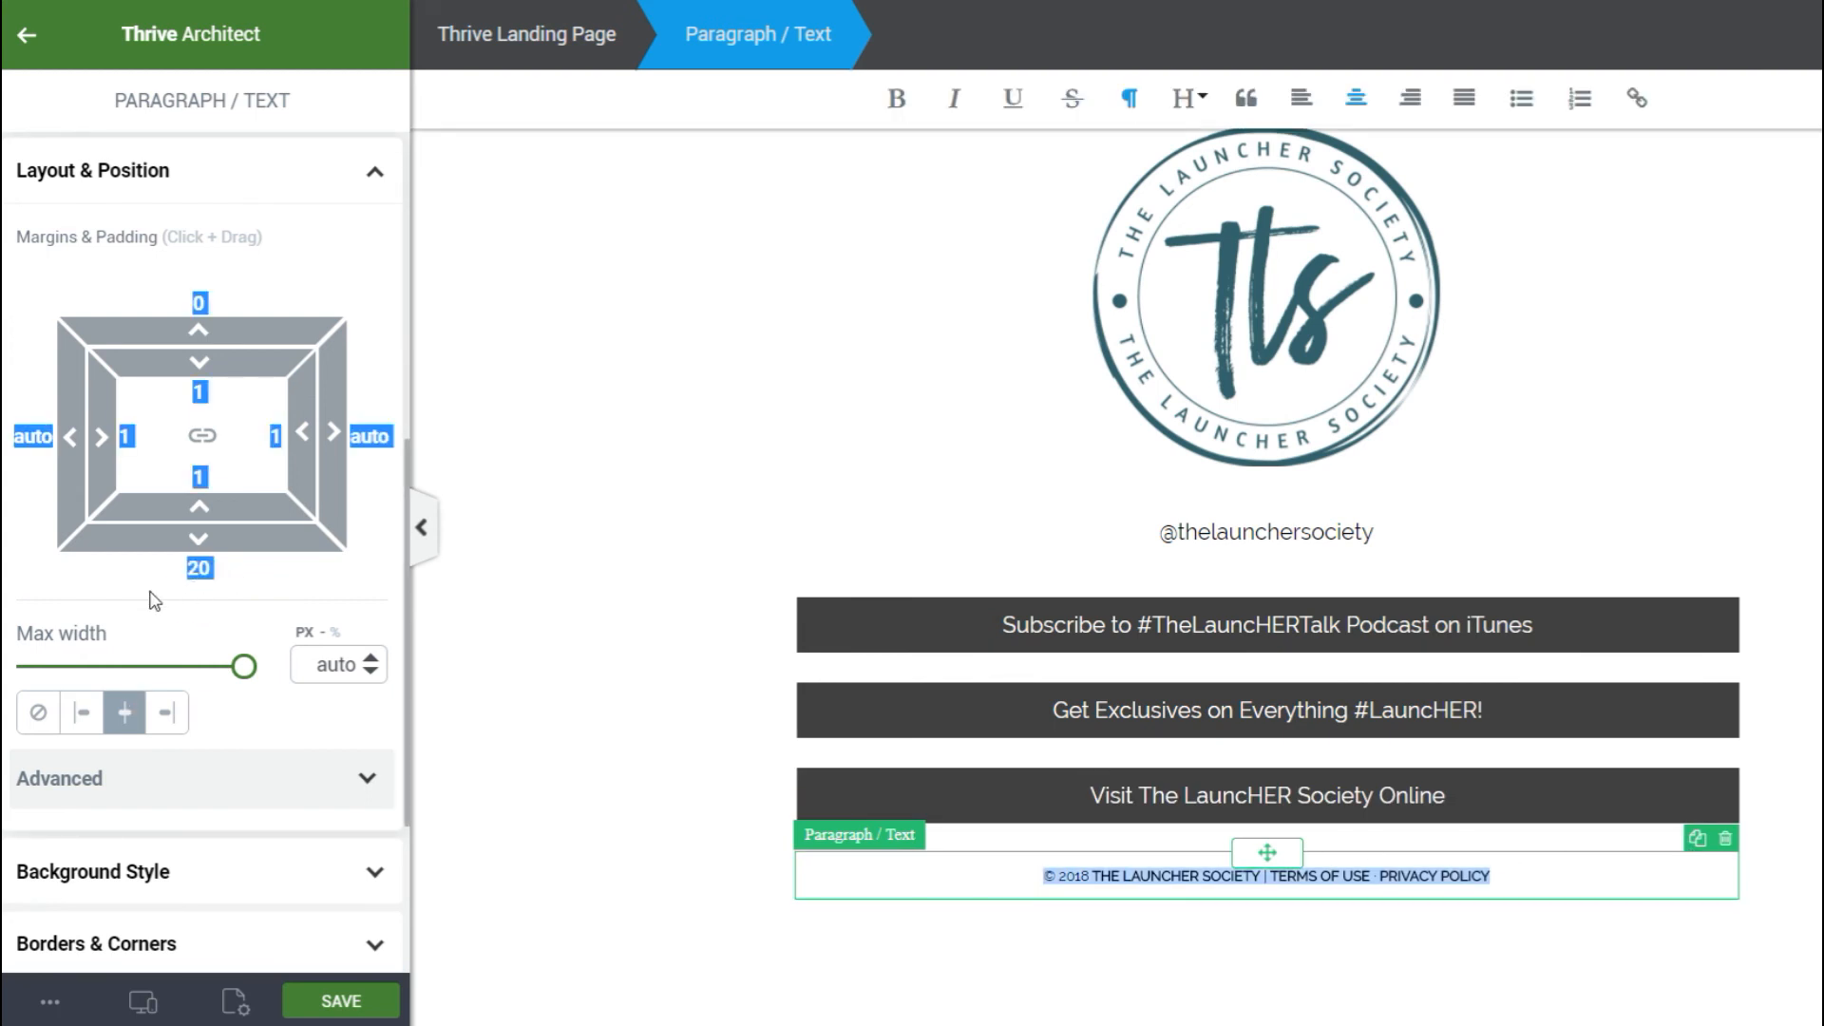
mouse_move(300, 578)
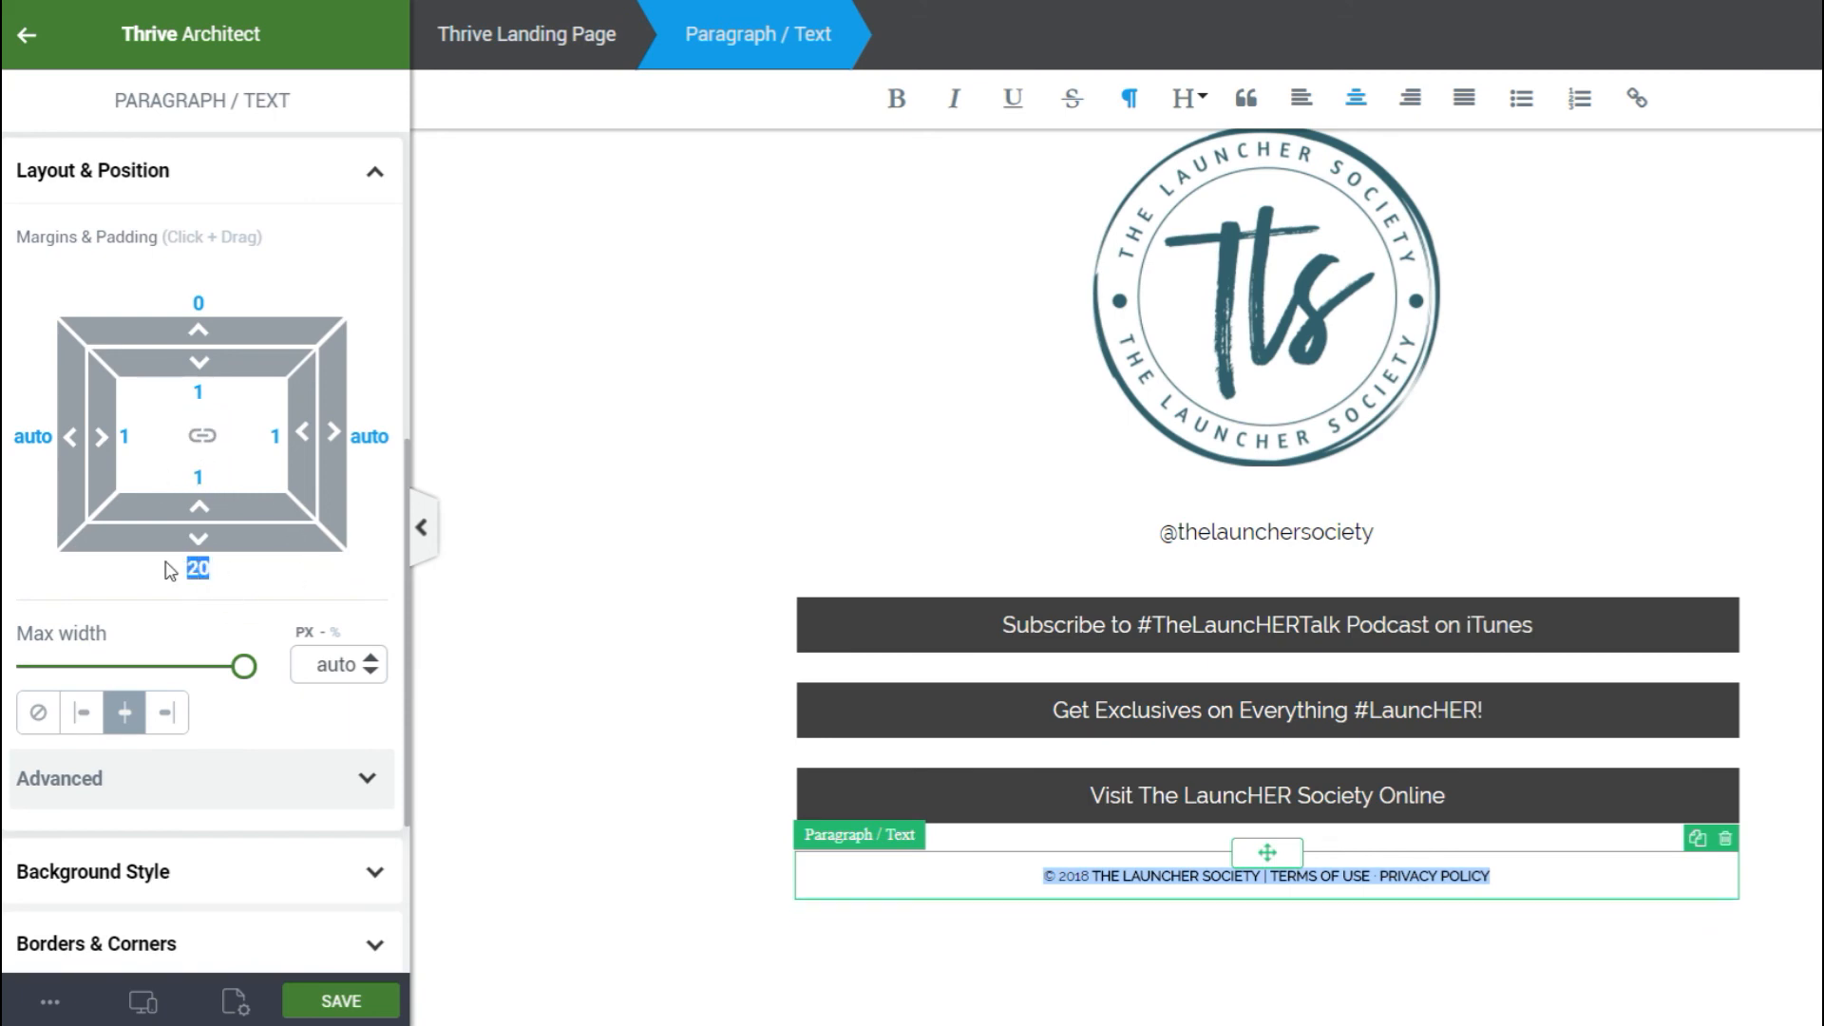
left_click(341, 1002)
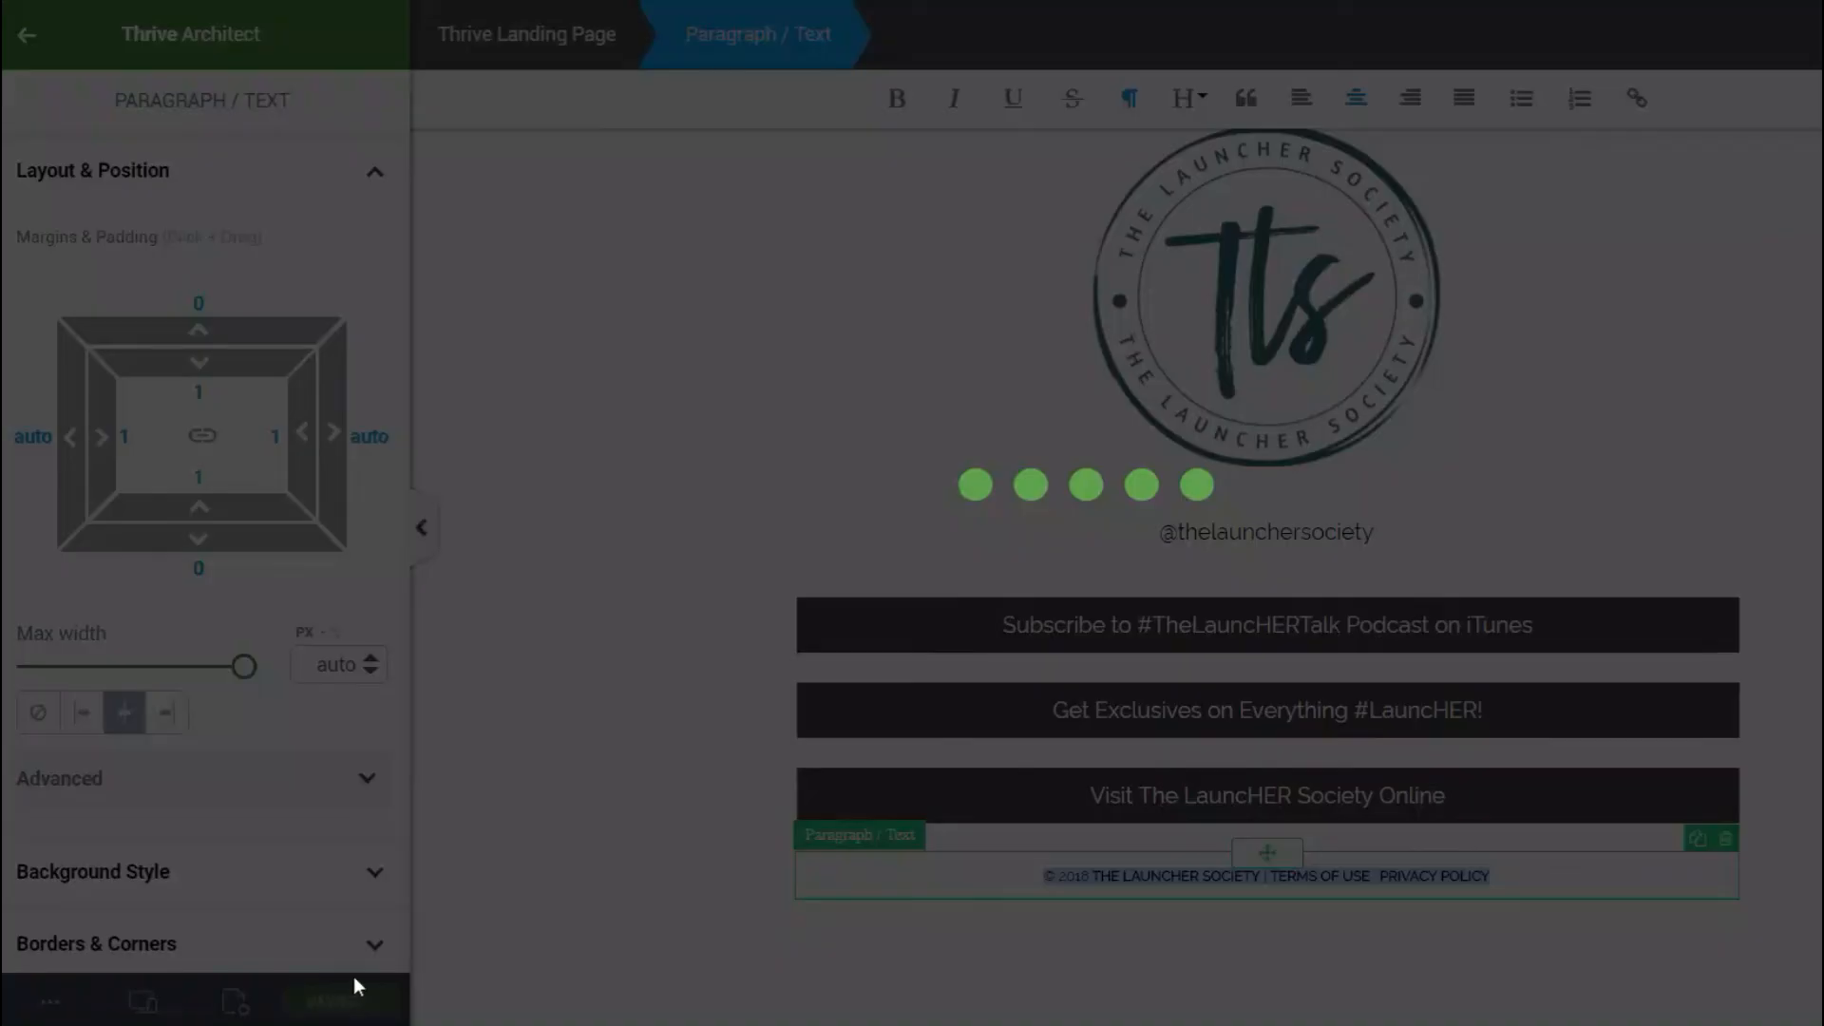
left_click(340, 1001)
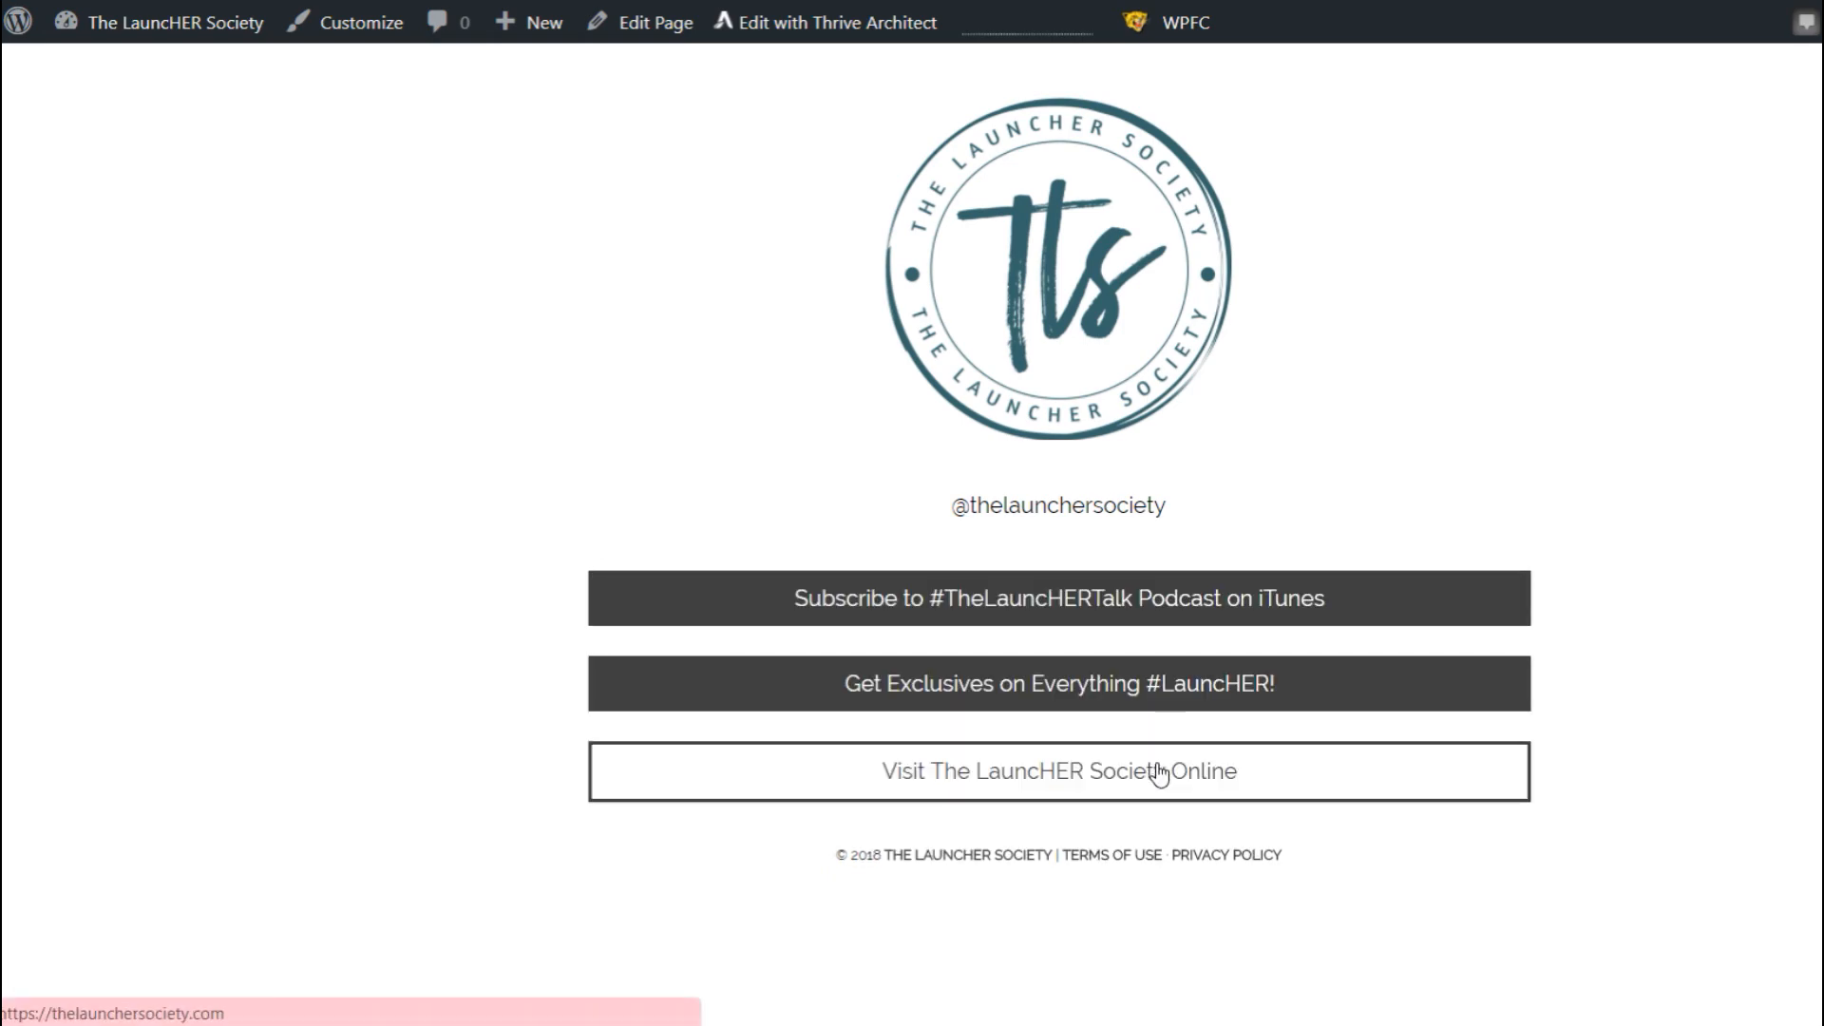
mouse_move(1190, 557)
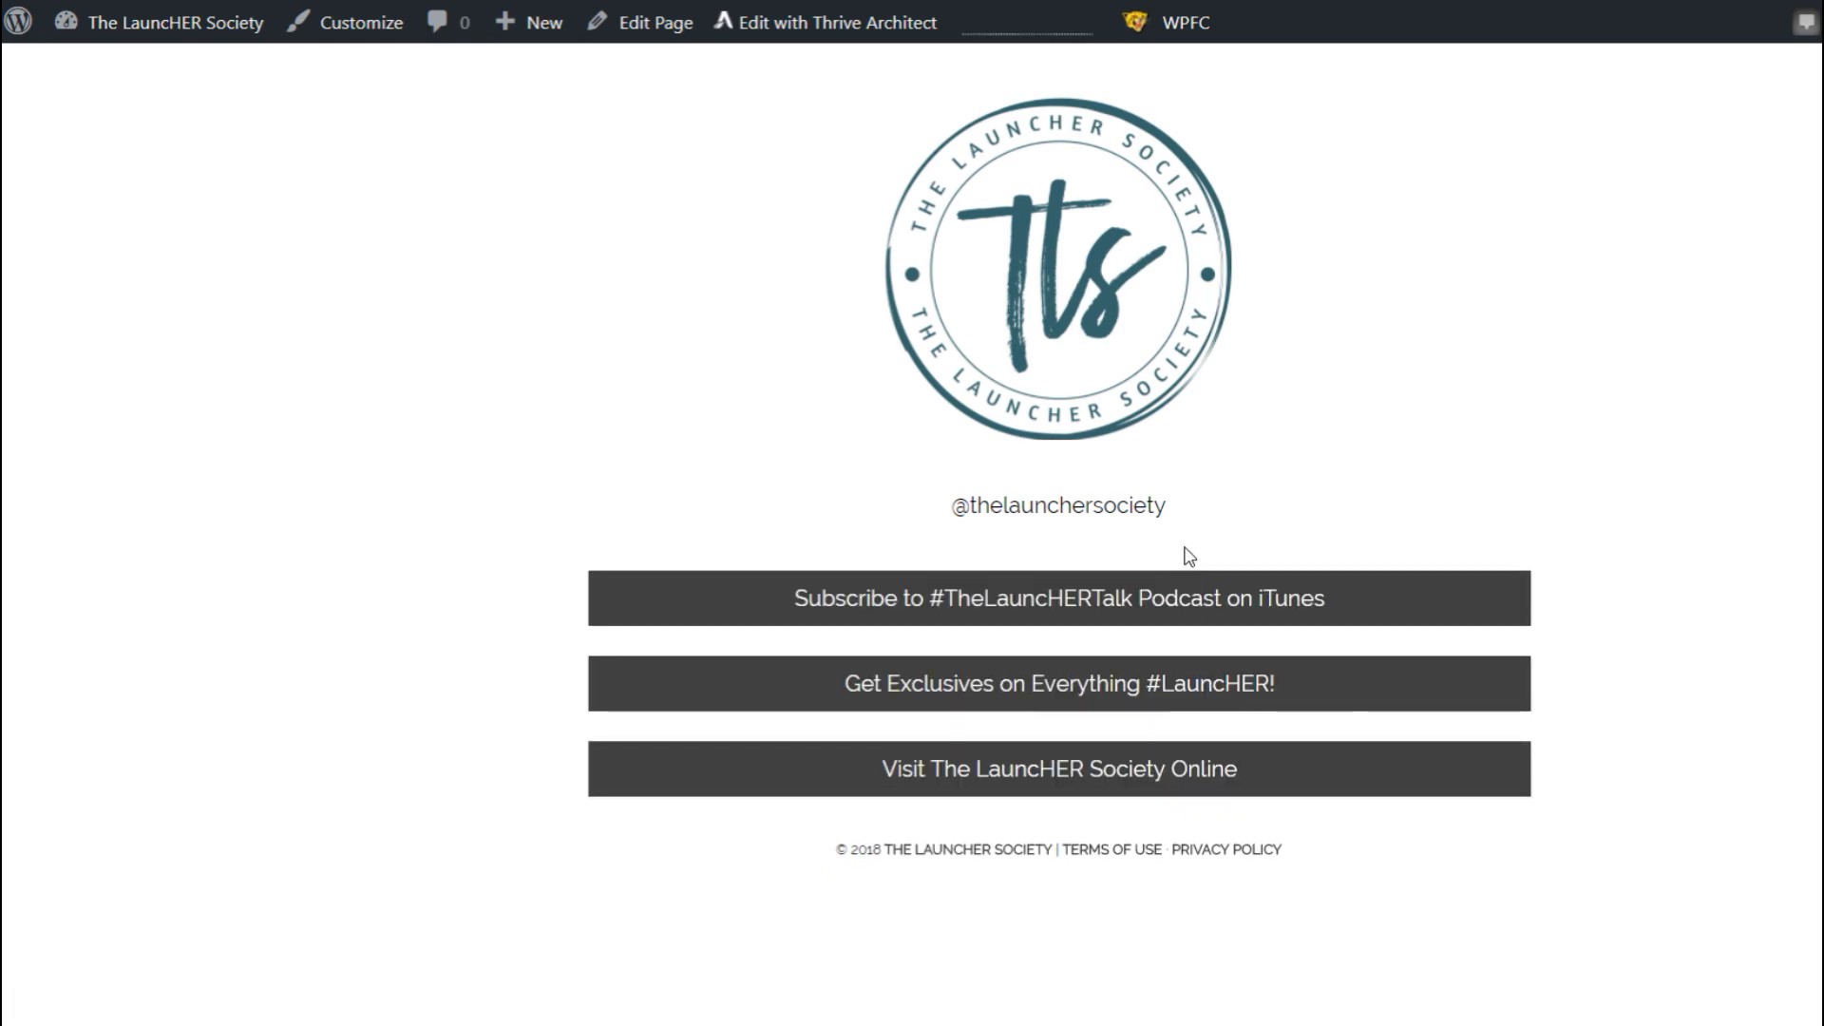
mouse_move(1760, 448)
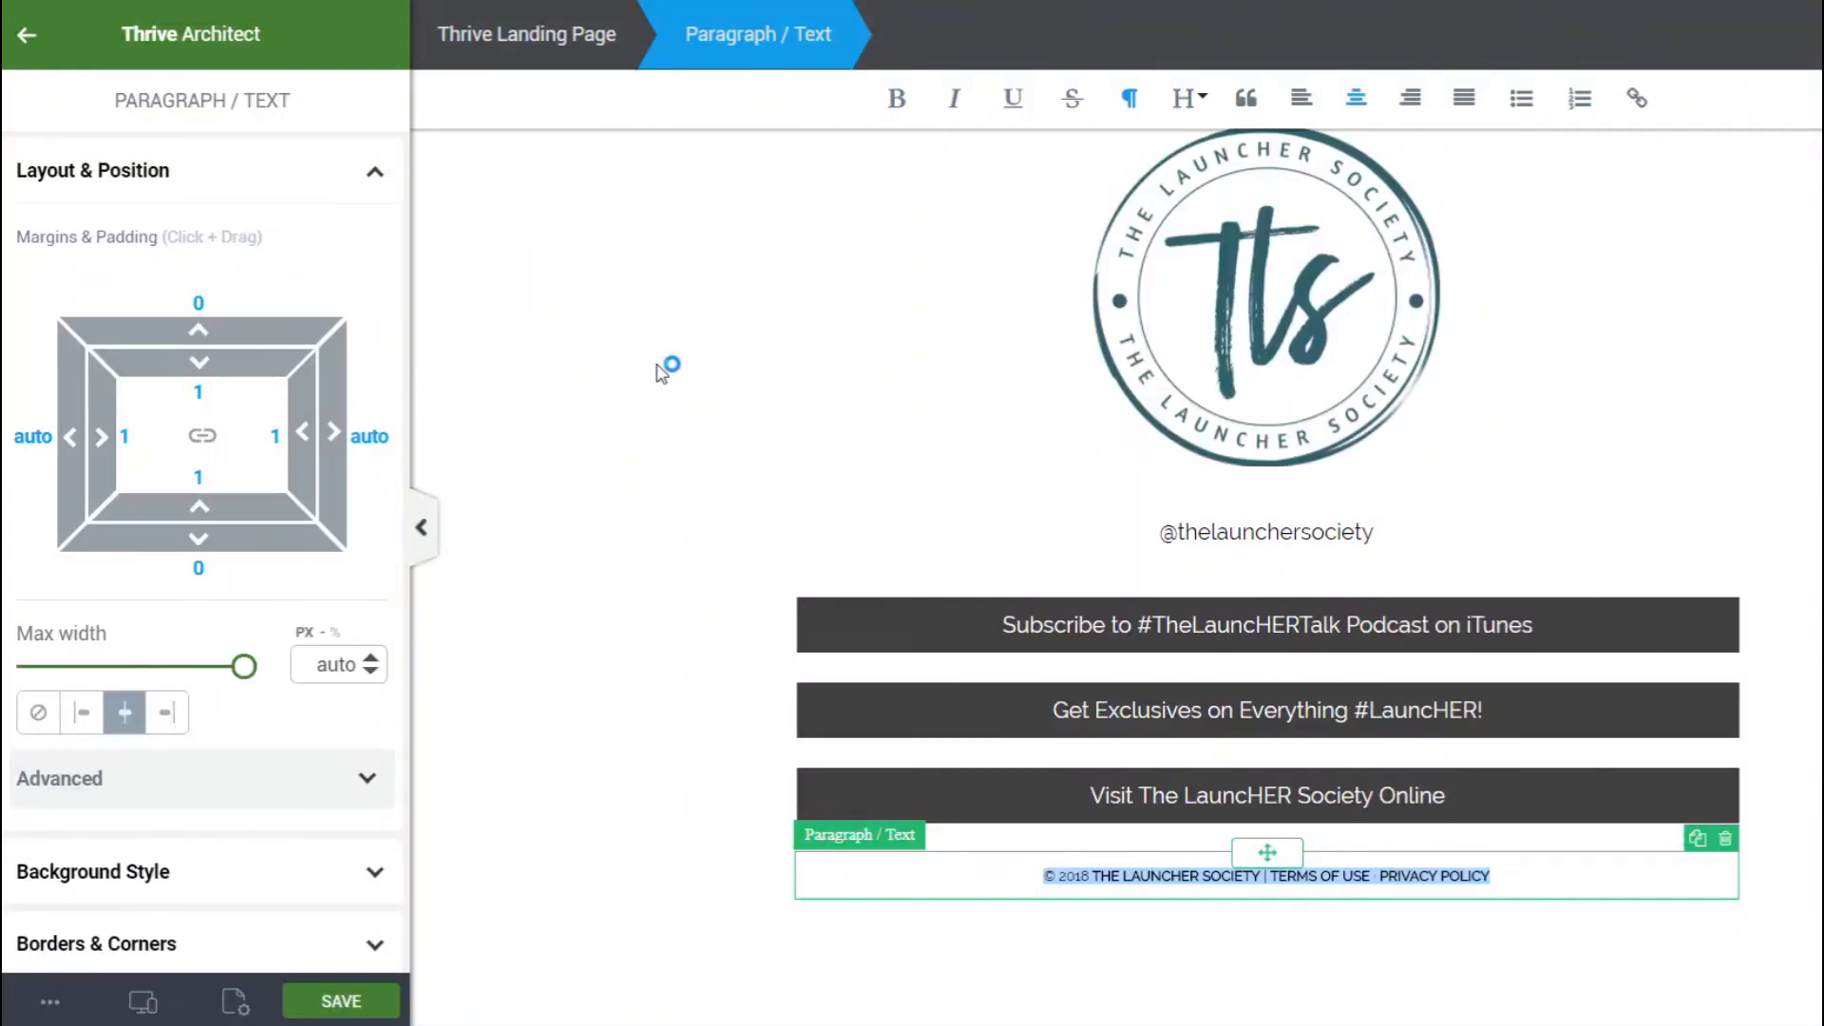
left_click(340, 1002)
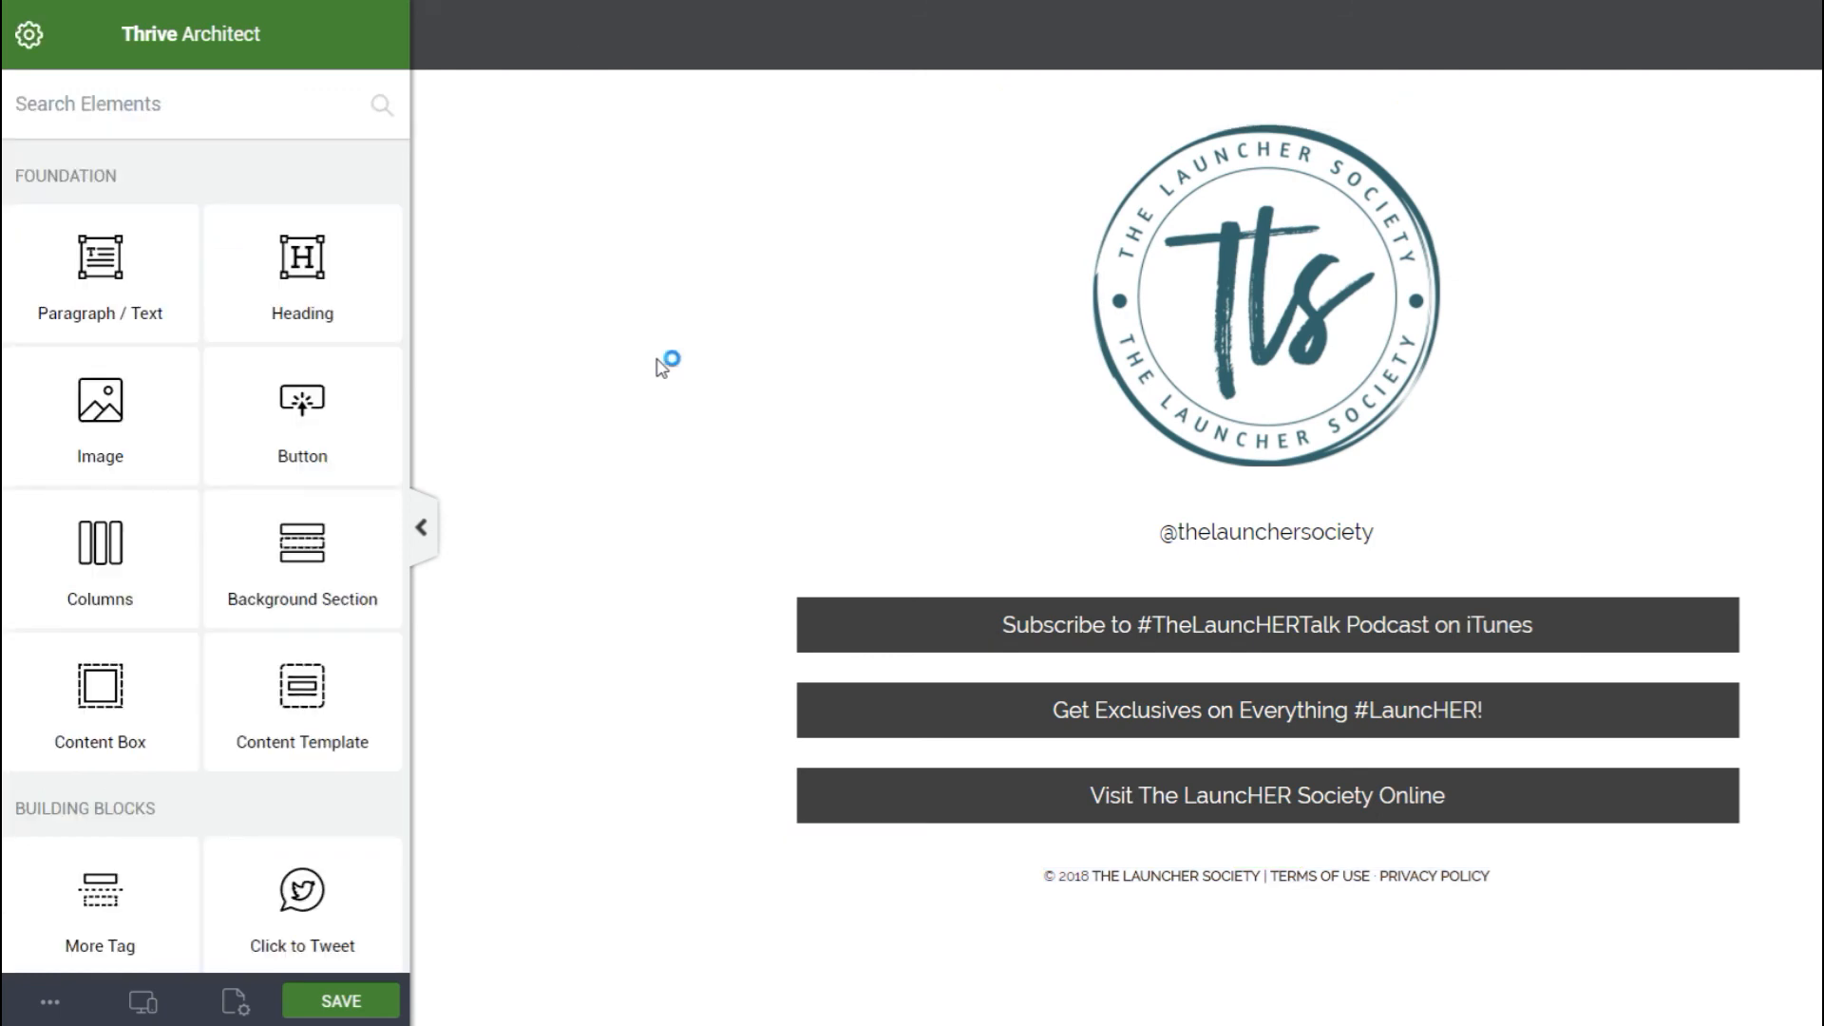
mouse_move(883, 374)
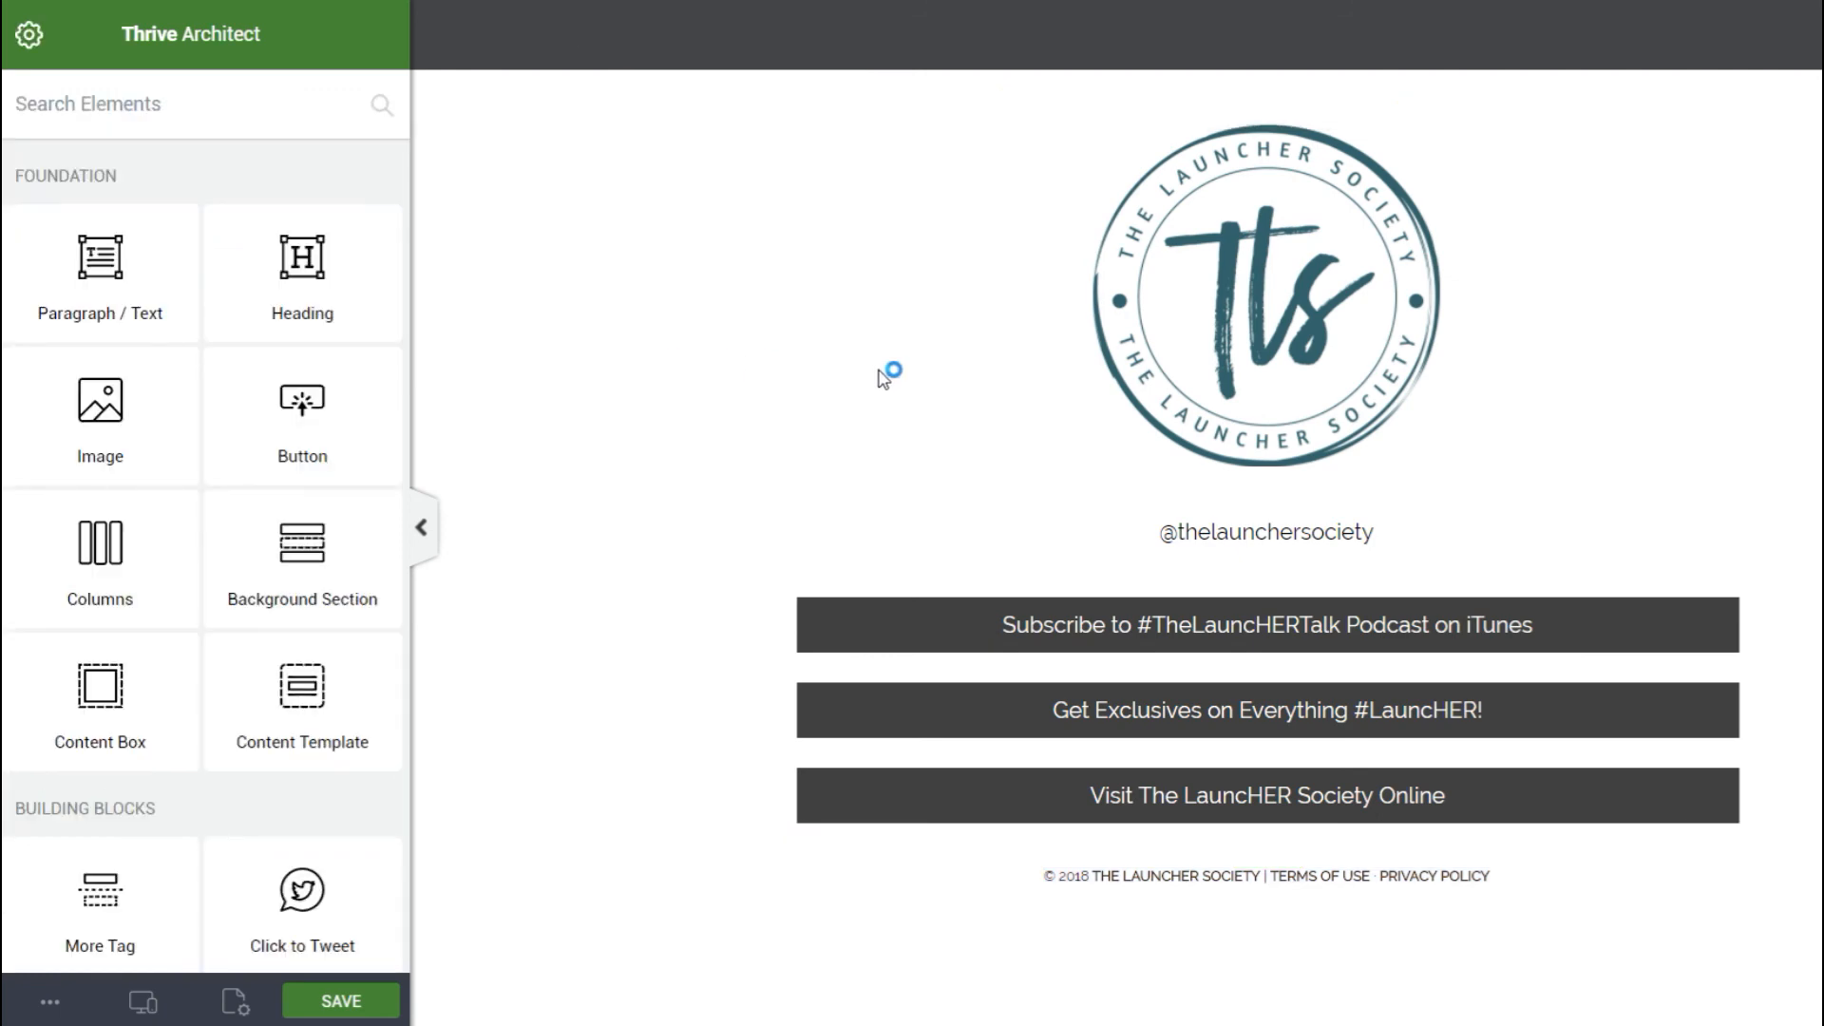